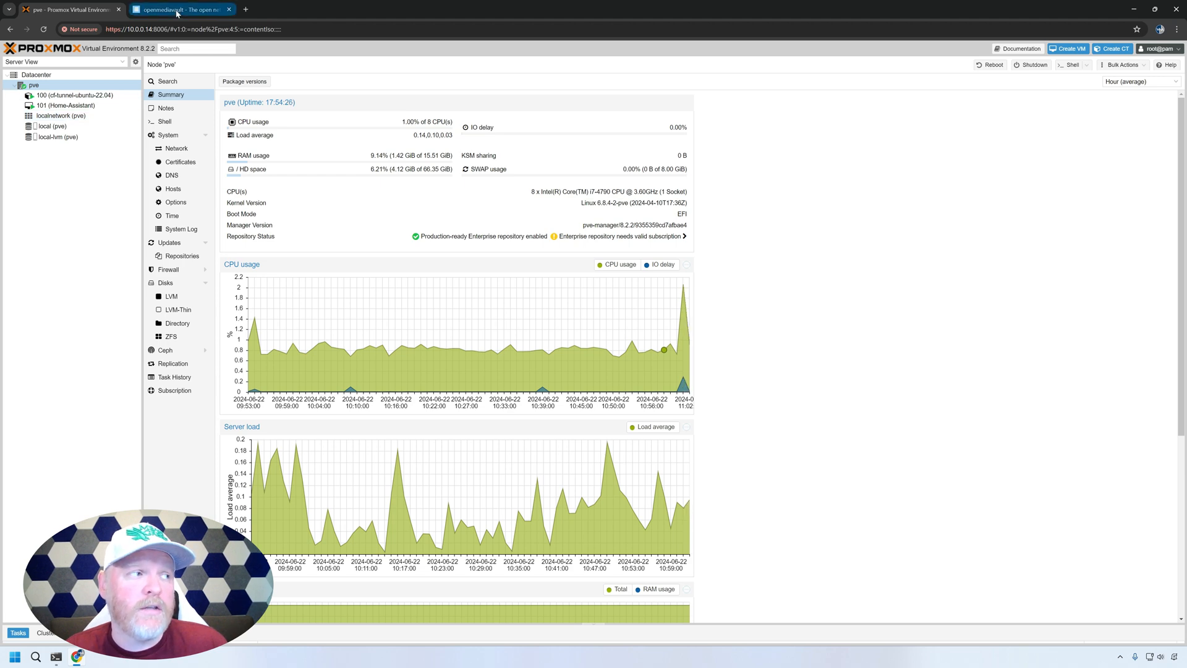
# Copy the stable ISO link from the openmediavault website's download page.
pyautogui.click(180, 9)
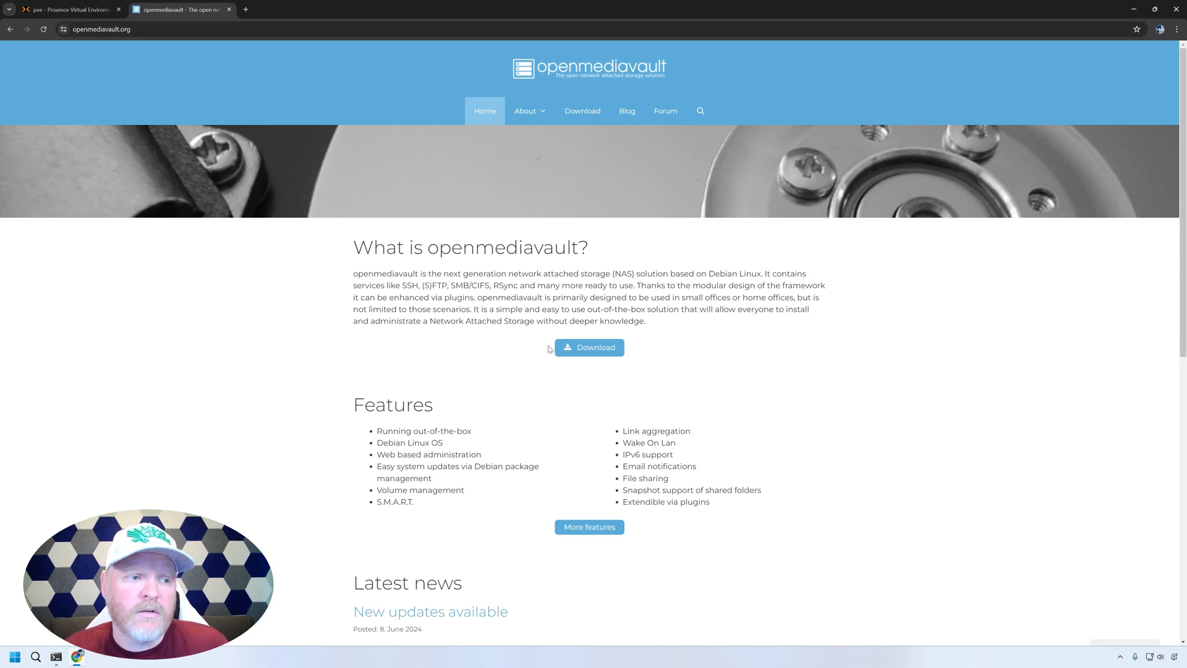
pyautogui.click(588, 346)
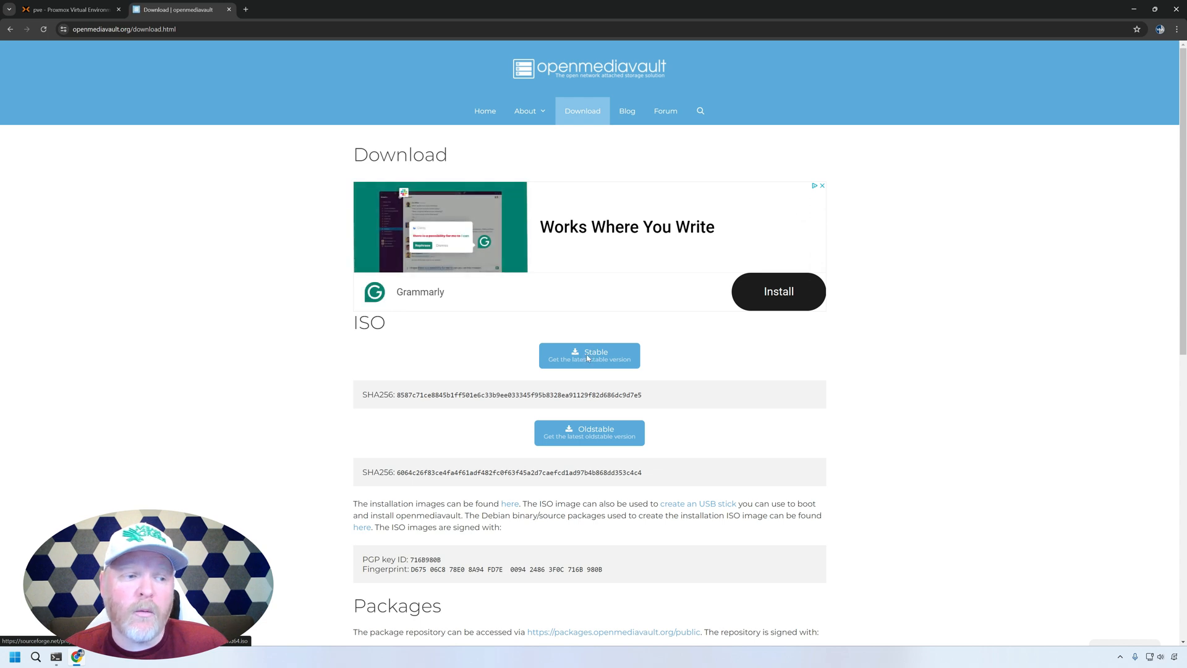
pyautogui.rightClick(589, 356)
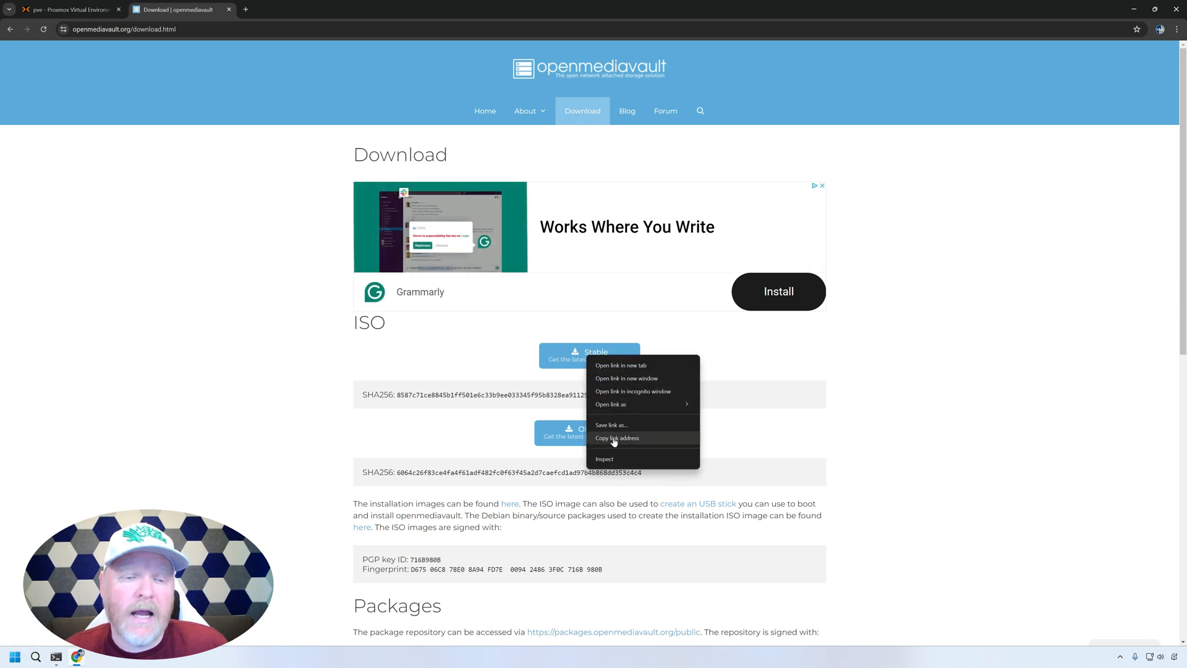
pyautogui.click(617, 437)
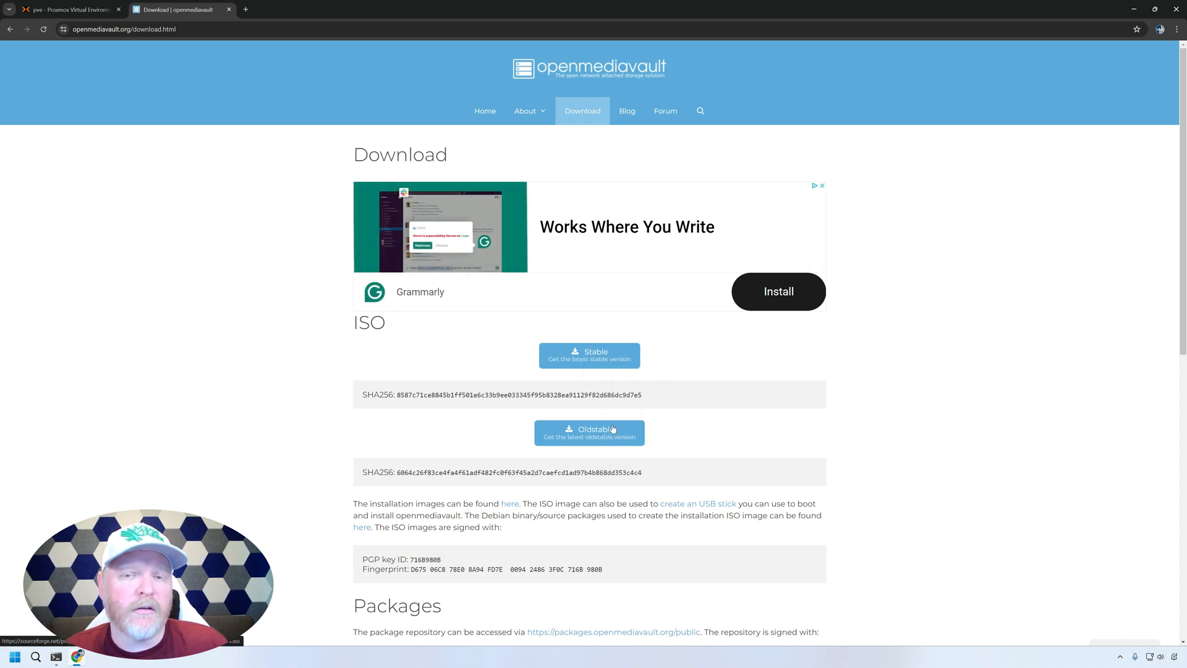
# Download the openmediavault 7.0-32 ISO from the pasted URL into local (pve) ISO storage.
pyautogui.click(68, 9)
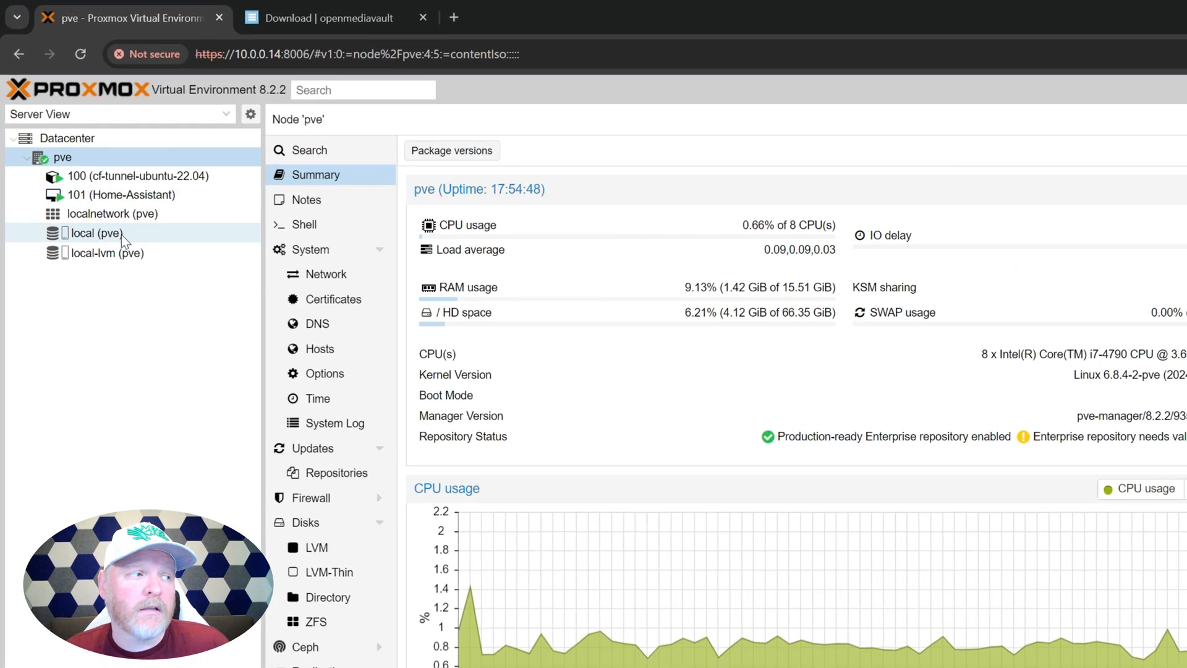
pyautogui.click(94, 233)
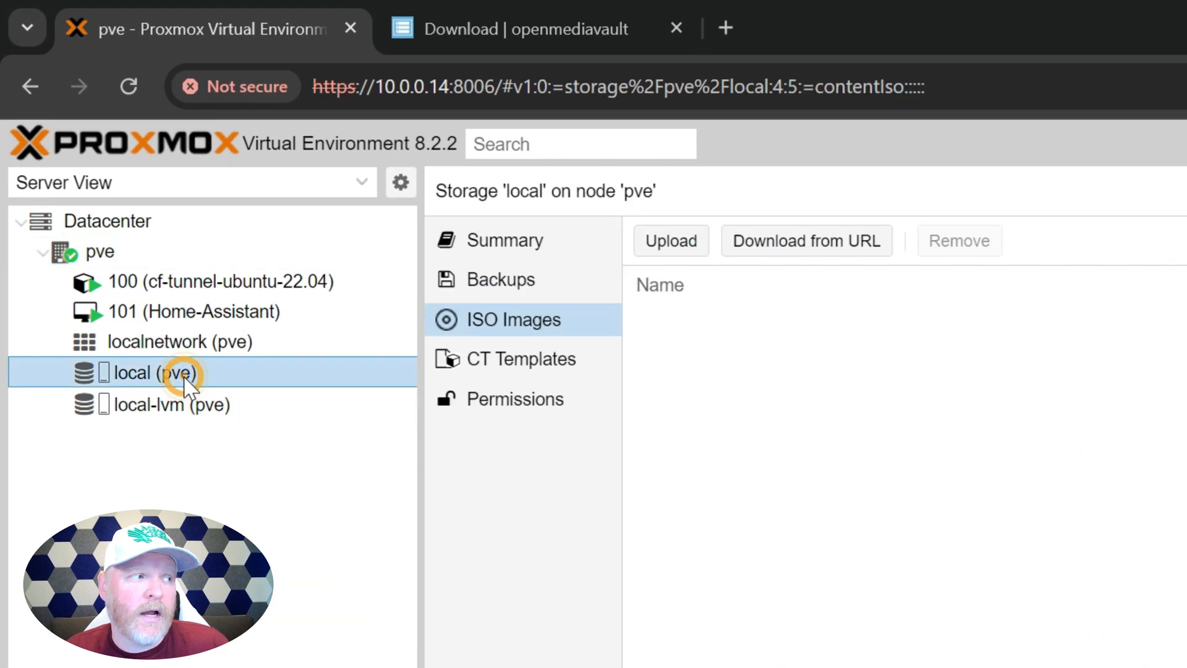
pyautogui.moveTo(614, 314)
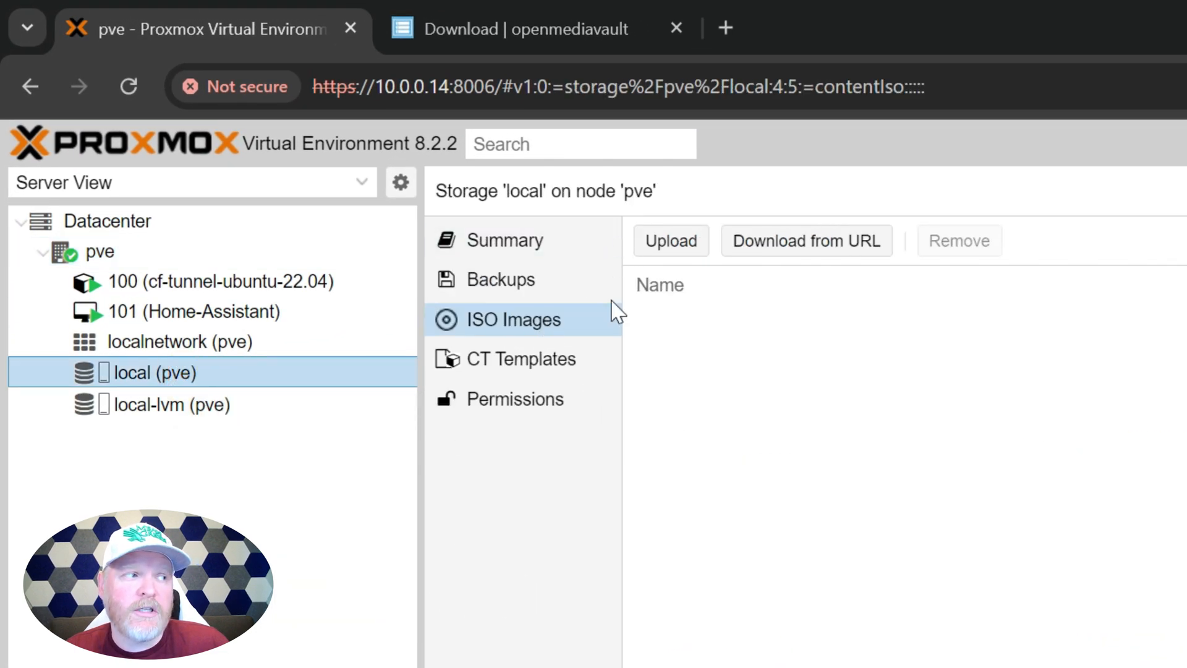
pyautogui.click(805, 241)
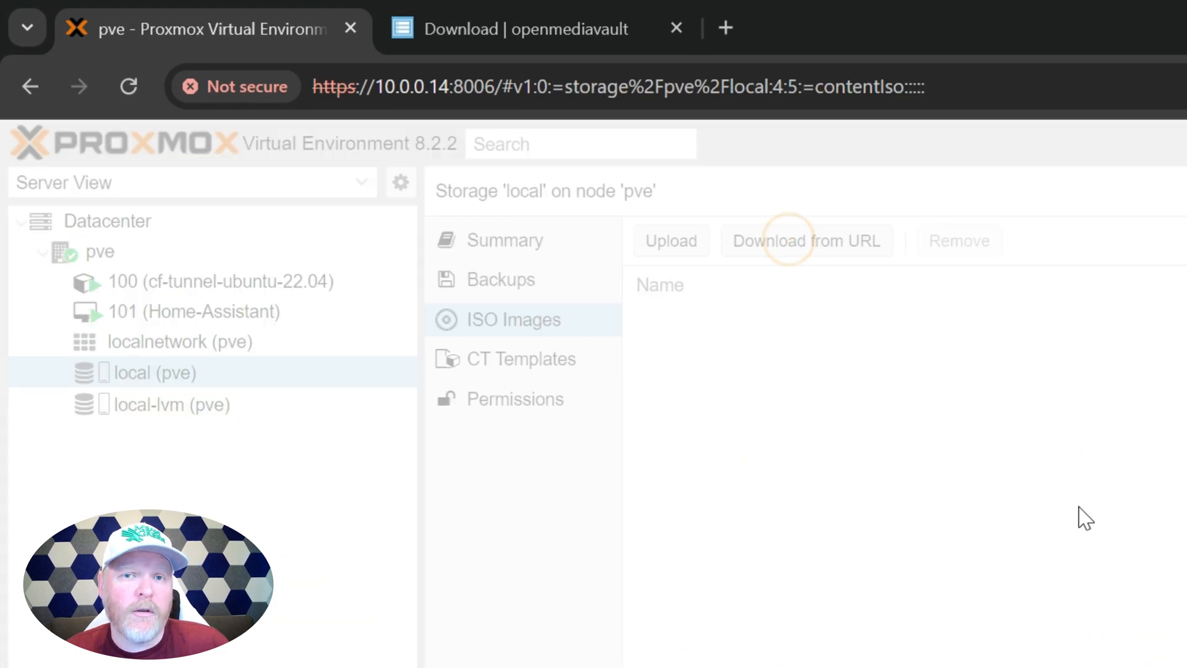
pyautogui.click(806, 239)
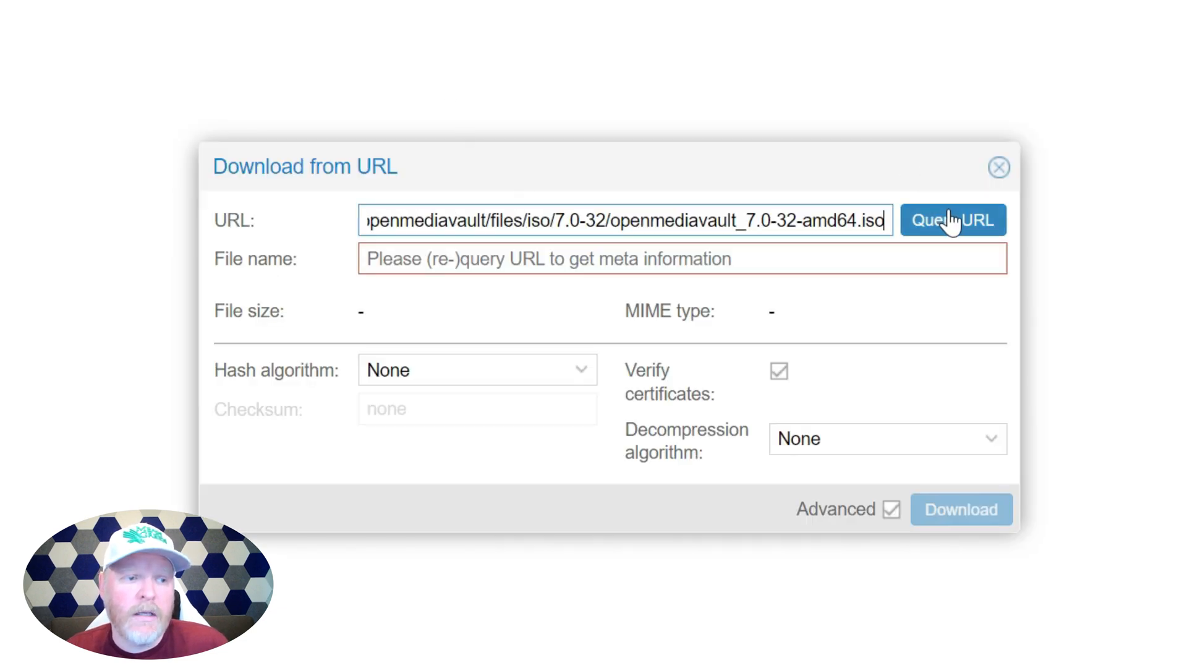
pyautogui.click(953, 219)
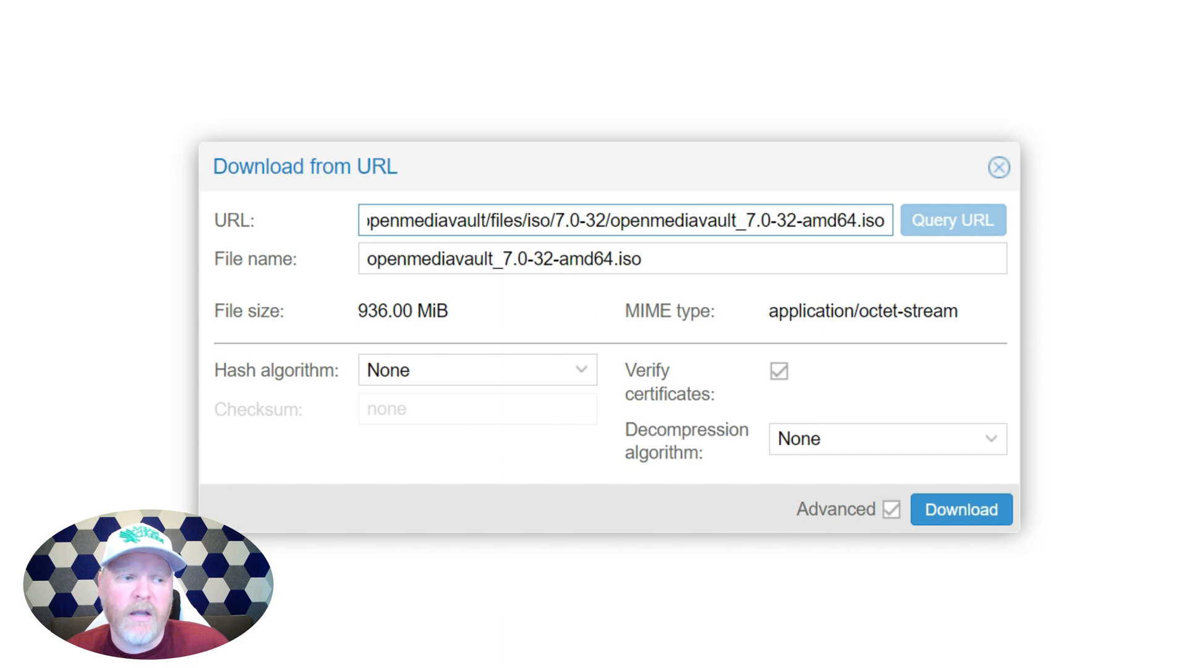
pyautogui.moveTo(855, 489)
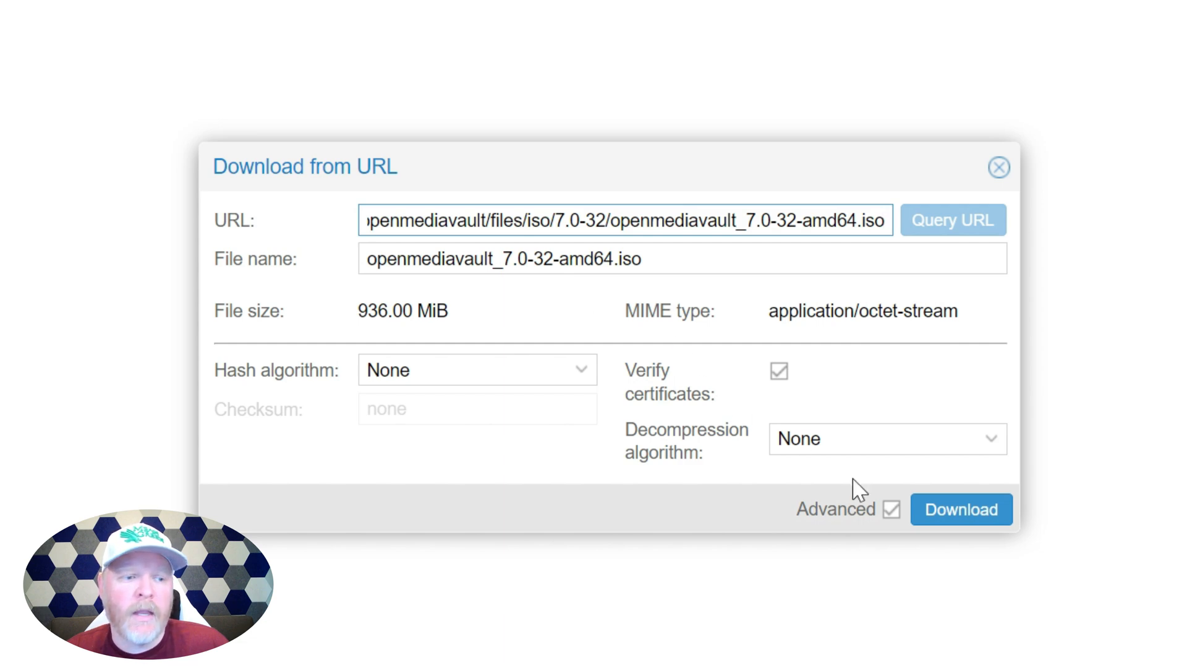
pyautogui.click(961, 509)
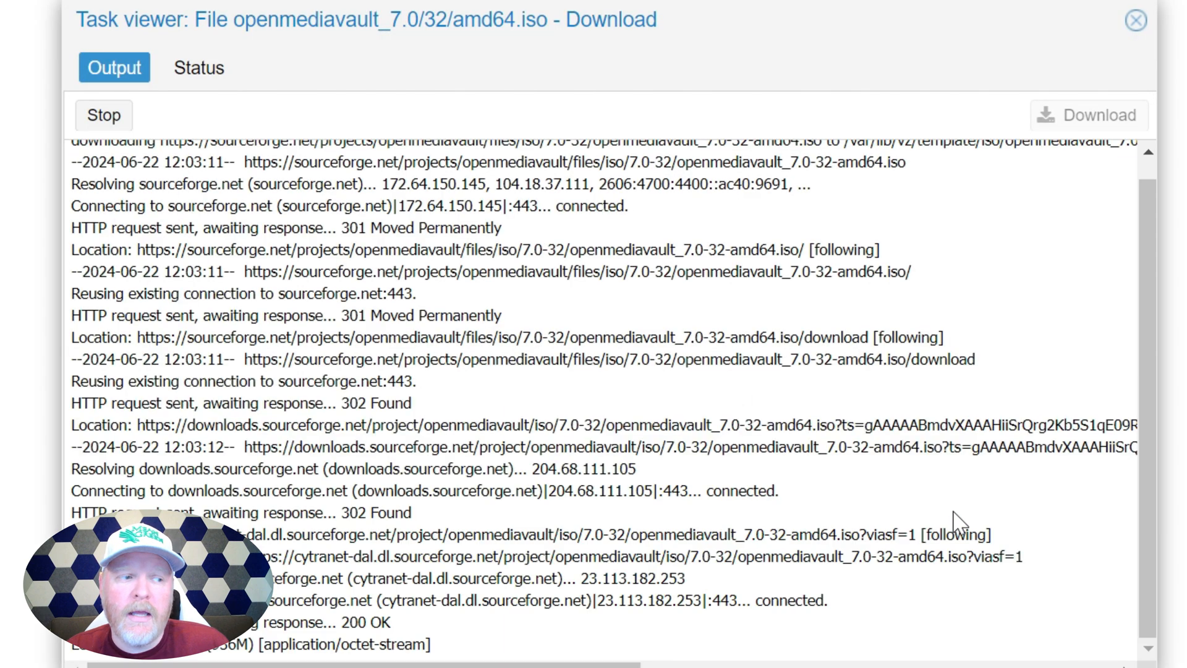
pyautogui.scroll(-3)
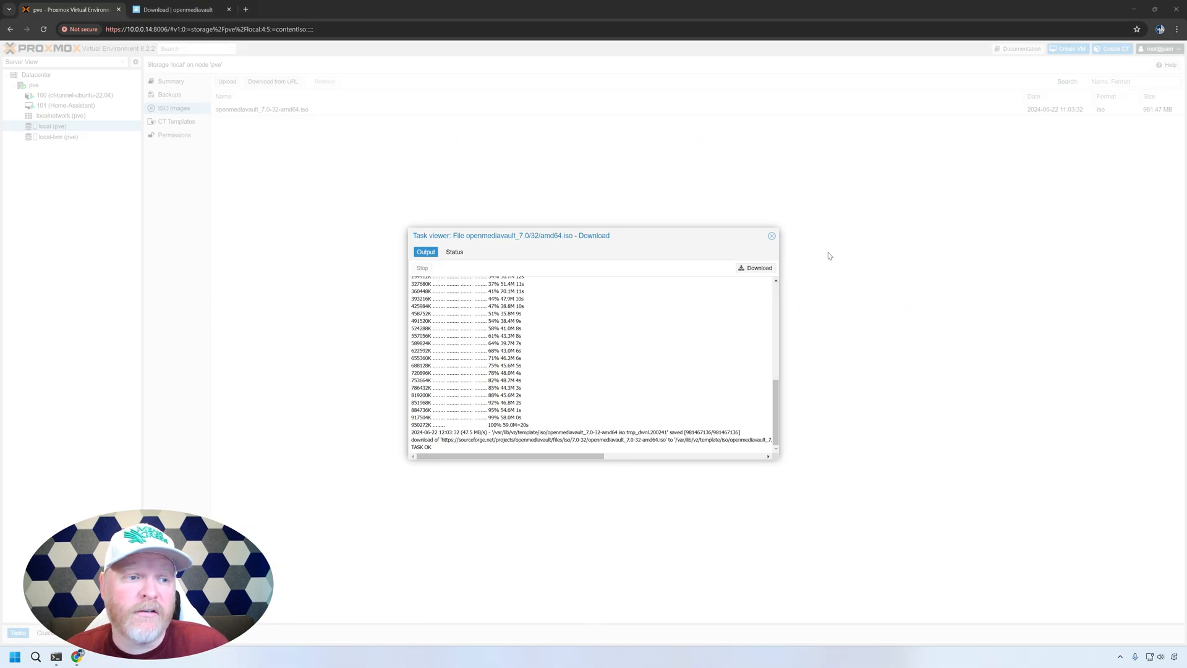
# Start VM 102 named 'omv', set to start at boot, with the openmediavault ISO.
pyautogui.click(772, 236)
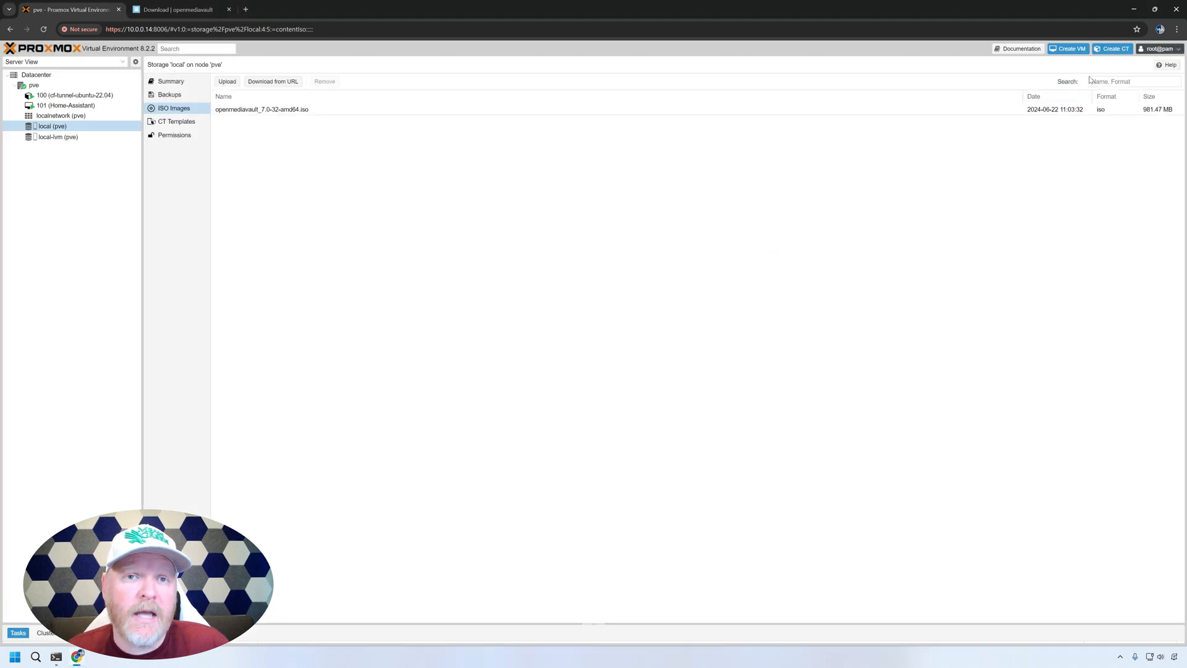
pyautogui.click(1068, 48)
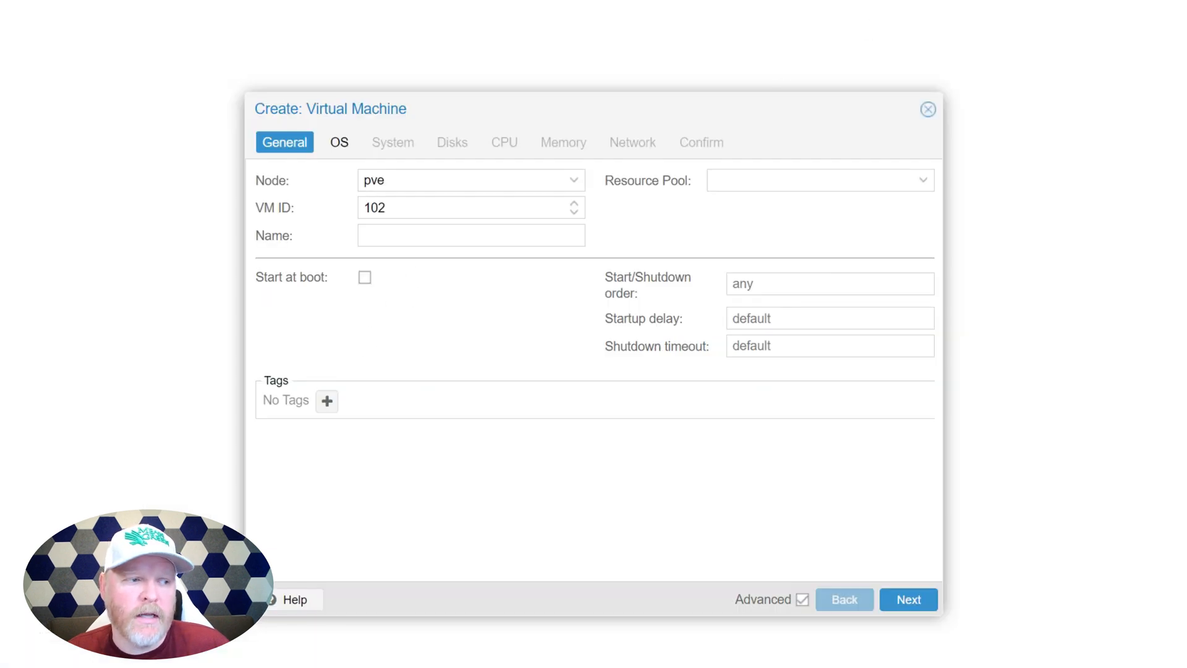
pyautogui.write('om')
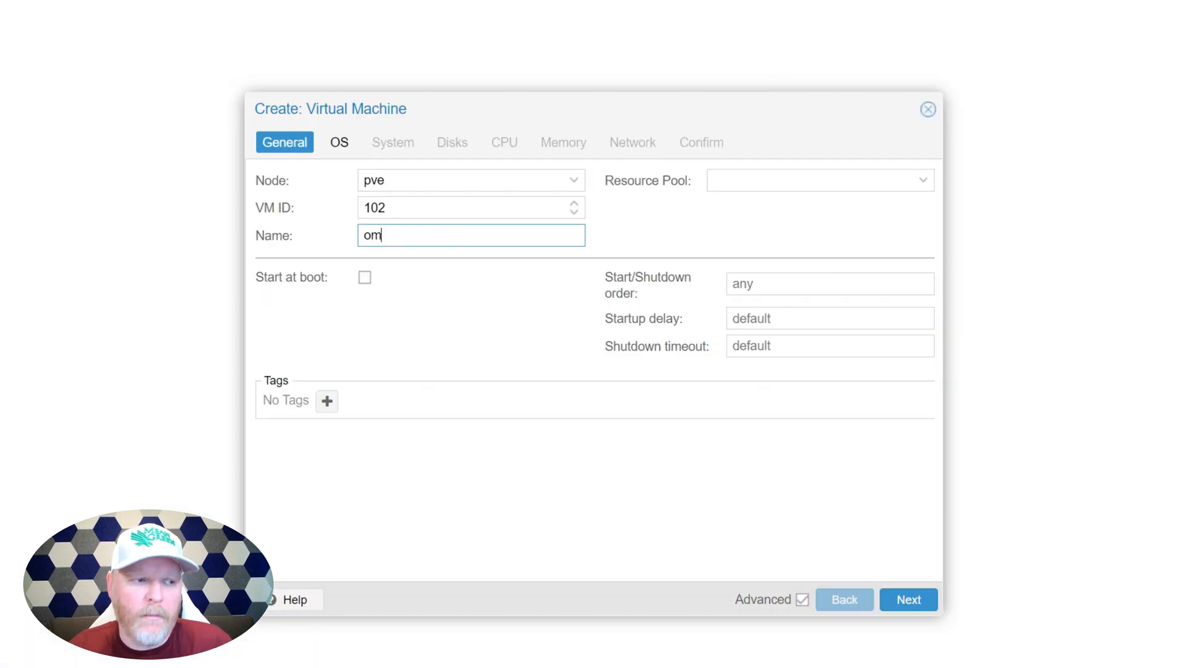
pyautogui.write('v')
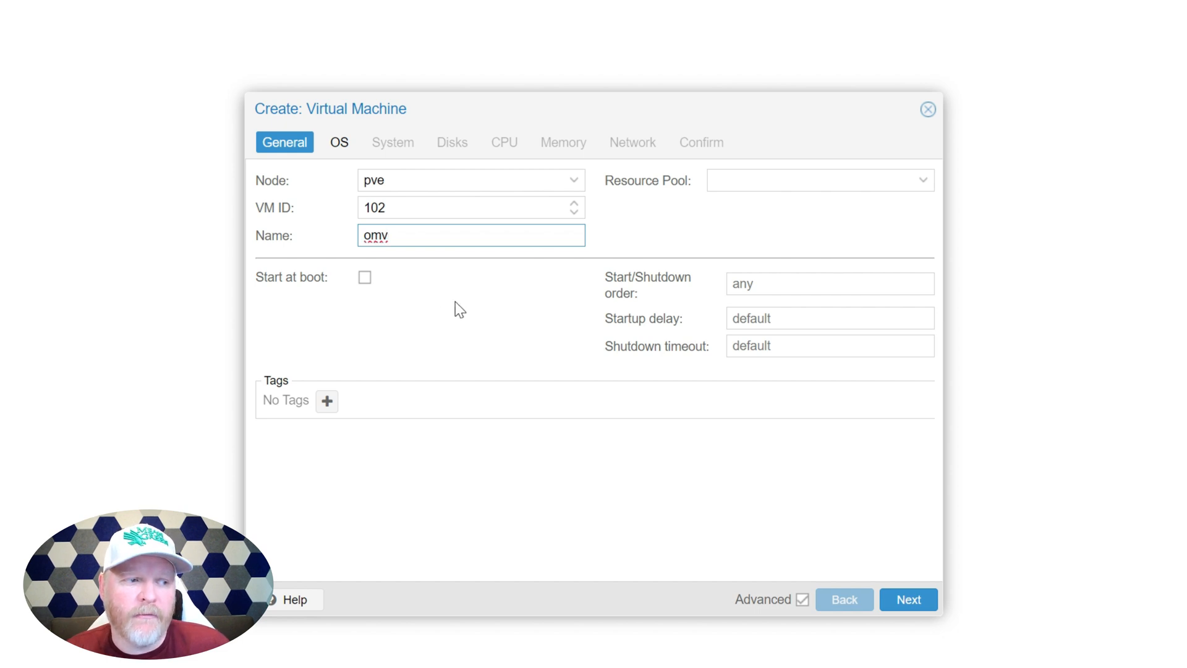
pyautogui.moveTo(813, 660)
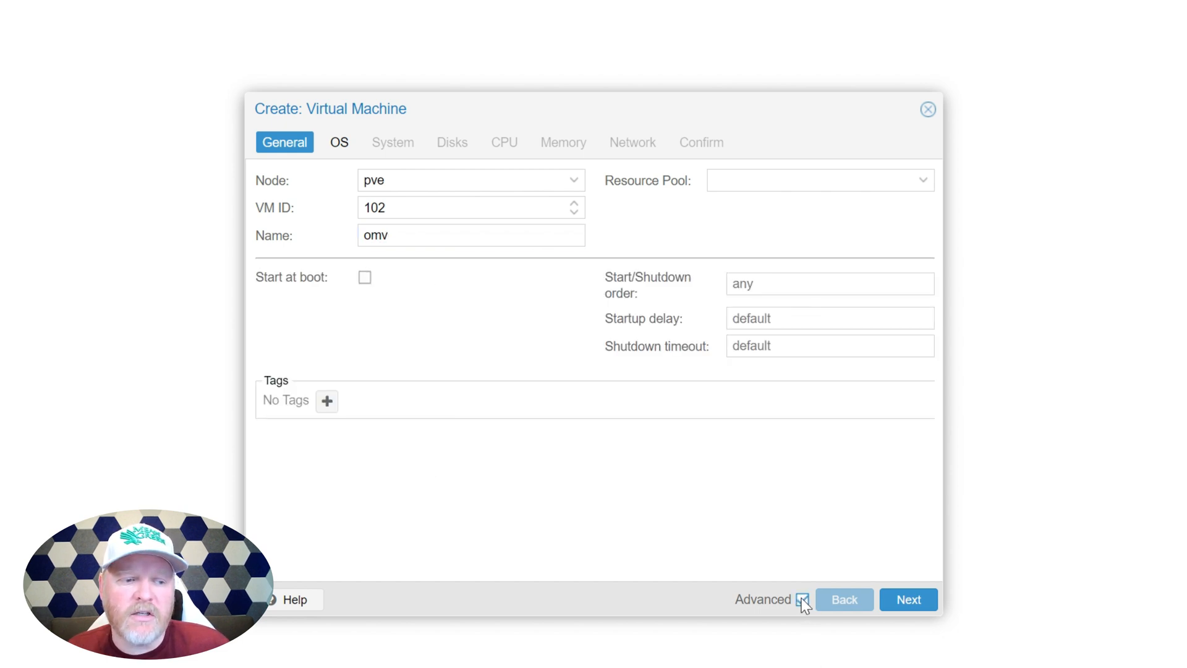
pyautogui.click(803, 599)
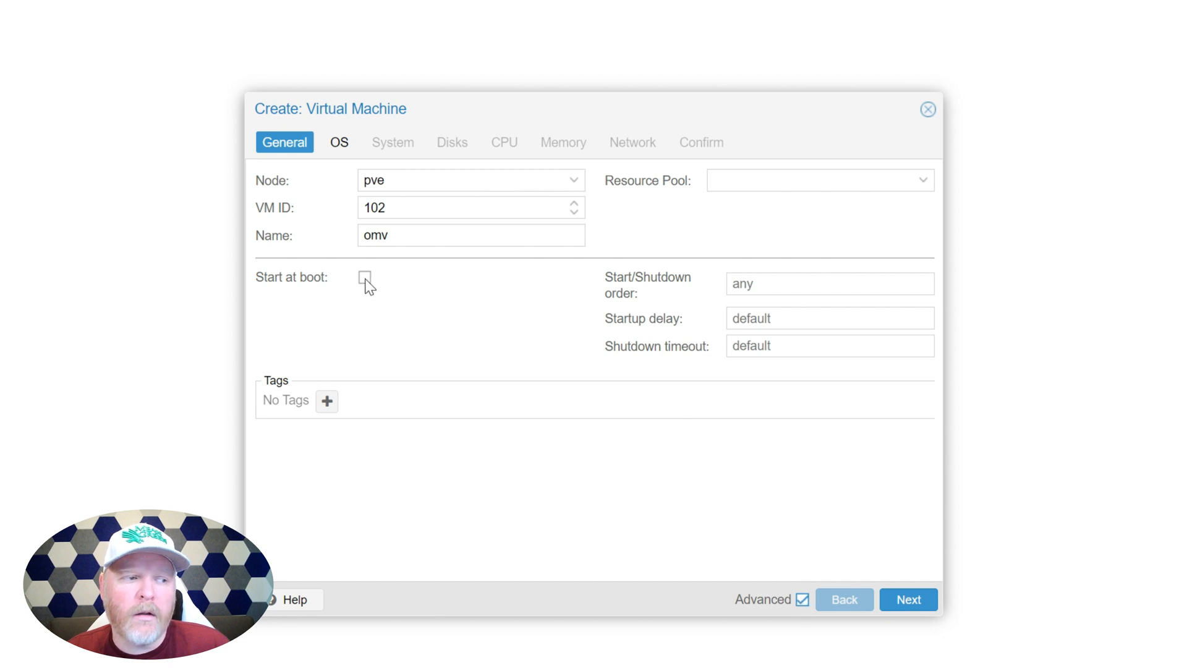
pyautogui.click(364, 277)
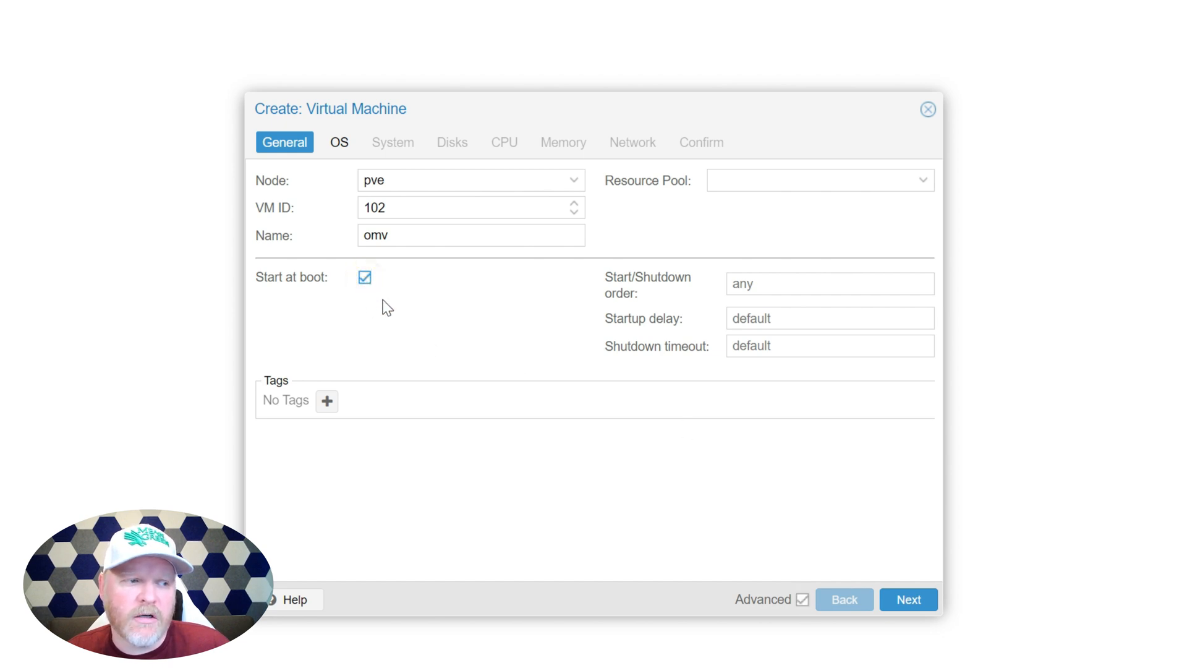
pyautogui.moveTo(846, 559)
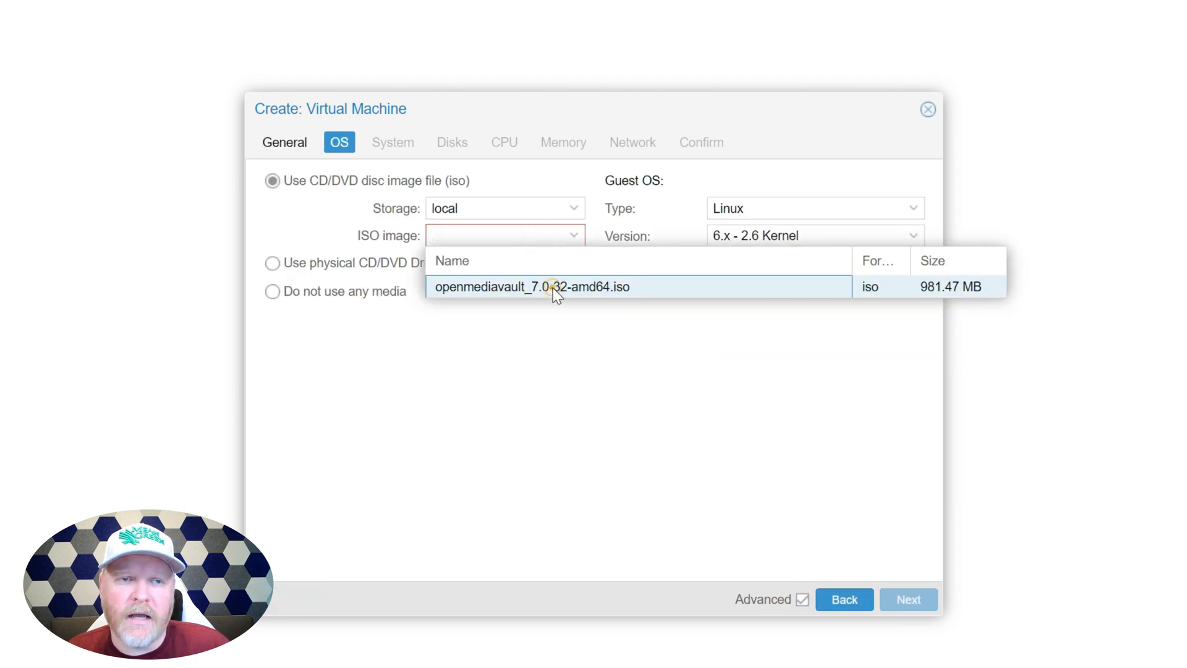
pyautogui.click(532, 286)
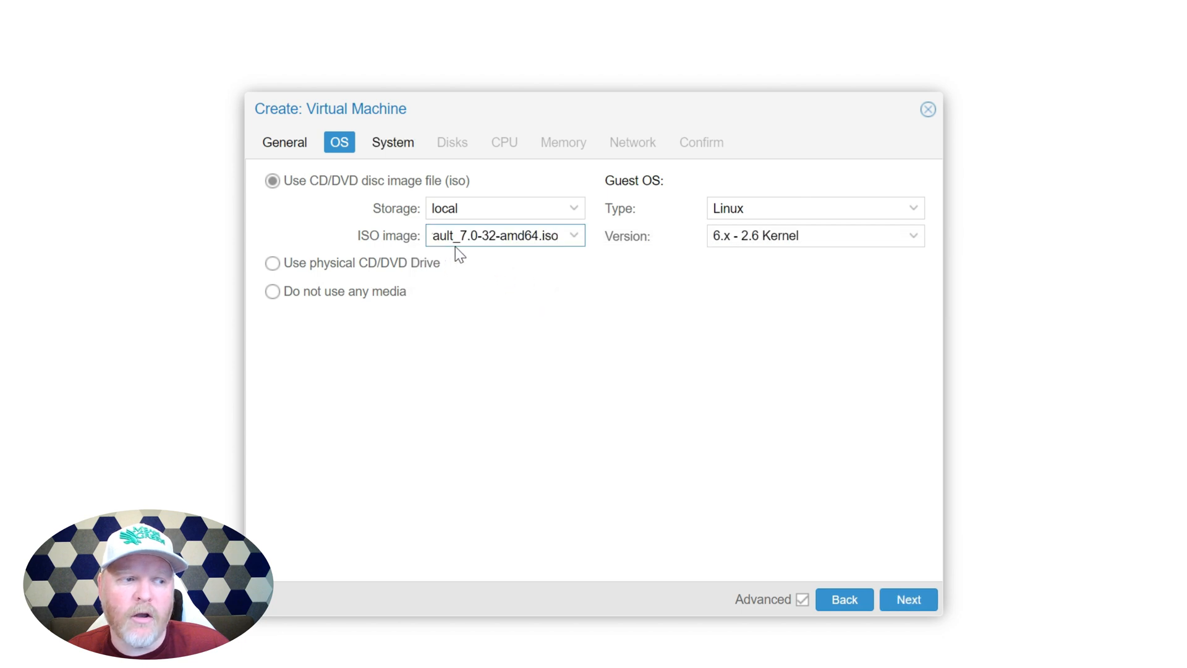
pyautogui.moveTo(863, 529)
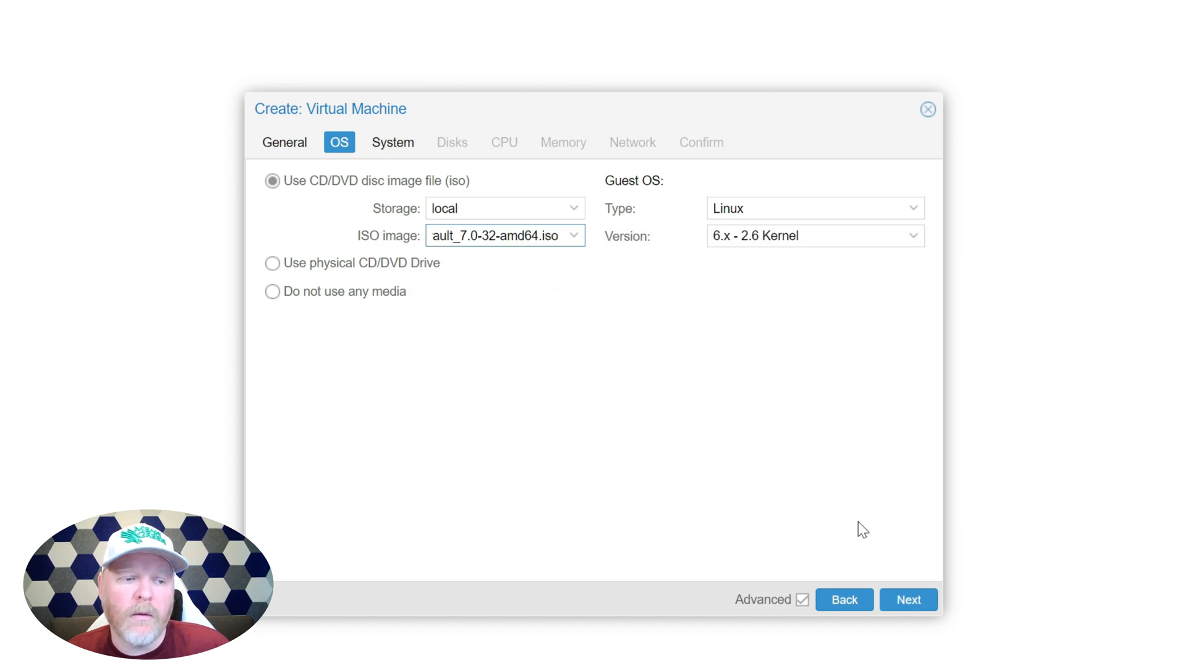
# Give the omv VM a 16 GiB disk on the SATA bus.
pyautogui.click(907, 599)
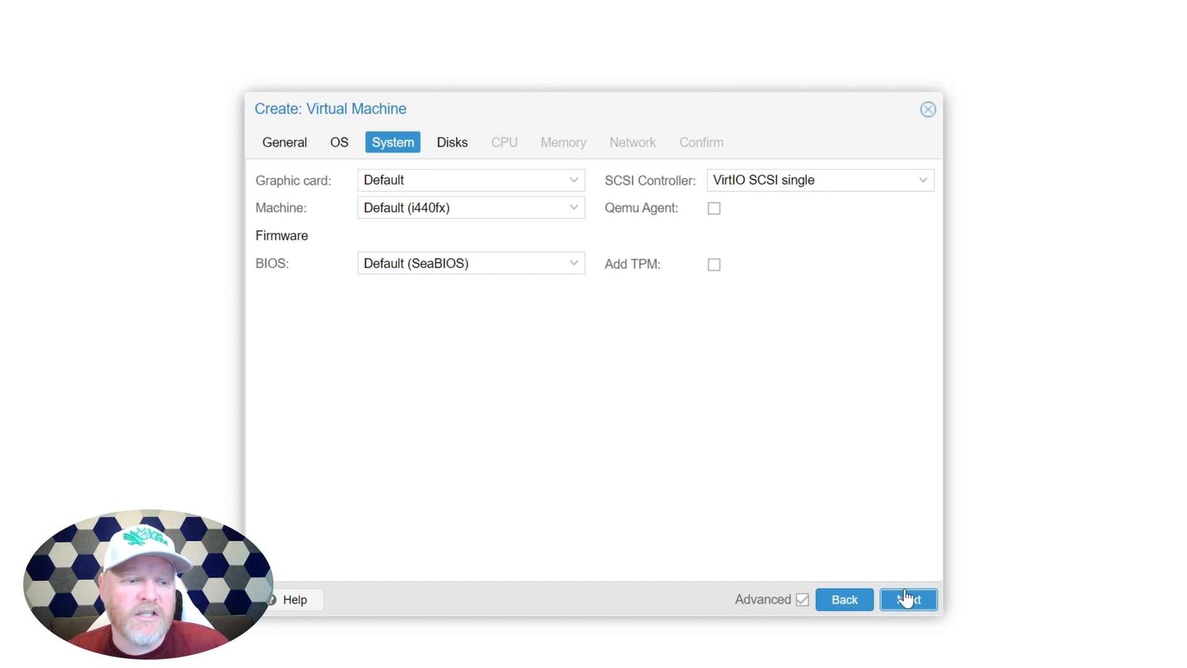
pyautogui.click(908, 599)
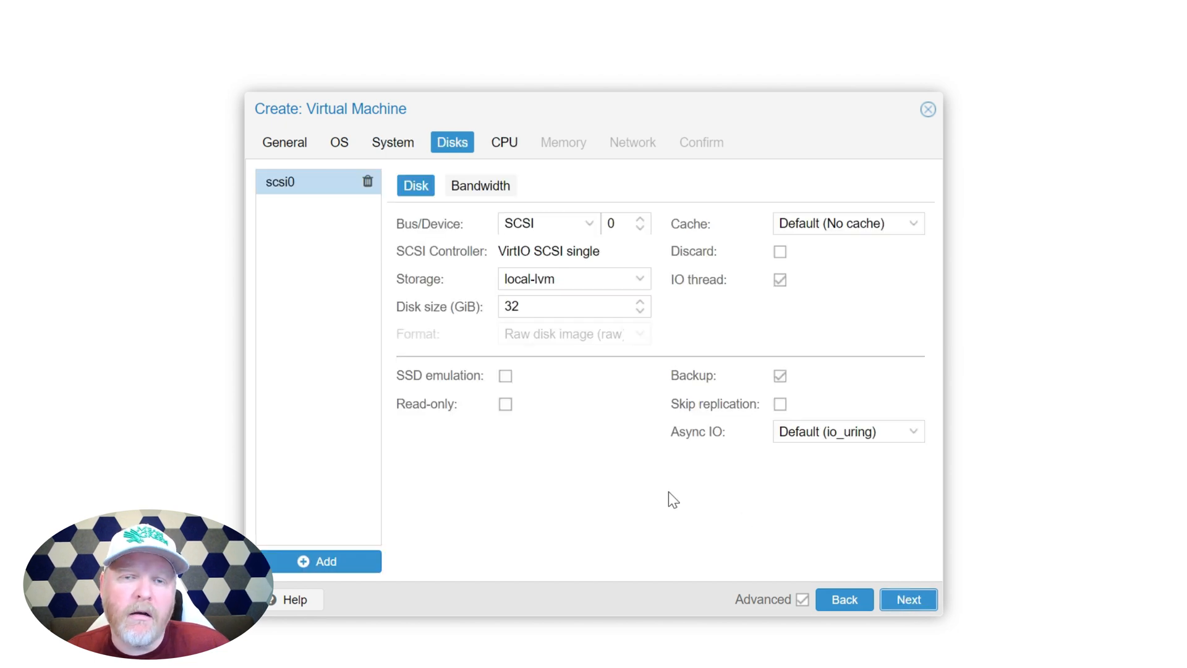
pyautogui.moveTo(594, 342)
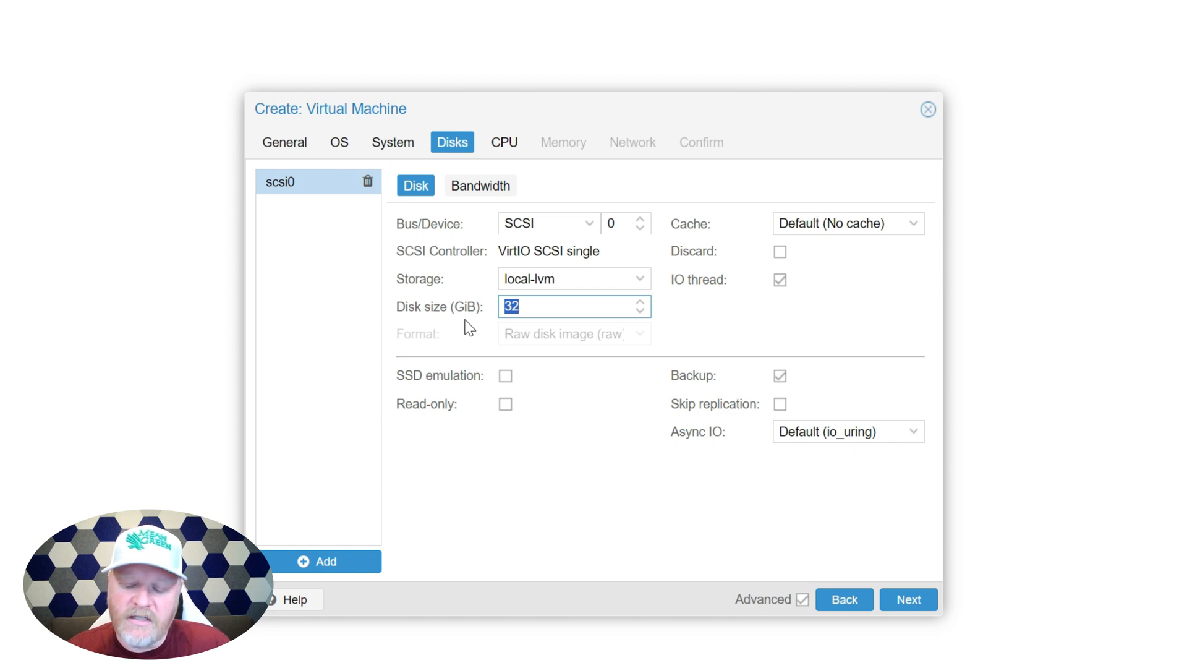
pyautogui.write('16')
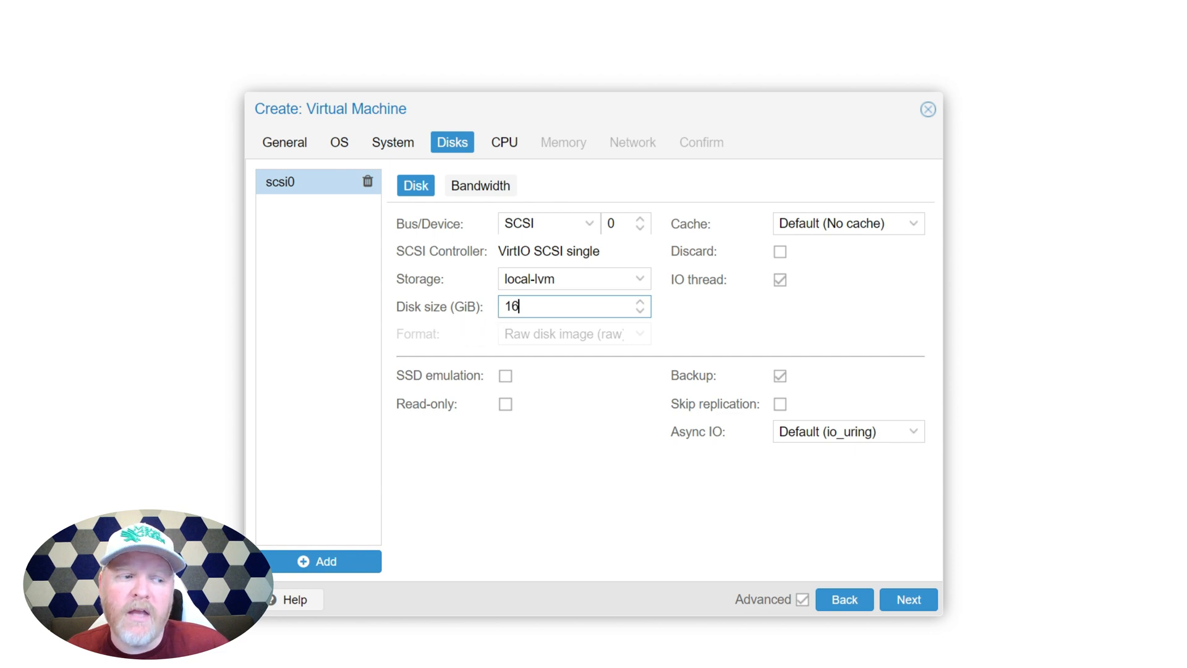
pyautogui.click(588, 222)
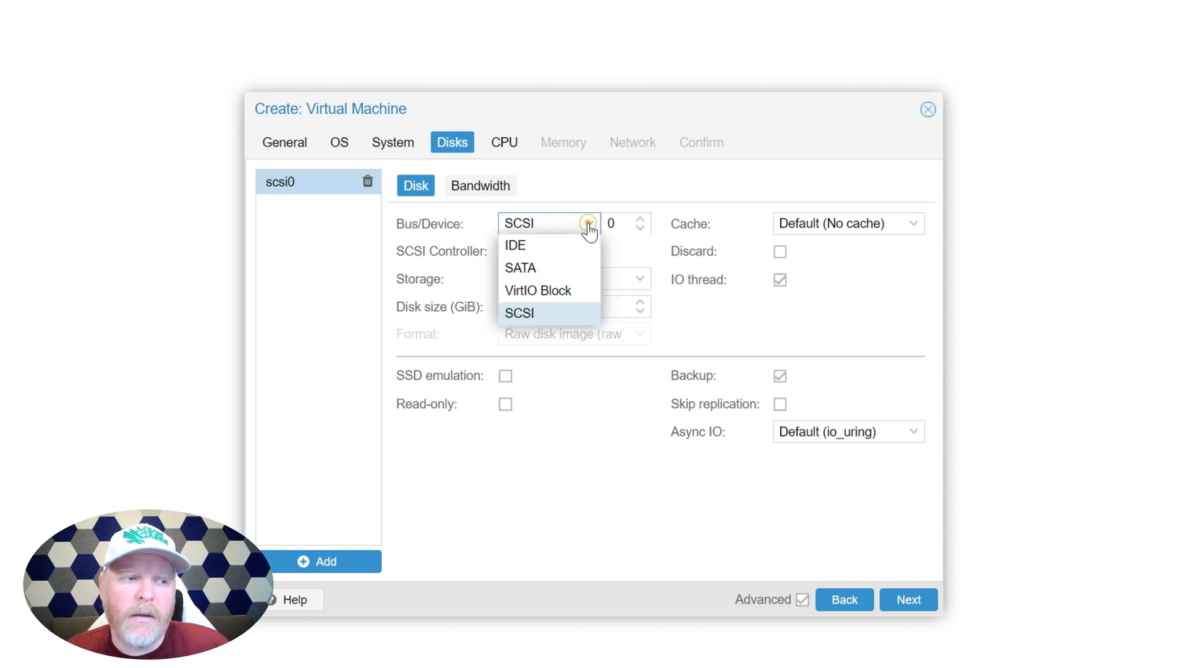
pyautogui.moveTo(543, 268)
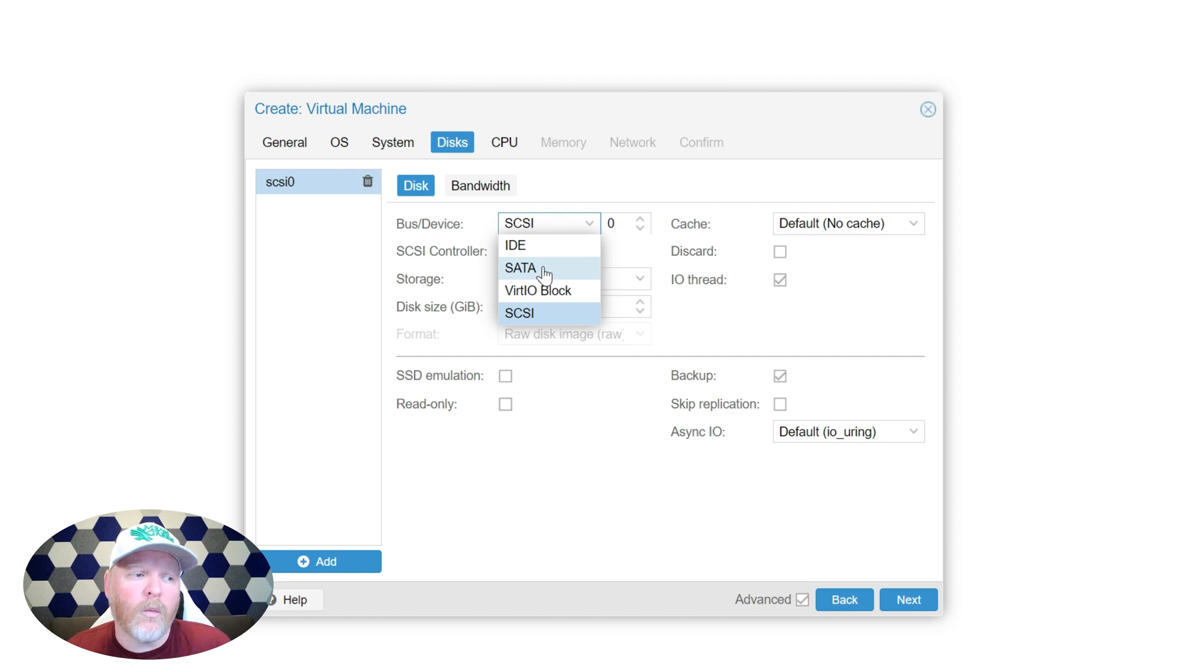
pyautogui.click(520, 267)
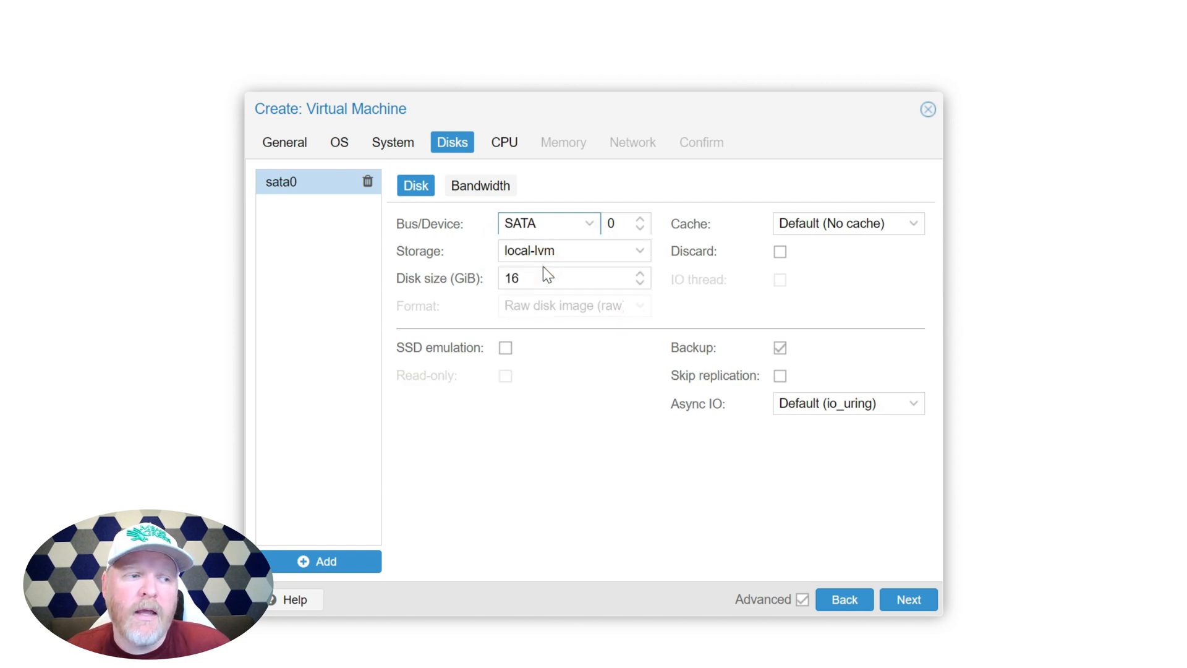
pyautogui.moveTo(655, 391)
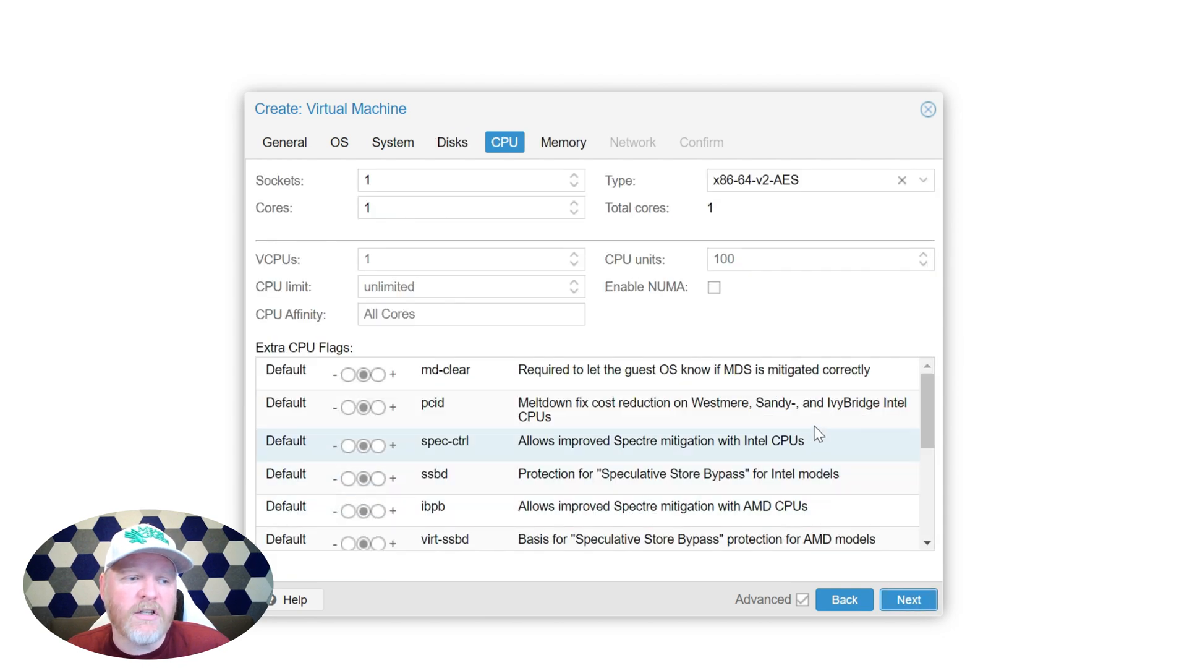
# Set the omv VM to 2 CPU cores and 4096 MiB of memory.
pyautogui.click(802, 598)
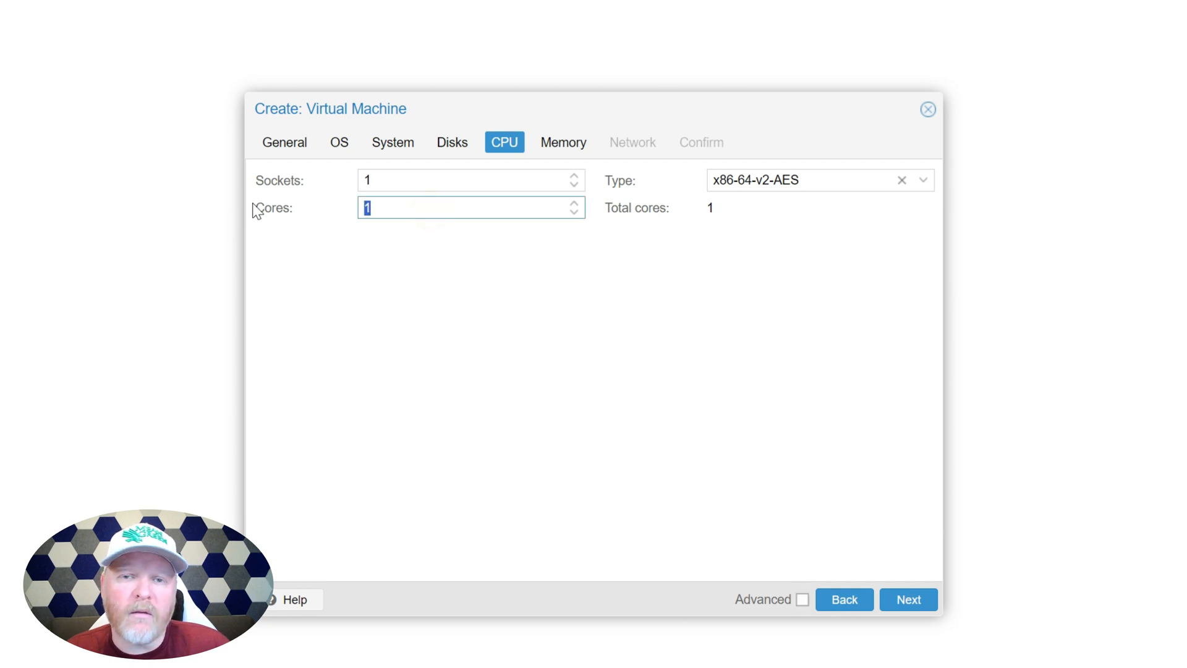
pyautogui.click(573, 203)
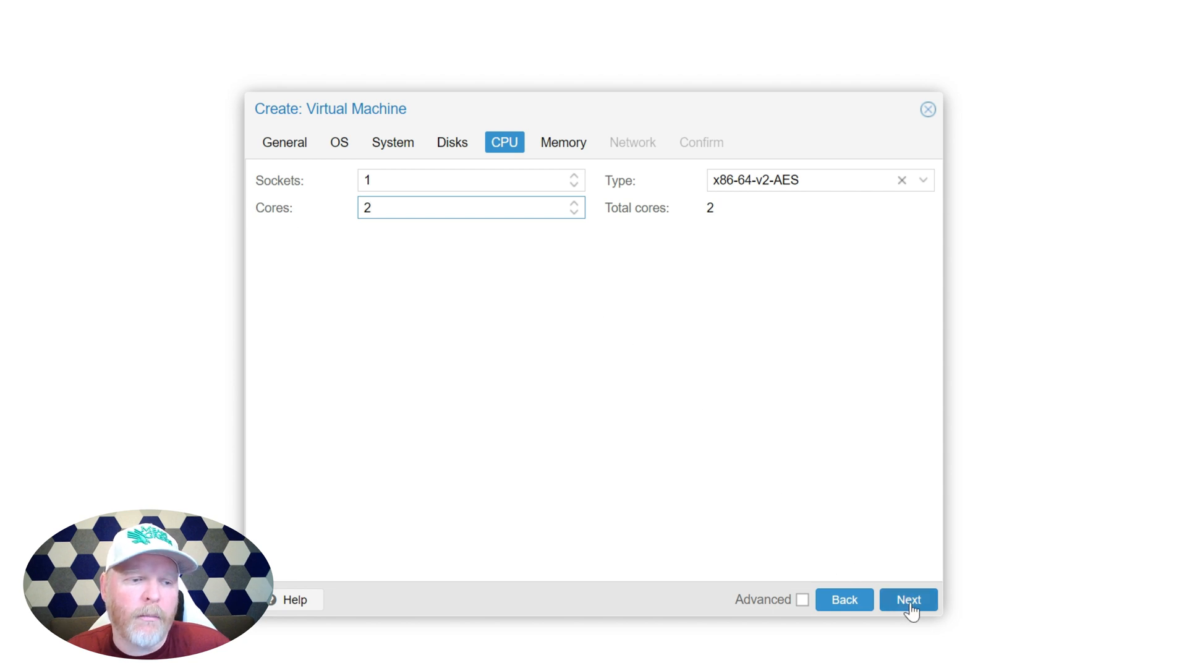
pyautogui.click(908, 599)
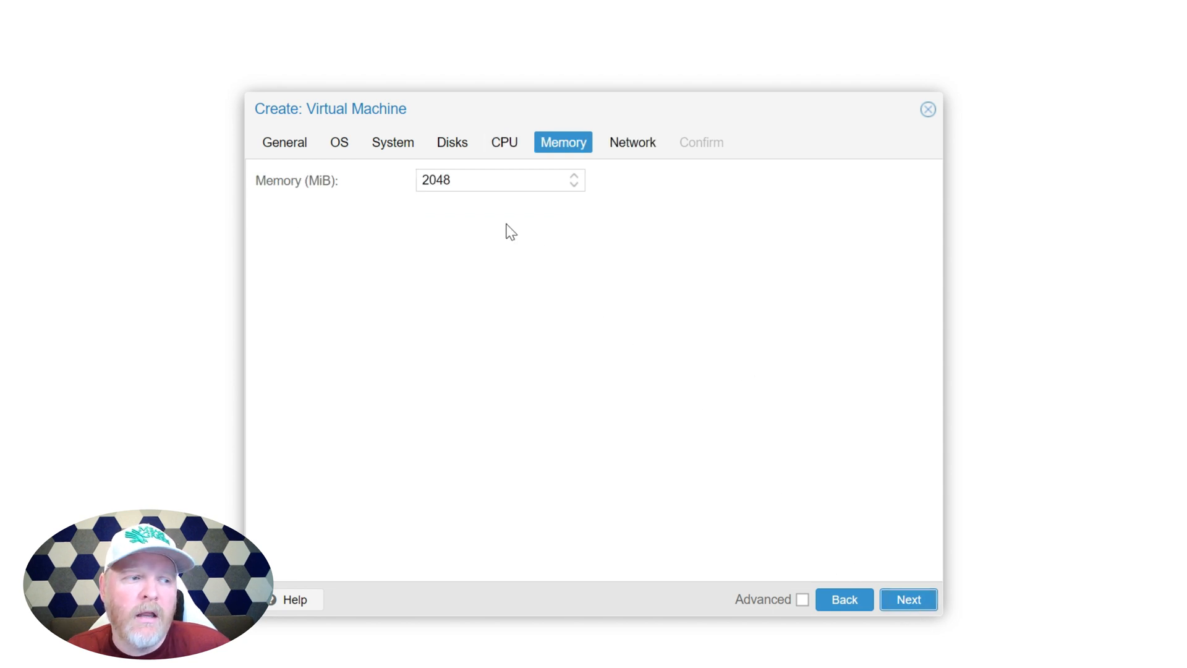
pyautogui.tripleClick(492, 179)
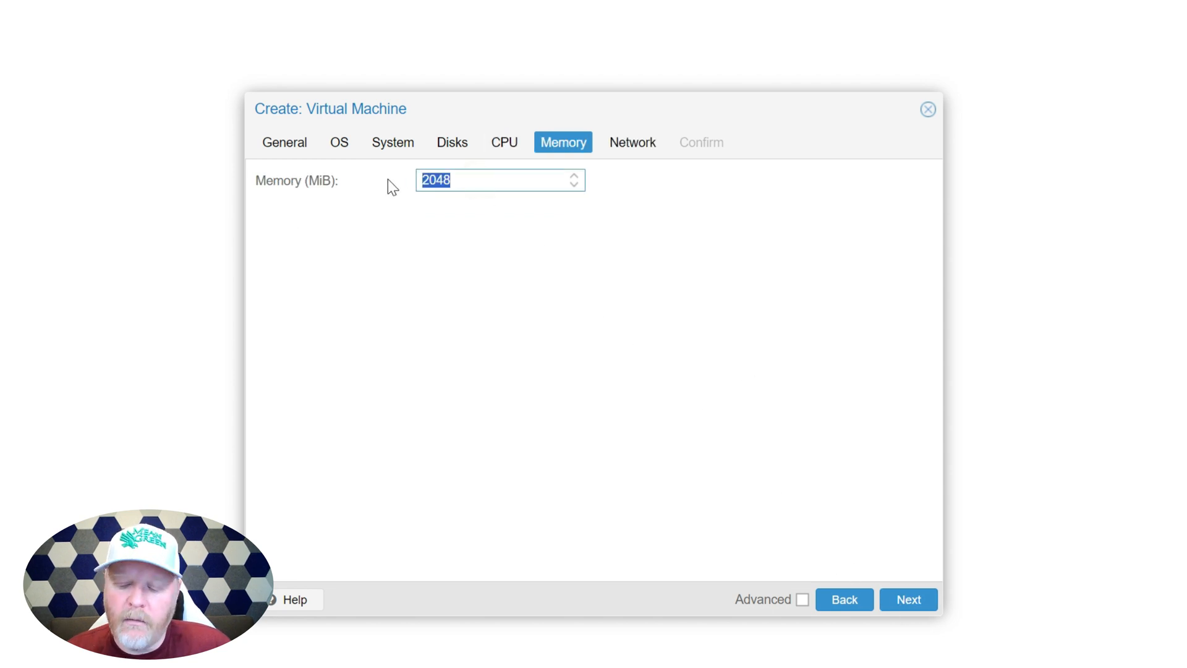
pyautogui.write('4096')
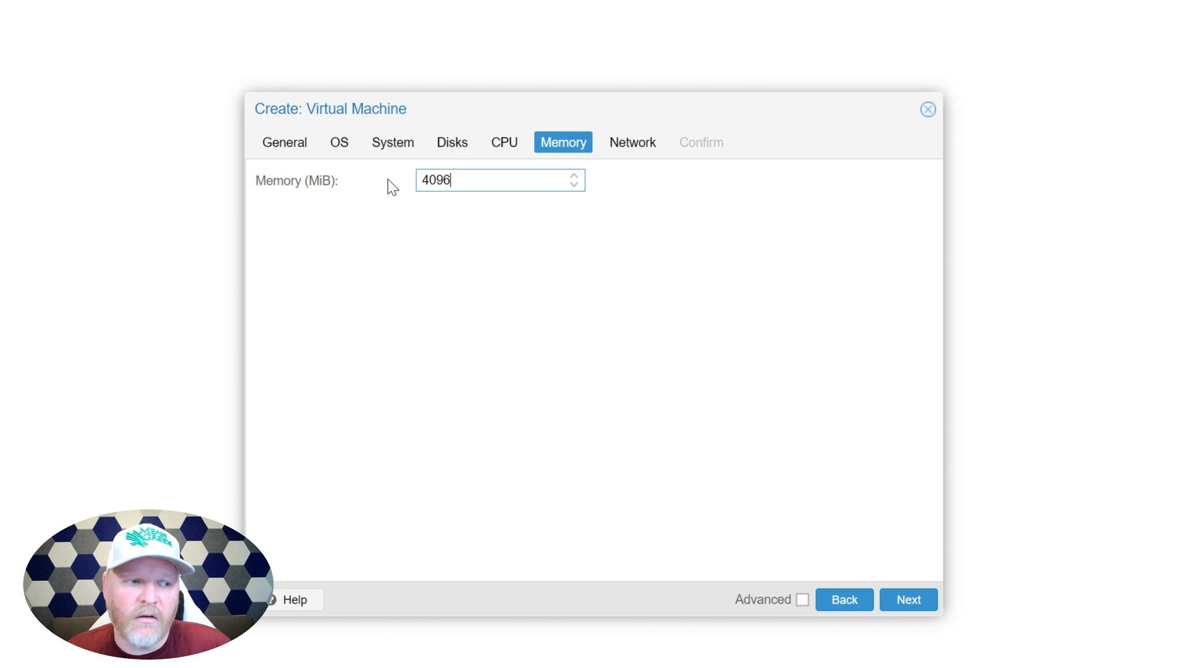
pyautogui.click(907, 599)
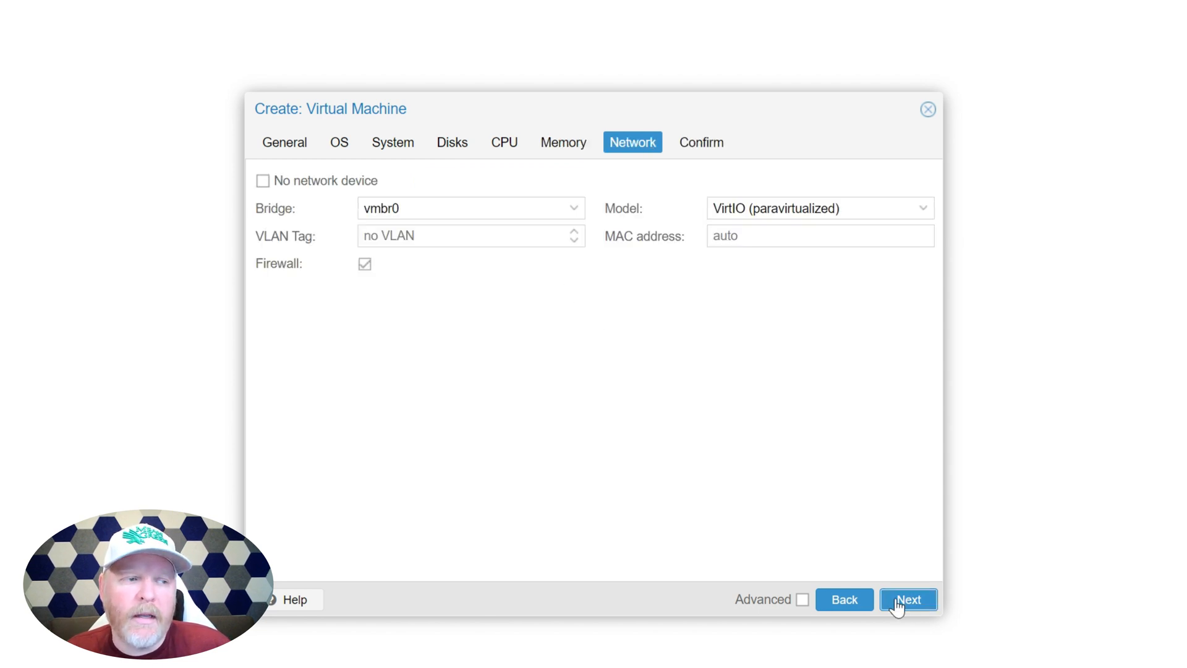
pyautogui.moveTo(705, 299)
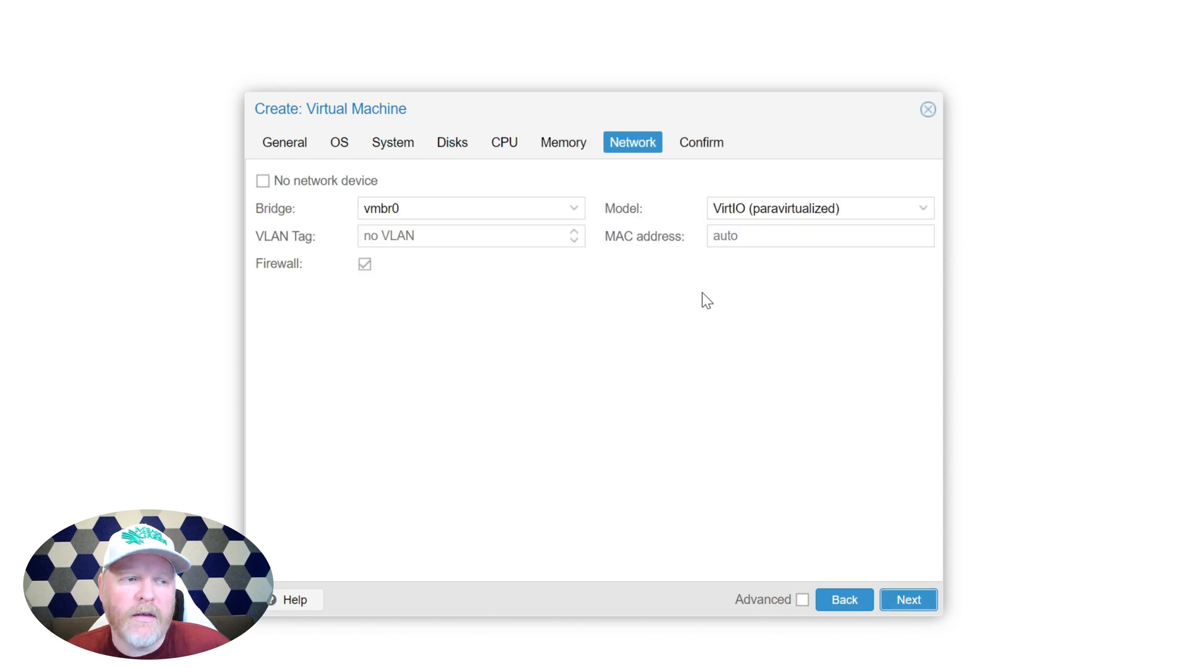
pyautogui.moveTo(576, 319)
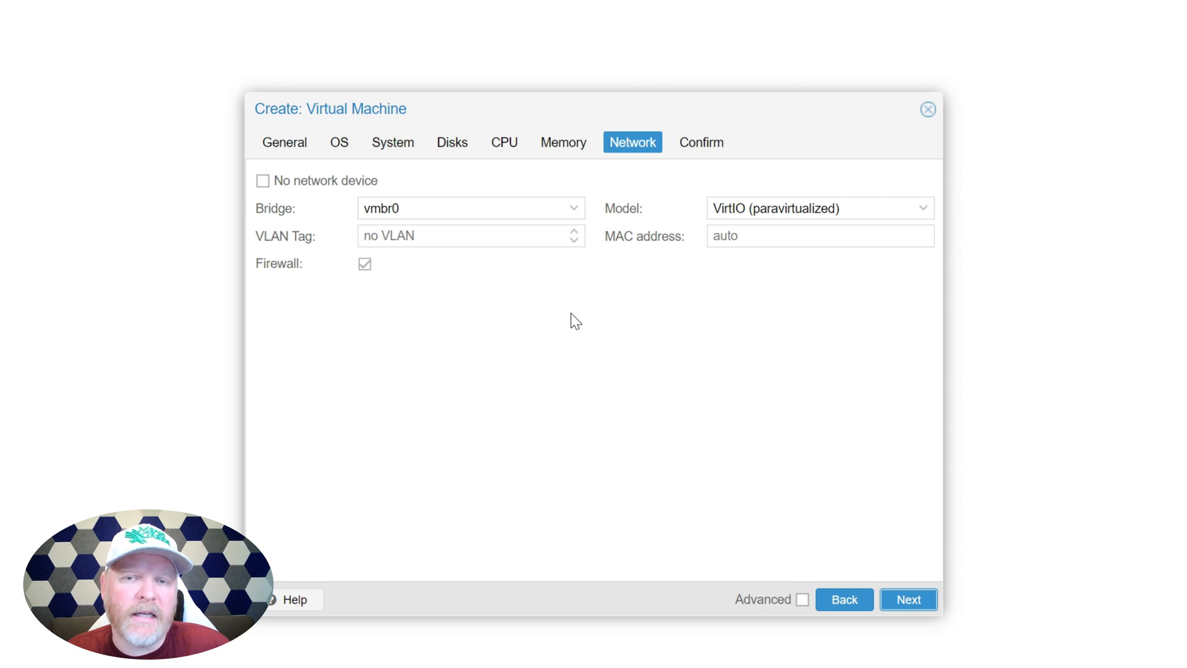
pyautogui.moveTo(577, 272)
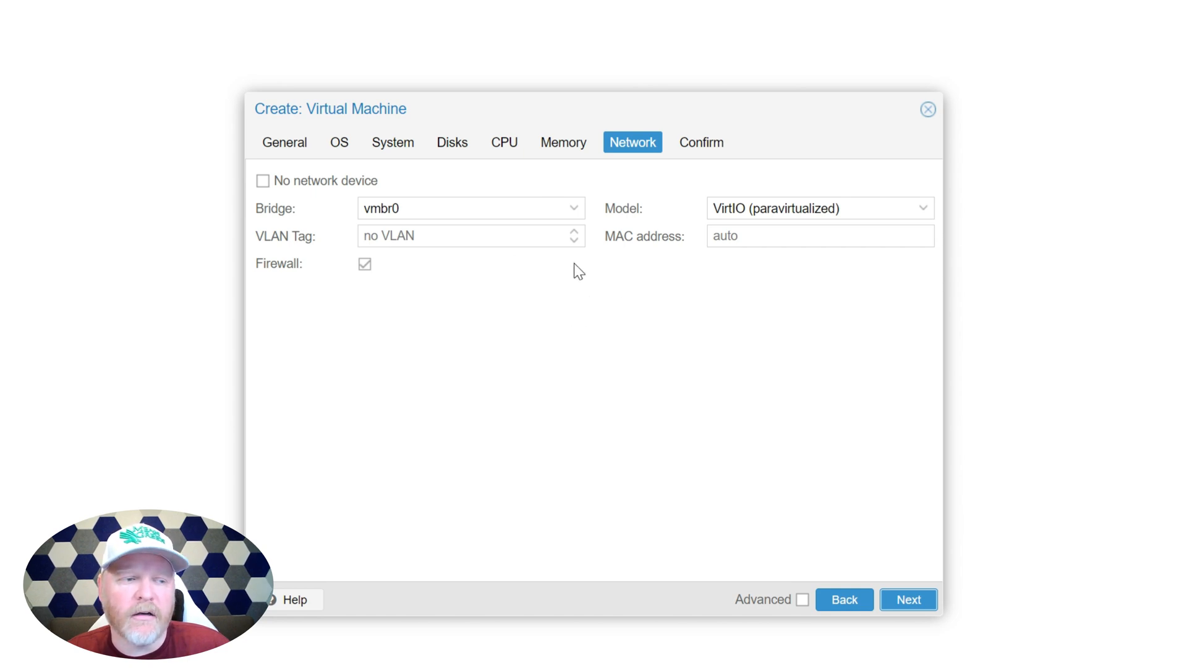
pyautogui.moveTo(904, 592)
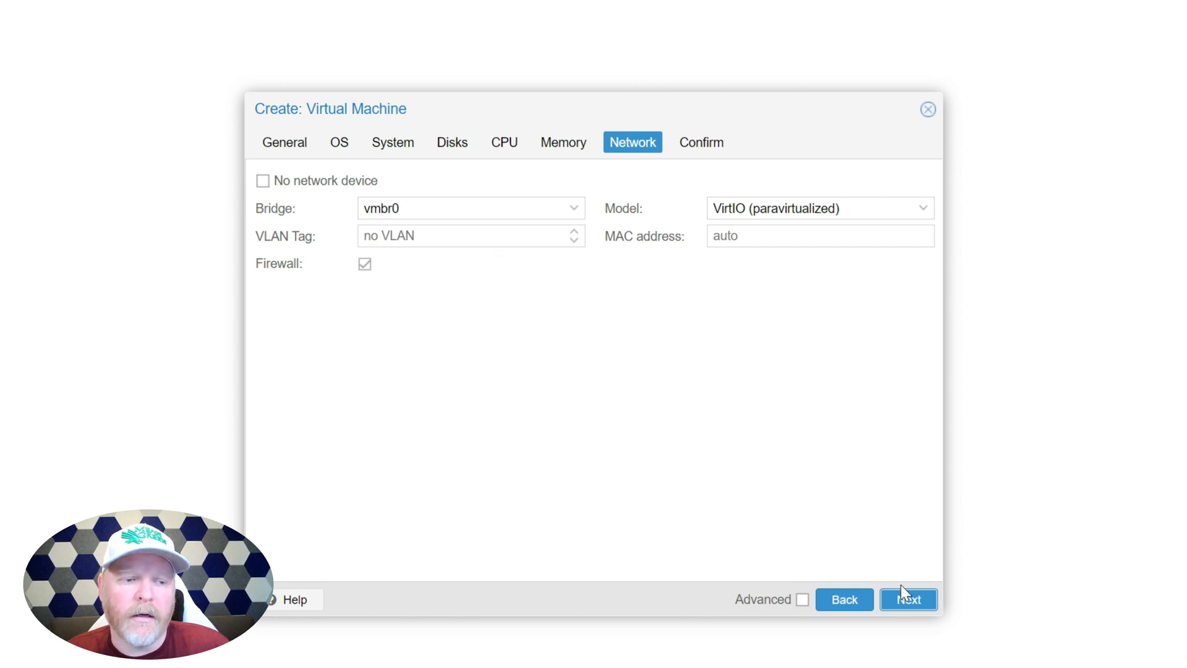
# Review the omv configuration summary and finish creating VM 102.
pyautogui.click(907, 599)
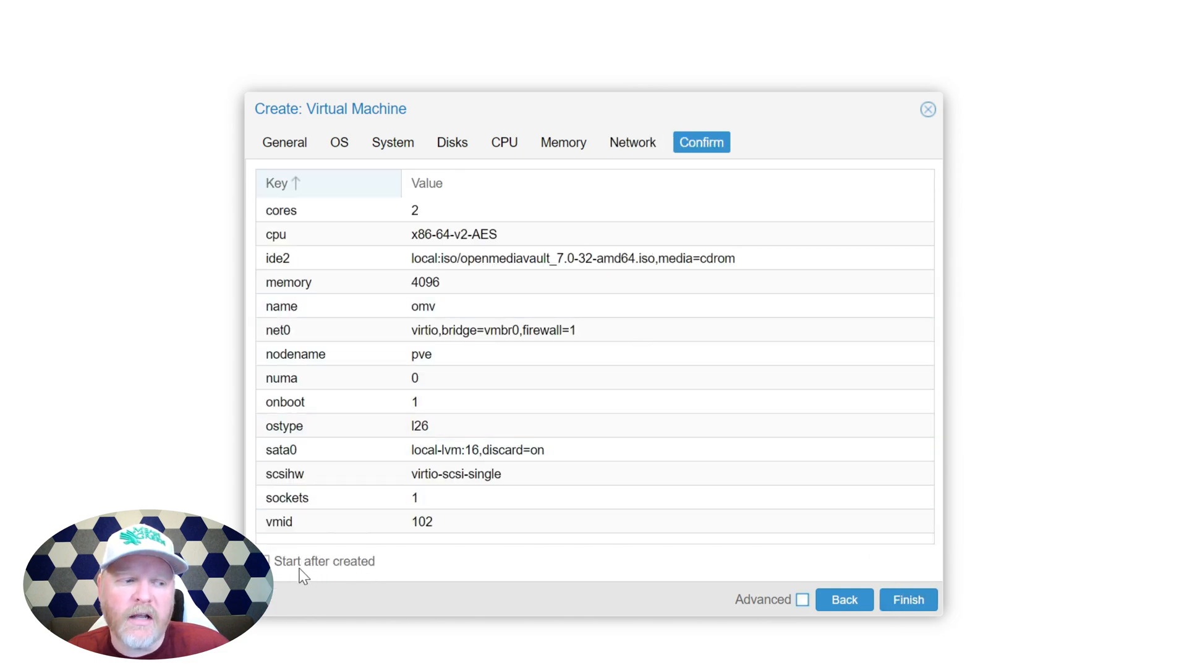
pyautogui.moveTo(675, 587)
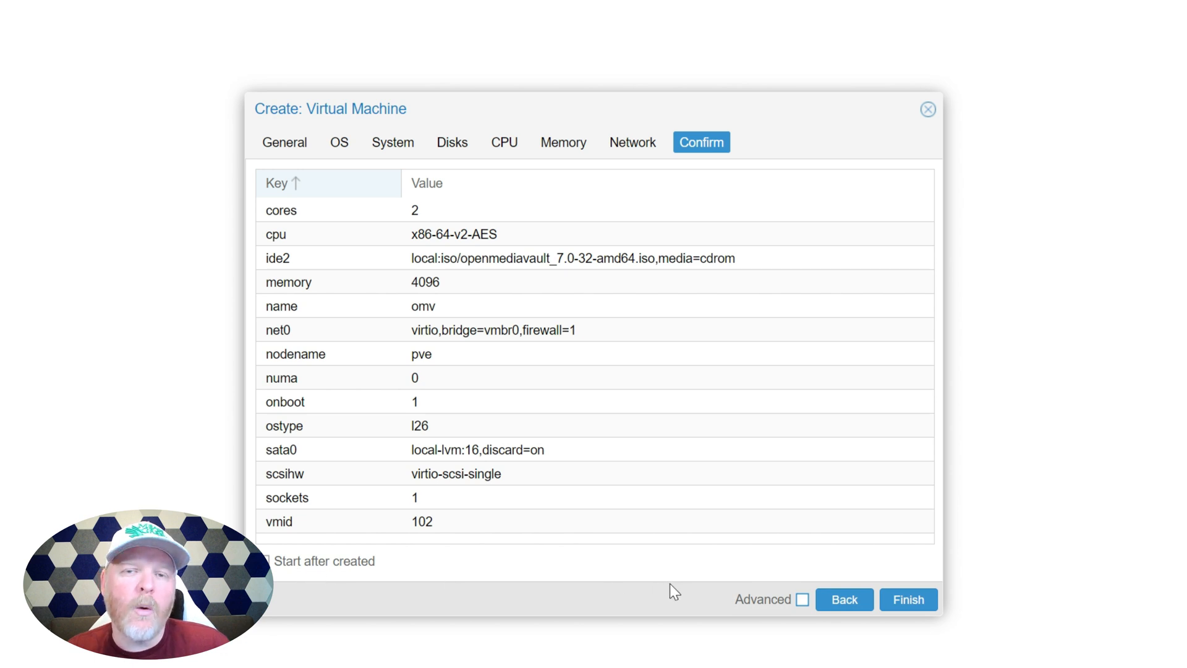
pyautogui.moveTo(918, 585)
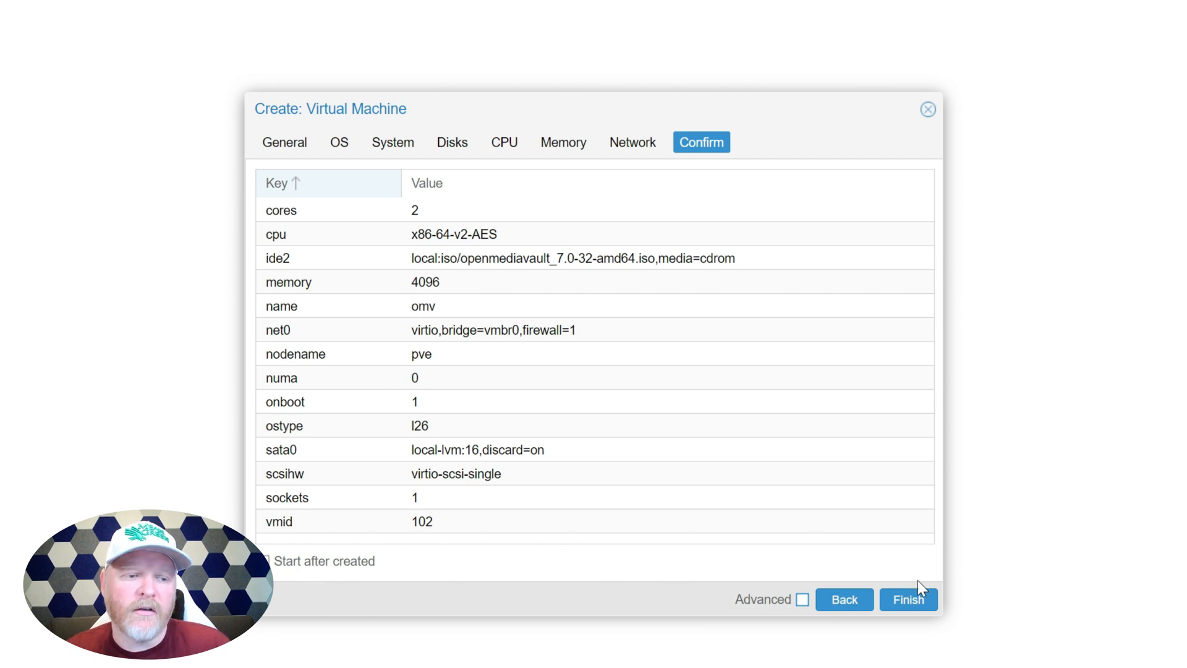
pyautogui.click(908, 599)
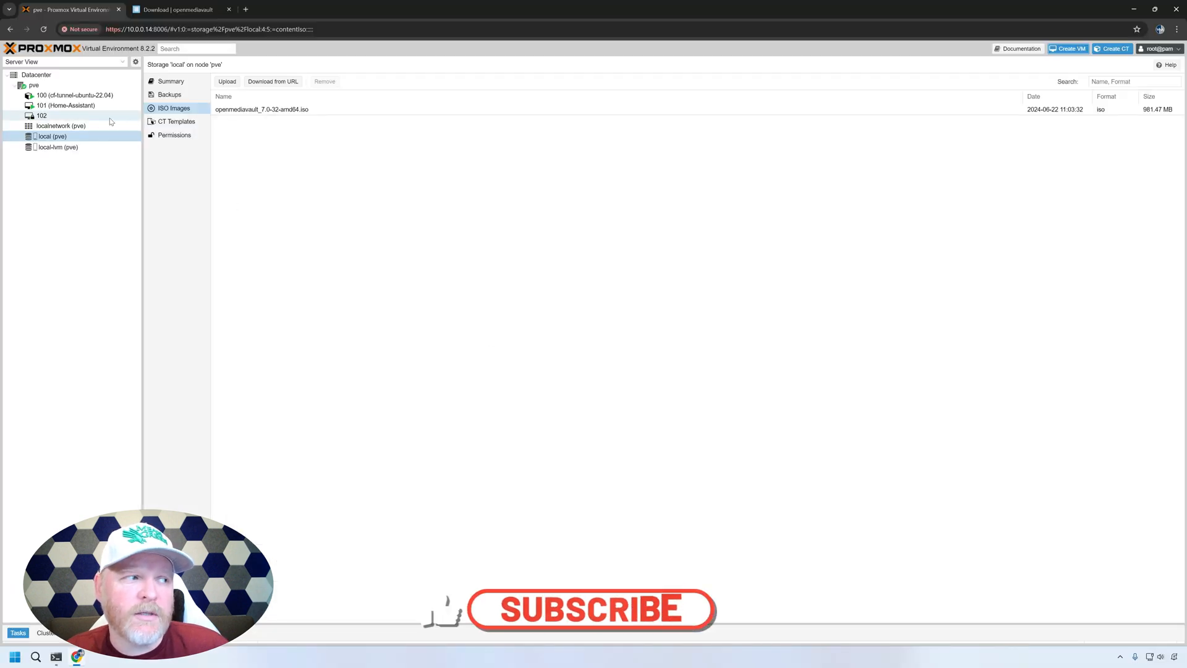
pyautogui.moveTo(352, 228)
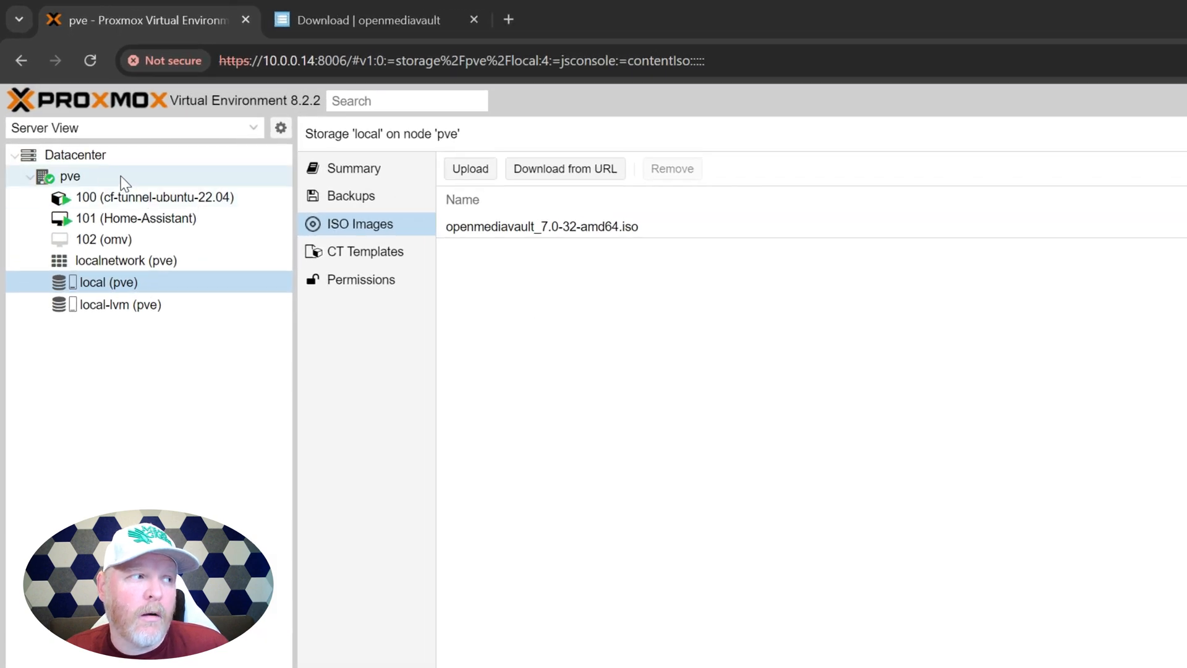
# Open the pve node's Disks list and inspect /dev/sdc, /dev/sda and the 14 TB /dev/sdb.
pyautogui.click(69, 176)
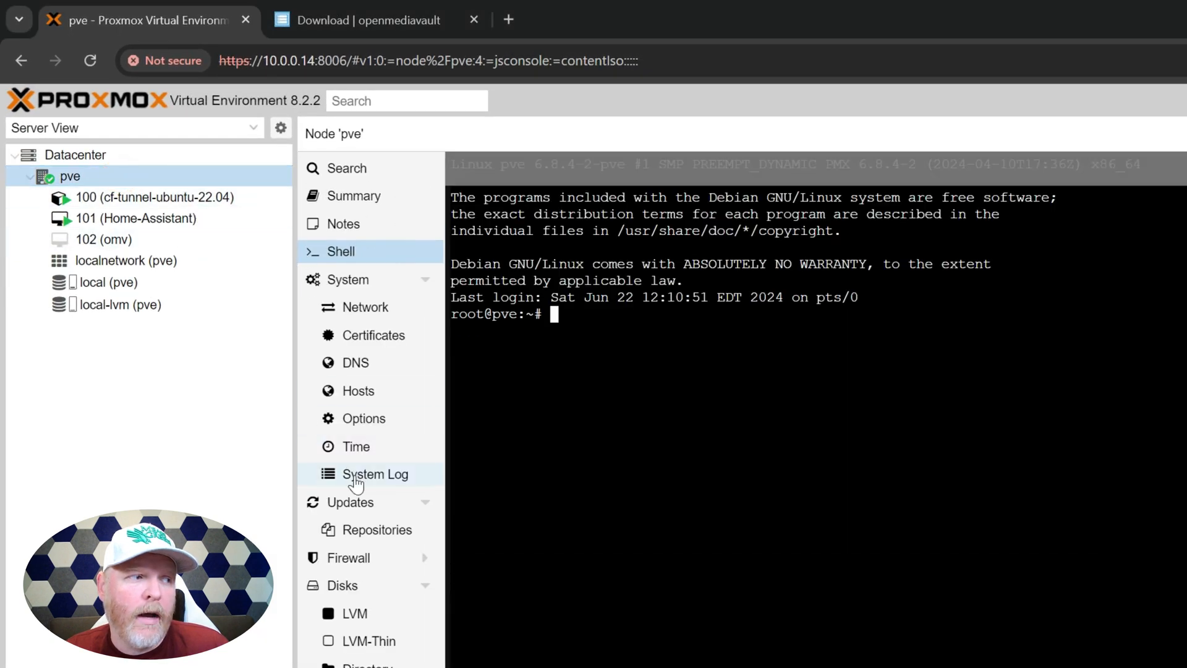
pyautogui.click(343, 585)
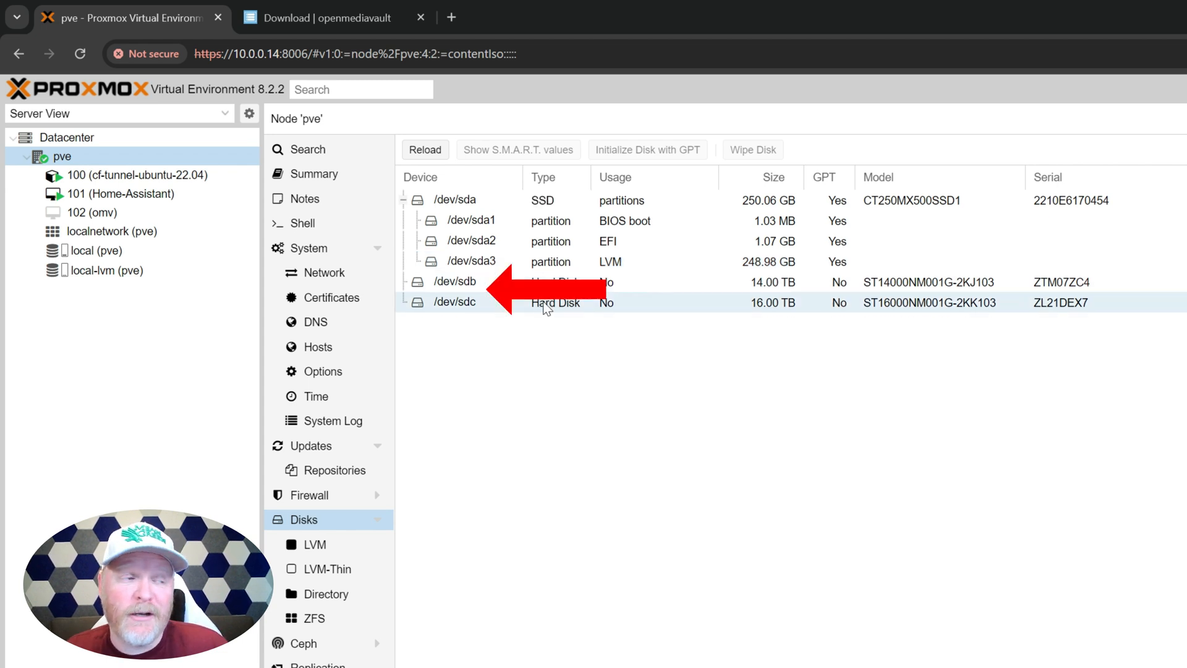
pyautogui.click(455, 281)
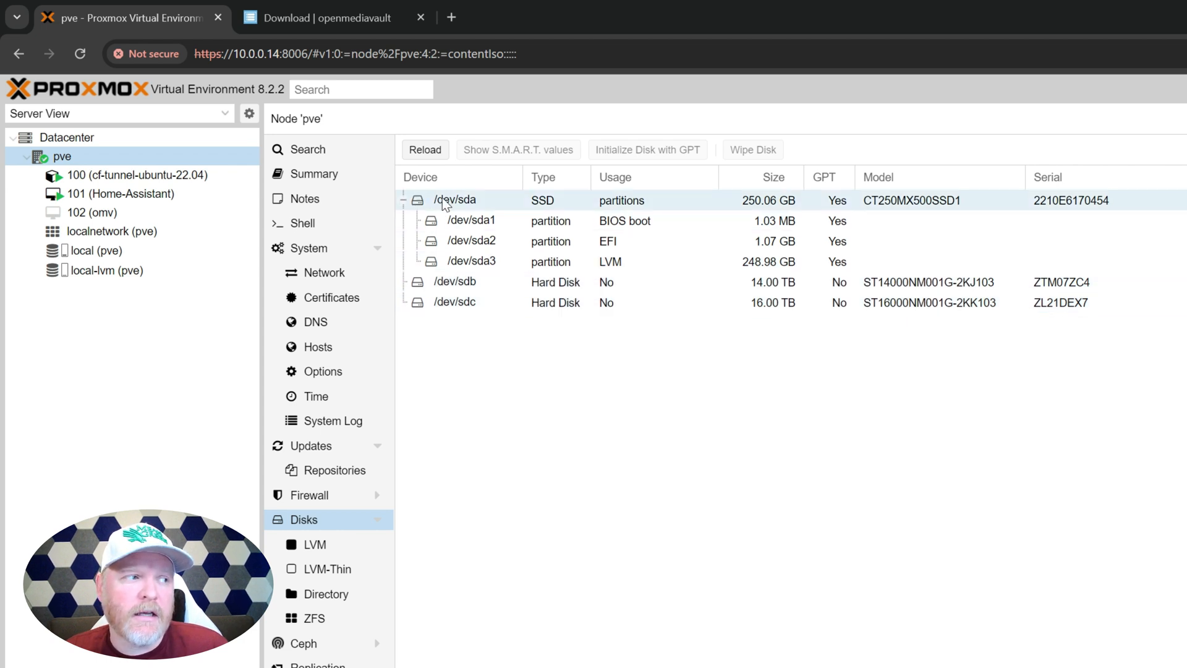
pyautogui.click(473, 240)
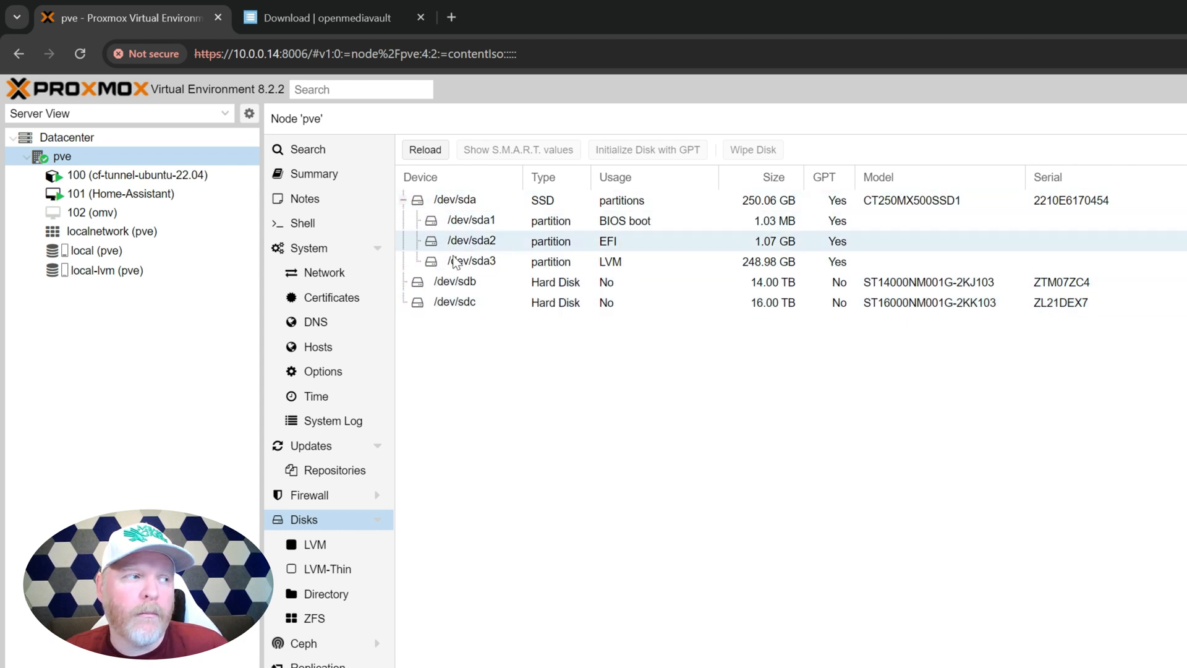
pyautogui.click(454, 282)
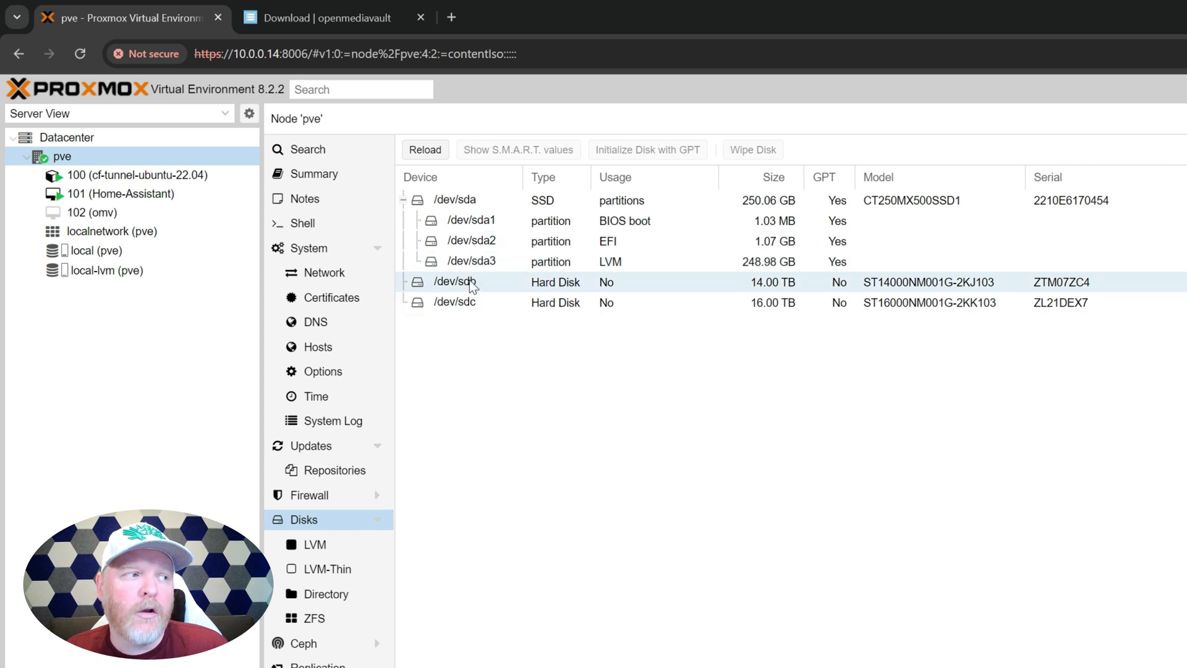
pyautogui.click(454, 282)
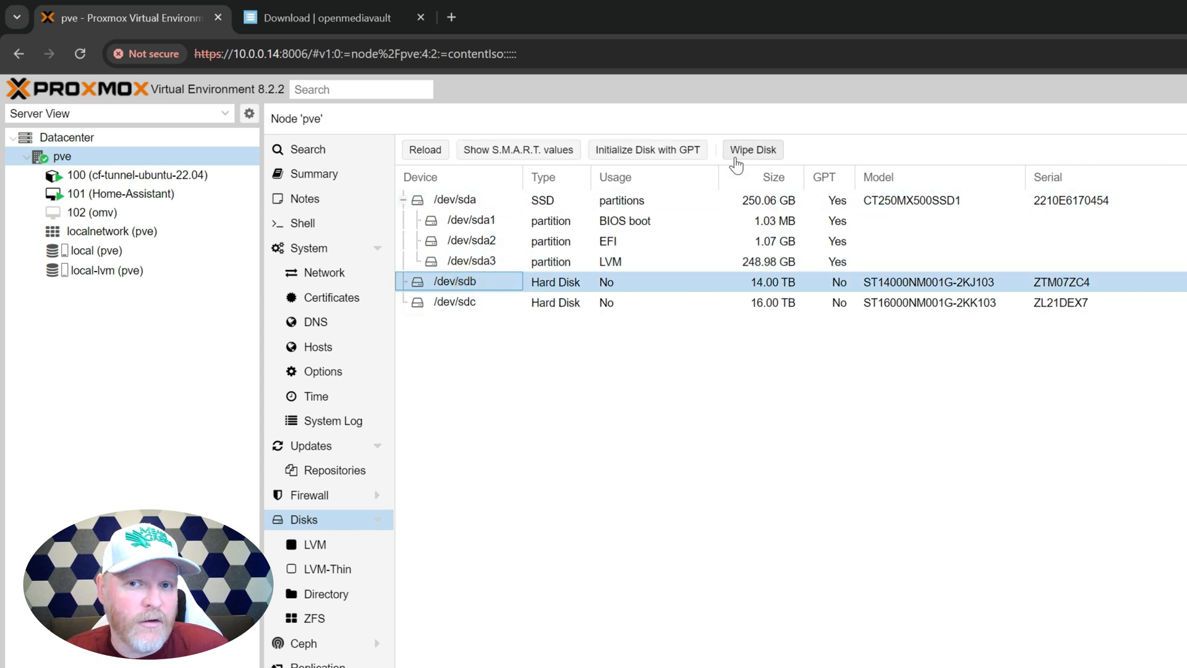
pyautogui.moveTo(673, 294)
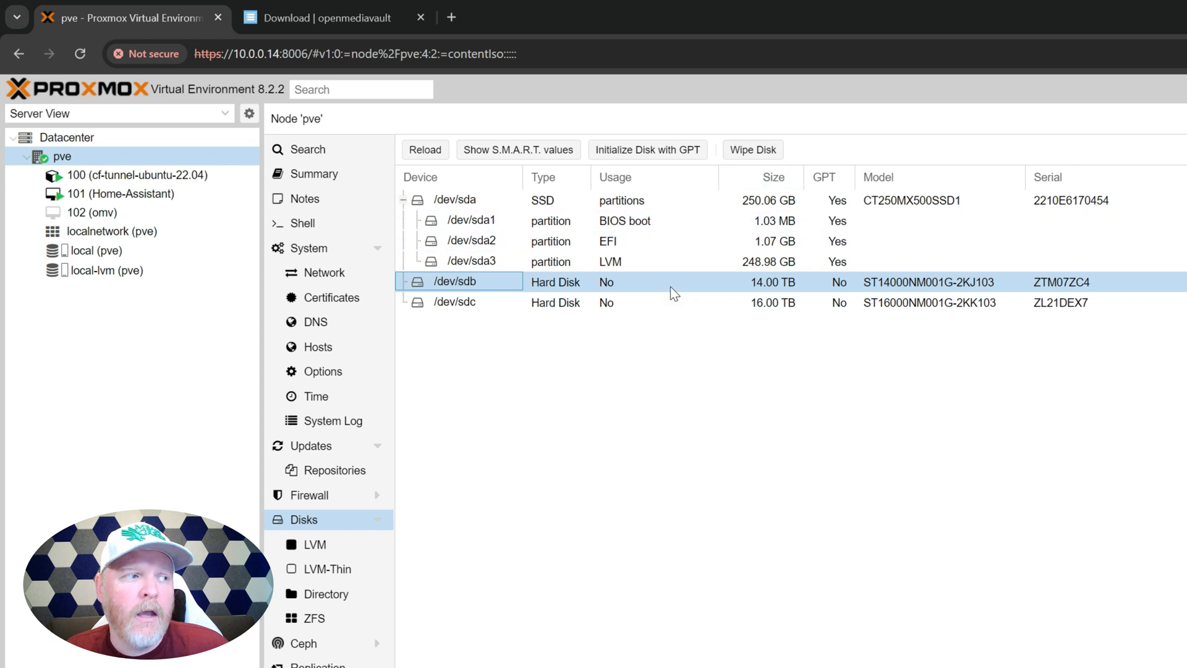
pyautogui.moveTo(664, 297)
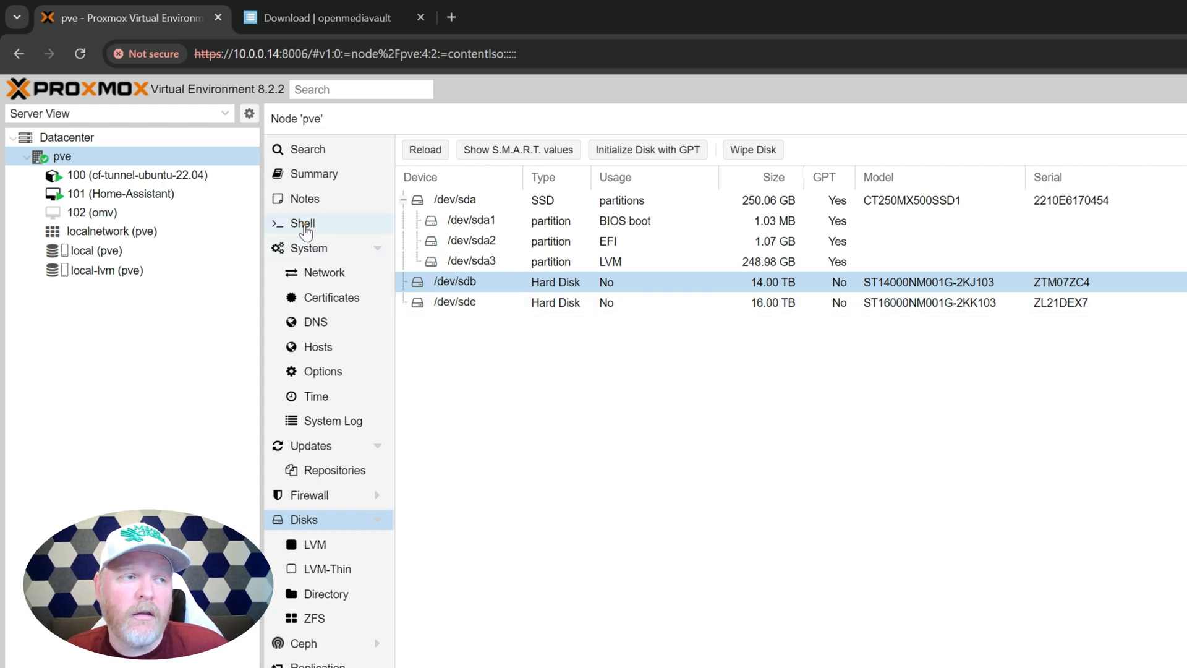
# Run lsblk in the pve node shell to list the host's block devices.
pyautogui.click(302, 222)
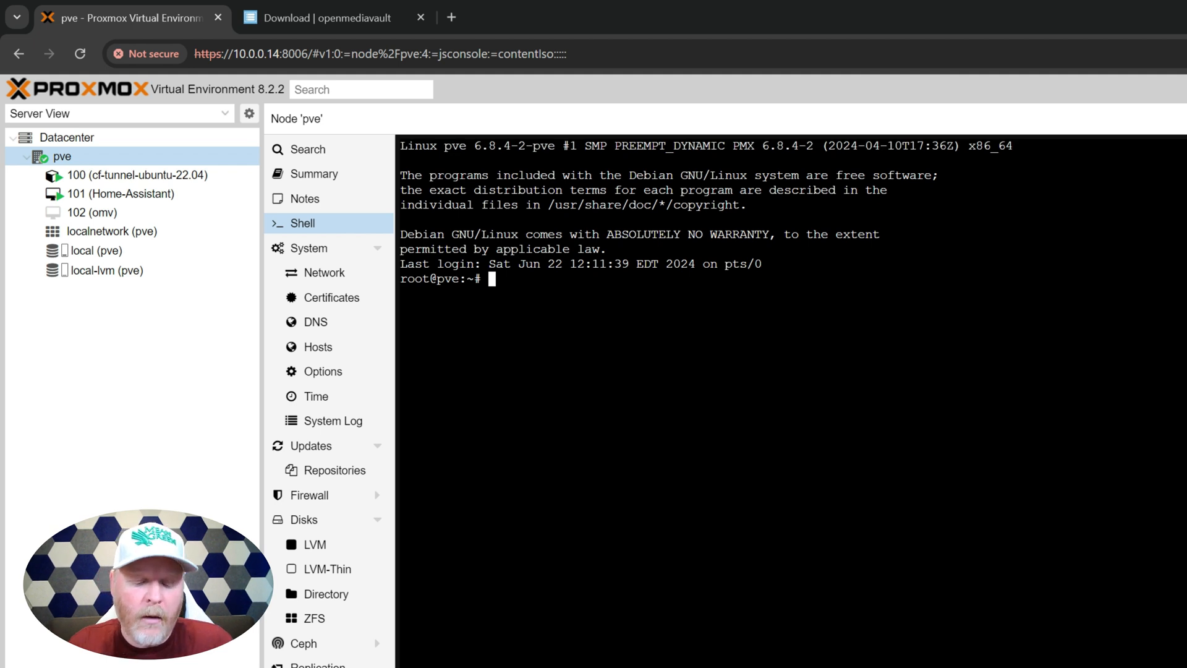
pyautogui.write('lsblk')
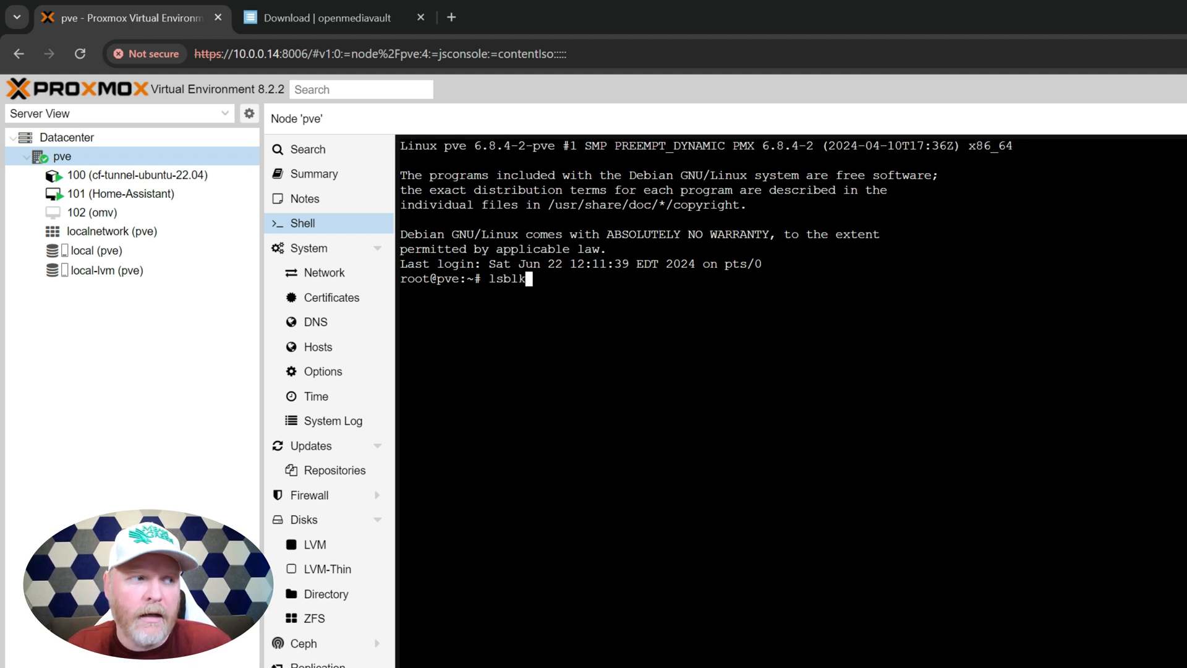
pyautogui.press('Return')
pyautogui.write('cfdisk /dev/sdb')
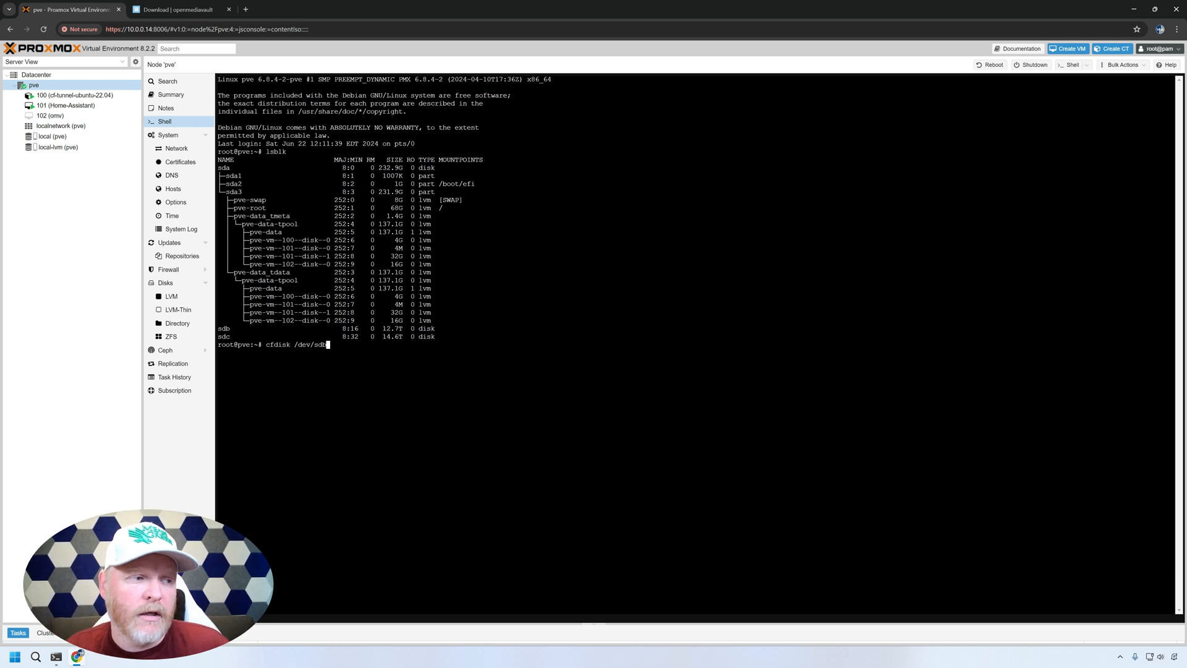
# Create full-size partitions on /dev/sdb (12.7T) and /dev/sdc (14.6T), then verify with lsblk.
pyautogui.press('Return')
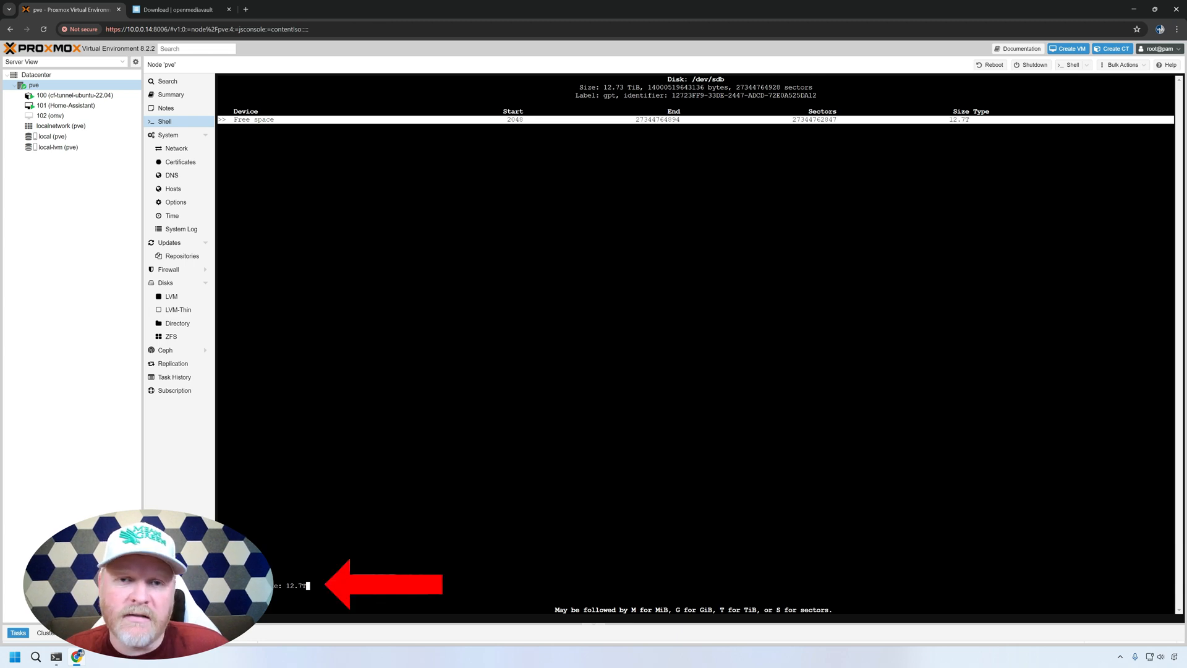
pyautogui.press('Return')
pyautogui.write('cfdisk /dev/sd')
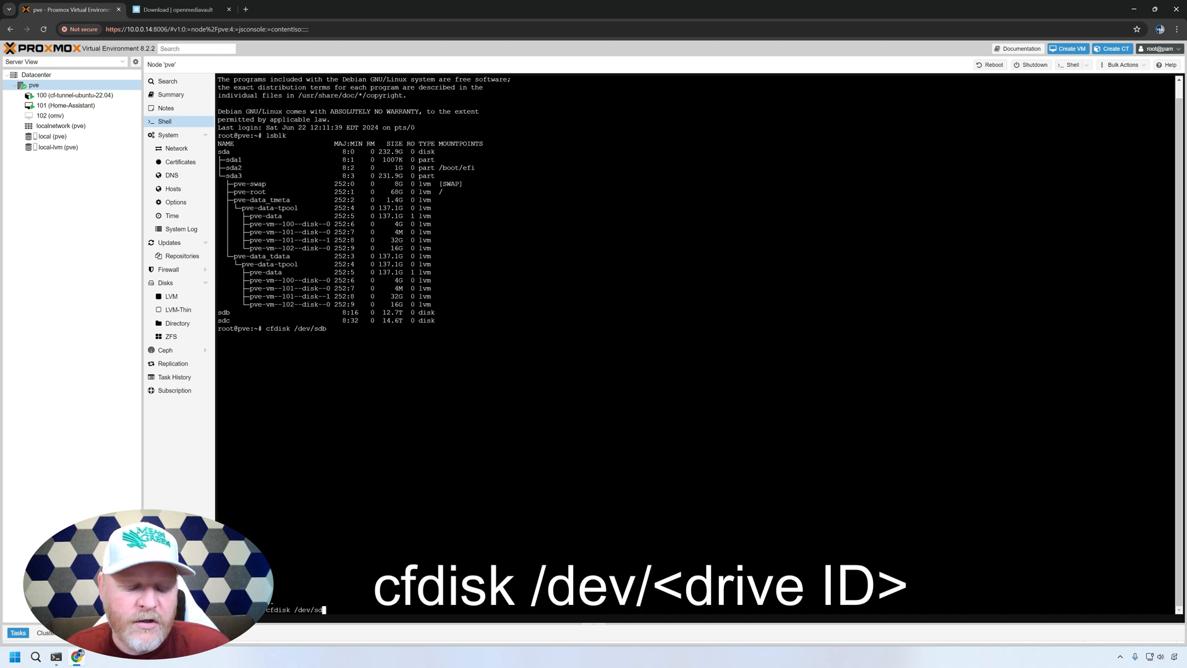
pyautogui.press('Return')
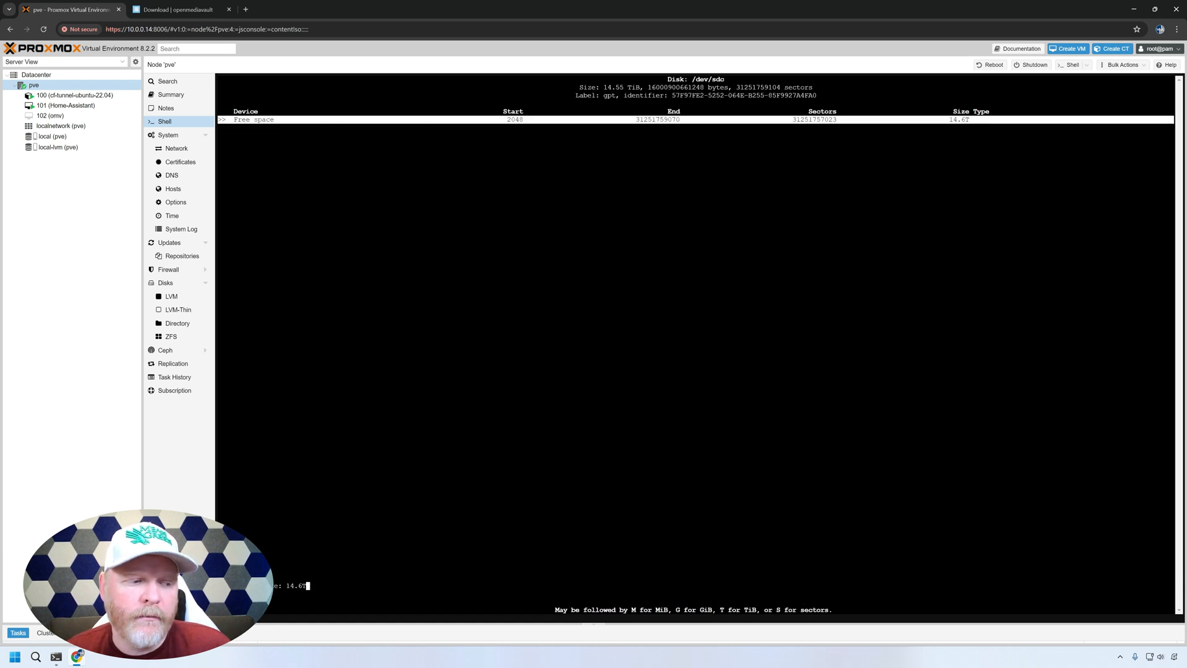
pyautogui.press('Return')
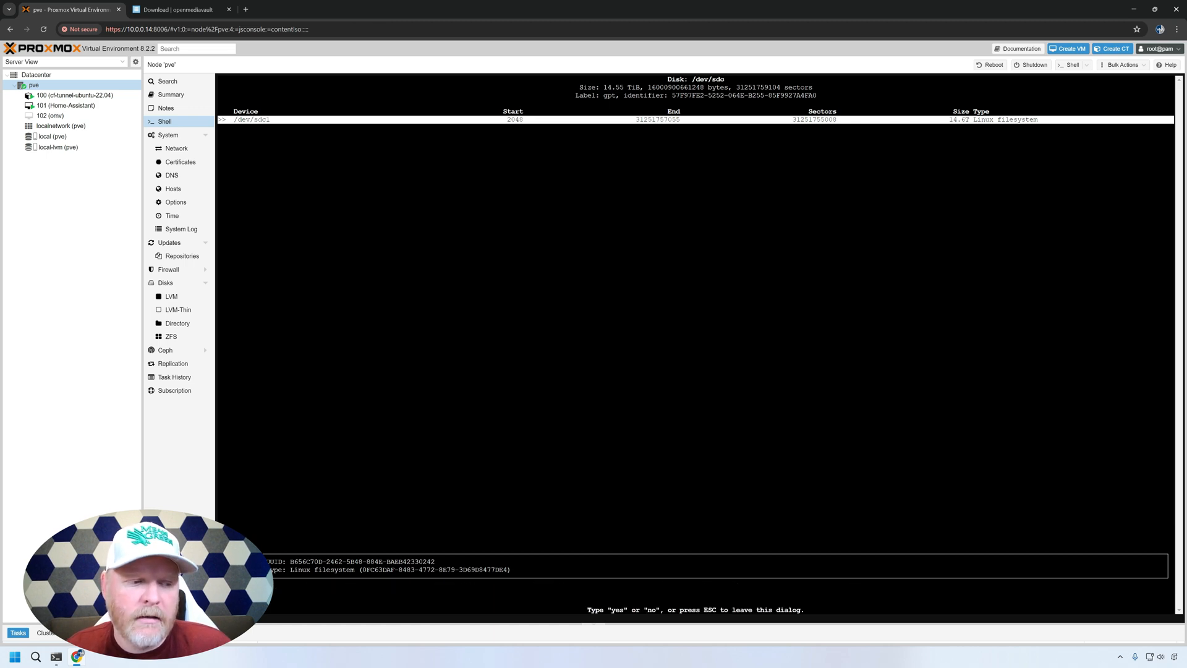
pyautogui.press('Escape')
pyautogui.write('lsblk')
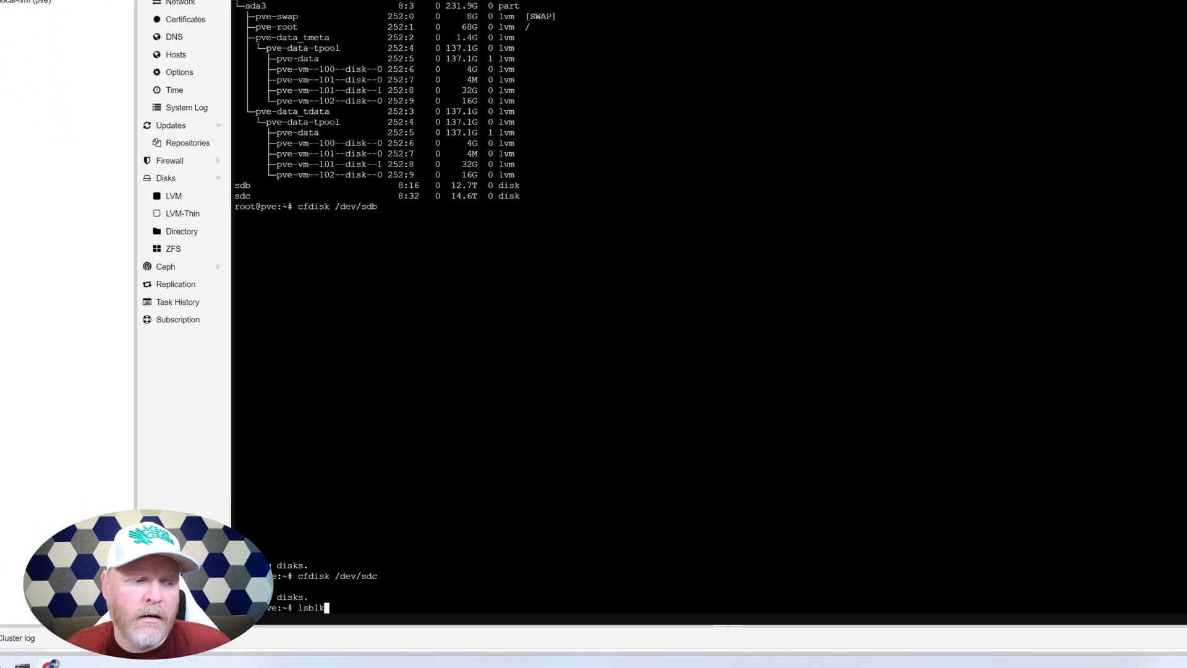
pyautogui.press('Return')
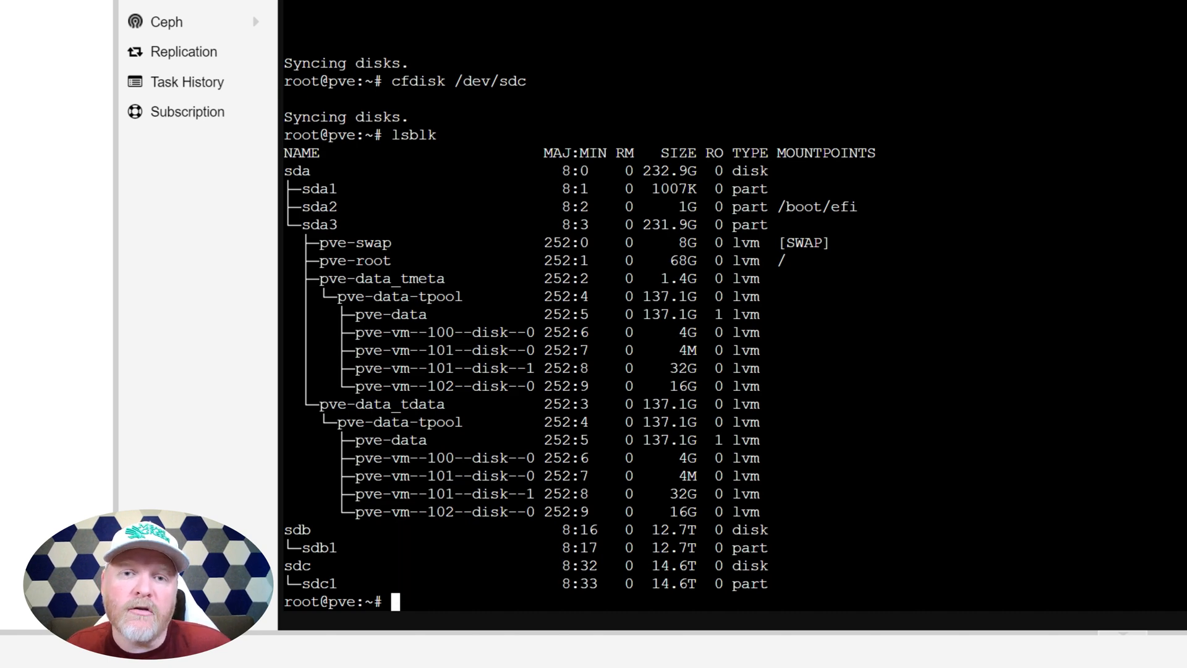
# Run blkid for the sdb1 and sdc1 PARTUUIDs, then type 'qm set 102 -sata1 /dev/disk/by-partuuid/'.
pyautogui.write('c')
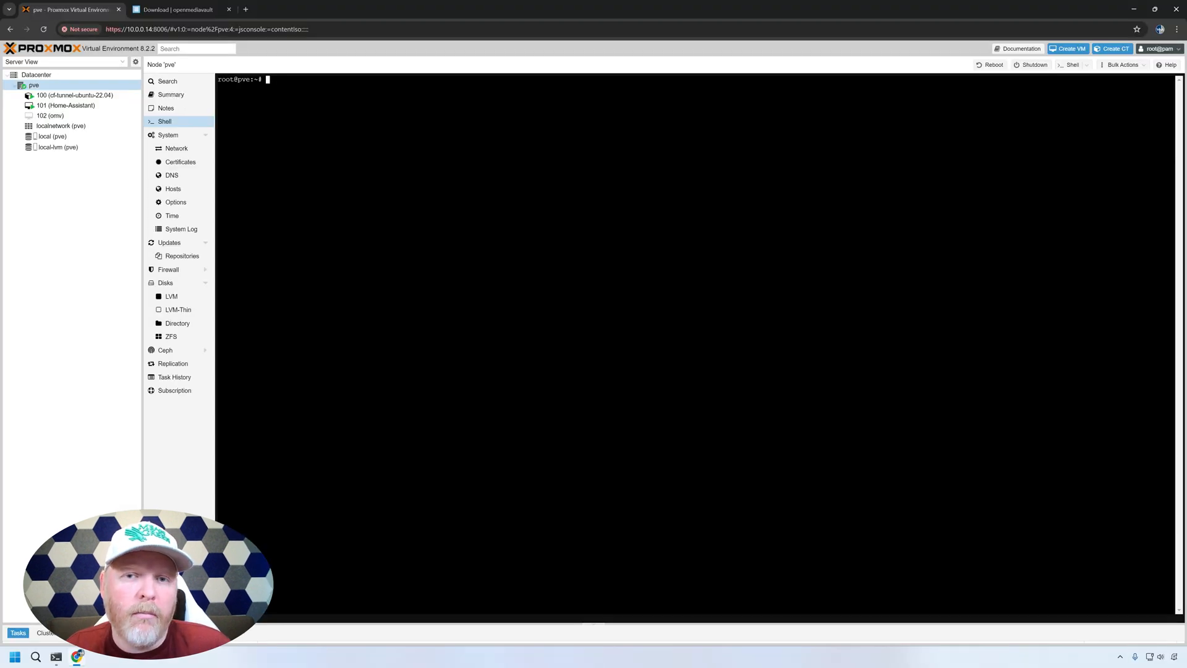
pyautogui.write('blki')
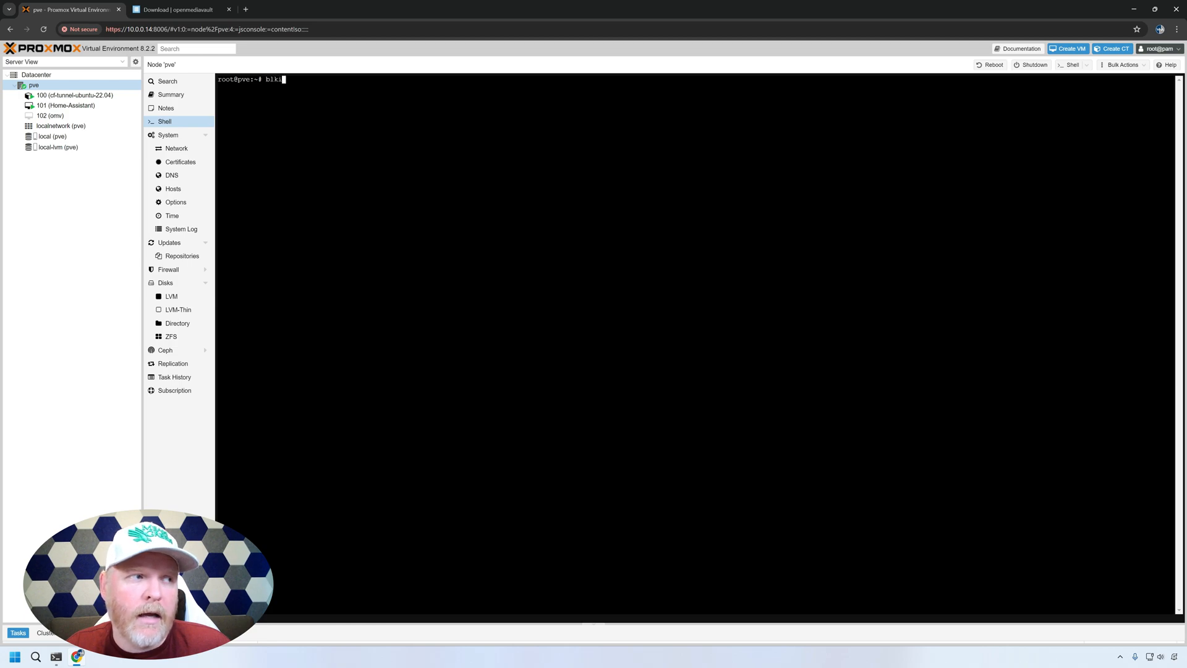
pyautogui.press('Return')
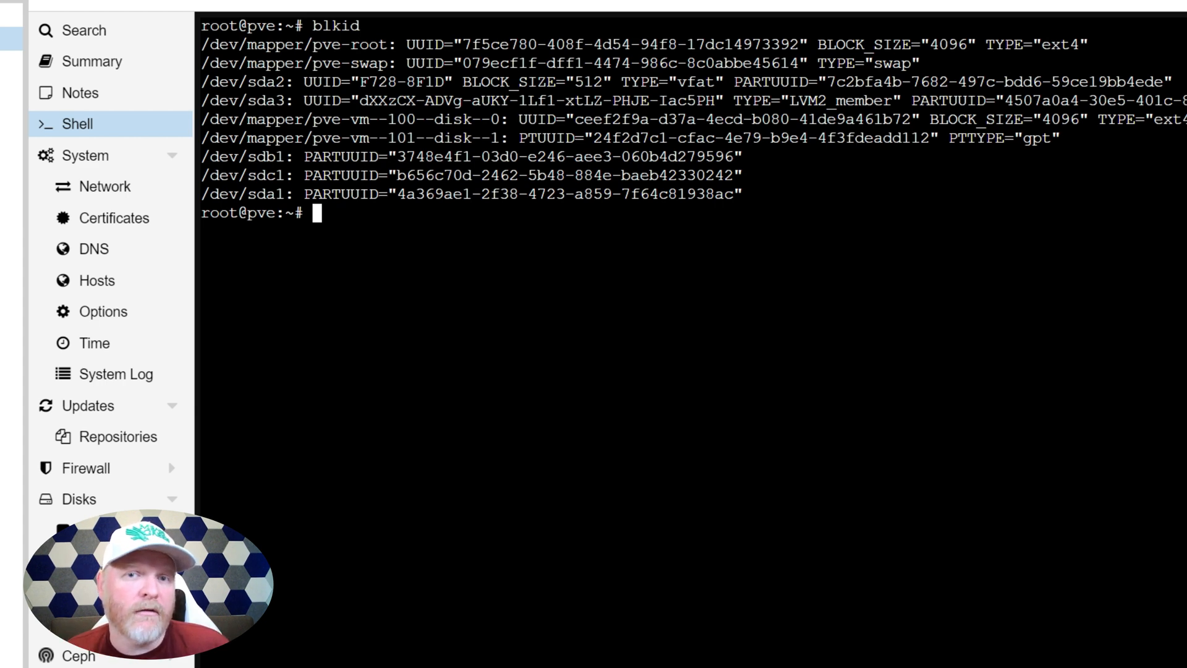
pyautogui.write('qm set 102 -sata1 /dev/disk/by-partuuid/')
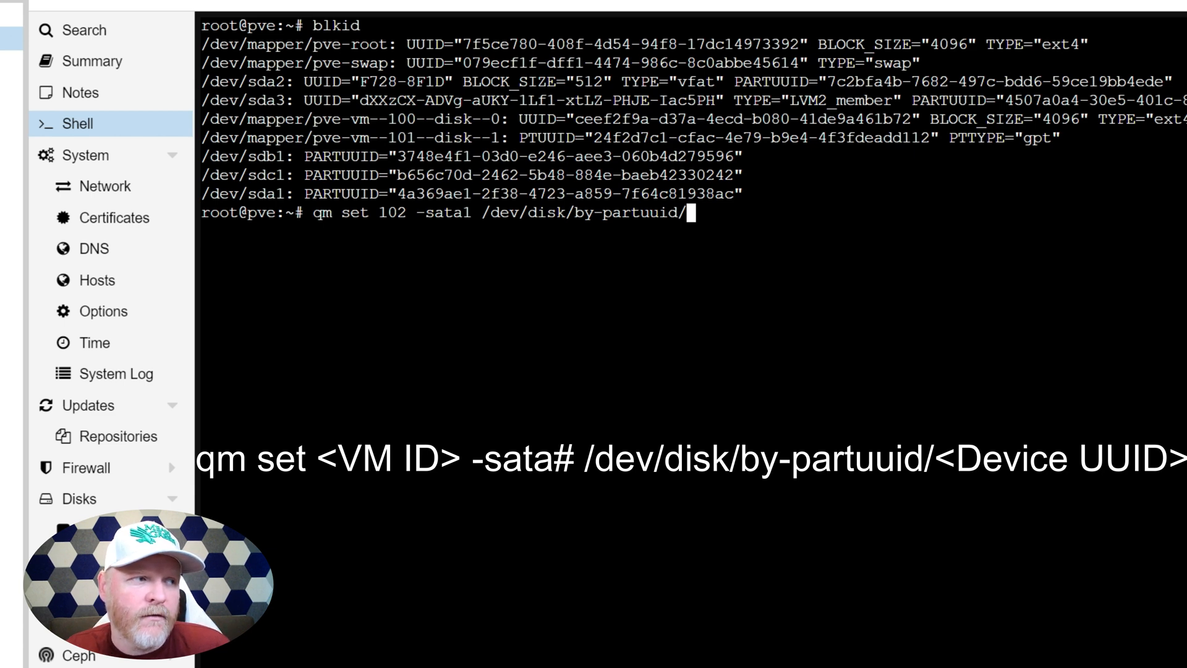
# Attach the sdb1 partition to VM 102 as sata1 using its PARTUUID from blkid.
pyautogui.doubleClick(454, 157)
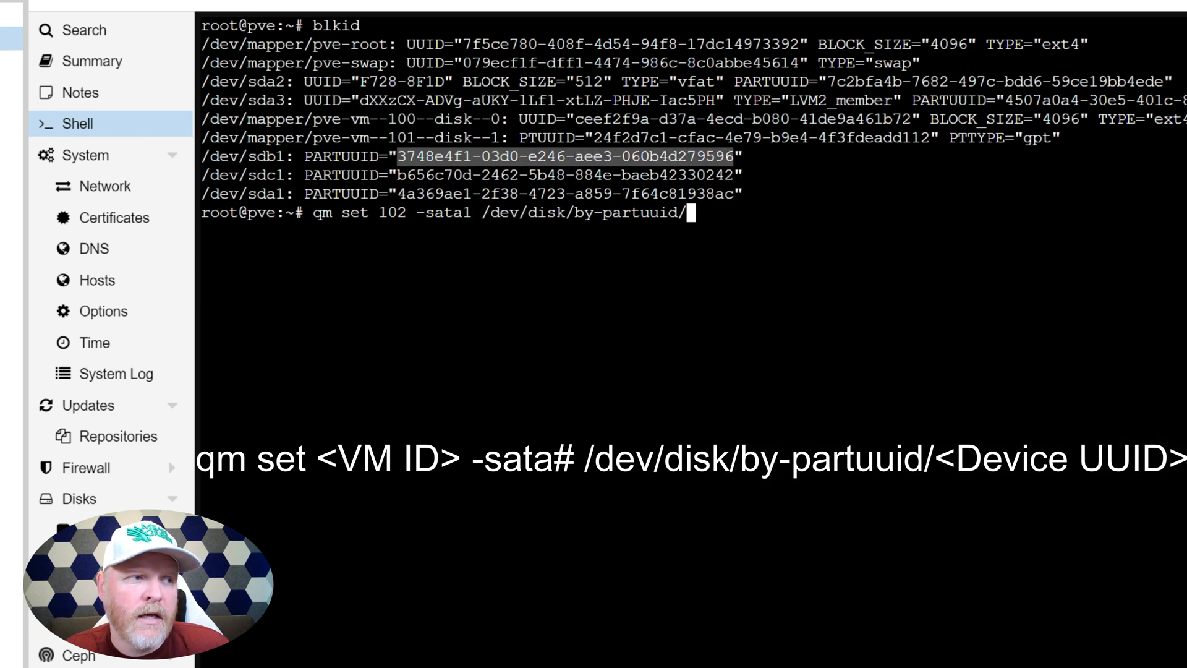
pyautogui.rightClick(681, 212)
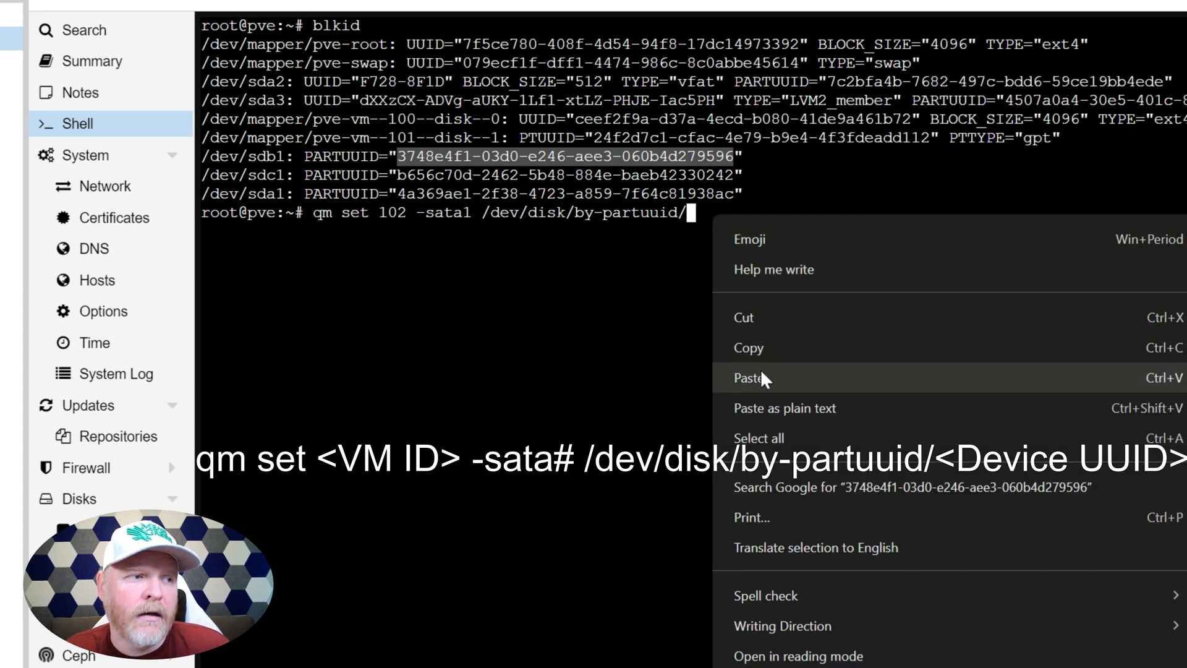
pyautogui.click(748, 377)
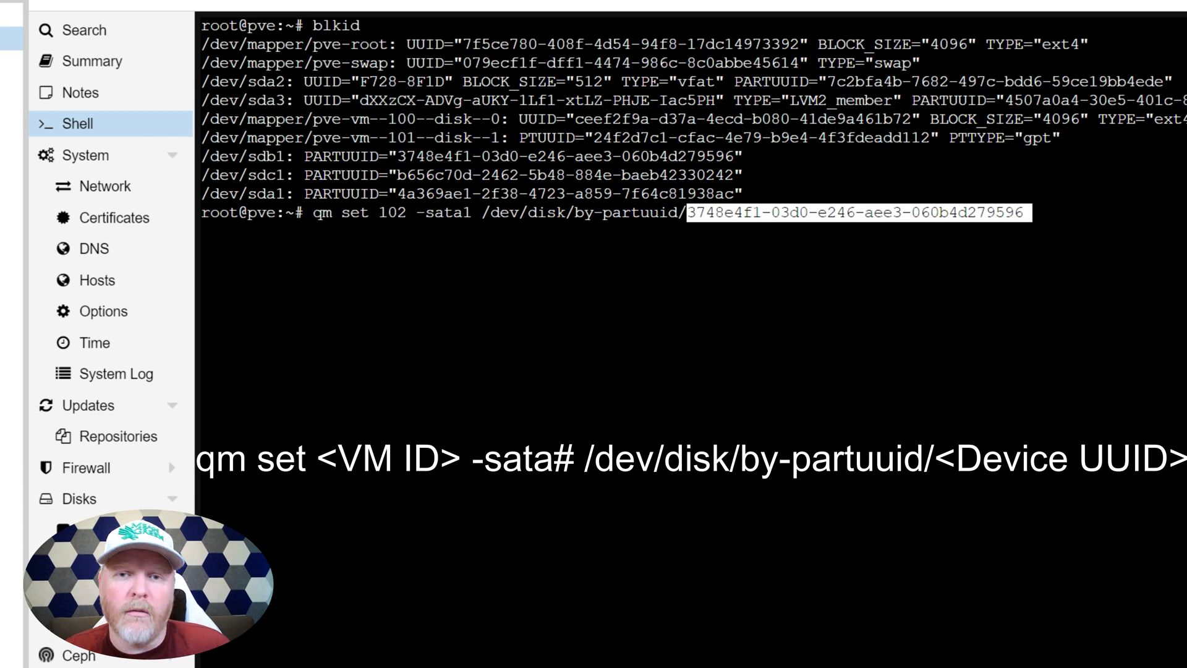
pyautogui.press('Return')
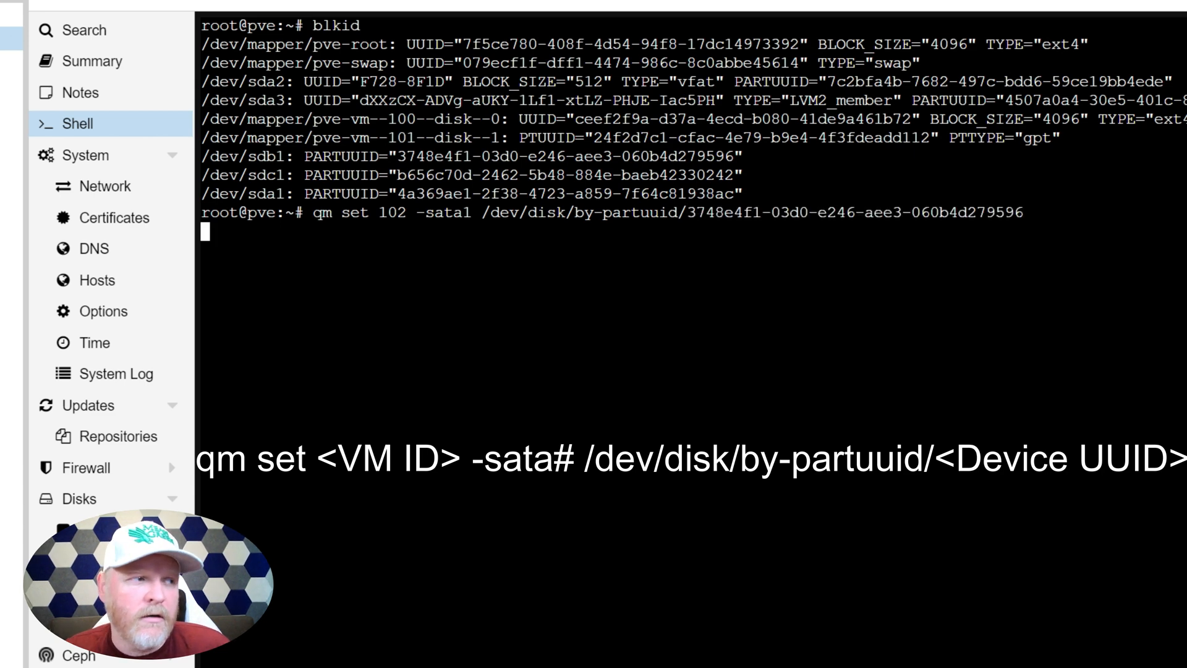
# Attach the sdc1 partition to VM 102 as sata2 using its PARTUUID.
pyautogui.press('Return')
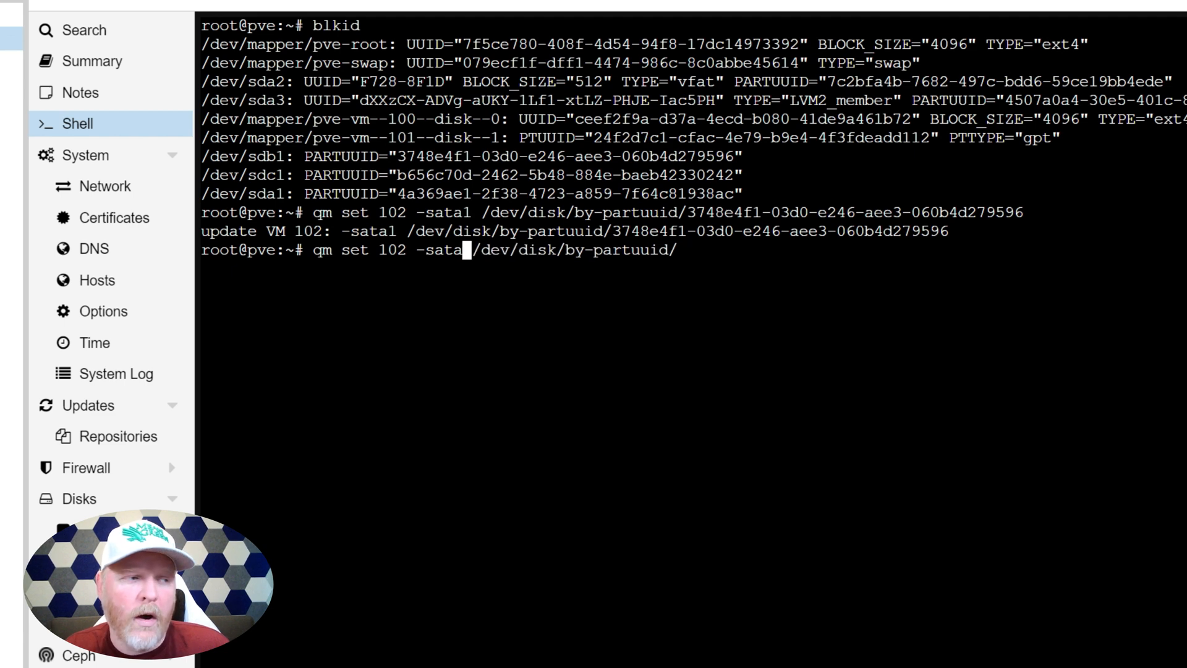
pyautogui.write('2')
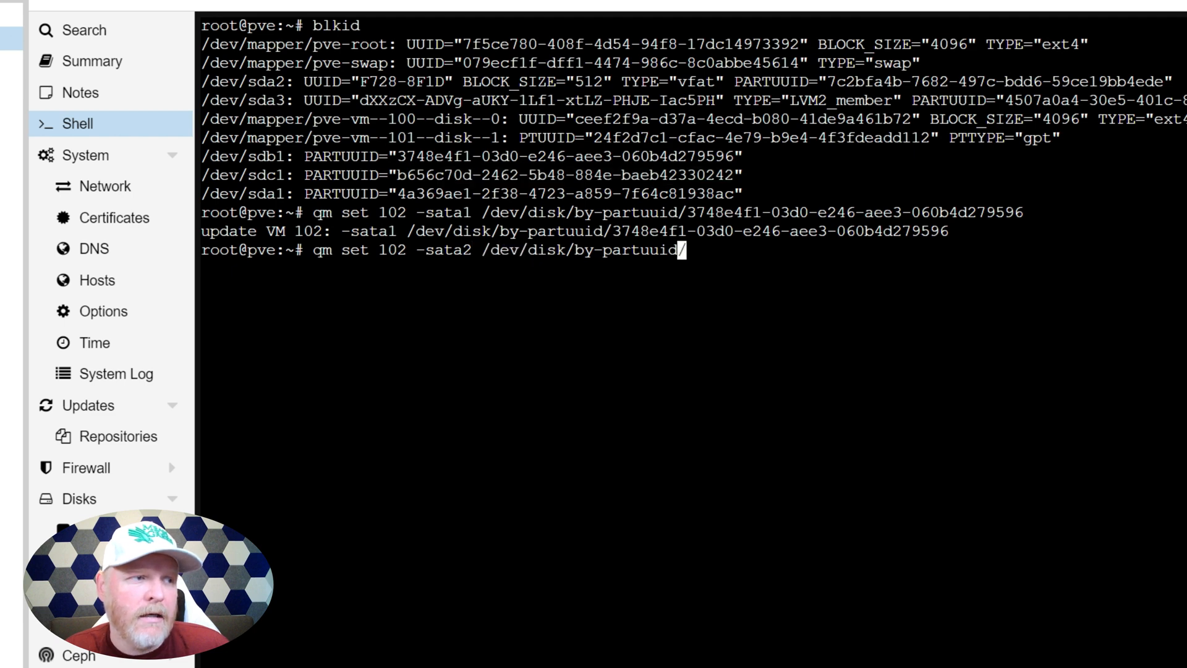
pyautogui.rightClick(685, 251)
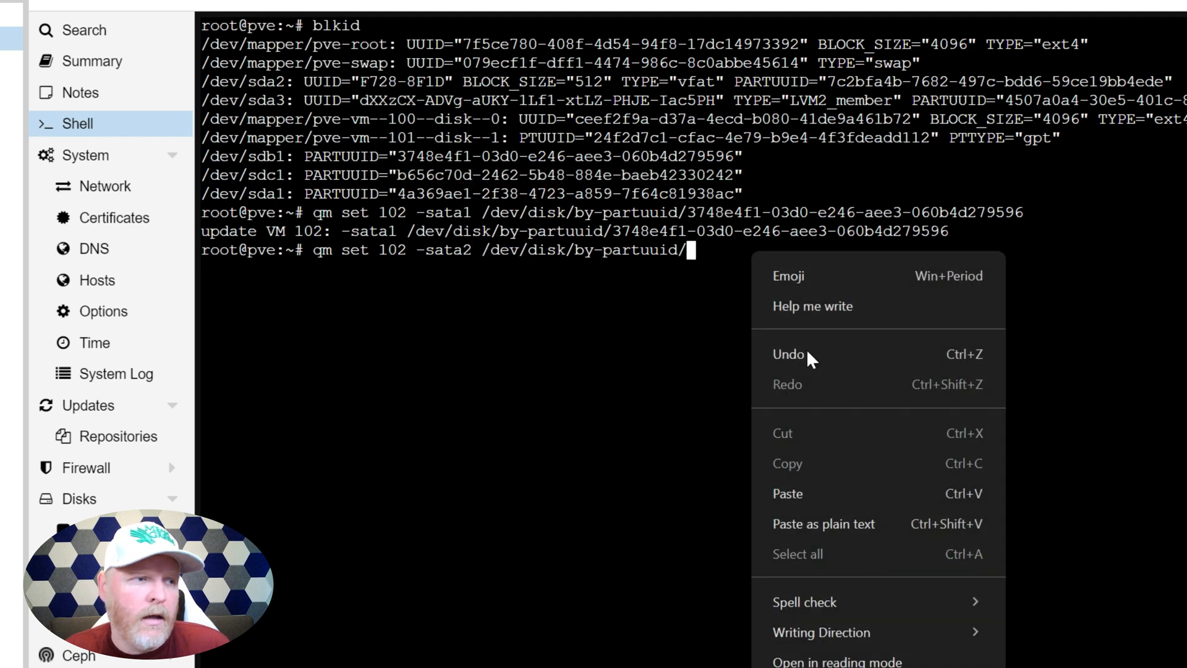
pyautogui.click(787, 493)
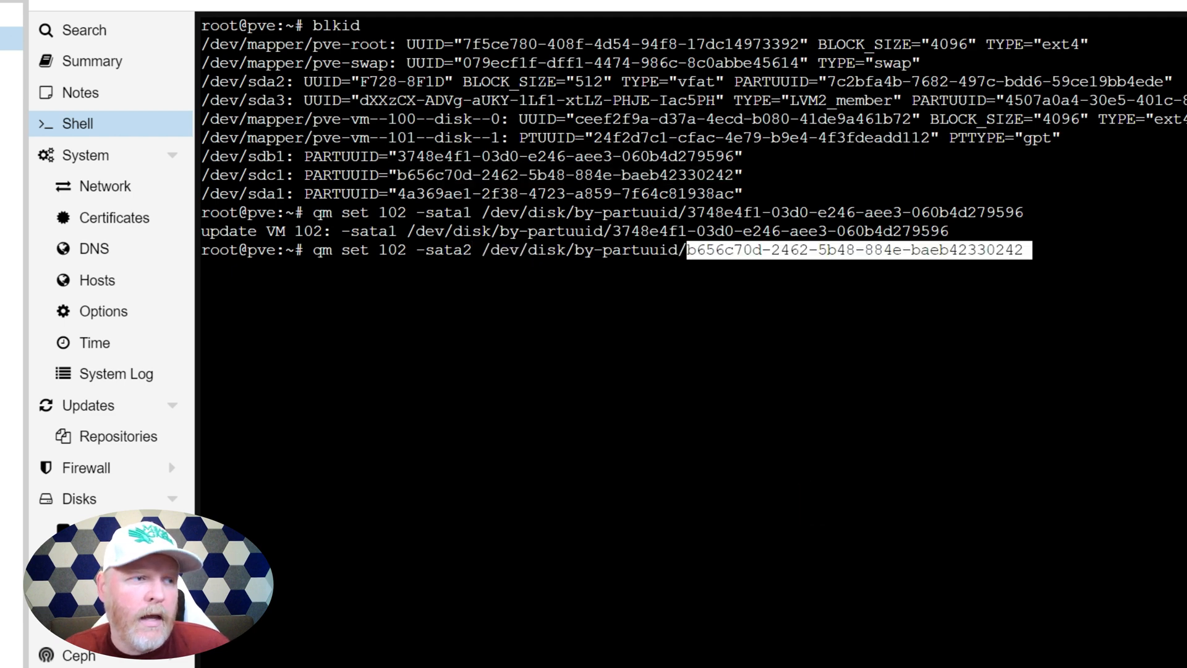
pyautogui.press('Return')
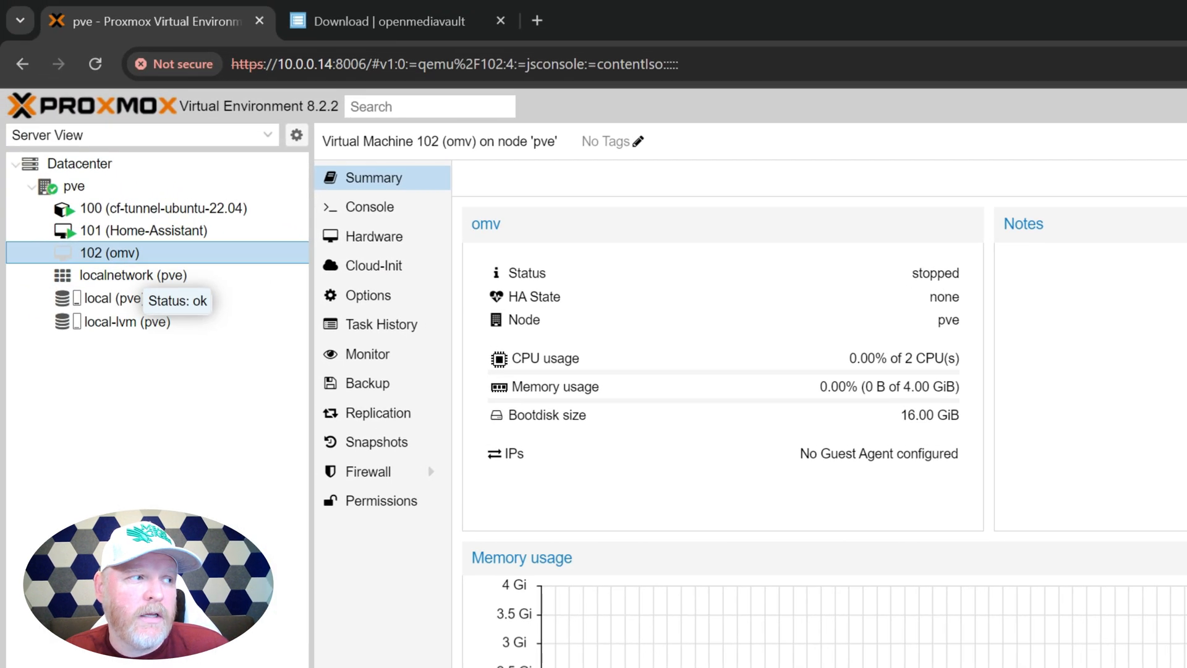
# Check VM 102's hardware list for the sata1 and sata2 passthrough disks.
pyautogui.click(373, 236)
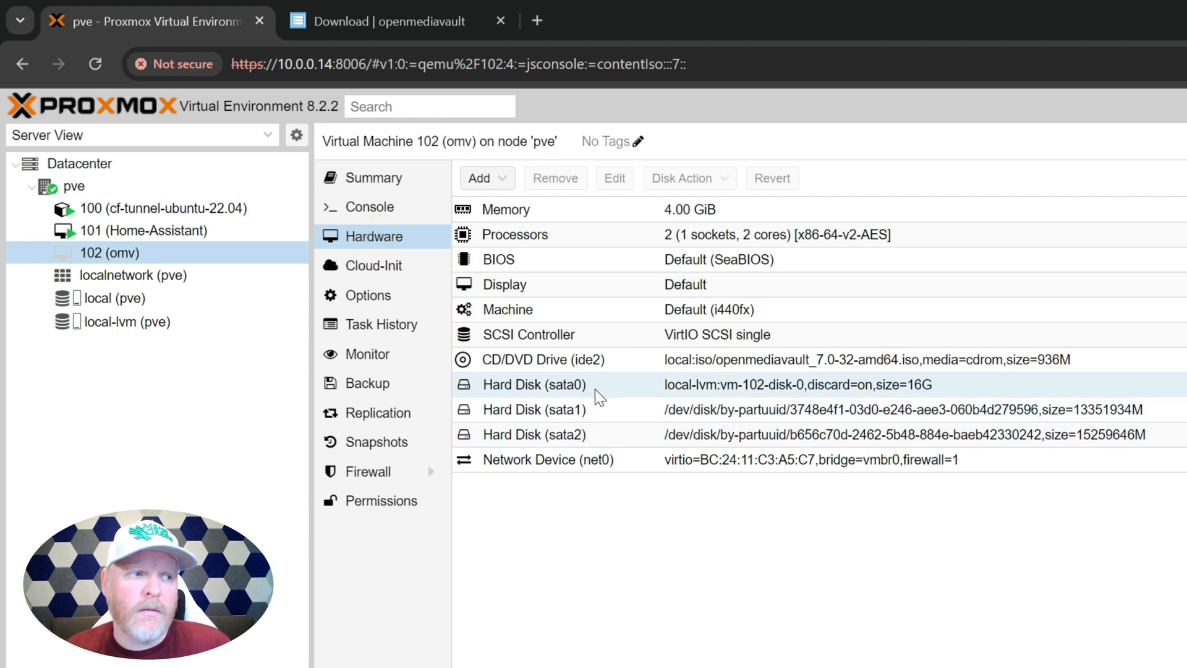
pyautogui.moveTo(601, 418)
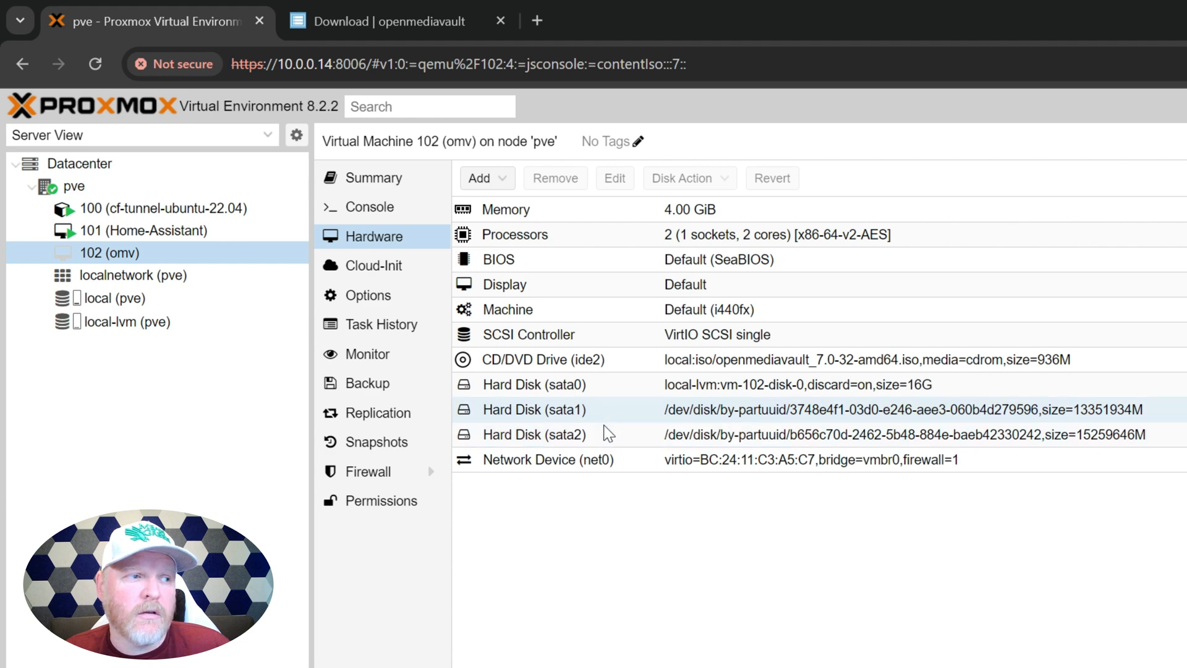
pyautogui.click(534, 434)
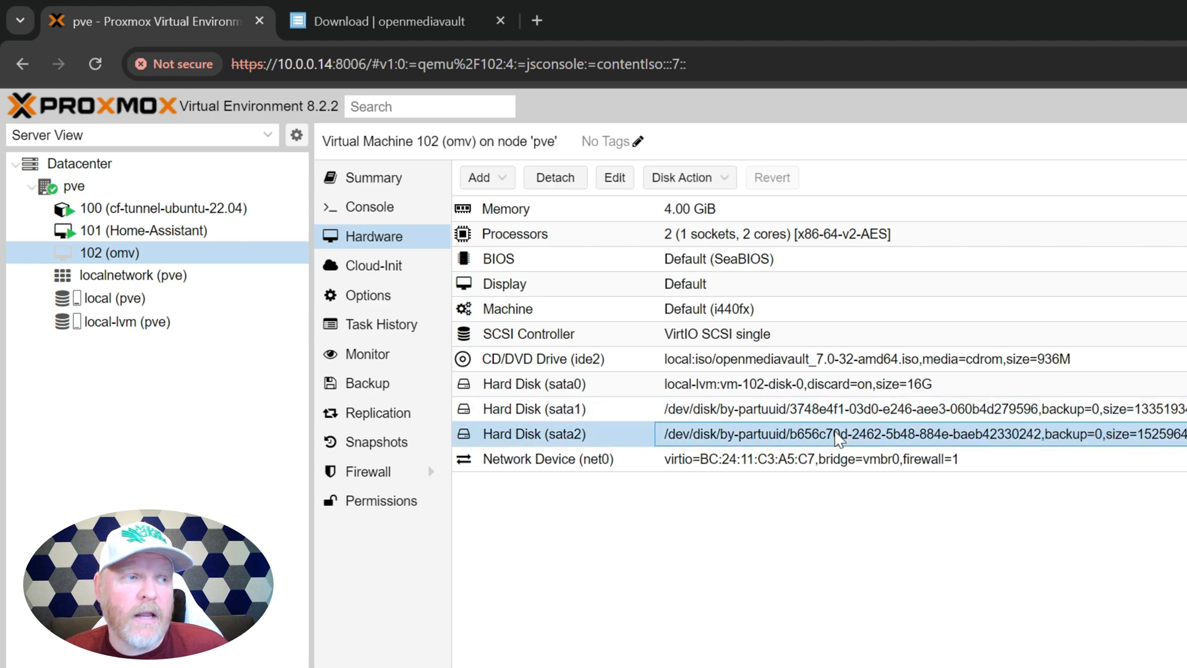
pyautogui.moveTo(844, 441)
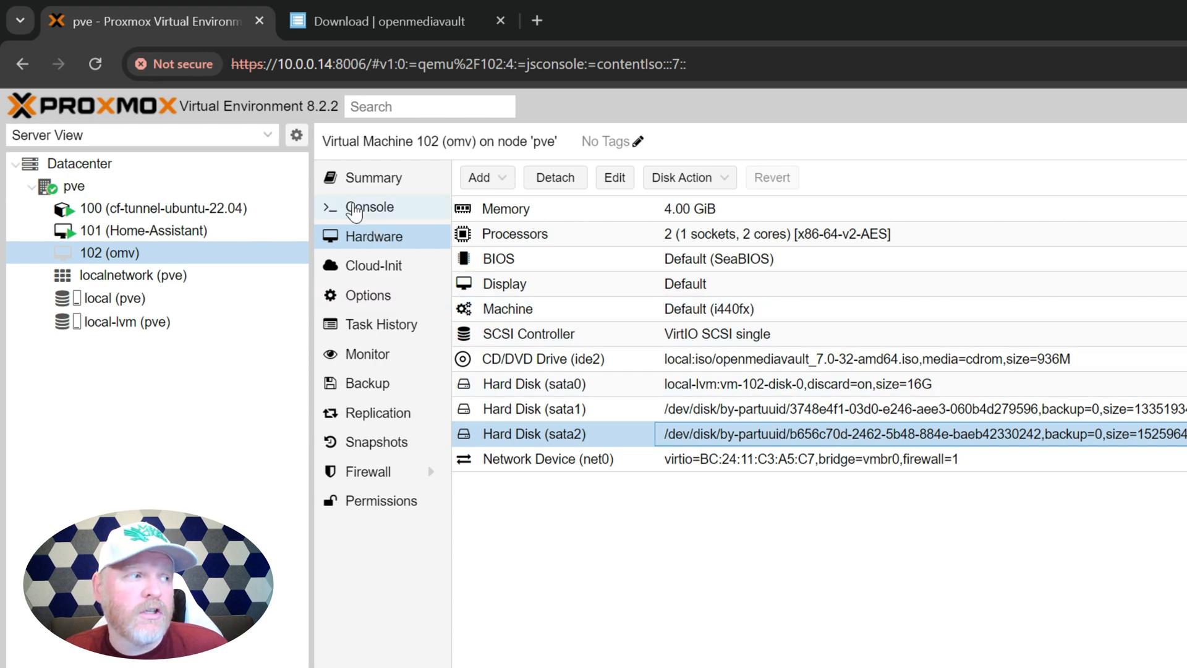
# Start VM 102 from its console and accept English, United States and the default hostname.
pyautogui.click(366, 206)
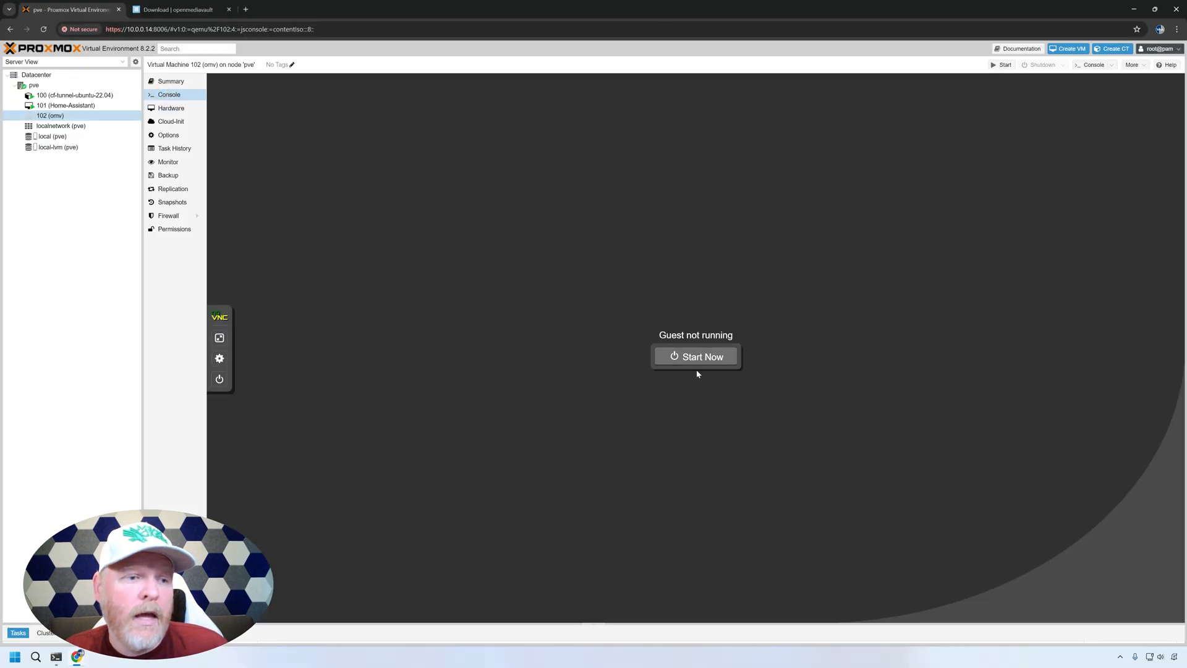
pyautogui.click(695, 357)
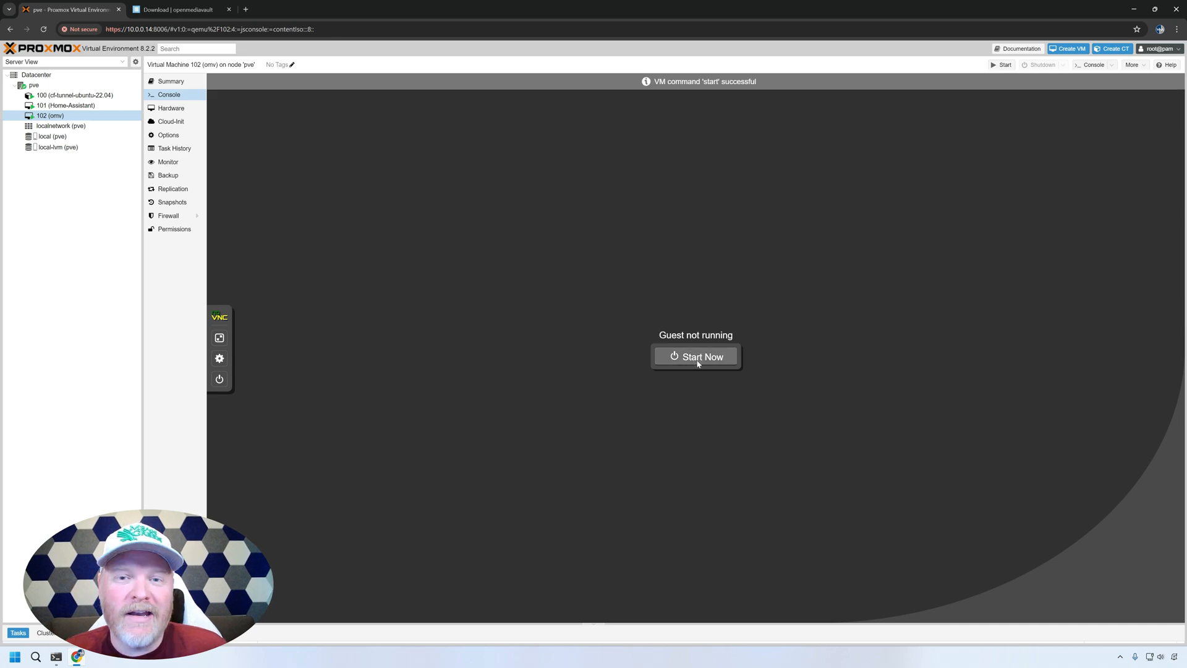
pyautogui.click(694, 356)
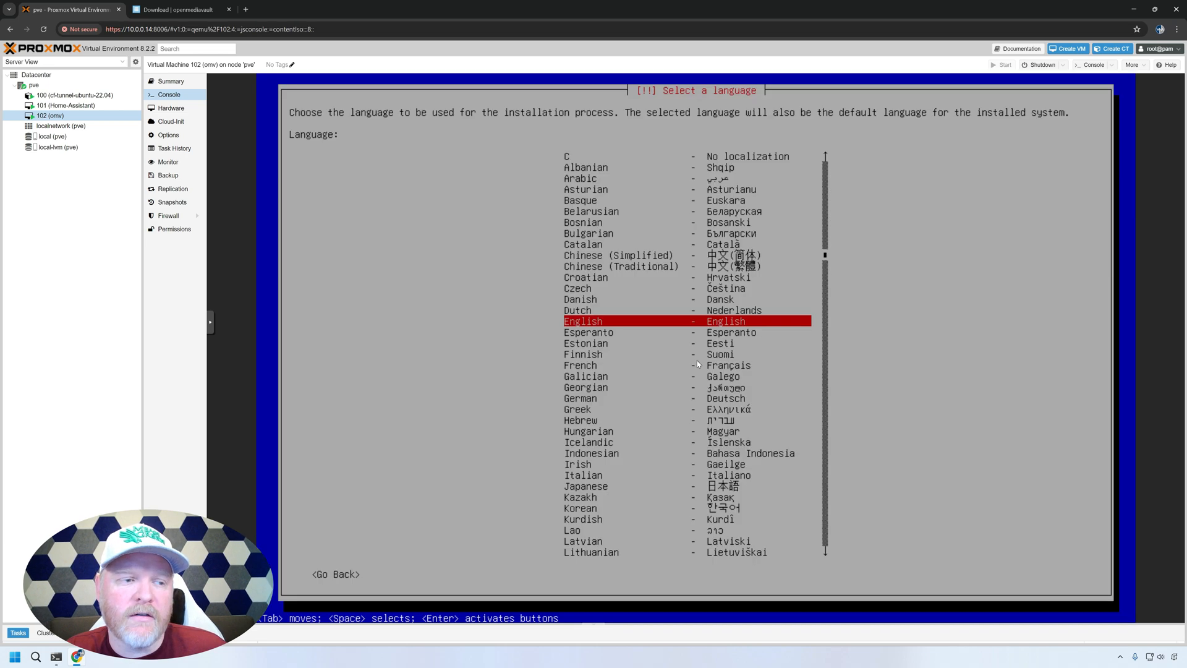
pyautogui.press('Return')
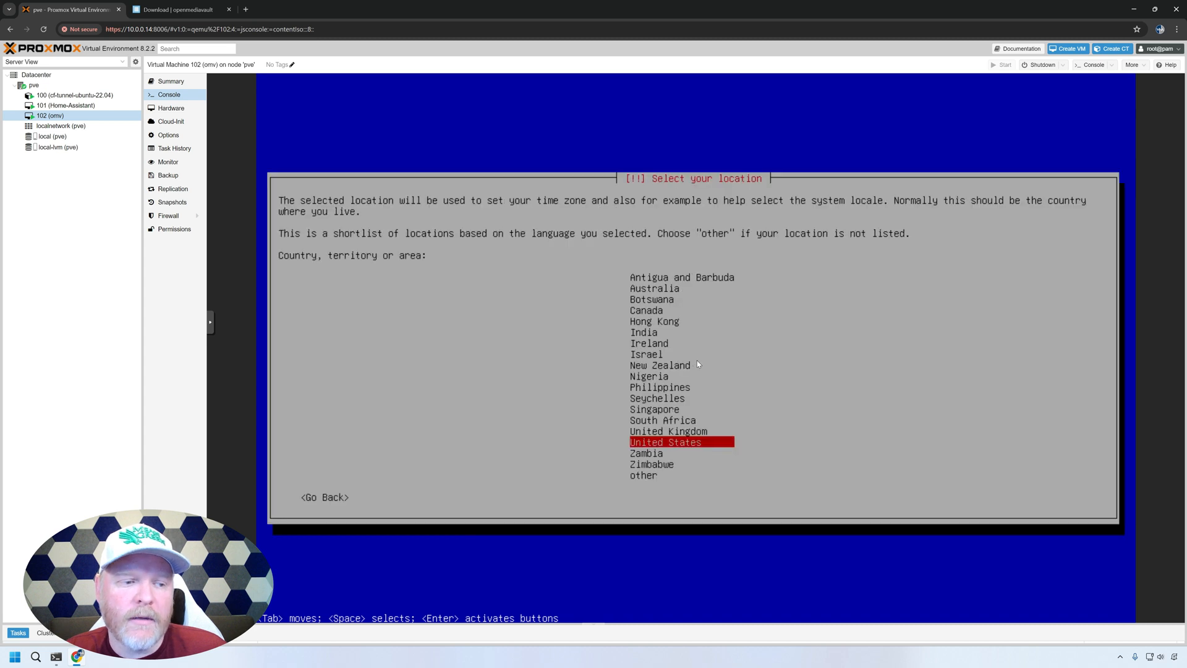
pyautogui.press('Return')
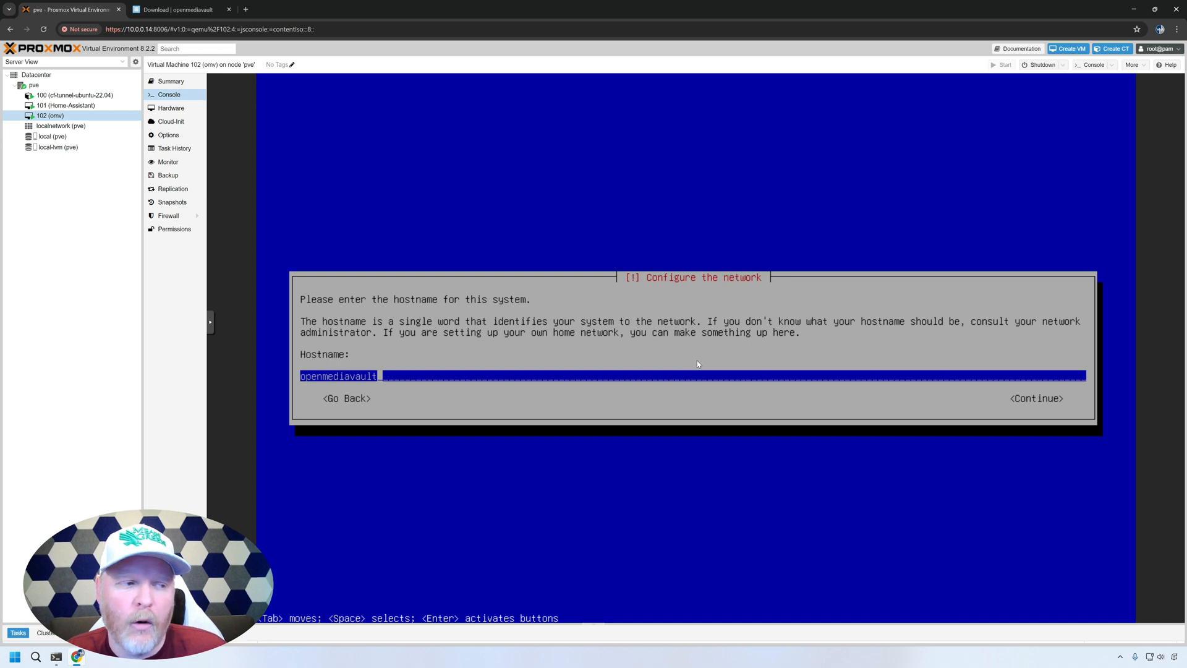
pyautogui.click(1035, 399)
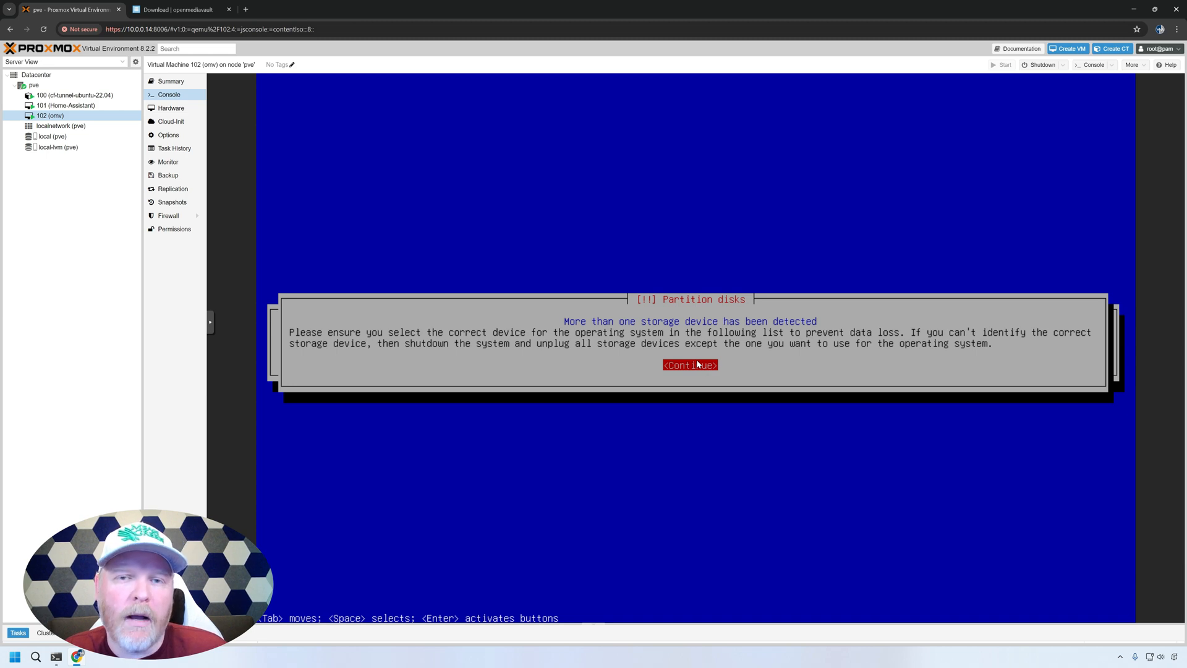
# Dismiss the storage warning and browse disks sda 17.2 GB, sdb 14.0 TB and sdc 16.0 TB.
pyautogui.click(688, 365)
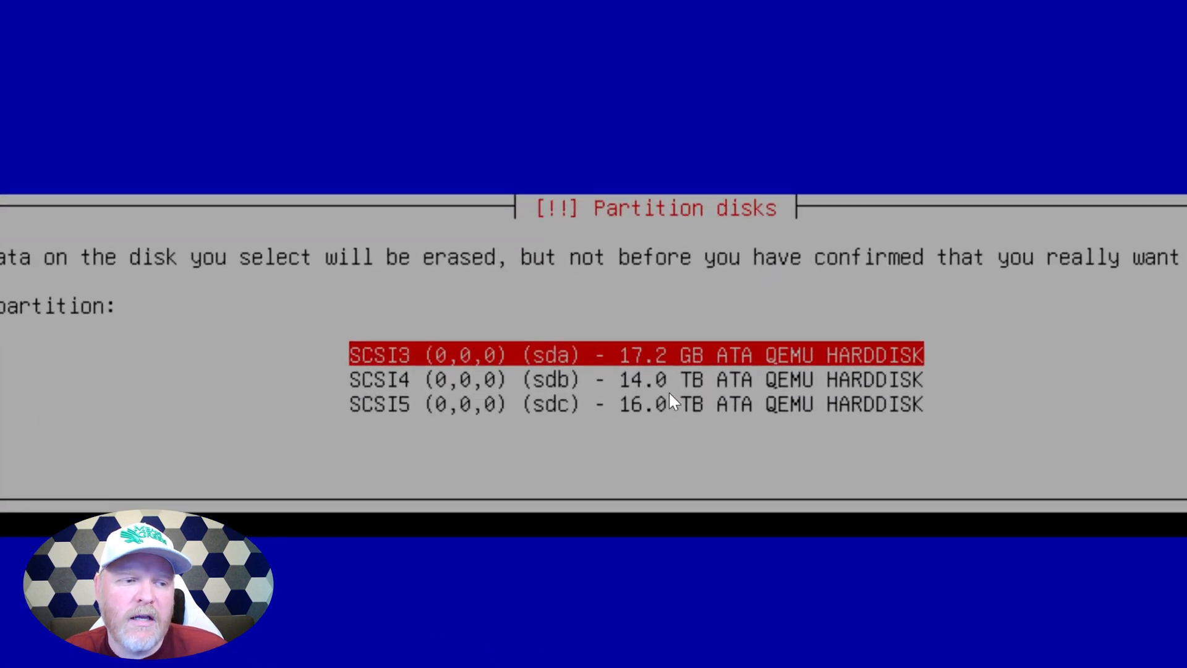
pyautogui.press('Down')
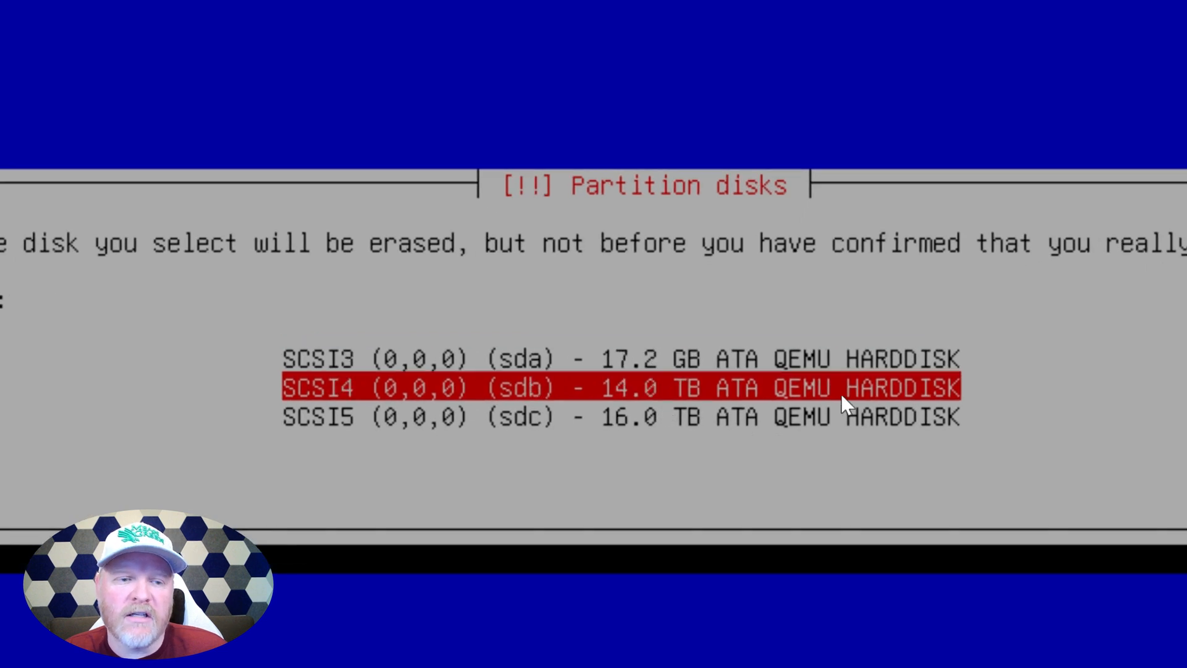
pyautogui.press('Up')
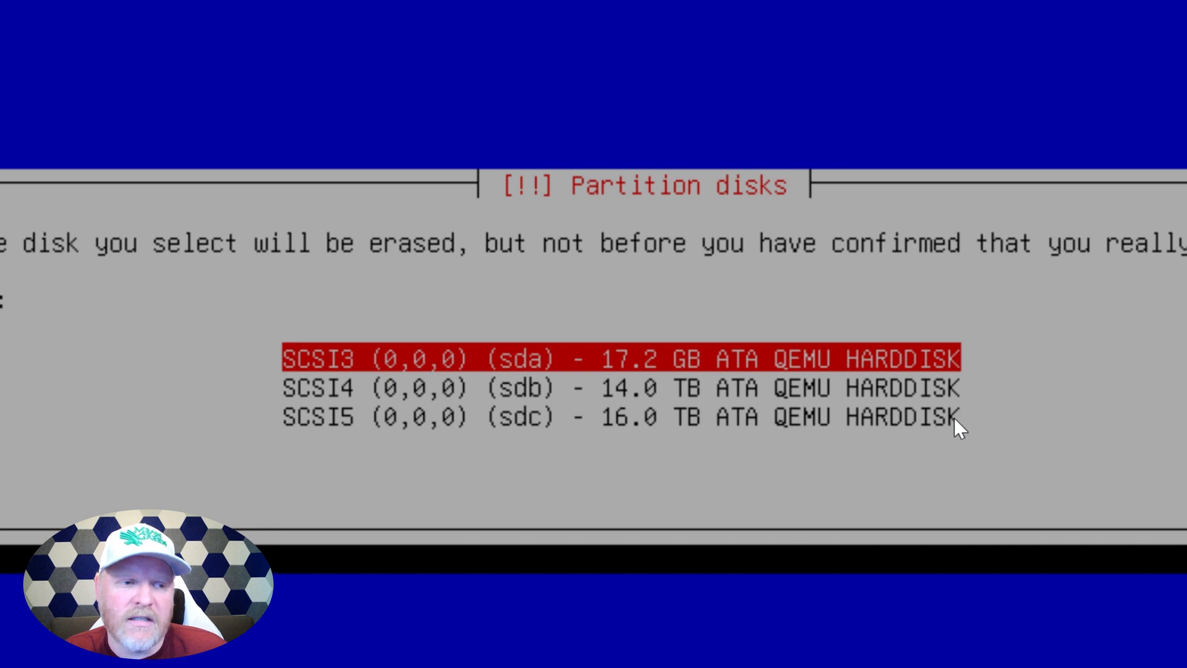
pyautogui.press('Down')
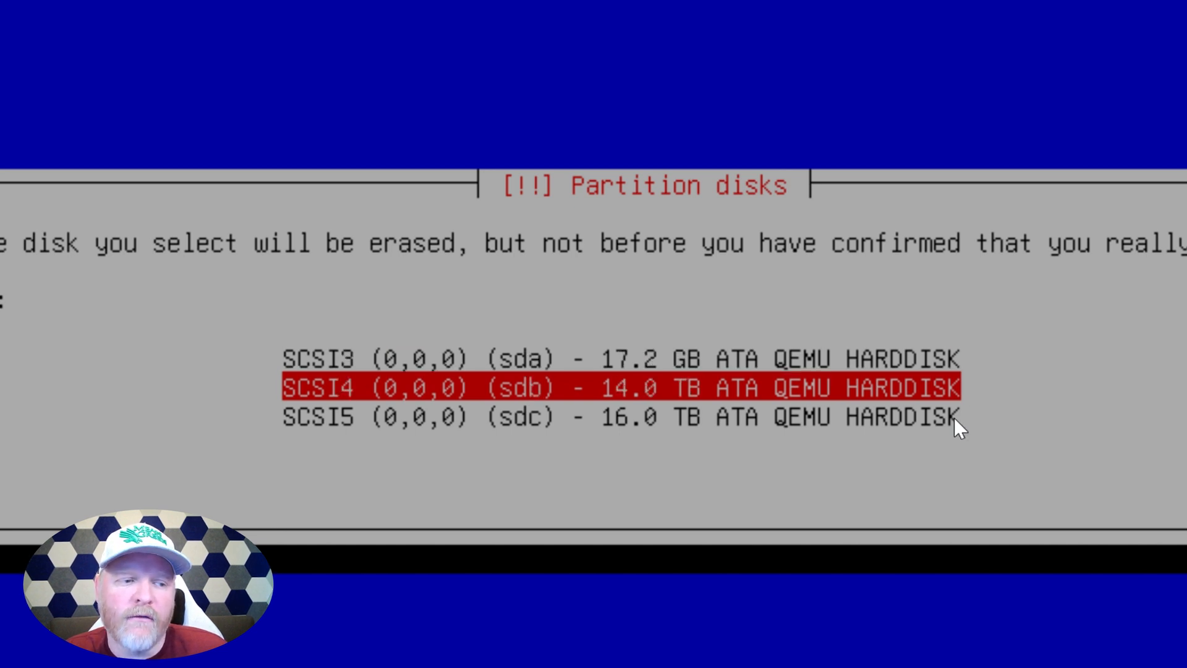
pyautogui.press('Down')
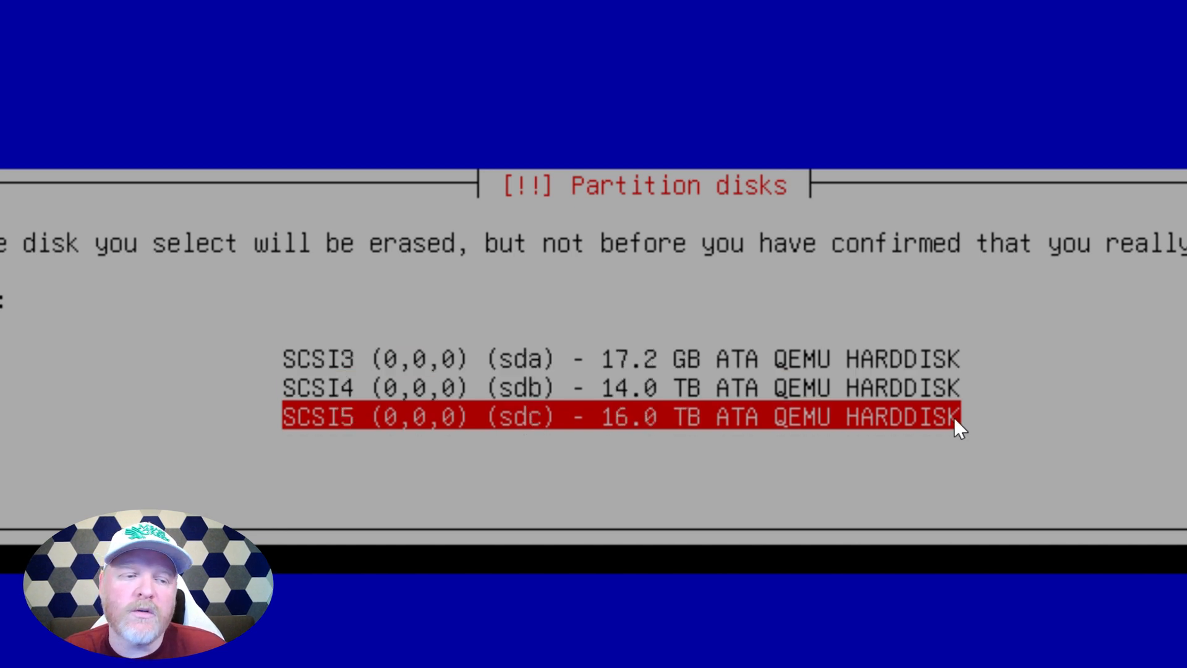
pyautogui.press('up')
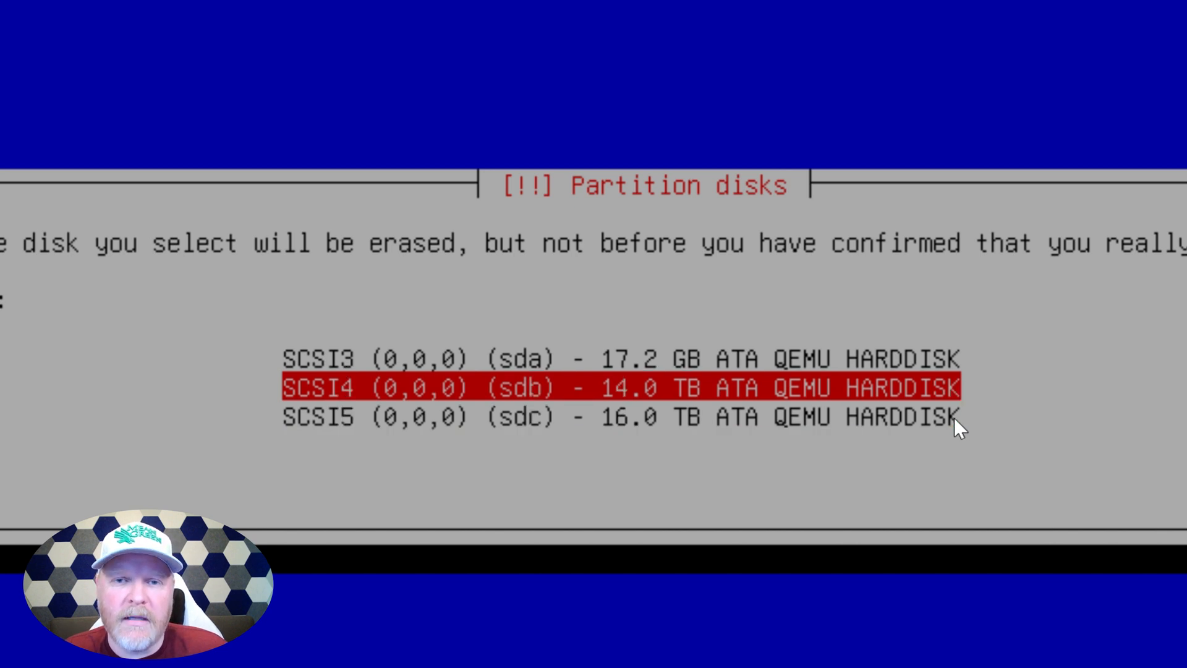
pyautogui.press('Up')
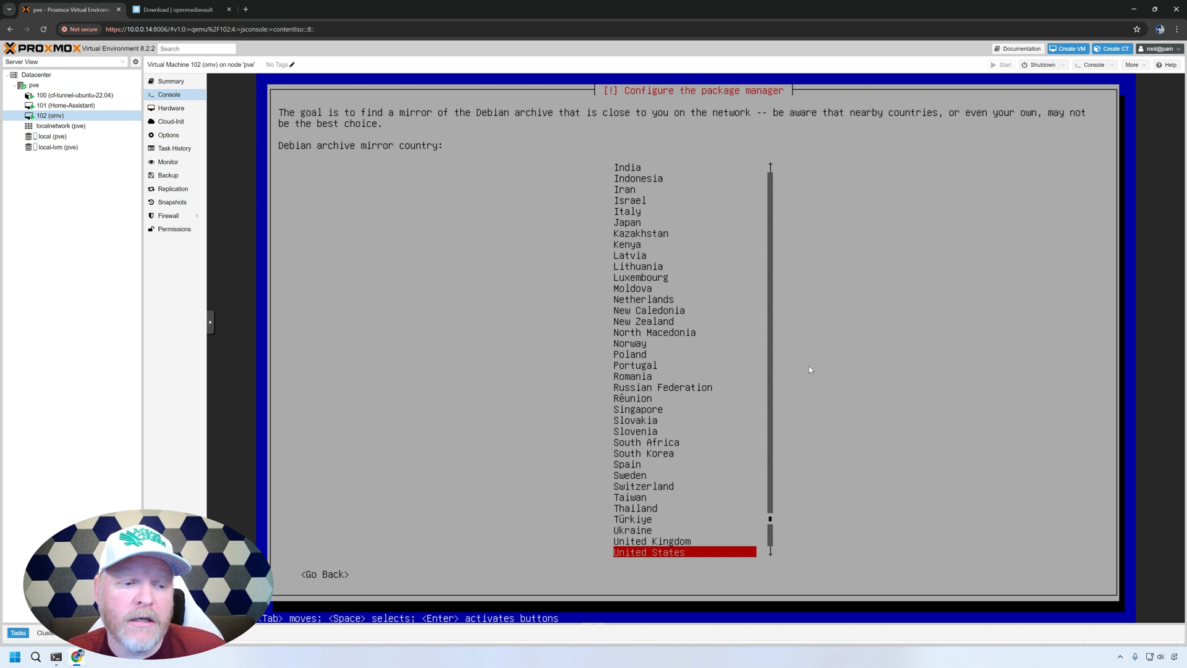
# Choose United States as the mirror country and continue with no HTTP proxy.
pyautogui.press('Return')
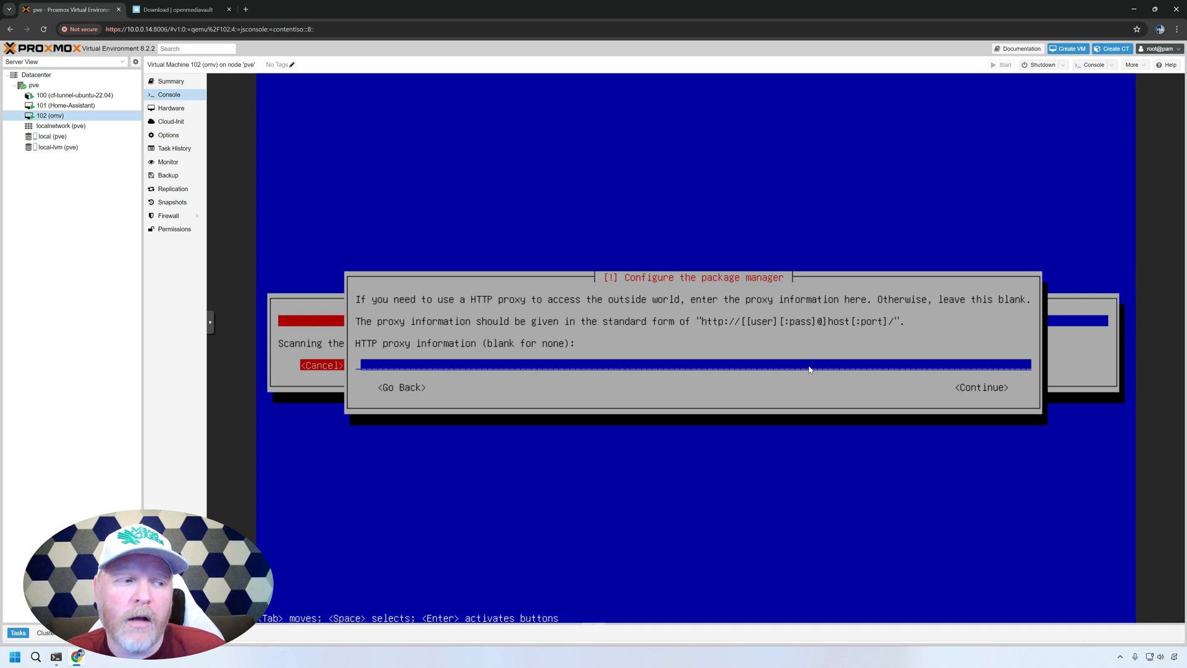
pyautogui.click(980, 387)
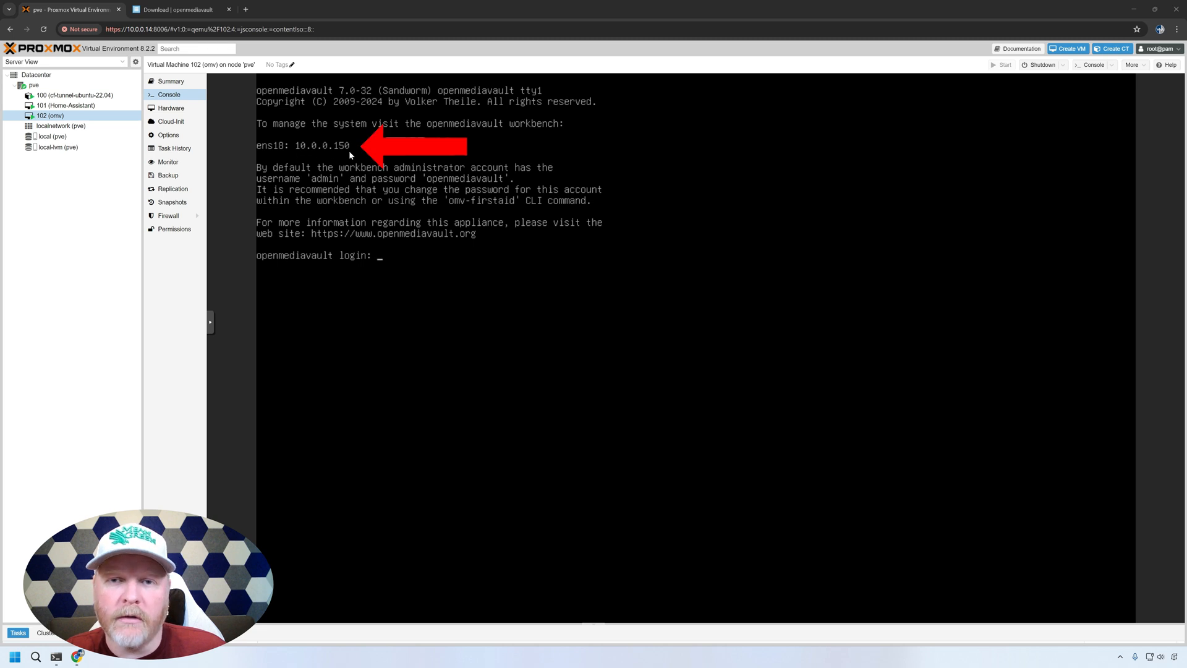
pyautogui.moveTo(296, 155)
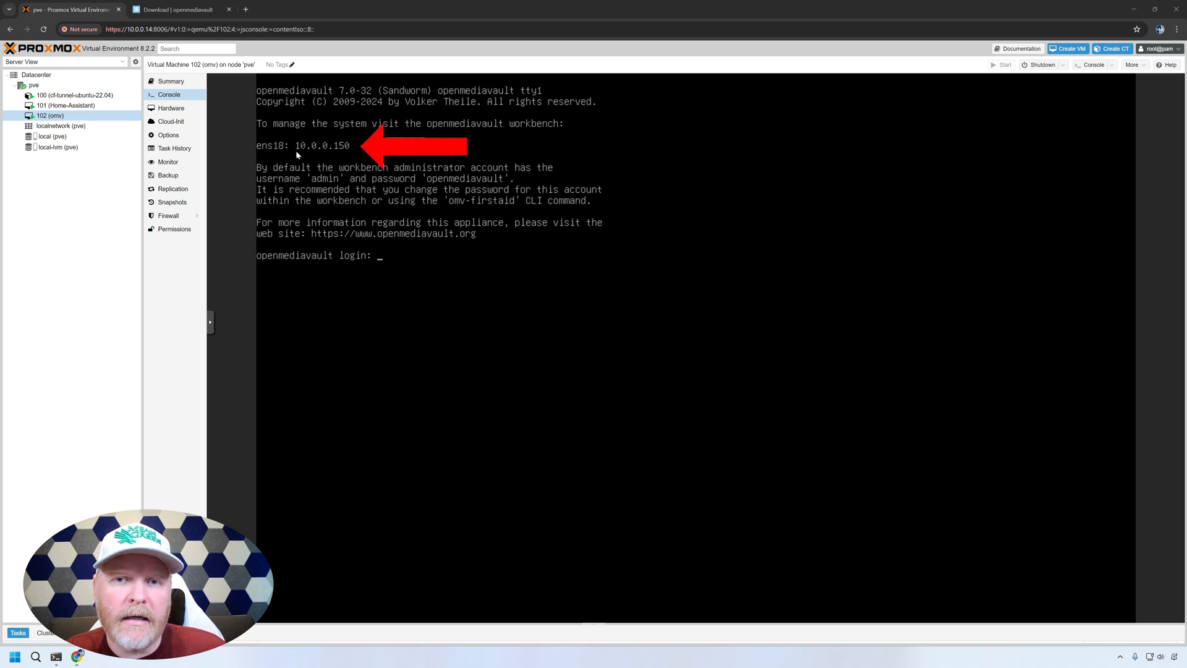
pyautogui.moveTo(327, 156)
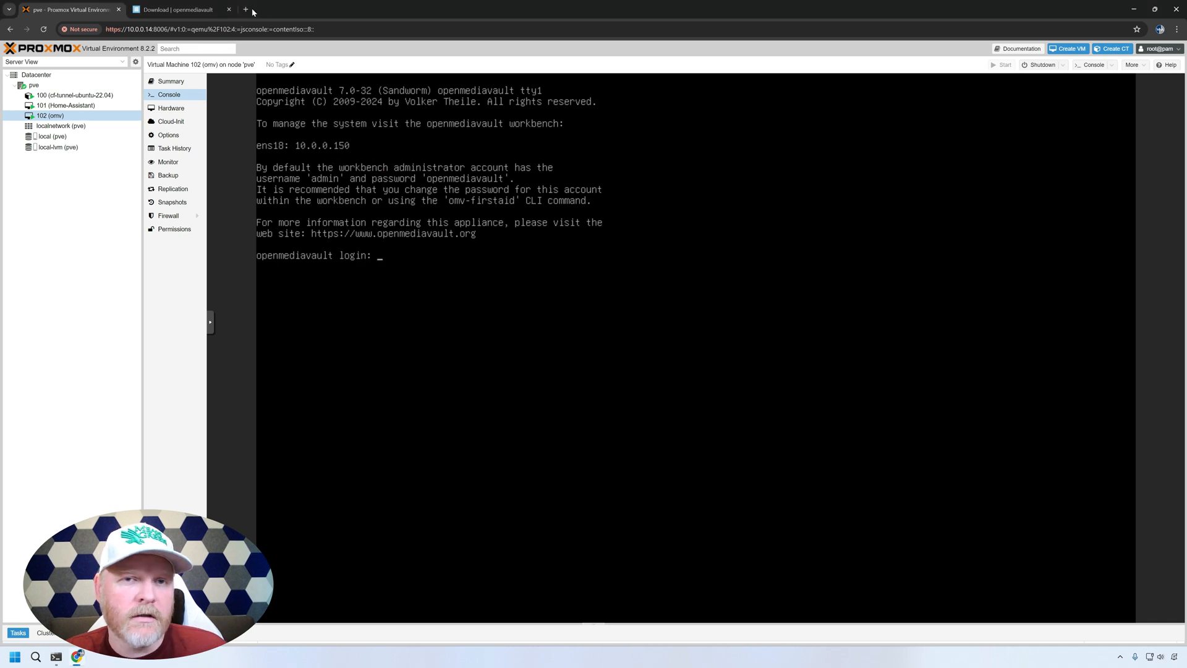
# Open a new browser tab for the workbench at 10.0.0.150.
pyautogui.click(245, 9)
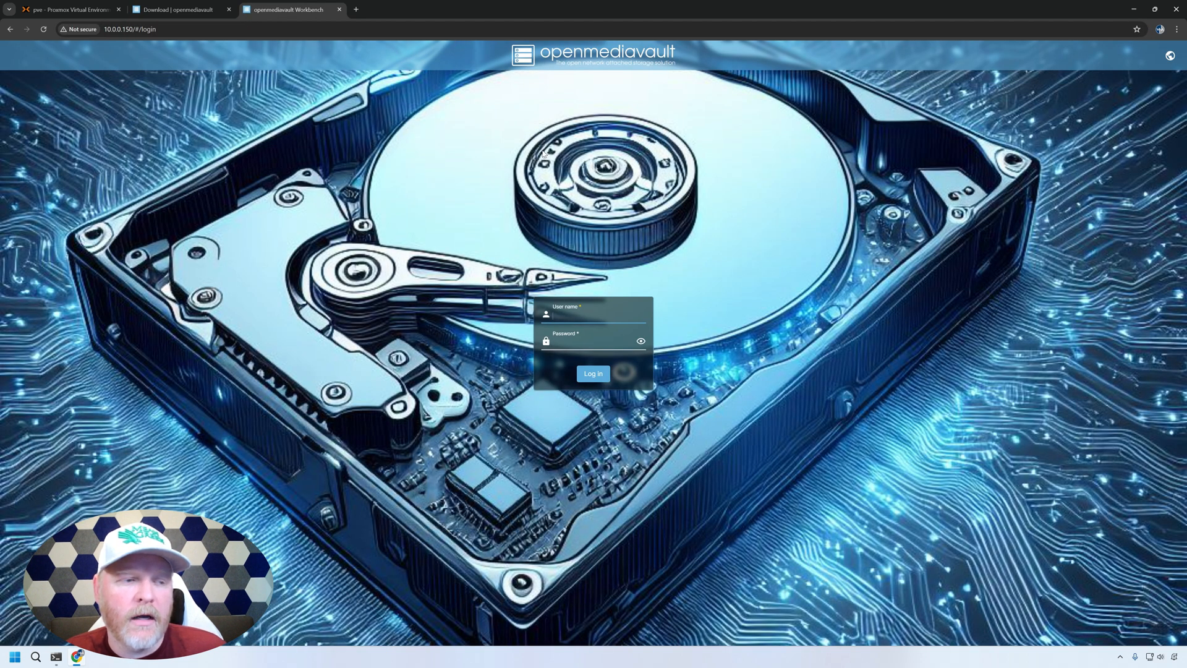
pyautogui.moveTo(615, 260)
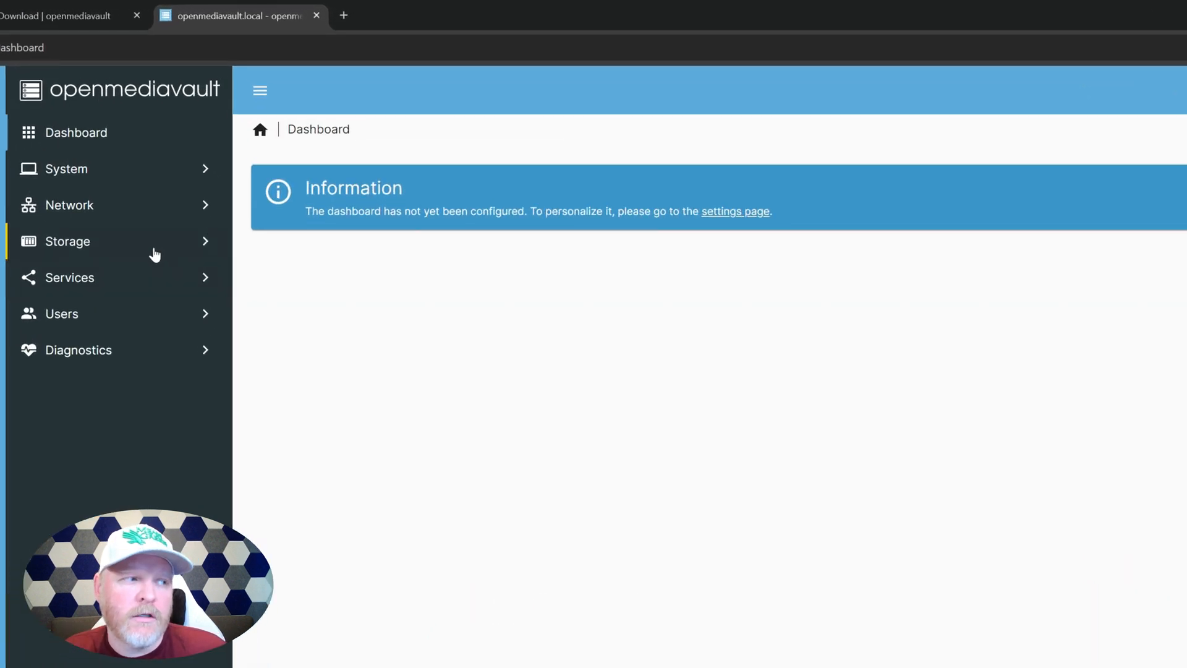
# Show Storage > Disks listing sda, sdb, sdc and the DVD-ROM.
pyautogui.click(67, 241)
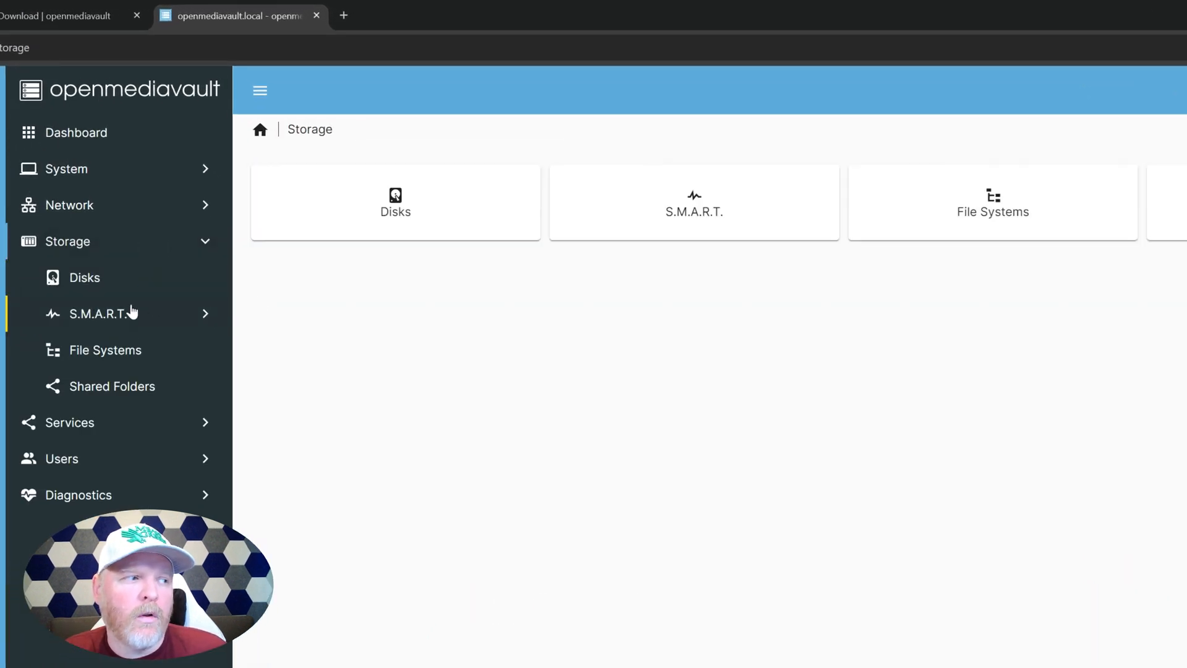
pyautogui.click(84, 277)
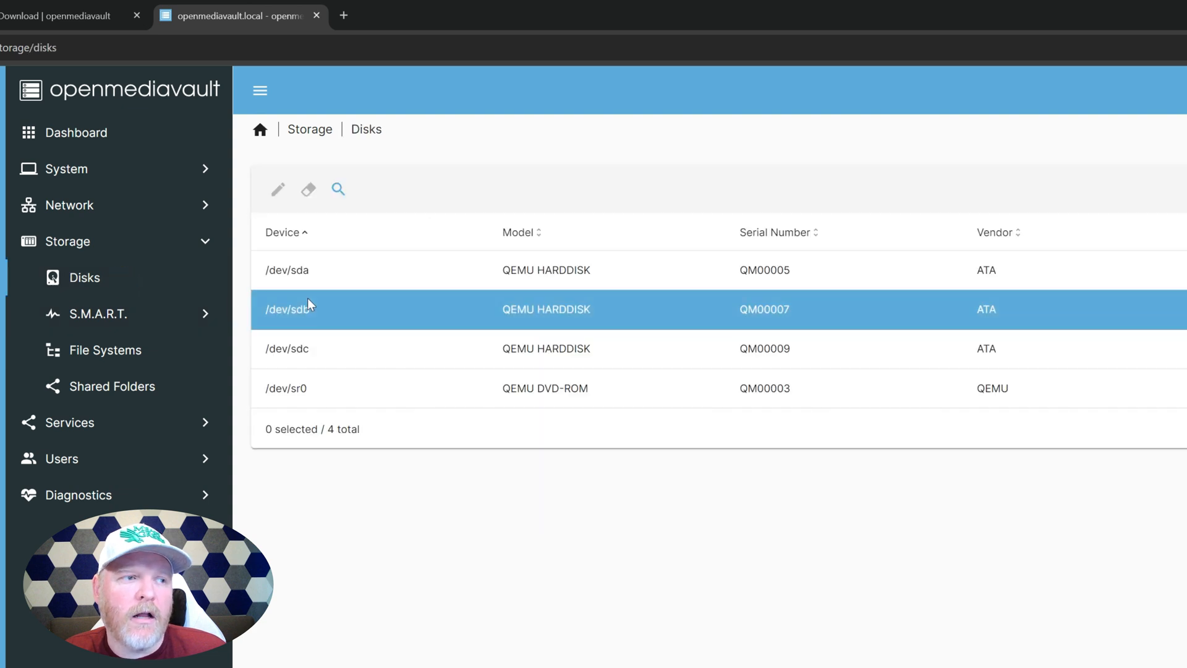
pyautogui.moveTo(324, 310)
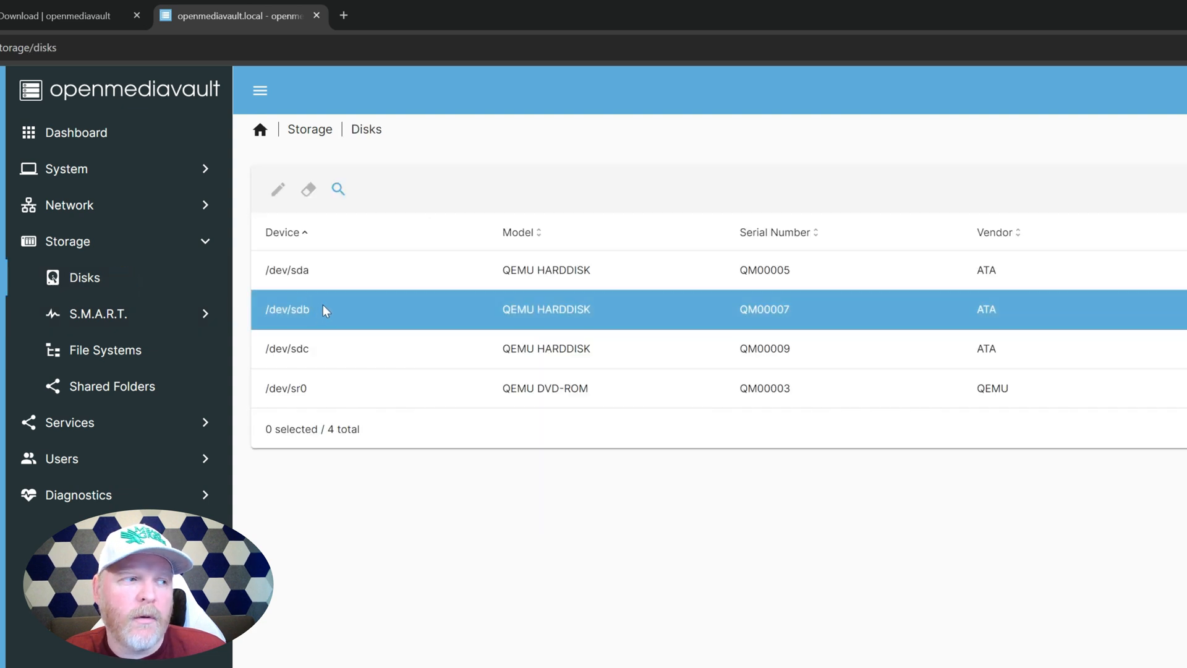
pyautogui.click(325, 309)
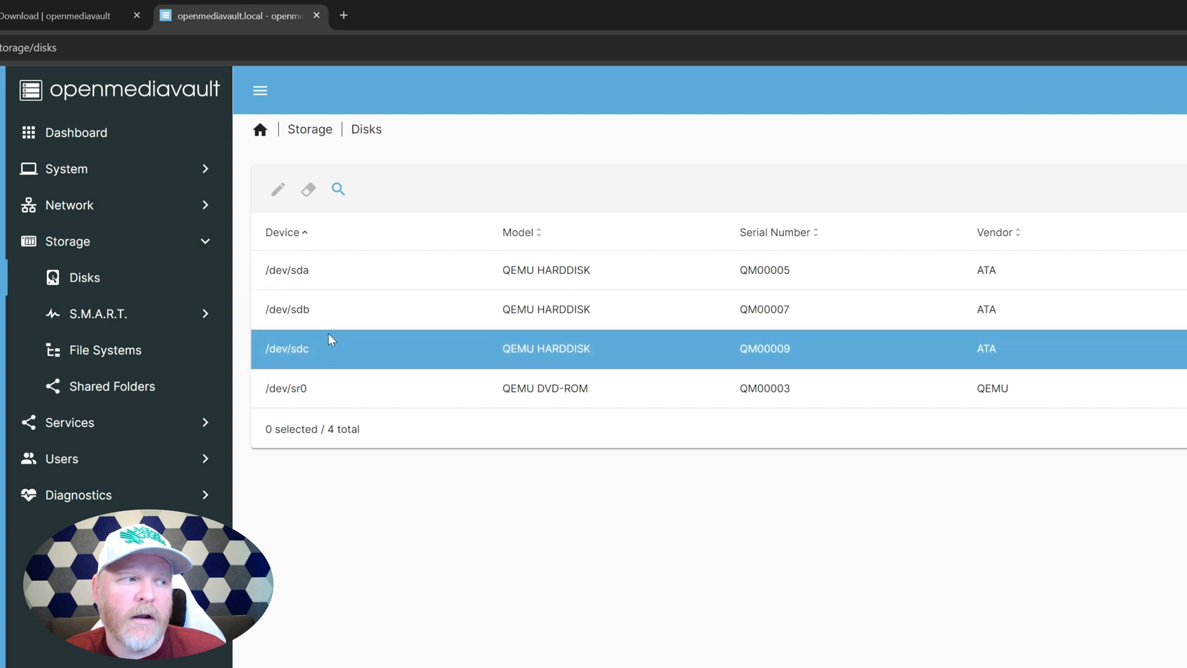
pyautogui.moveTo(330, 350)
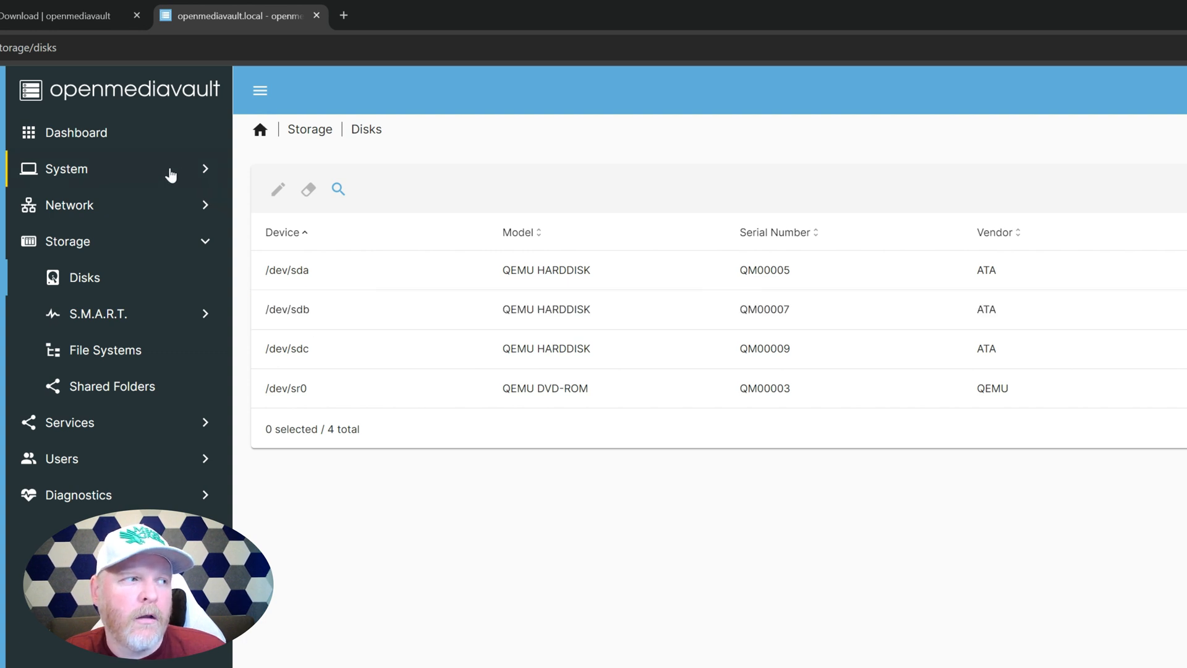
# Search System > Plugins for openmediavault-md and select it.
pyautogui.click(67, 168)
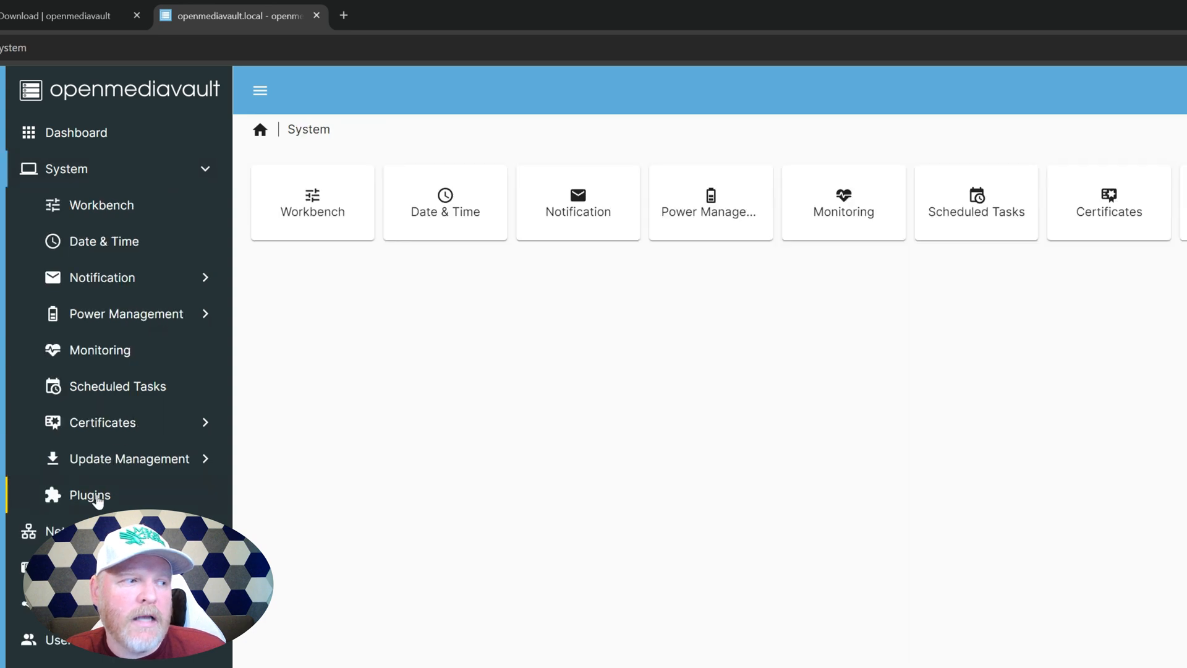
pyautogui.click(89, 495)
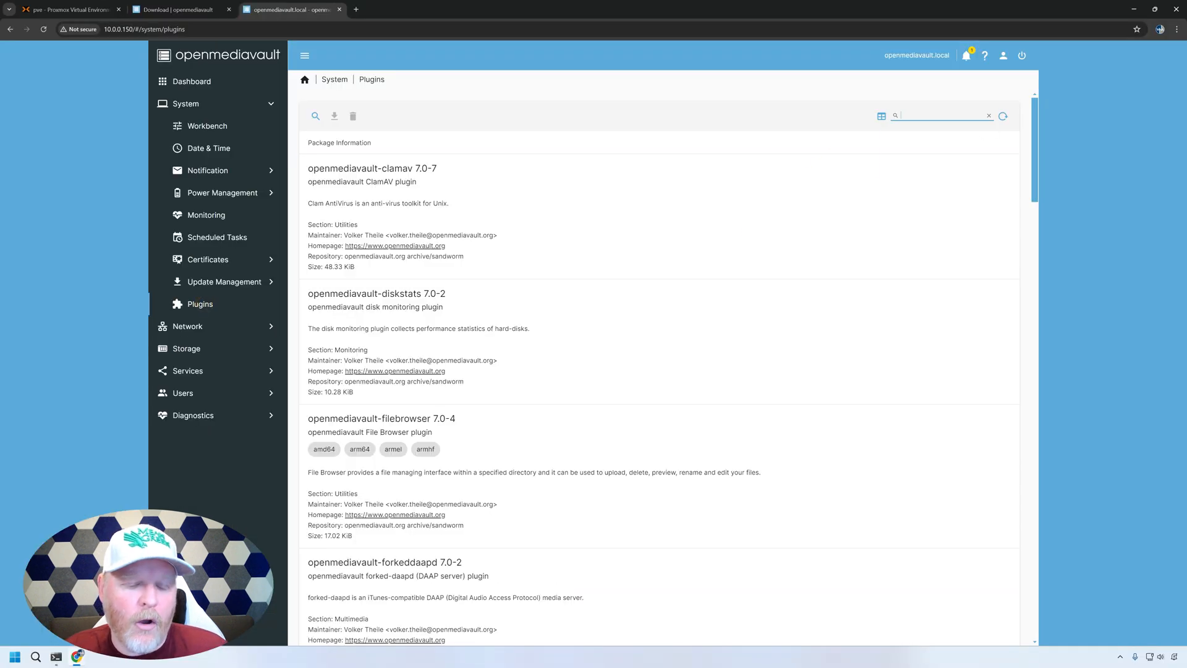
pyautogui.write('opemm')
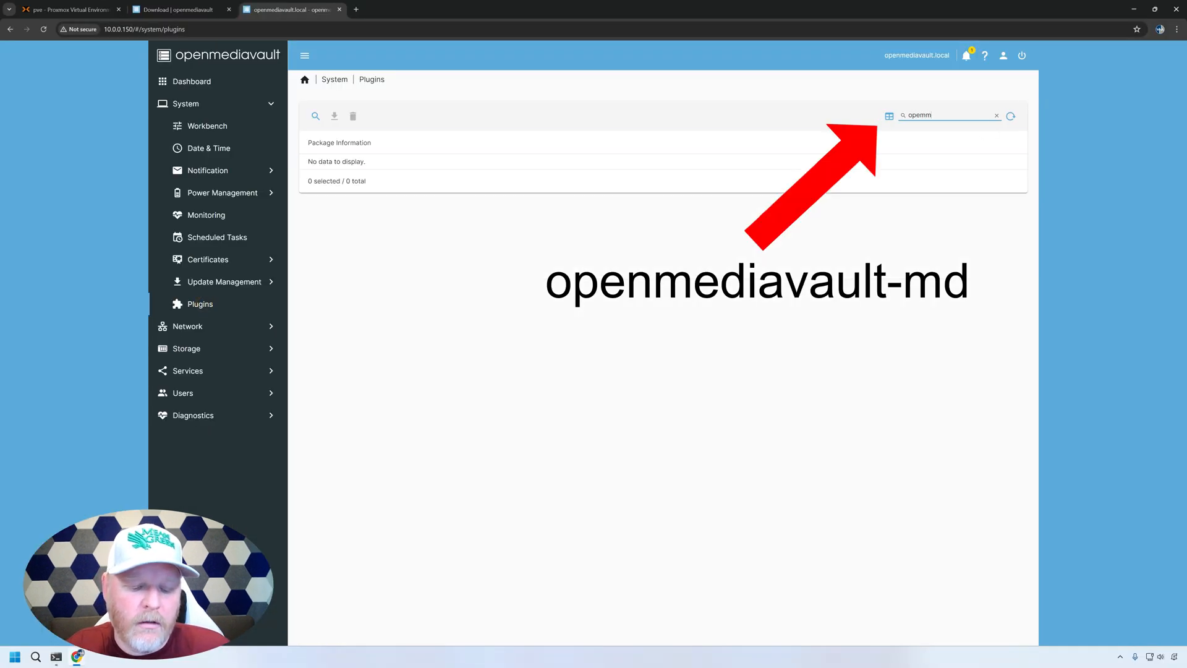
pyautogui.click(996, 115)
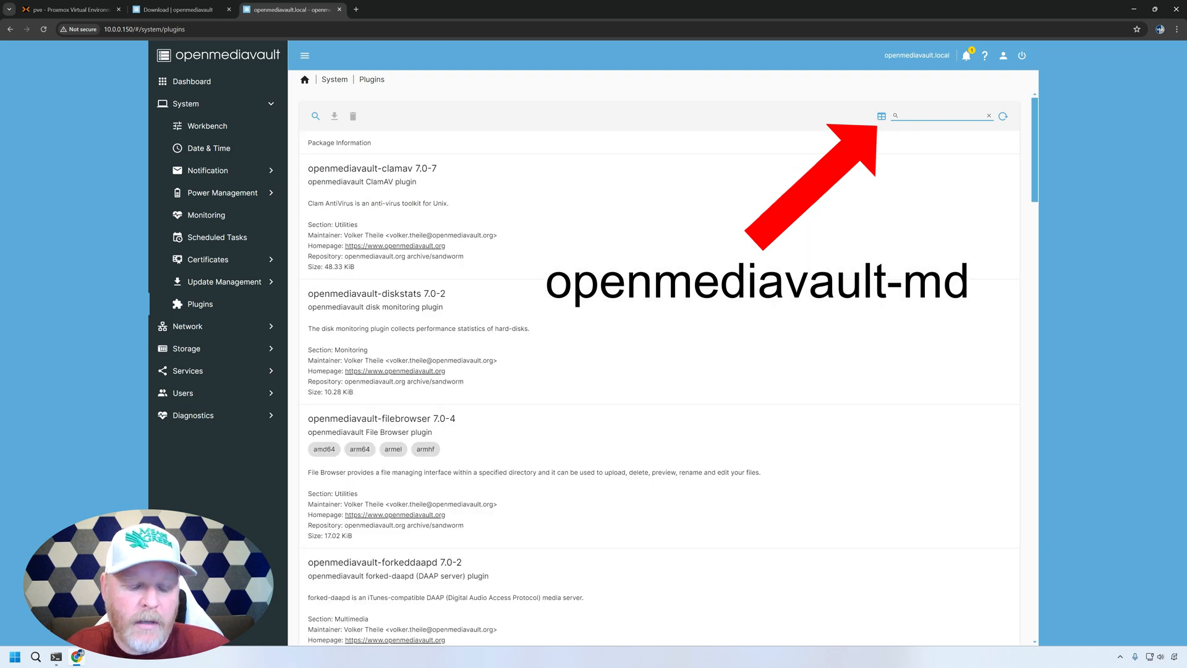
pyautogui.write('ope')
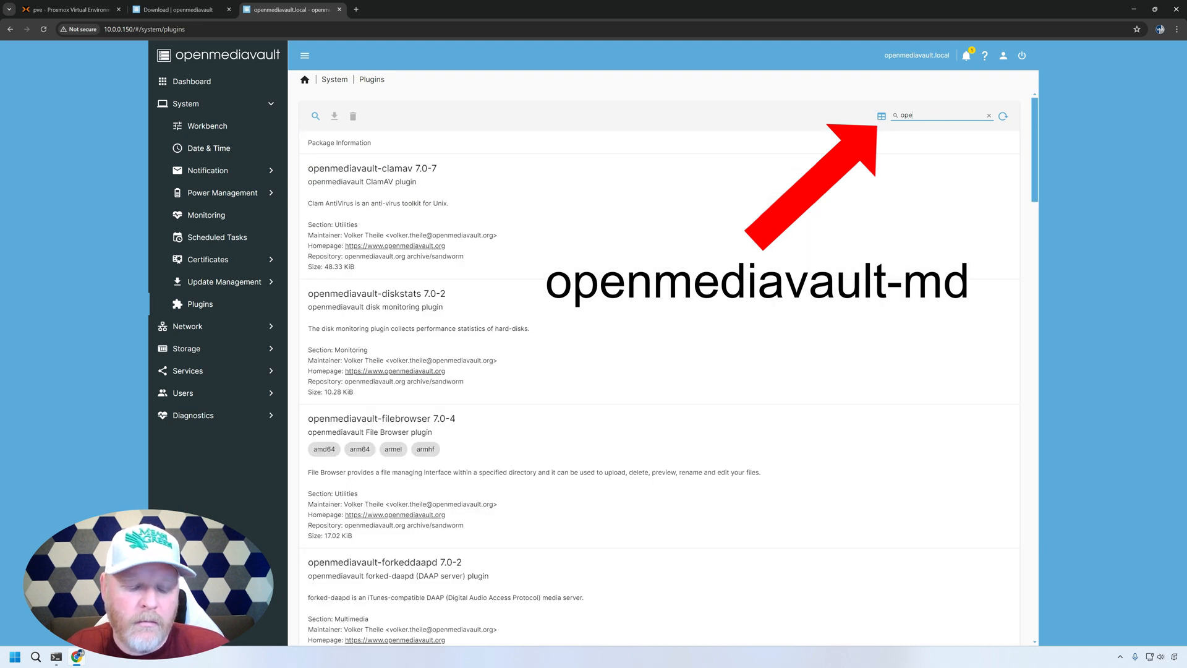
pyautogui.write('openmediavault-md')
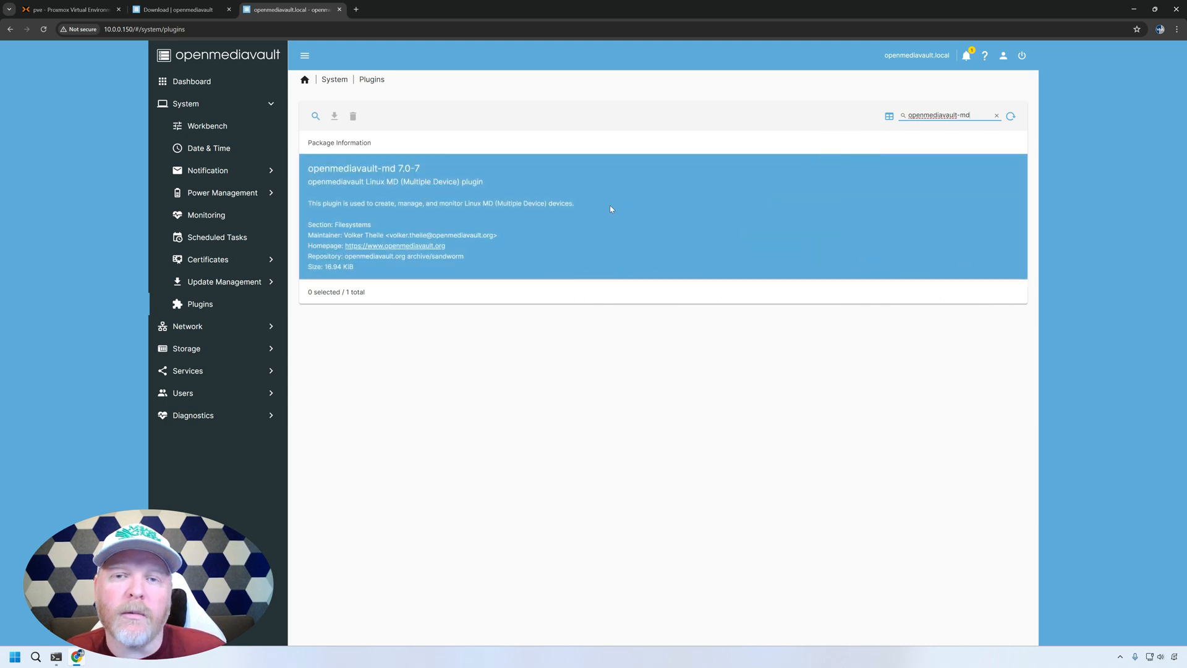
pyautogui.click(580, 215)
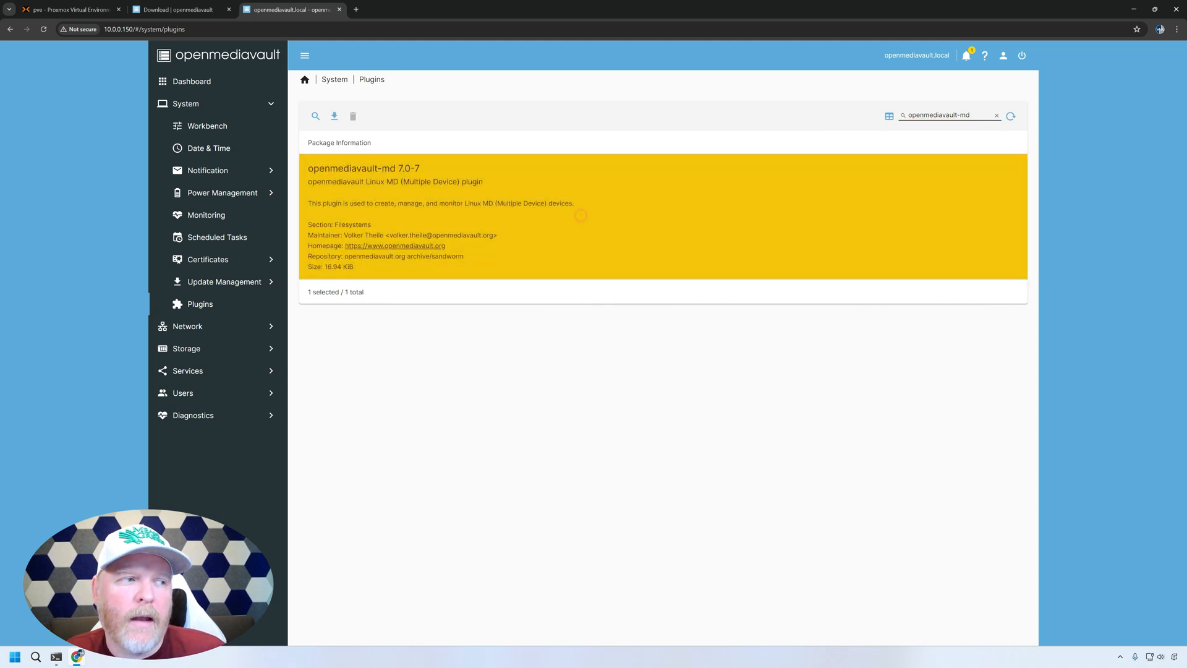
# Install the openmediavault-md plugin, confirm, close the log and reload the workbench.
pyautogui.click(334, 116)
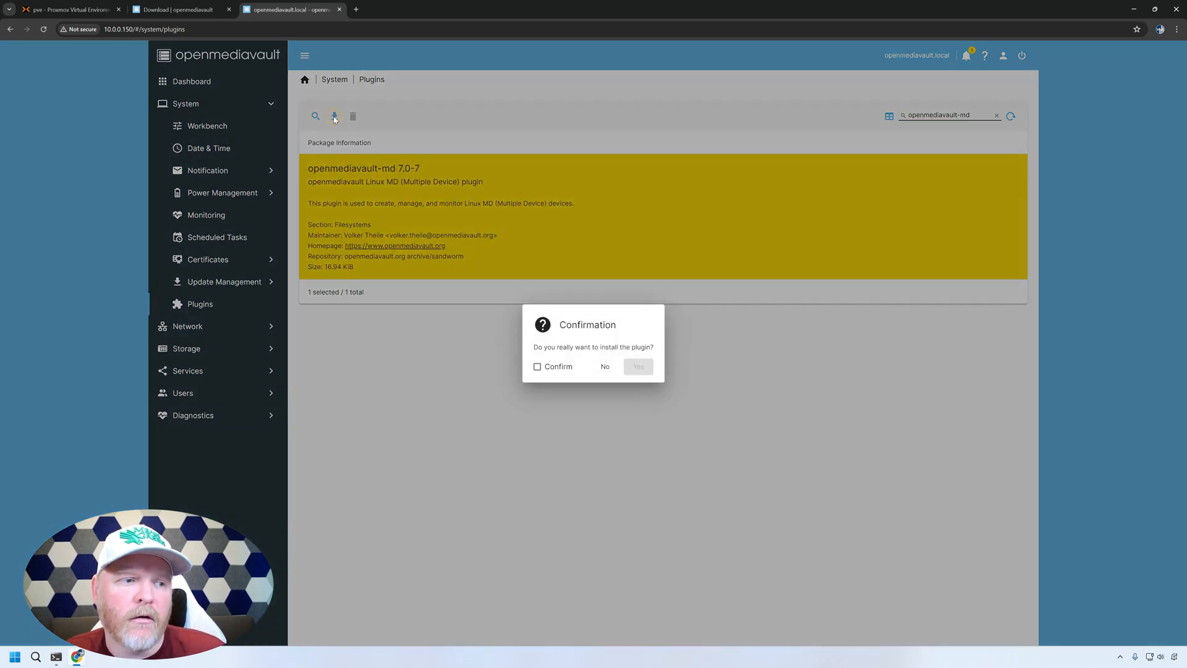
pyautogui.click(537, 367)
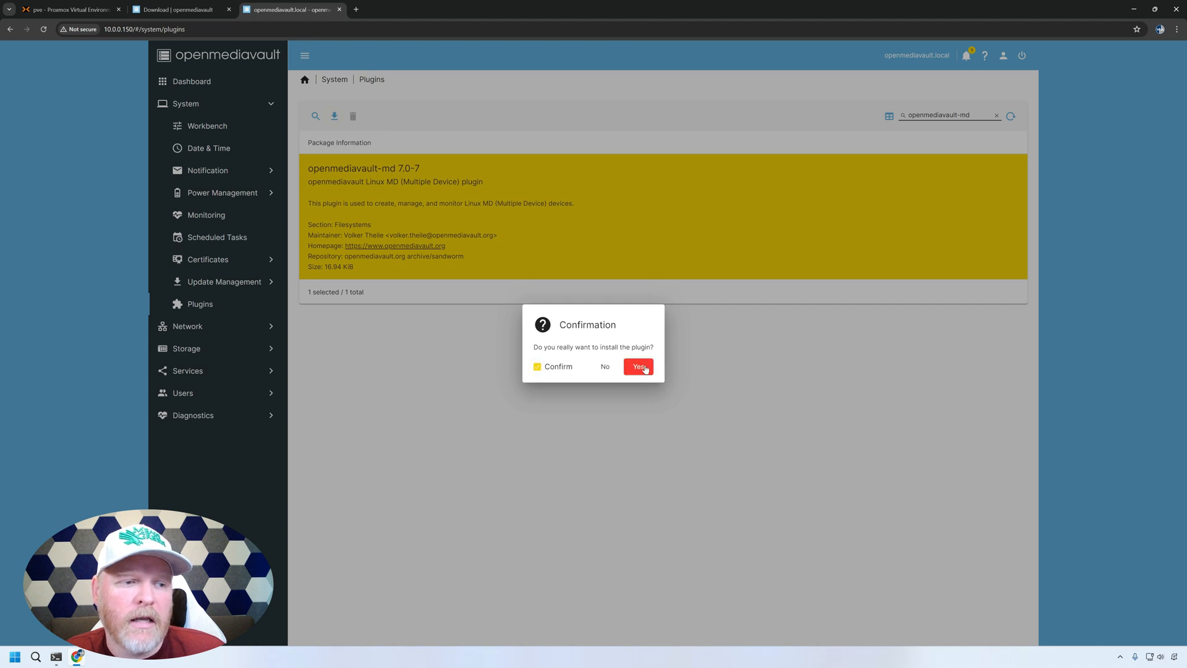
pyautogui.click(638, 366)
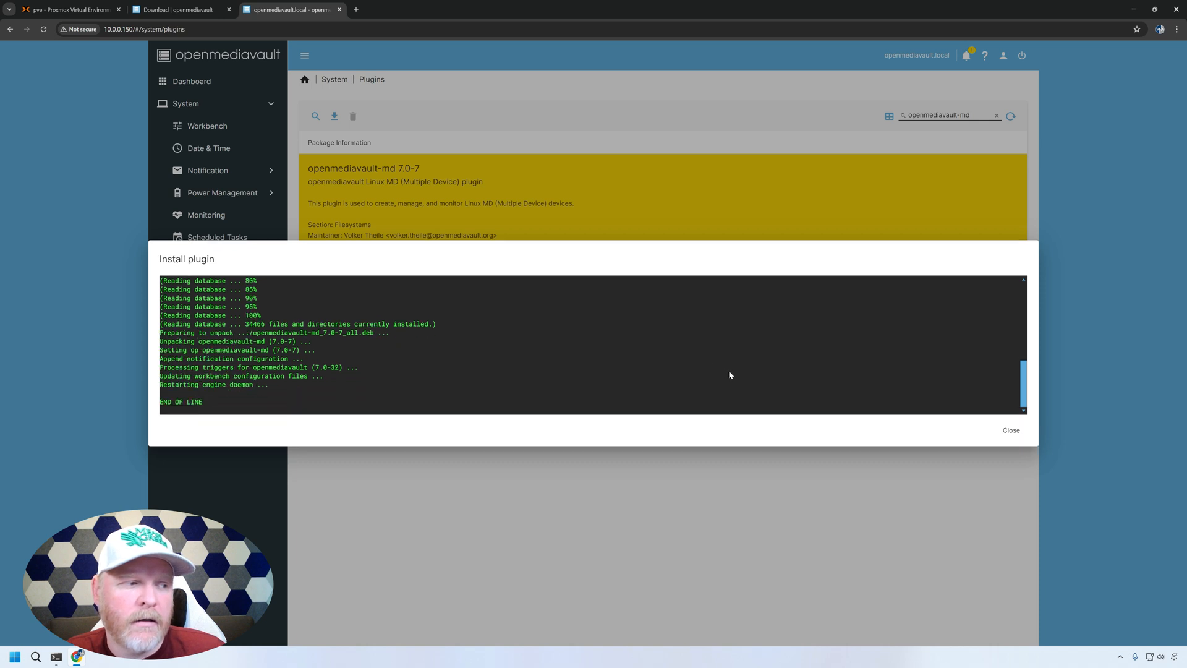
pyautogui.click(1009, 431)
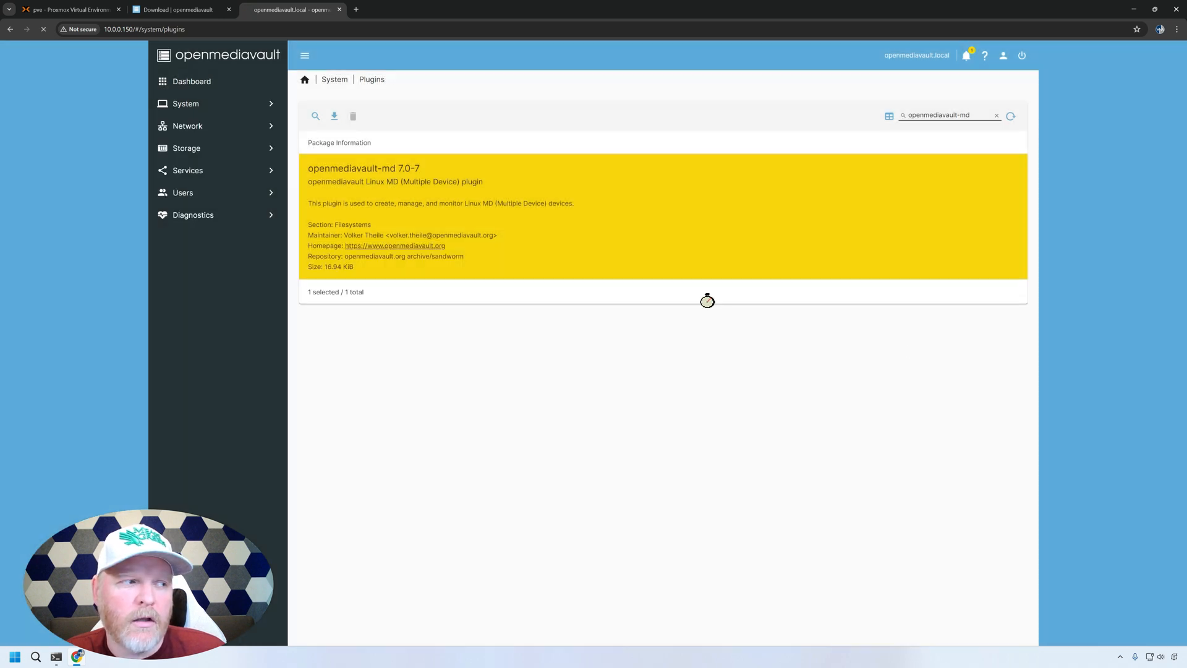
pyautogui.click(304, 79)
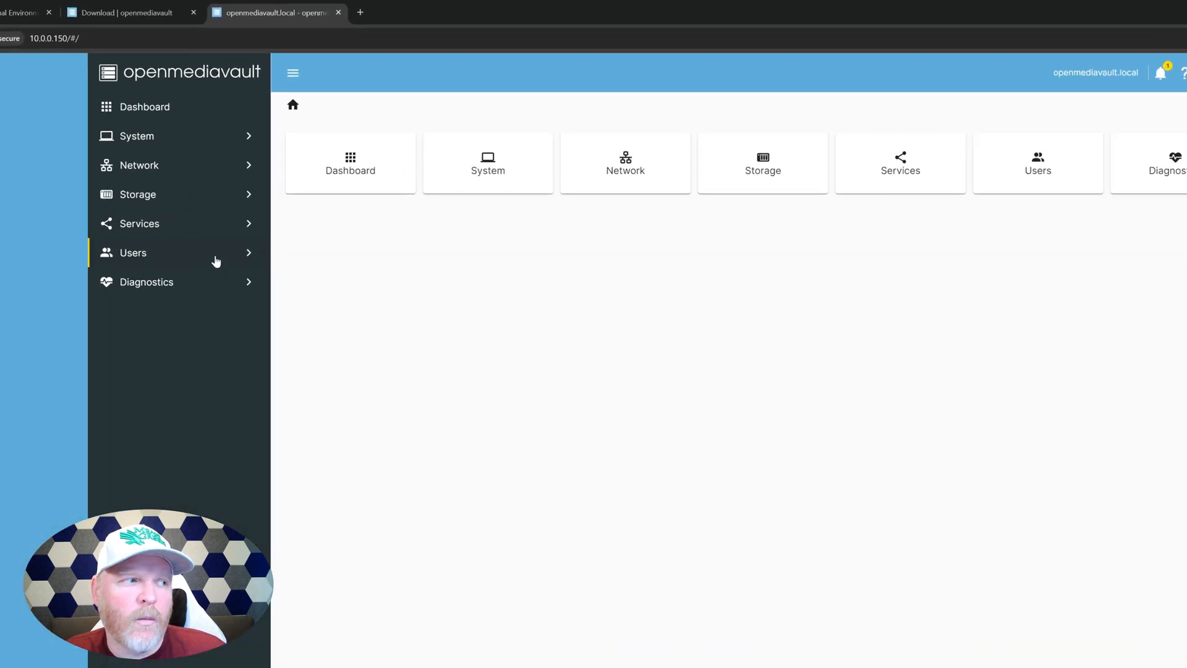
# Start a new array under Storage > Multiple Device with Stripe as its level.
pyautogui.click(138, 193)
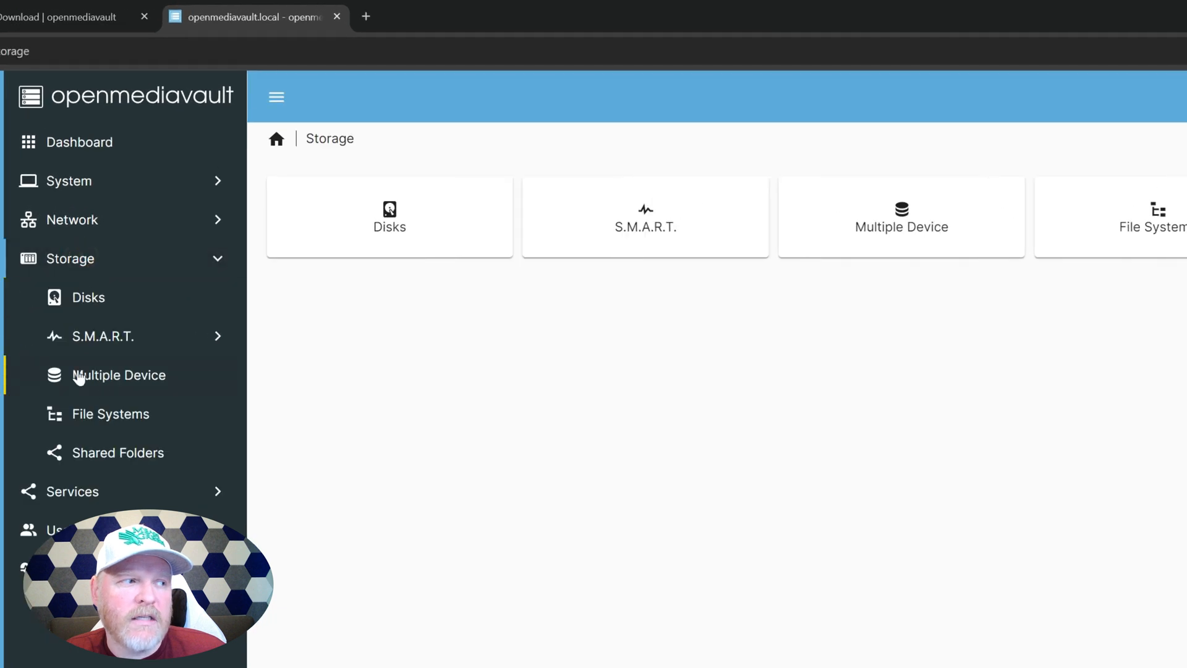
pyautogui.moveTo(106, 378)
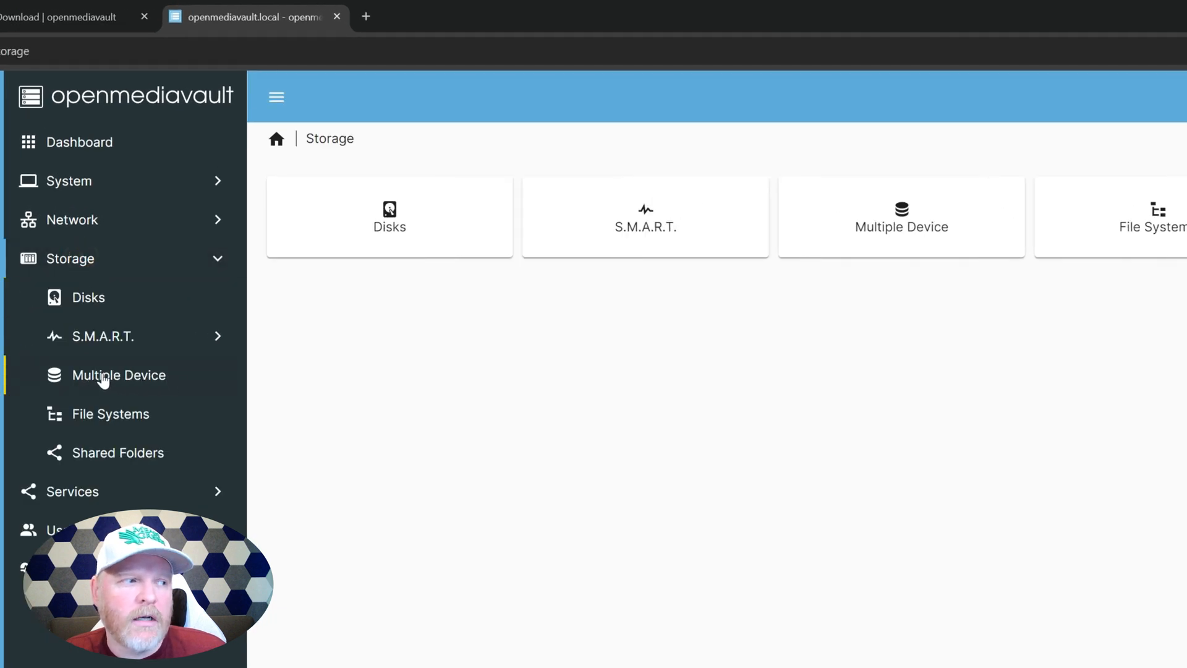
pyautogui.click(119, 374)
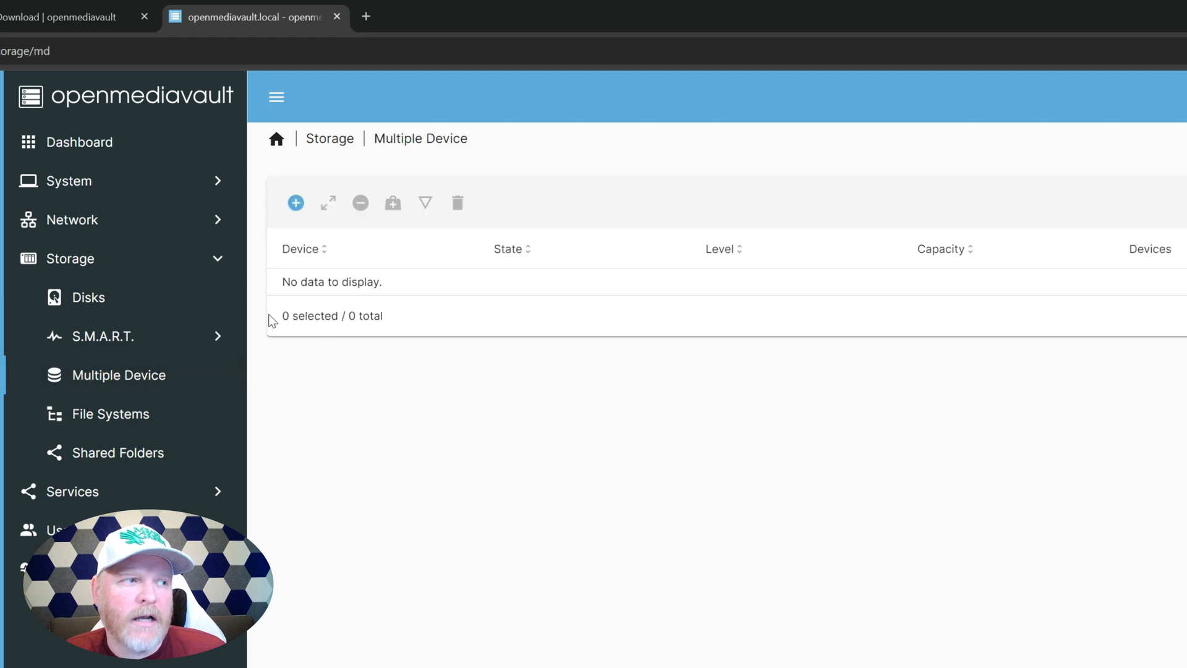
pyautogui.moveTo(295, 202)
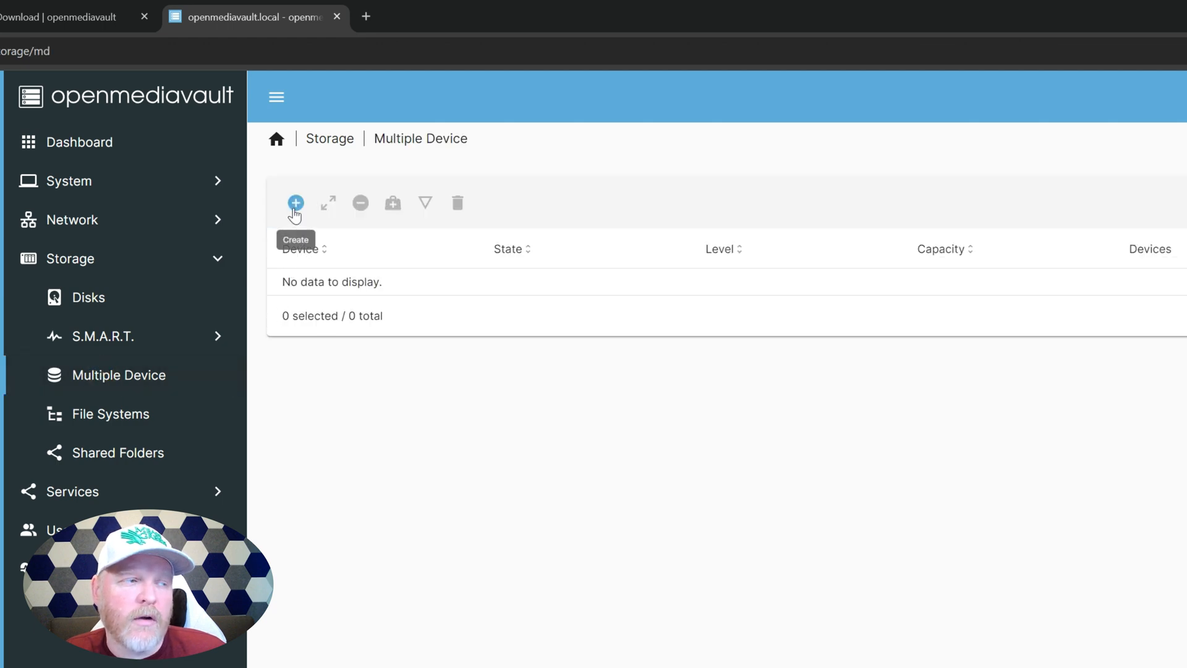
pyautogui.click(295, 202)
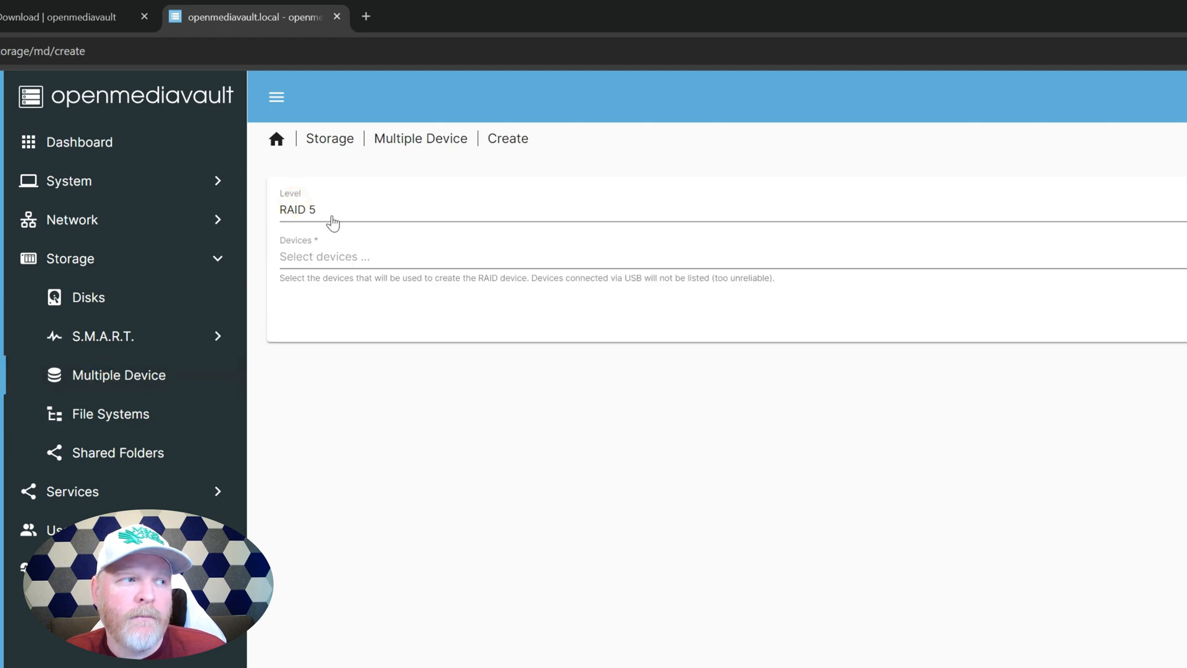
pyautogui.click(318, 210)
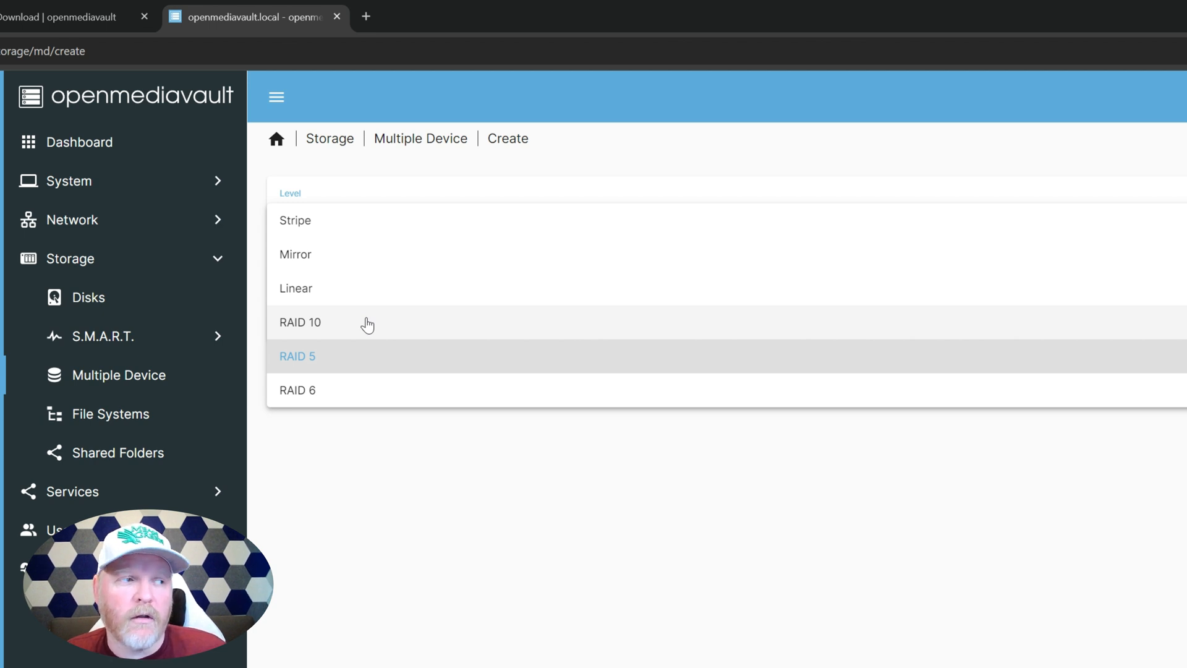
pyautogui.moveTo(377, 260)
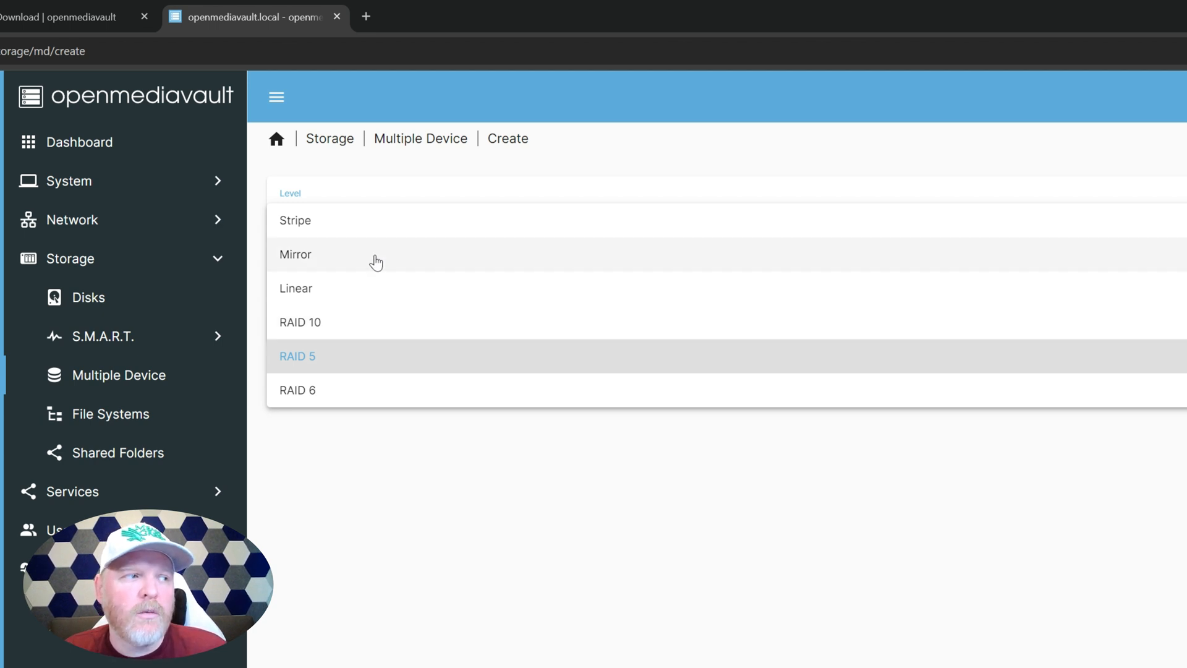
pyautogui.moveTo(370, 243)
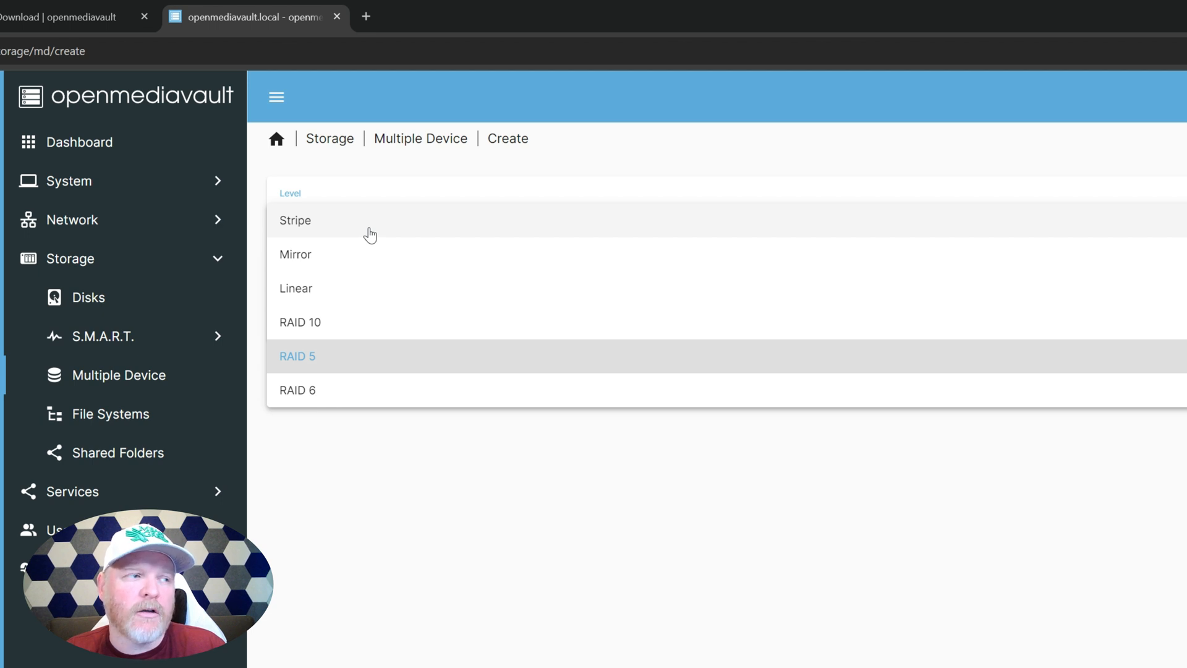
pyautogui.moveTo(368, 261)
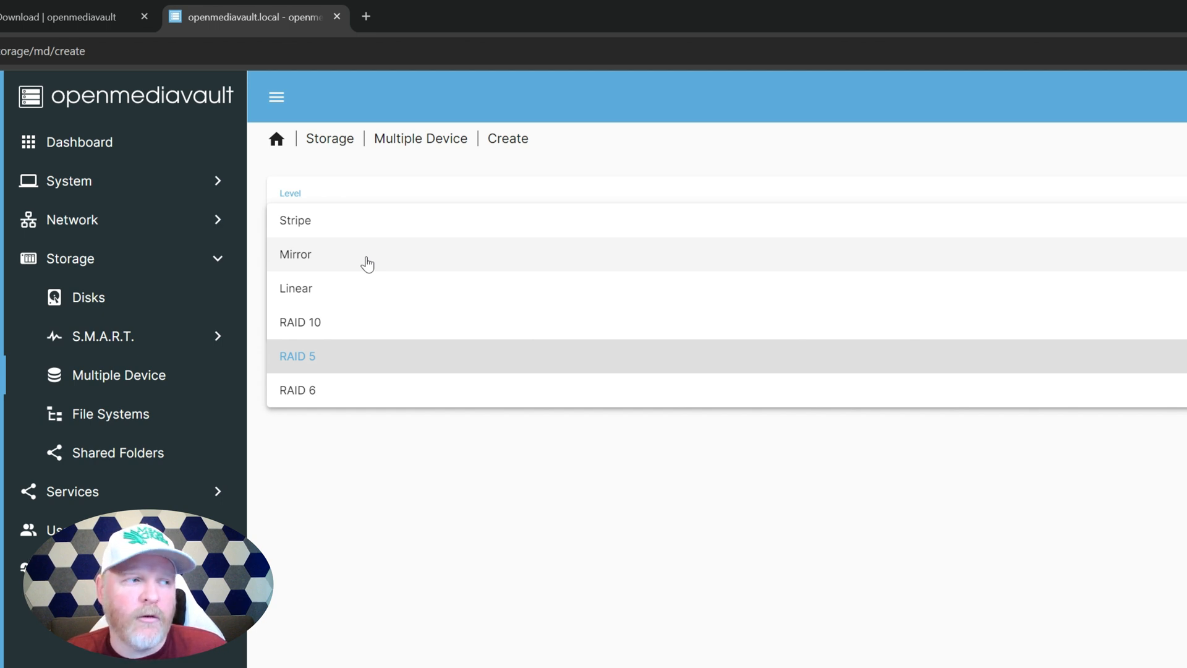
pyautogui.moveTo(367, 230)
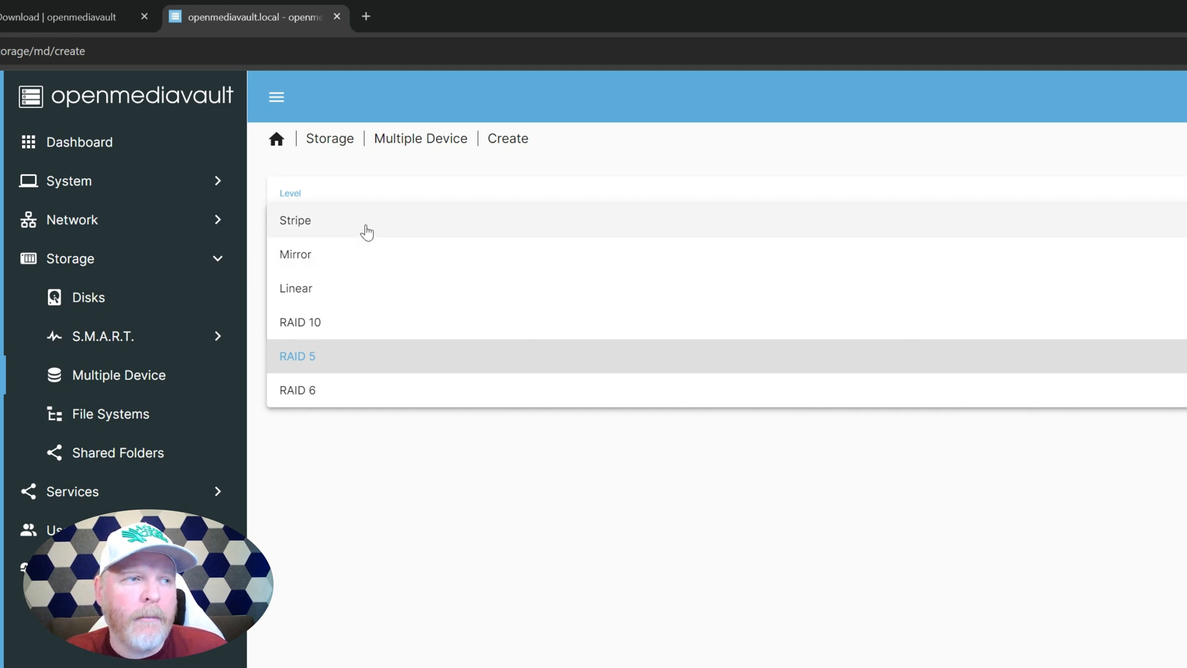
pyautogui.click(295, 219)
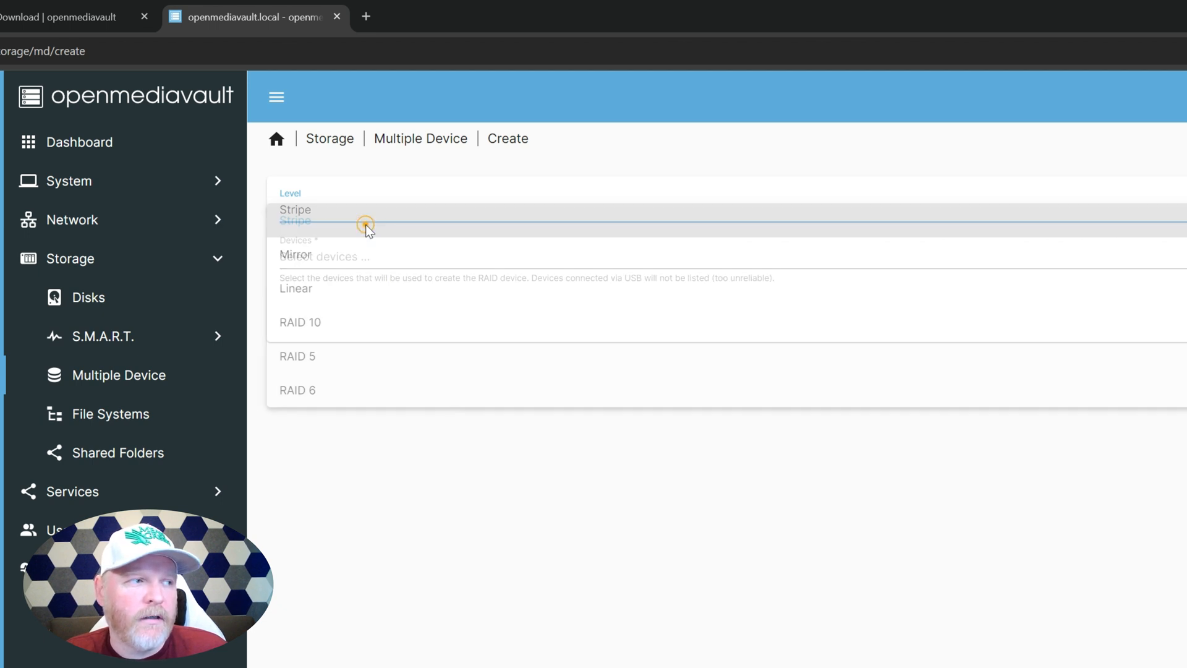
# Select /dev/sdb and /dev/sdc as devices and save the striped array md0.
pyautogui.click(296, 210)
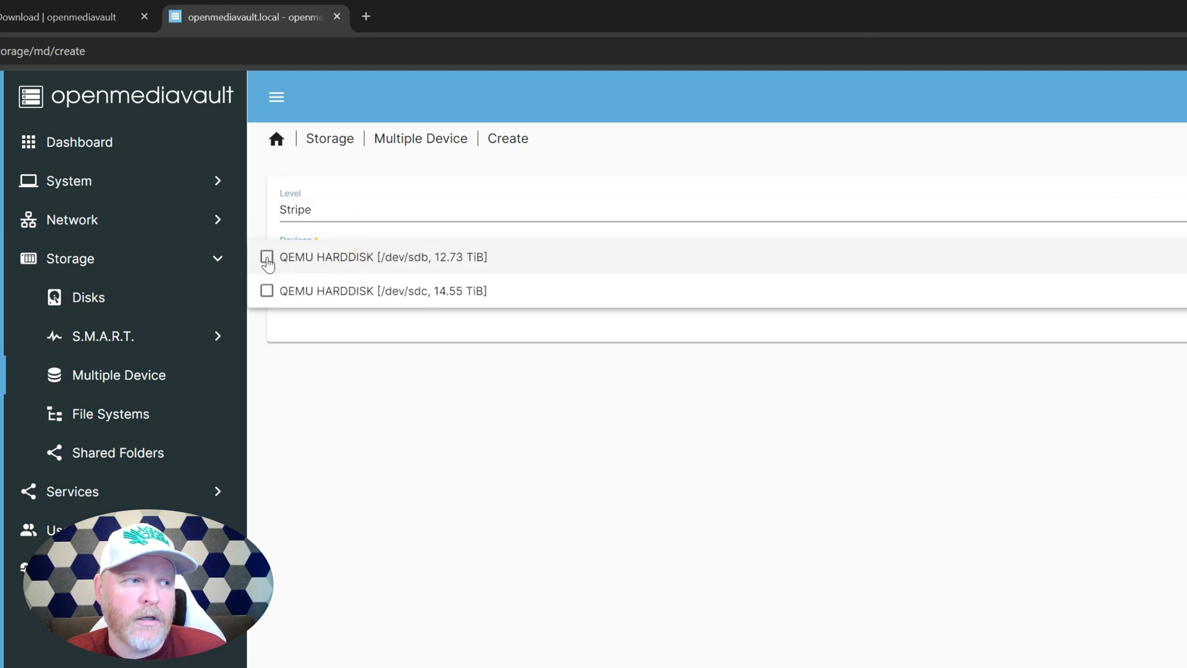
pyautogui.click(266, 256)
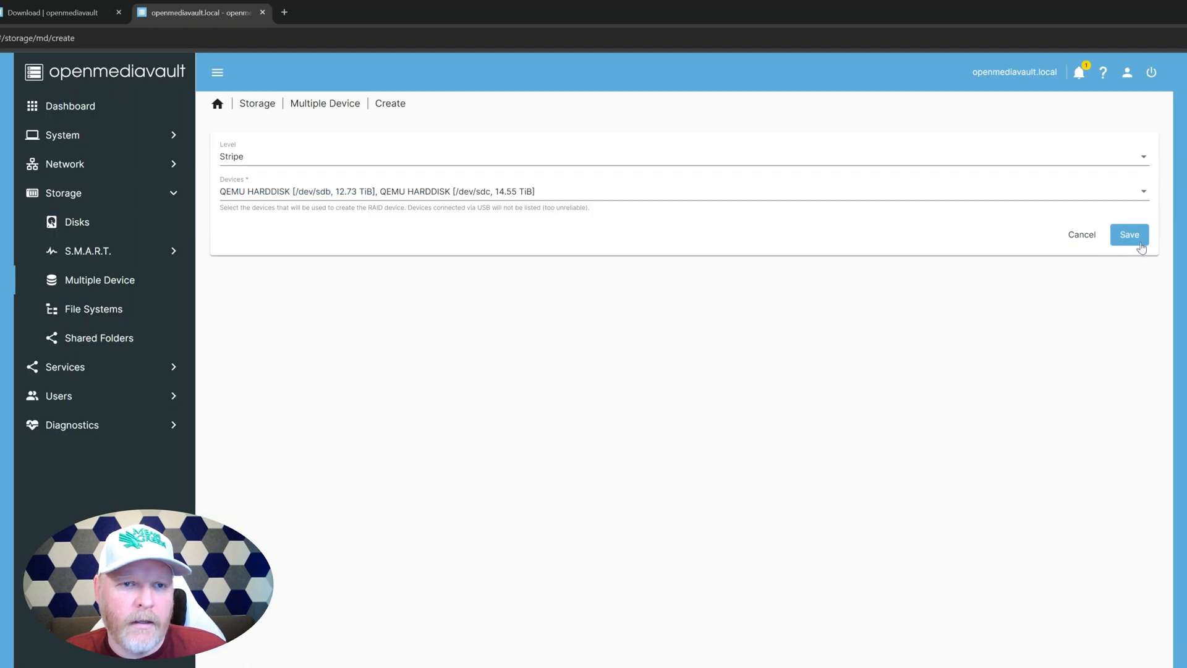
pyautogui.click(1128, 235)
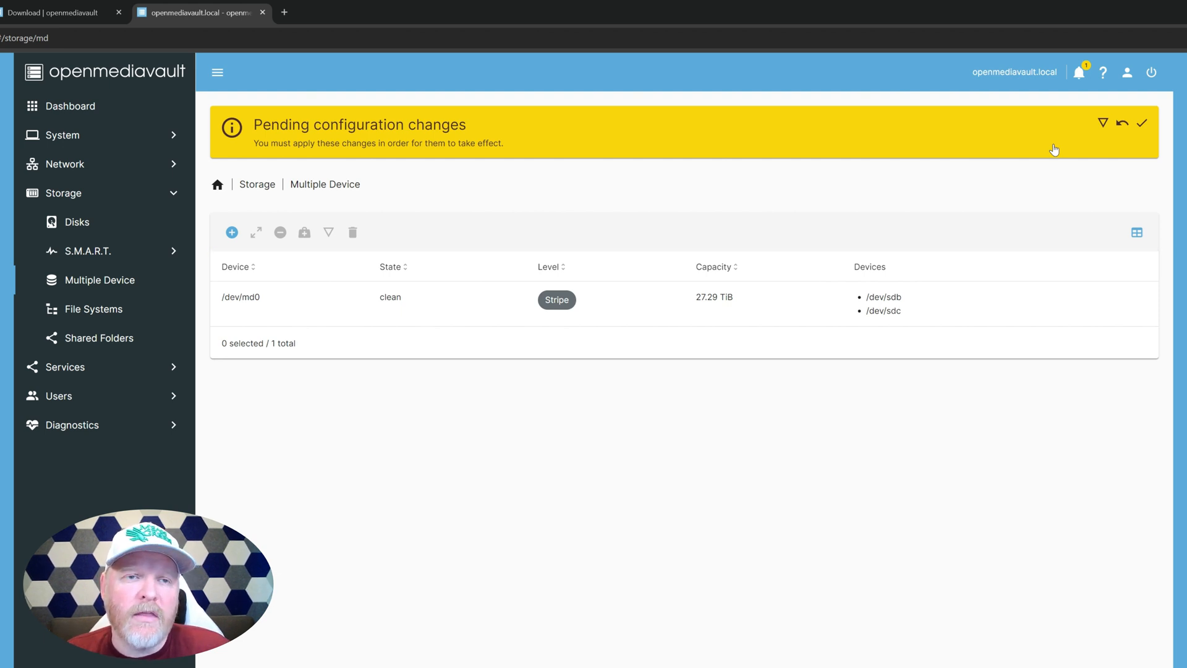
pyautogui.moveTo(1122, 128)
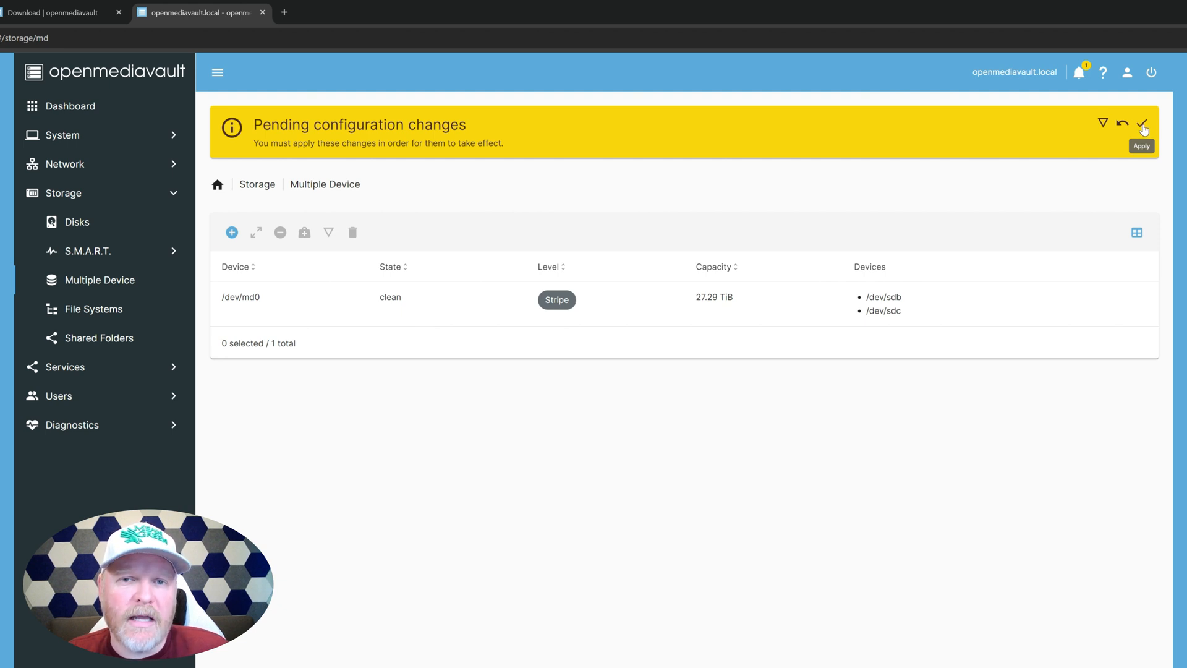
# Apply and confirm the pending configuration changes for the striped /dev/md0 array.
pyautogui.click(1141, 122)
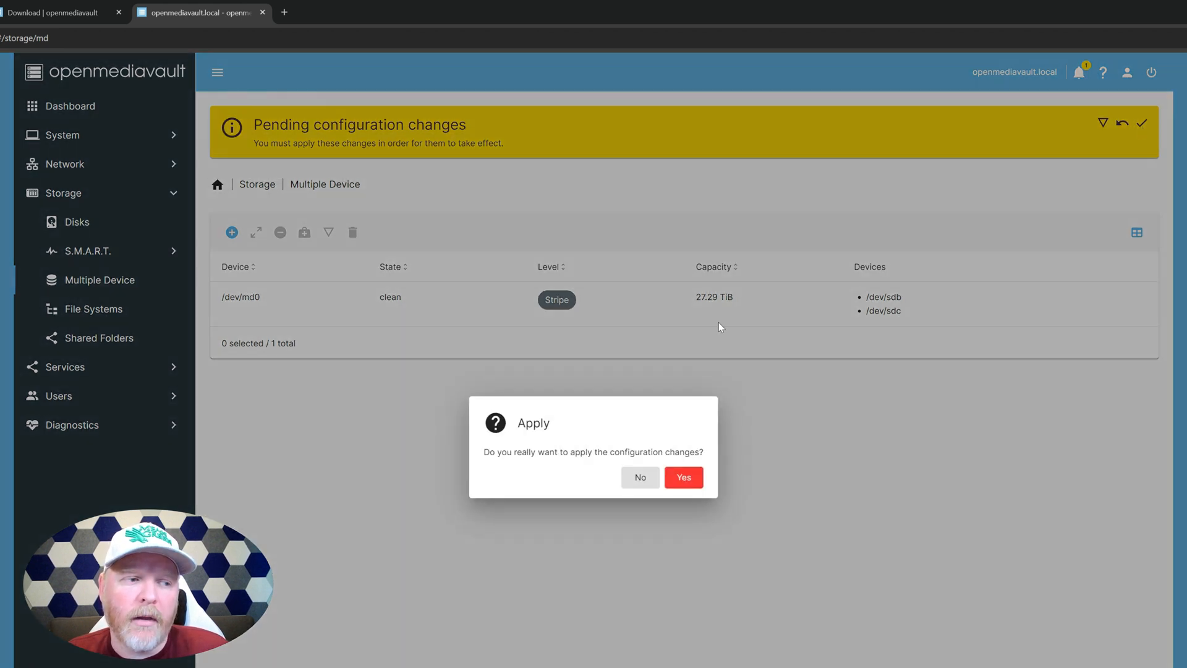
pyautogui.click(681, 477)
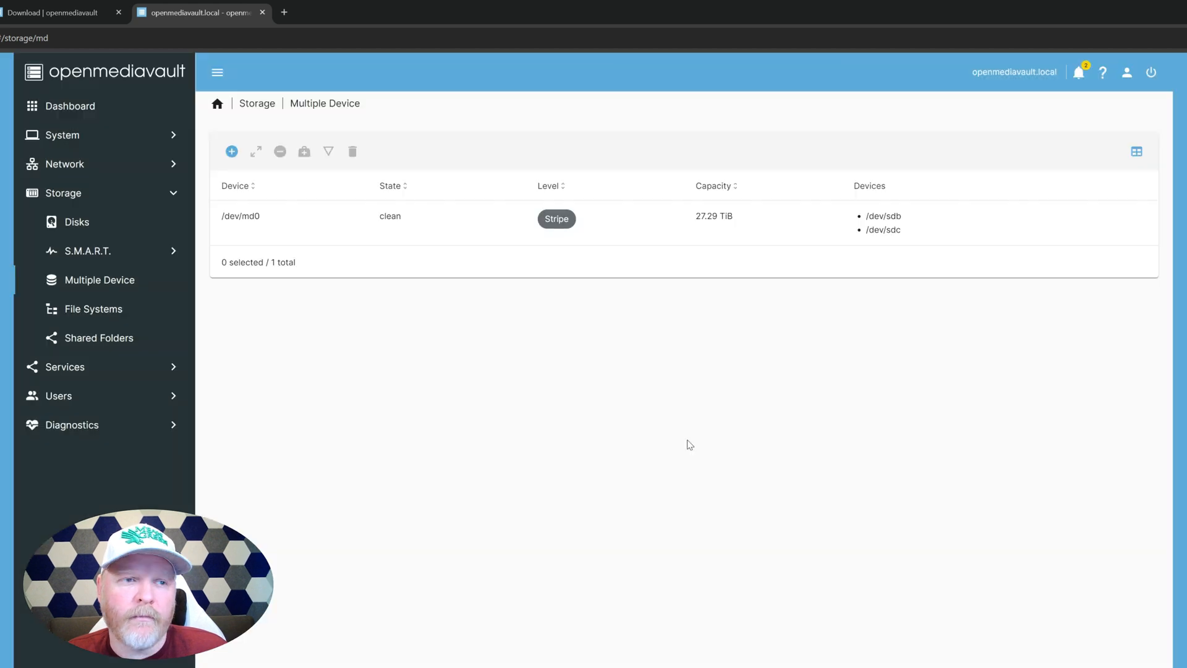
pyautogui.moveTo(694, 372)
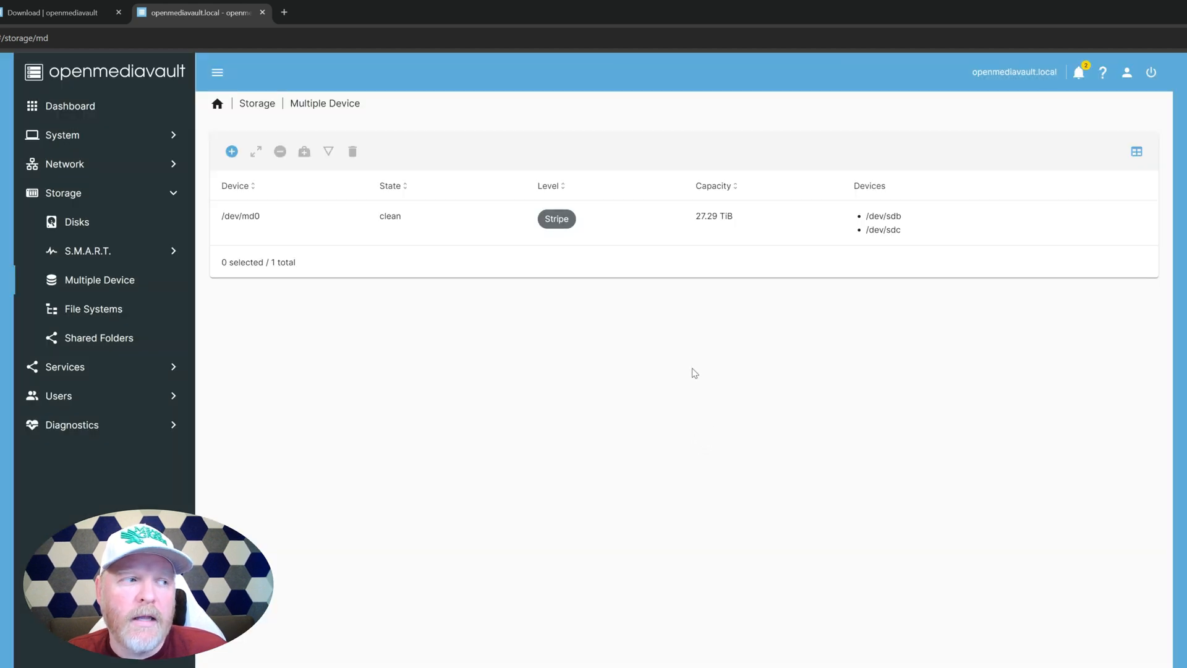
pyautogui.moveTo(171, 279)
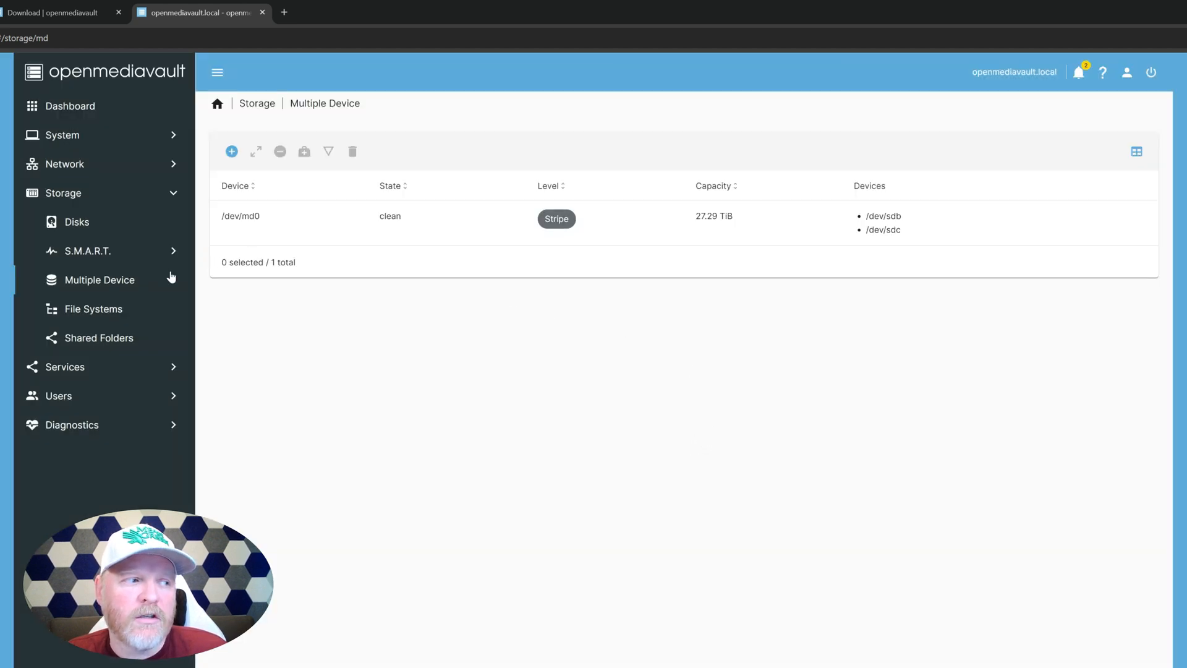
pyautogui.moveTo(93, 309)
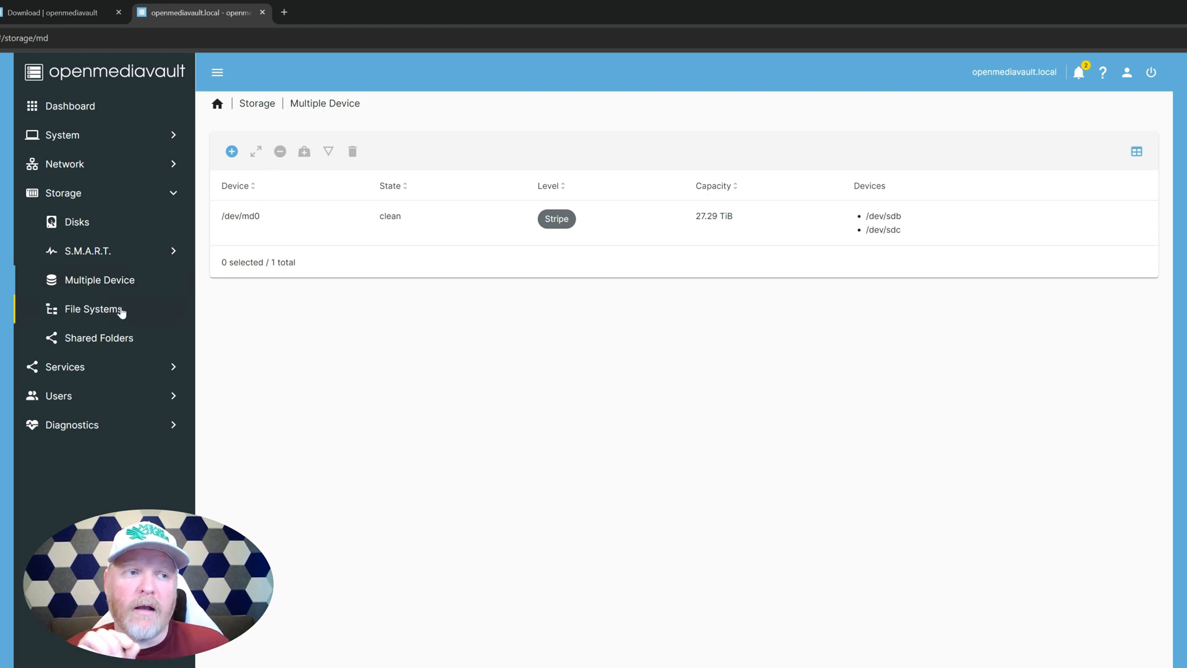
pyautogui.moveTo(708, 224)
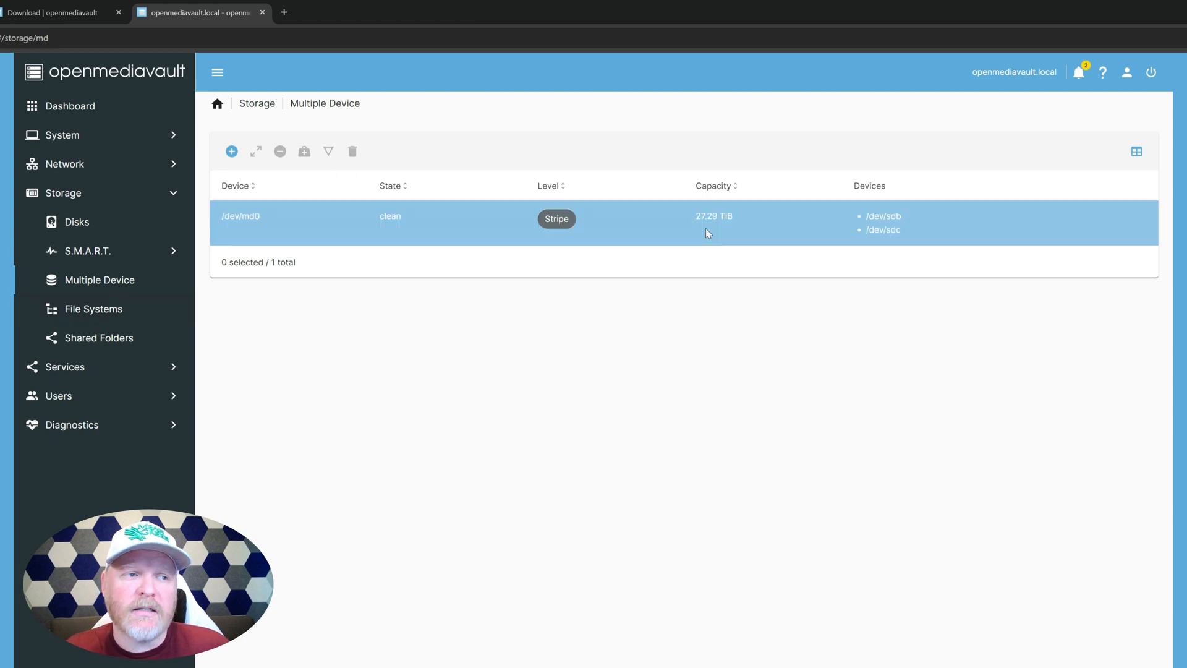
pyautogui.moveTo(712, 227)
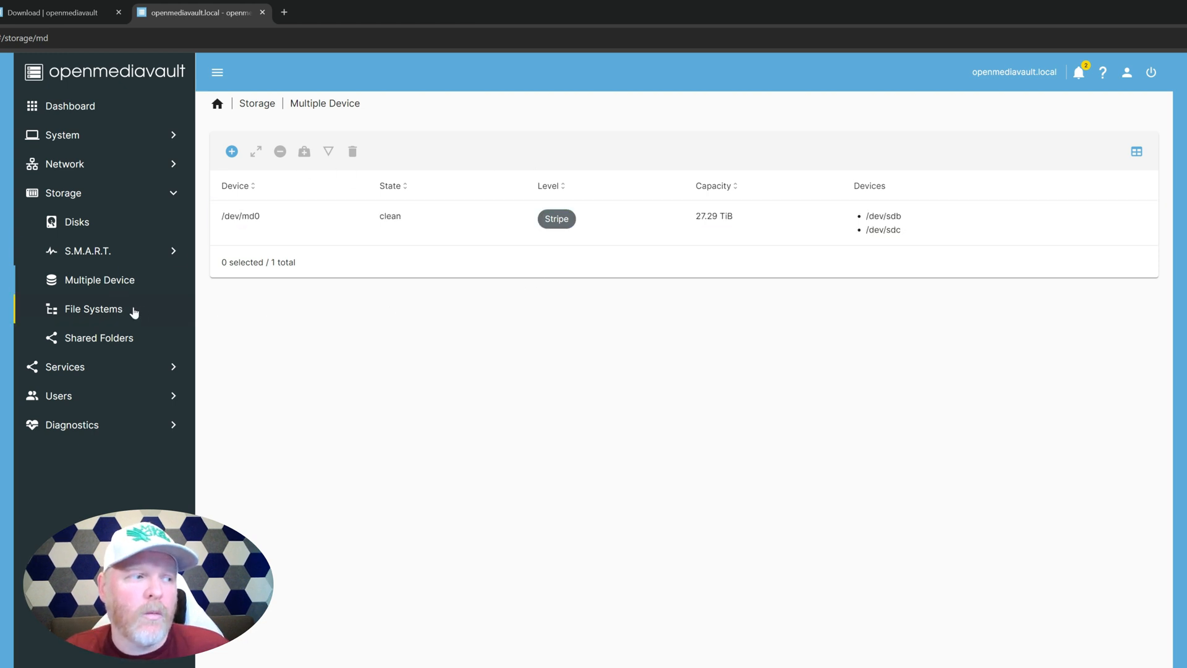
# Start creating an EXT4 file system from the File Systems page, targeting /dev/md0.
pyautogui.click(93, 309)
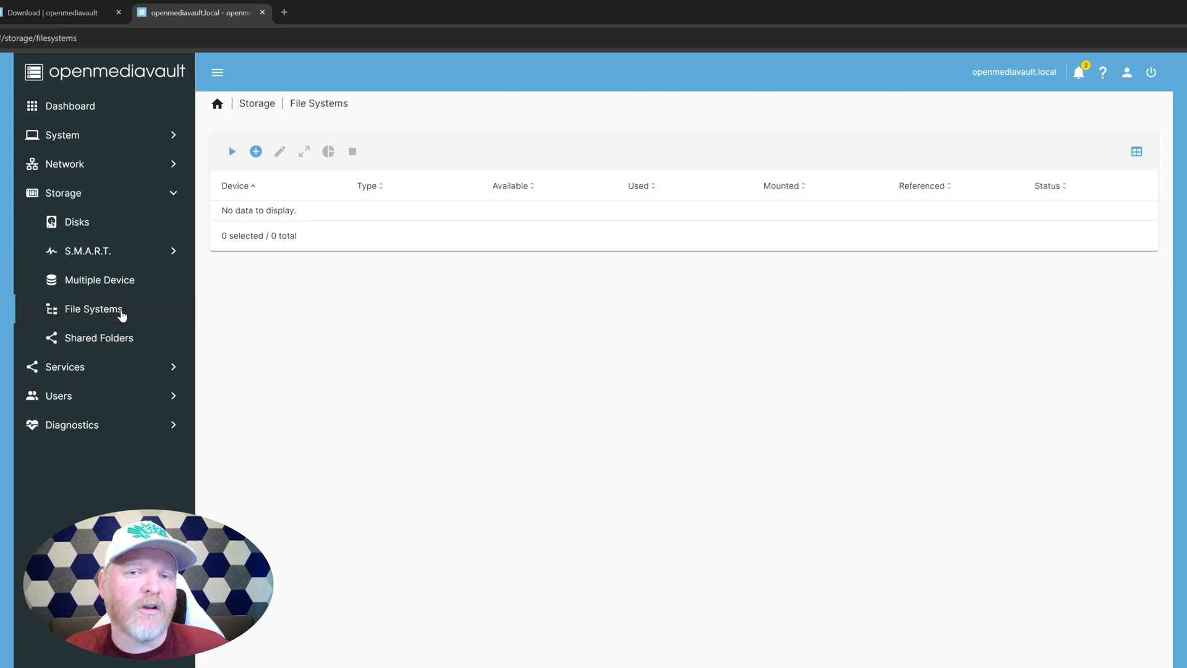
pyautogui.moveTo(302, 321)
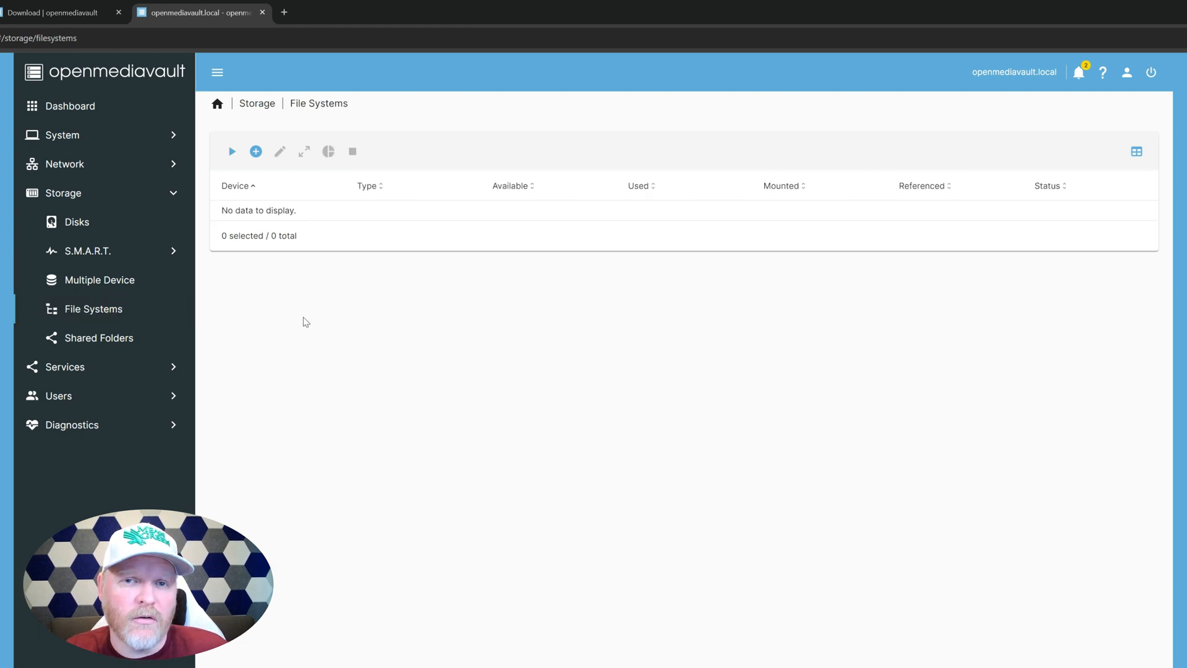
pyautogui.moveTo(232, 151)
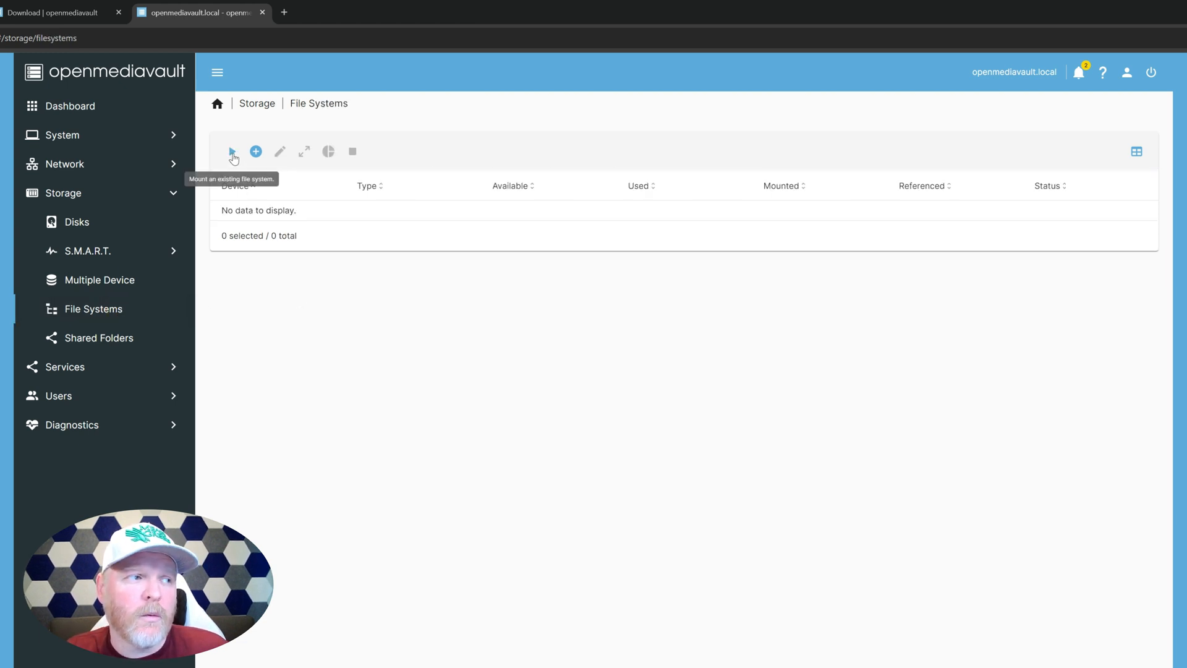
pyautogui.click(255, 151)
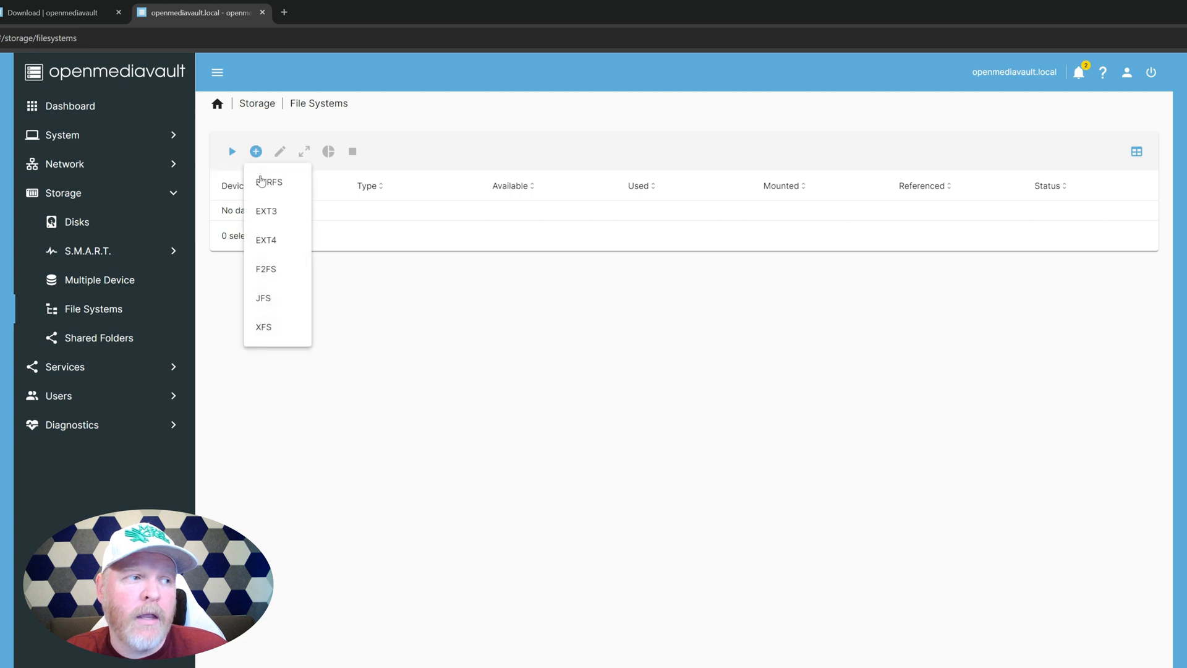
pyautogui.moveTo(266, 239)
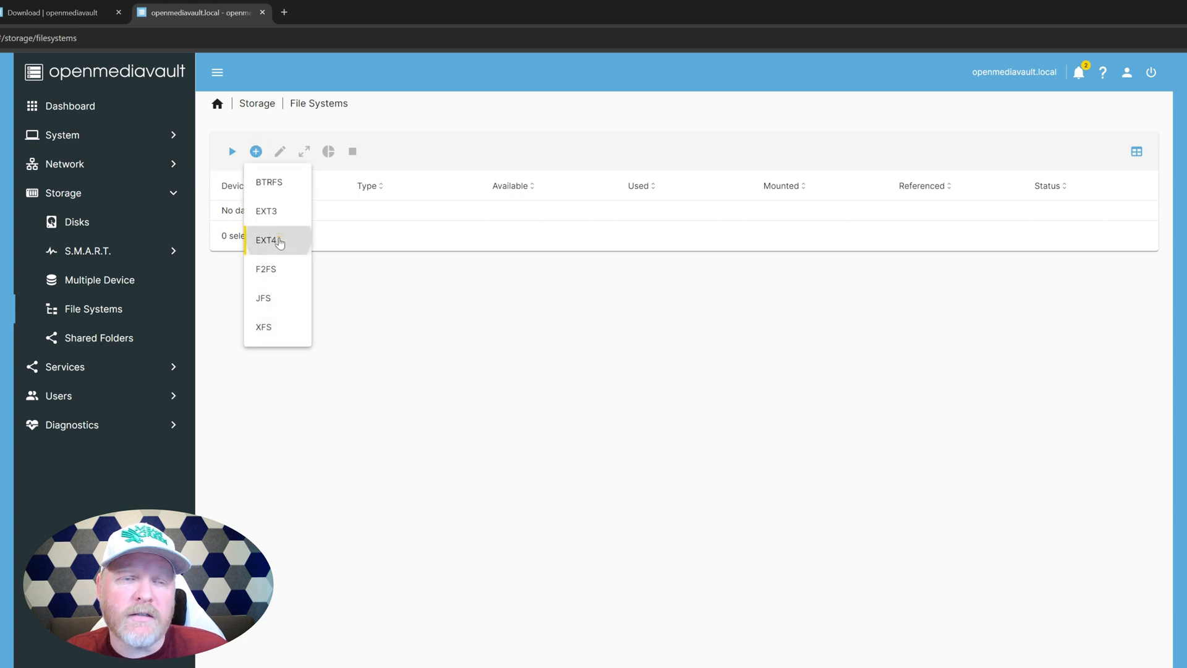
pyautogui.click(267, 239)
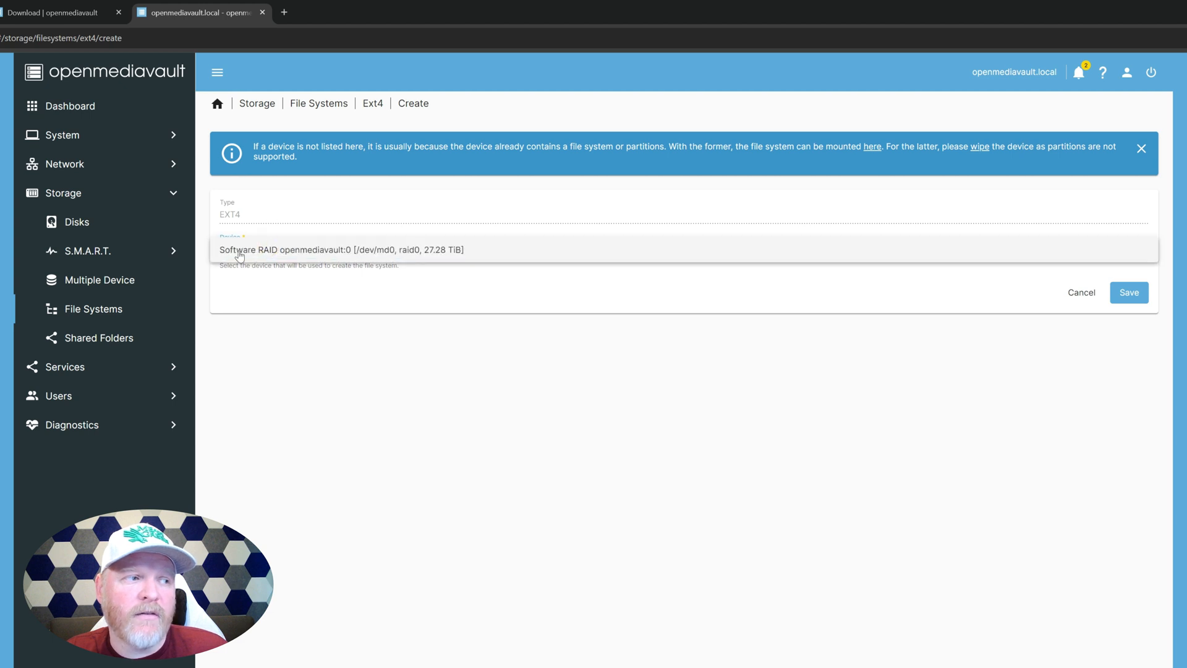
pyautogui.moveTo(343, 254)
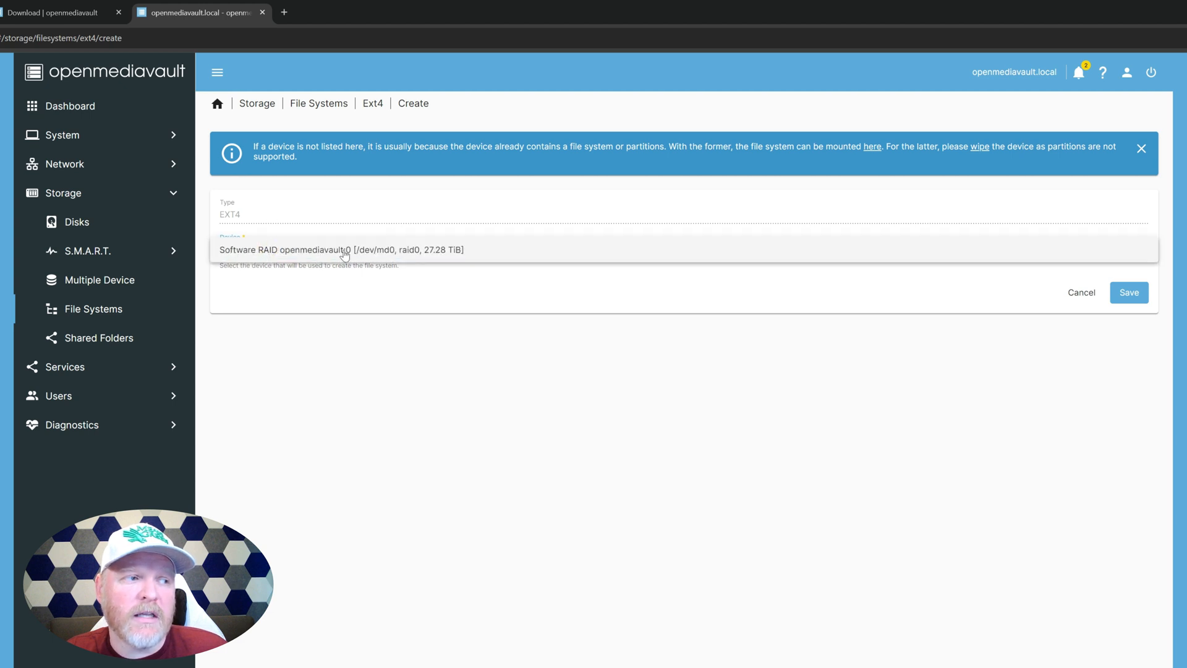
pyautogui.moveTo(423, 256)
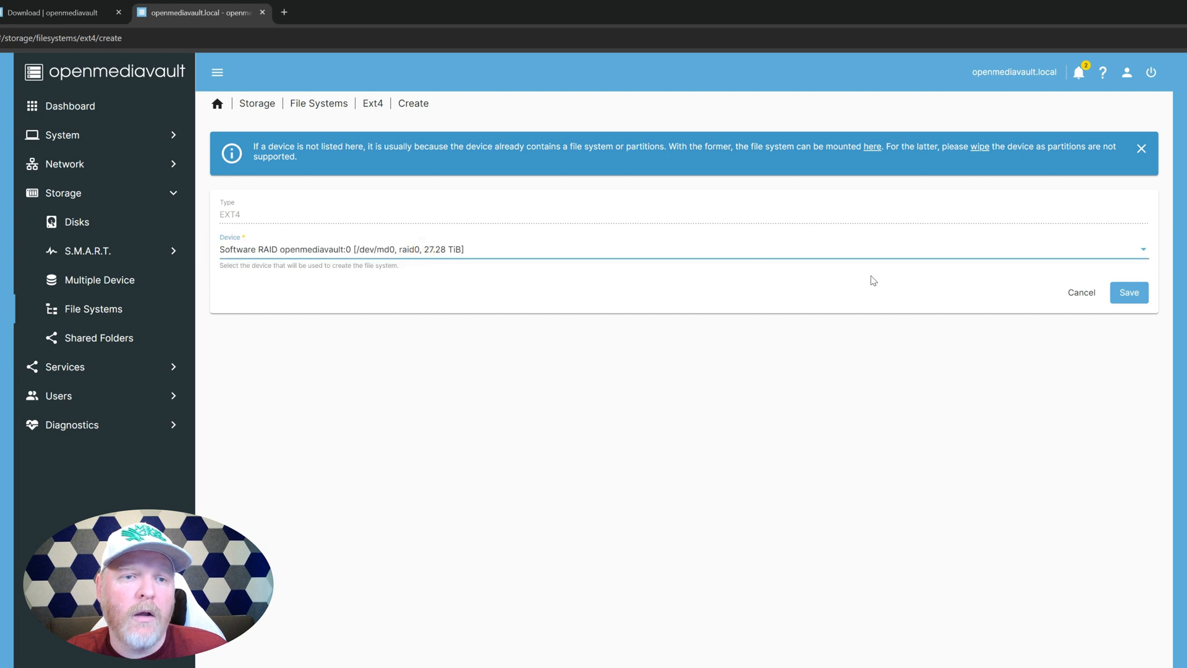
# Save the EXT4 file system on /dev/md0 and close the finished creation log.
pyautogui.click(1127, 293)
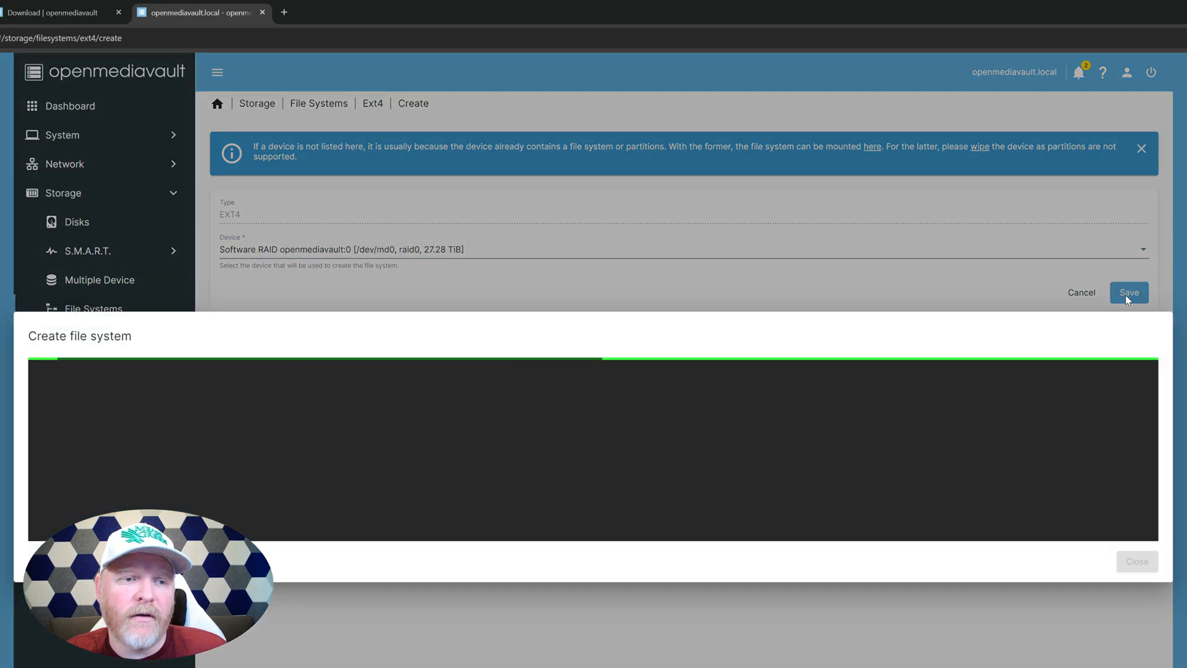
pyautogui.moveTo(982, 335)
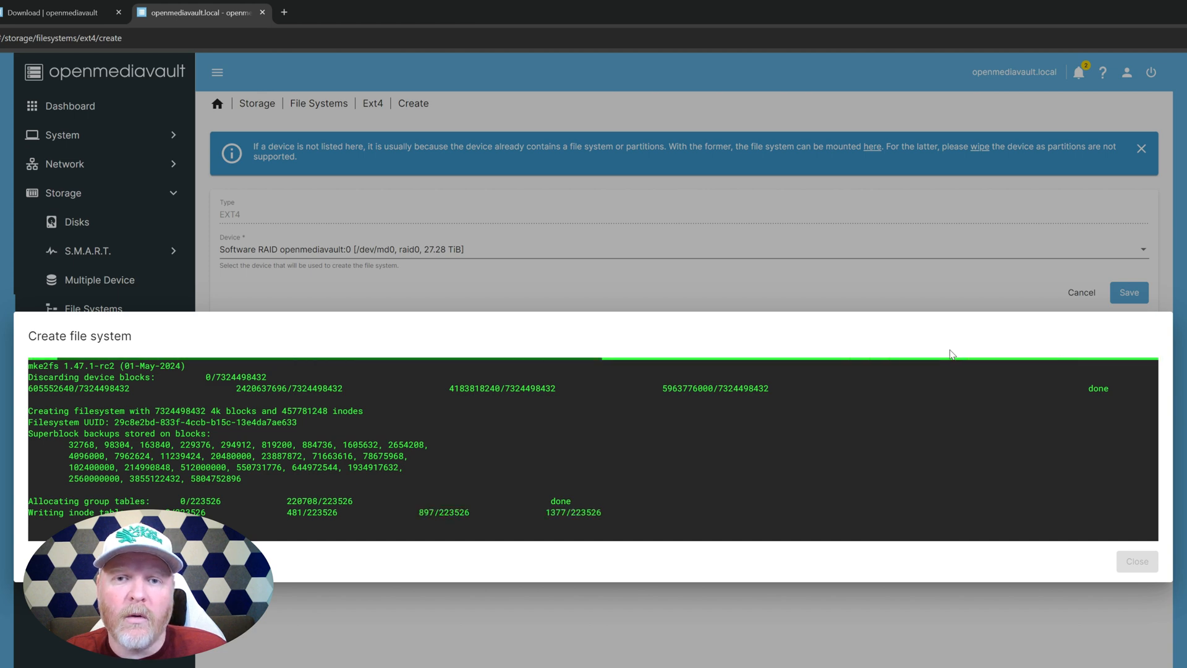
pyautogui.click(1136, 561)
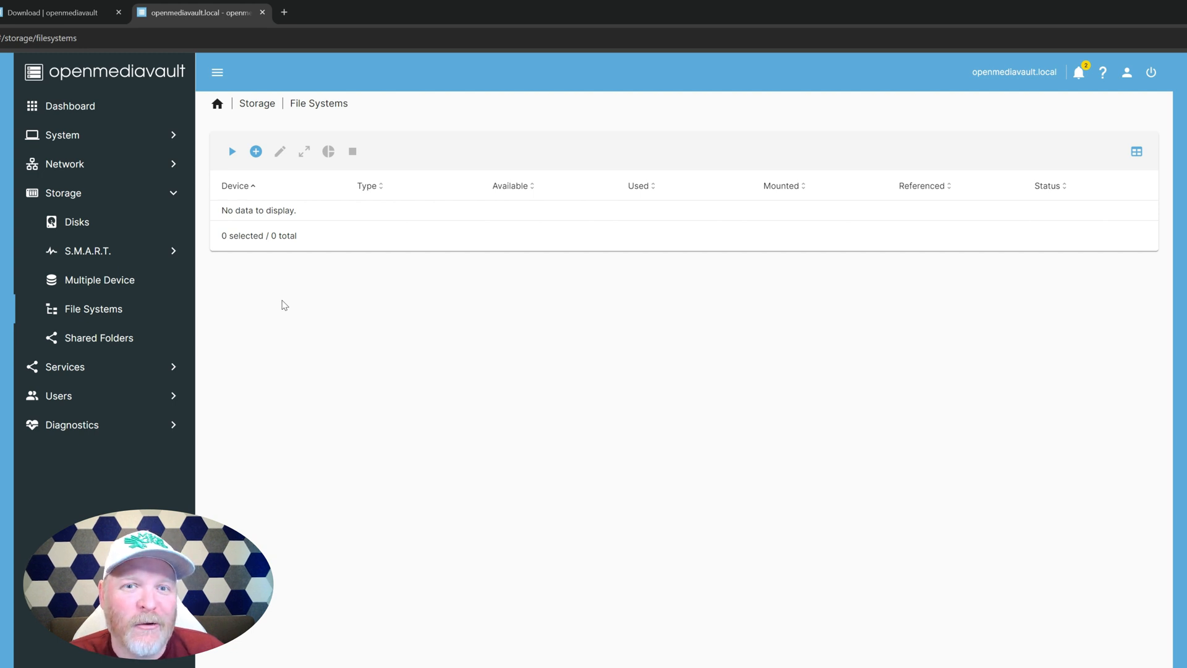
pyautogui.moveTo(226, 169)
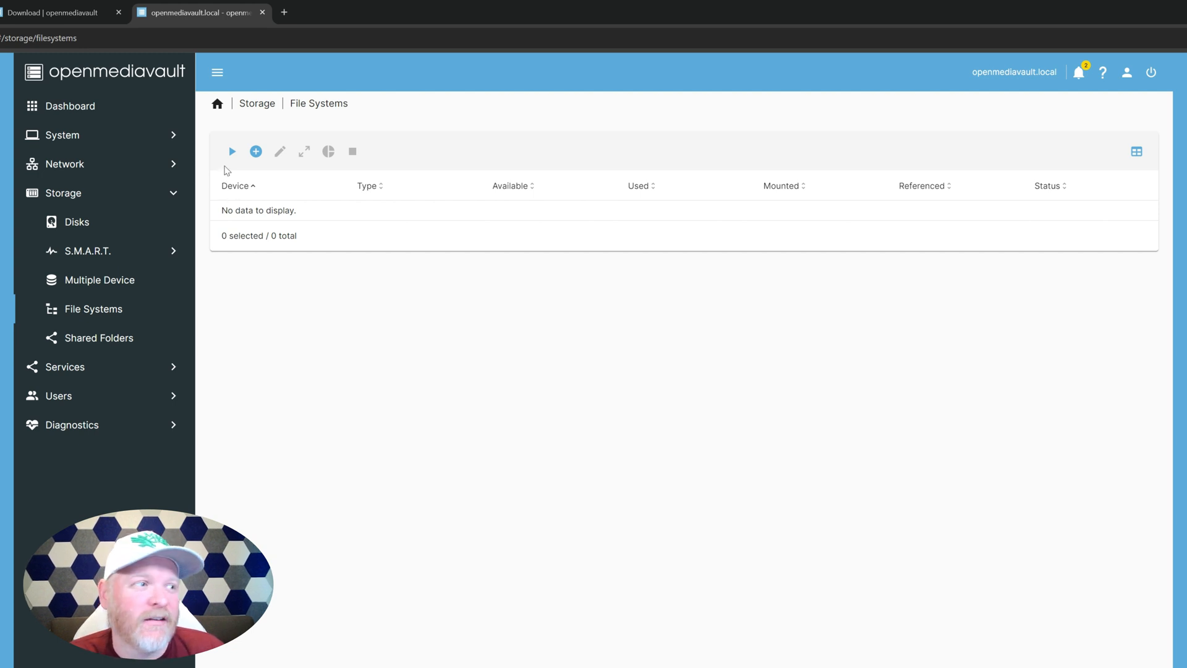
# Mount the /dev/md0 EXT4 file system and apply the pending changes.
pyautogui.click(256, 151)
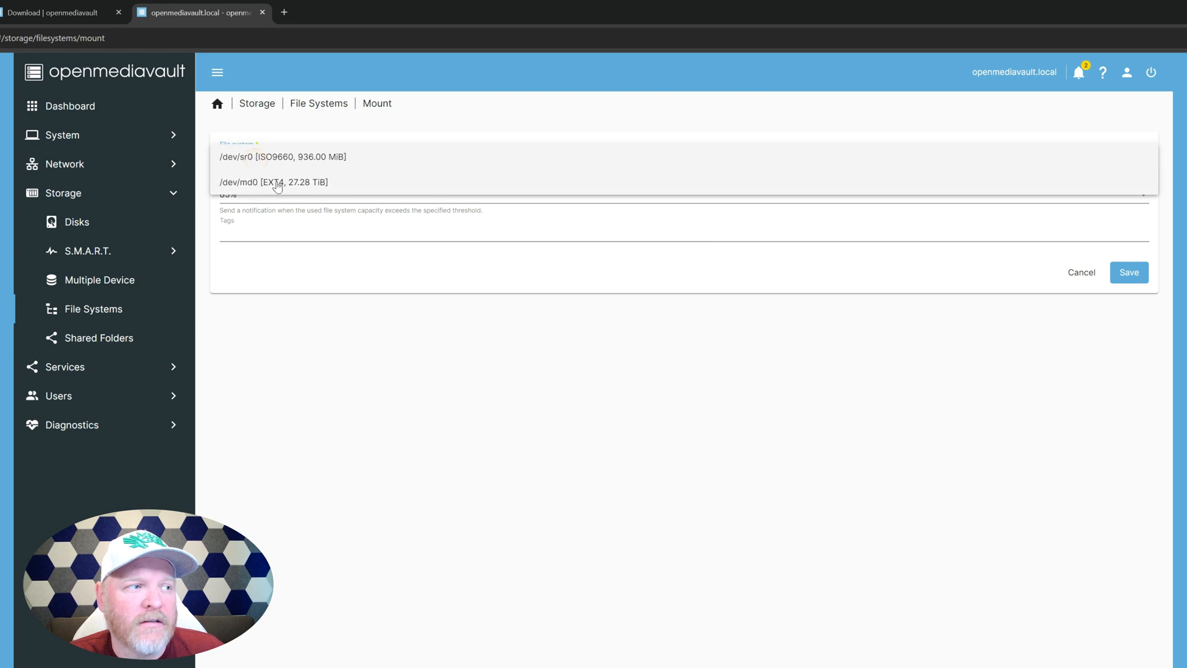
pyautogui.moveTo(265, 189)
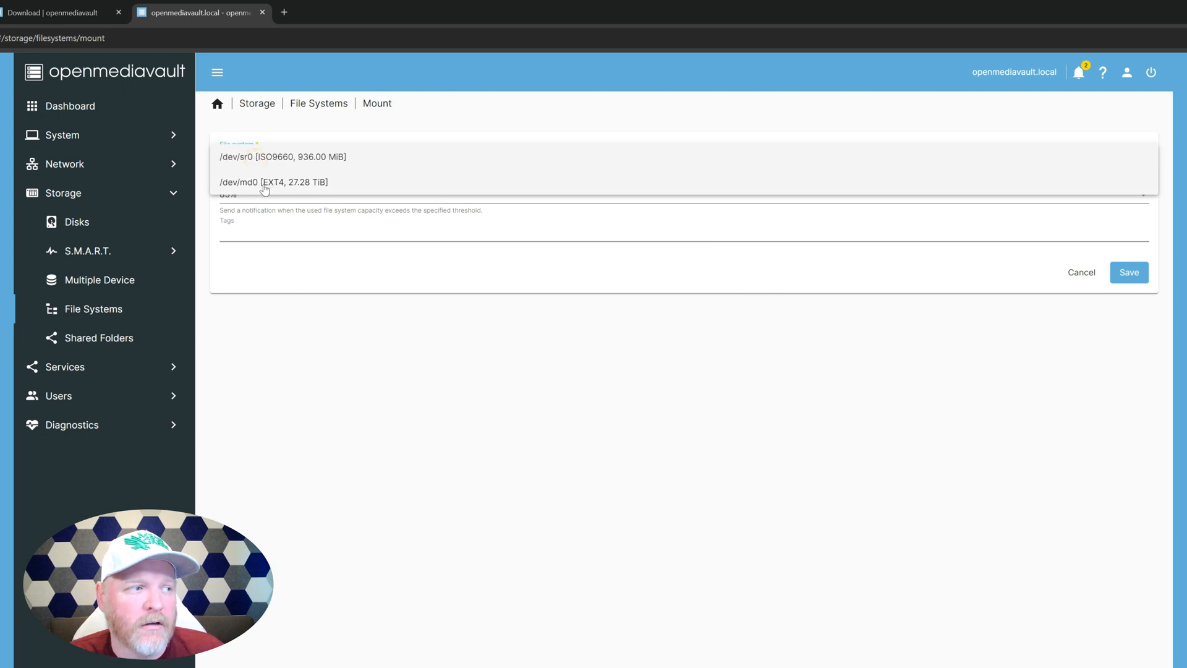
pyautogui.click(273, 181)
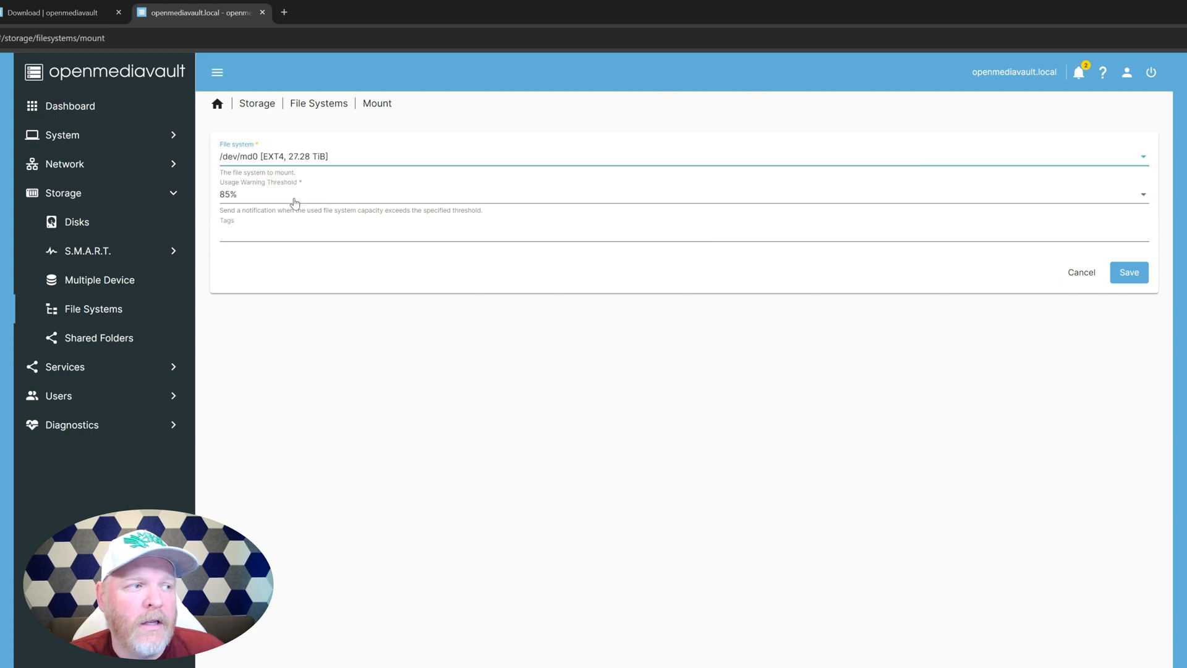
pyautogui.moveTo(265, 205)
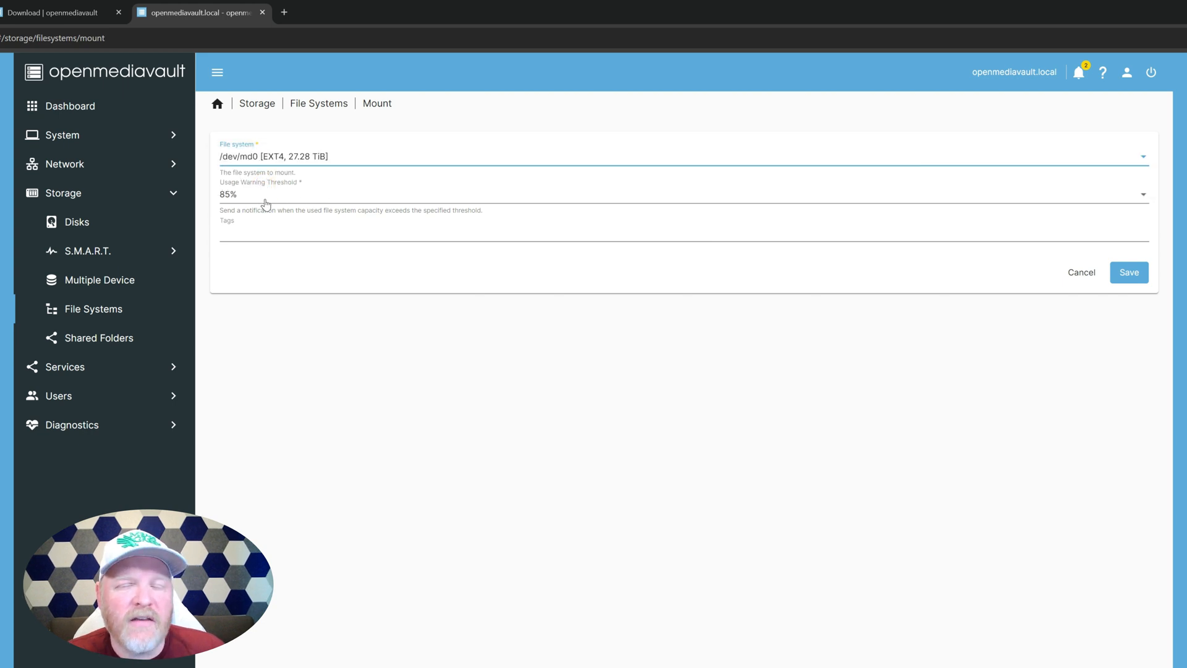
pyautogui.moveTo(1092, 289)
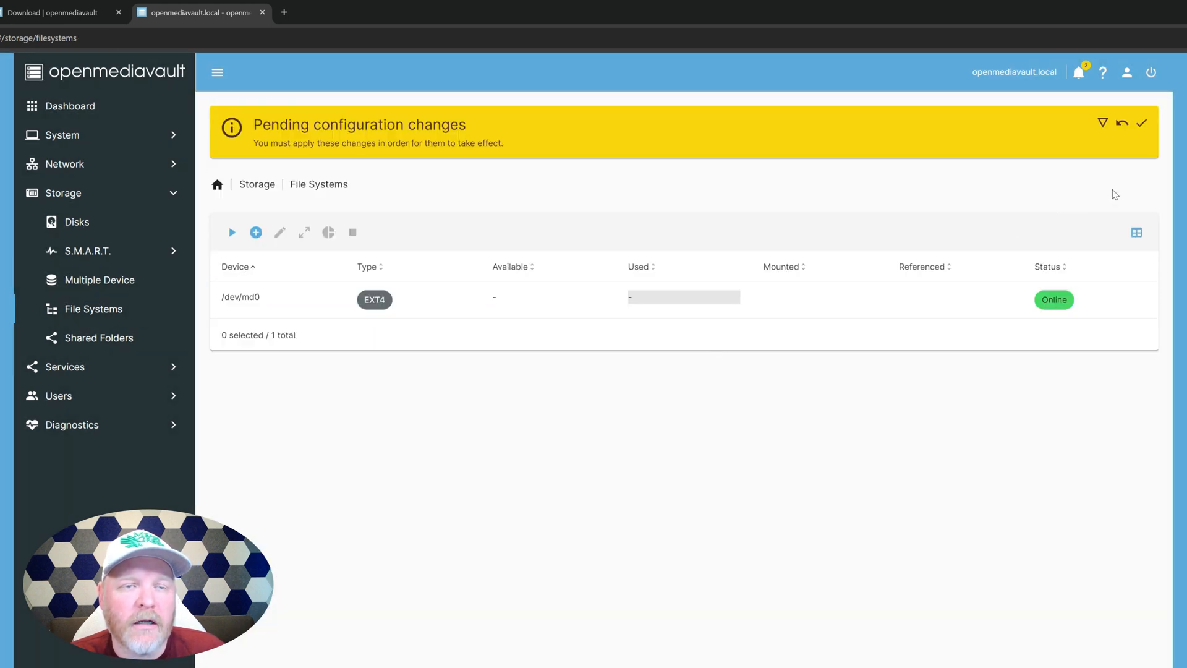
pyautogui.moveTo(1142, 122)
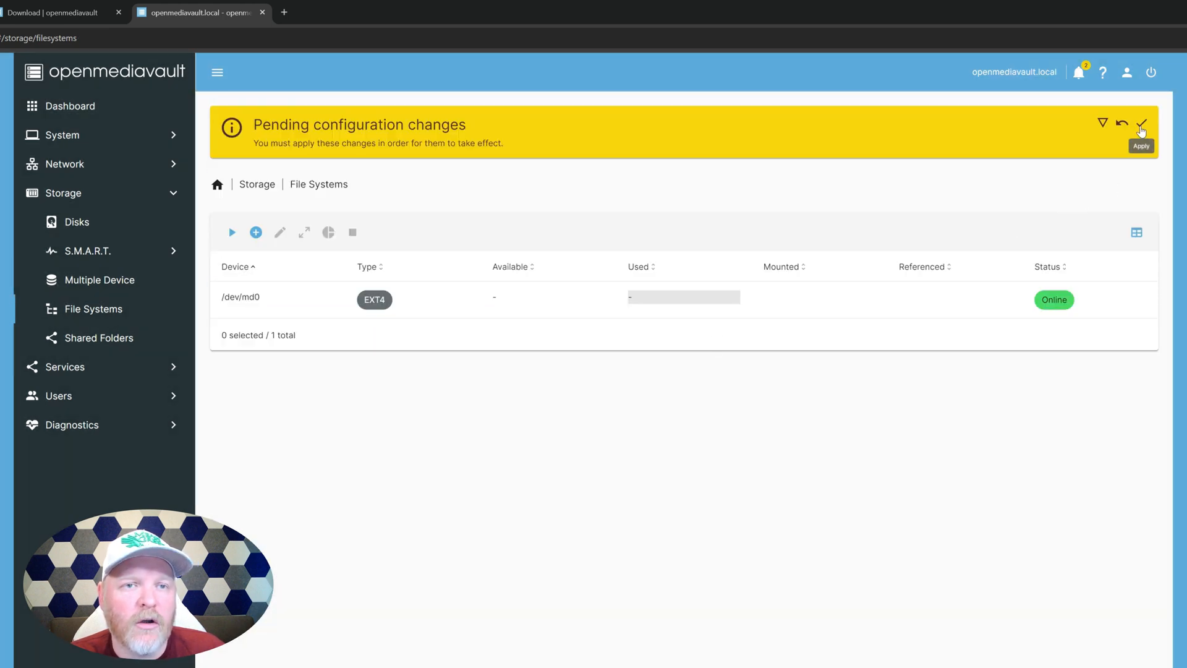
pyautogui.click(1141, 125)
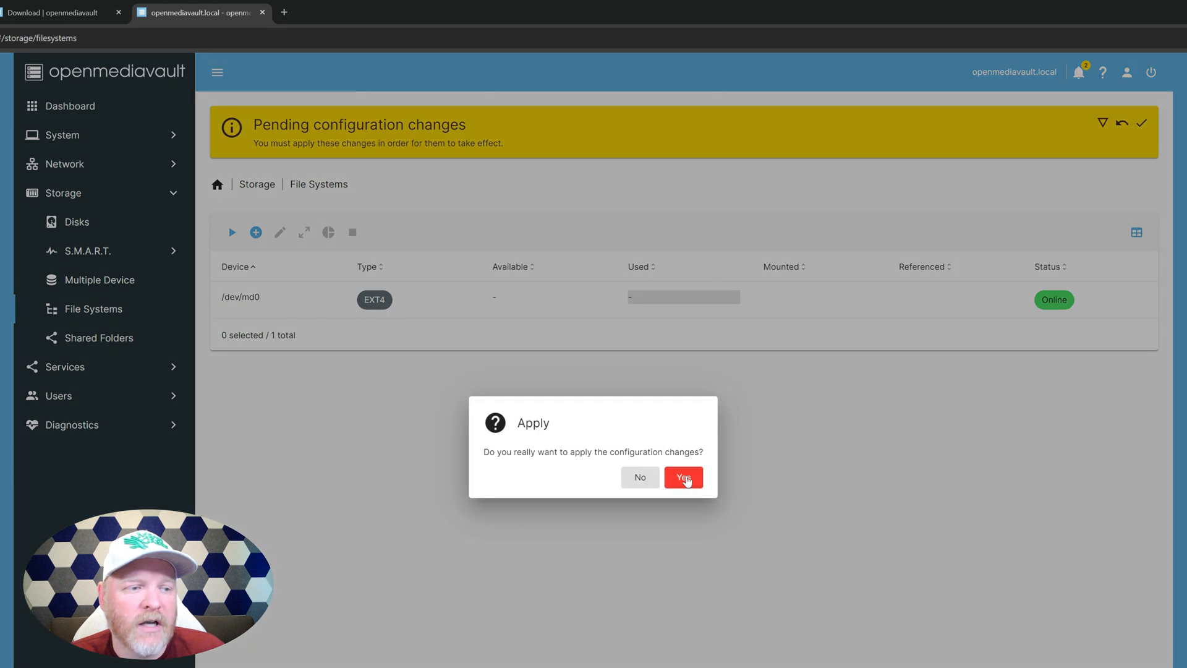
pyautogui.click(682, 477)
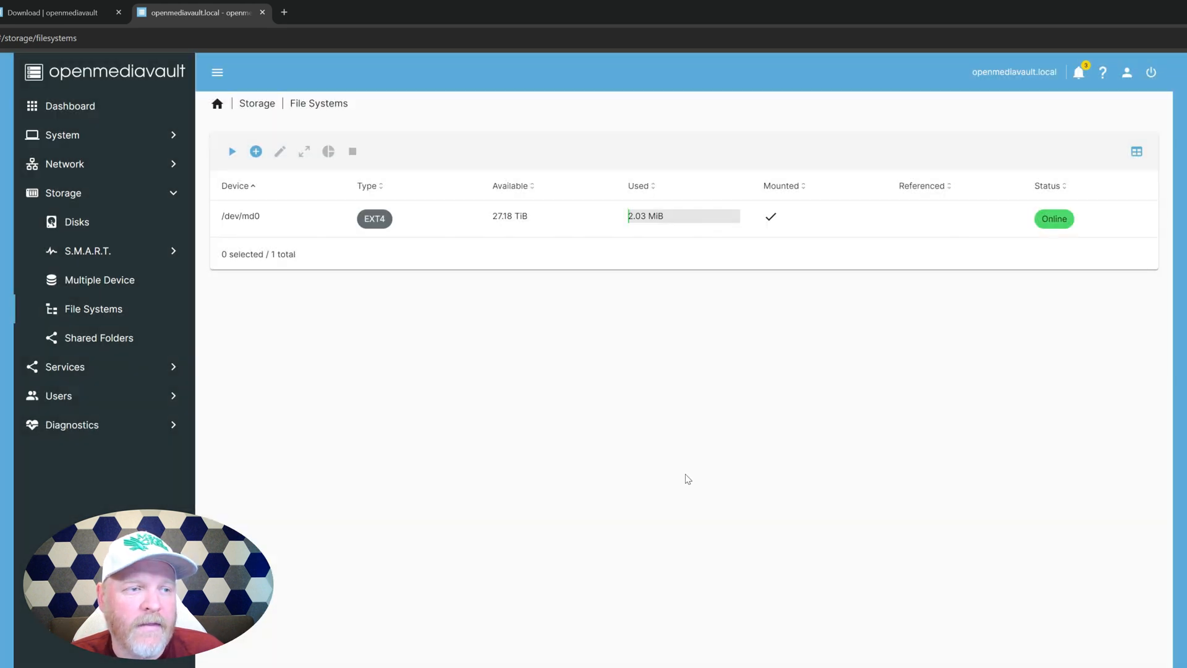
pyautogui.moveTo(641, 243)
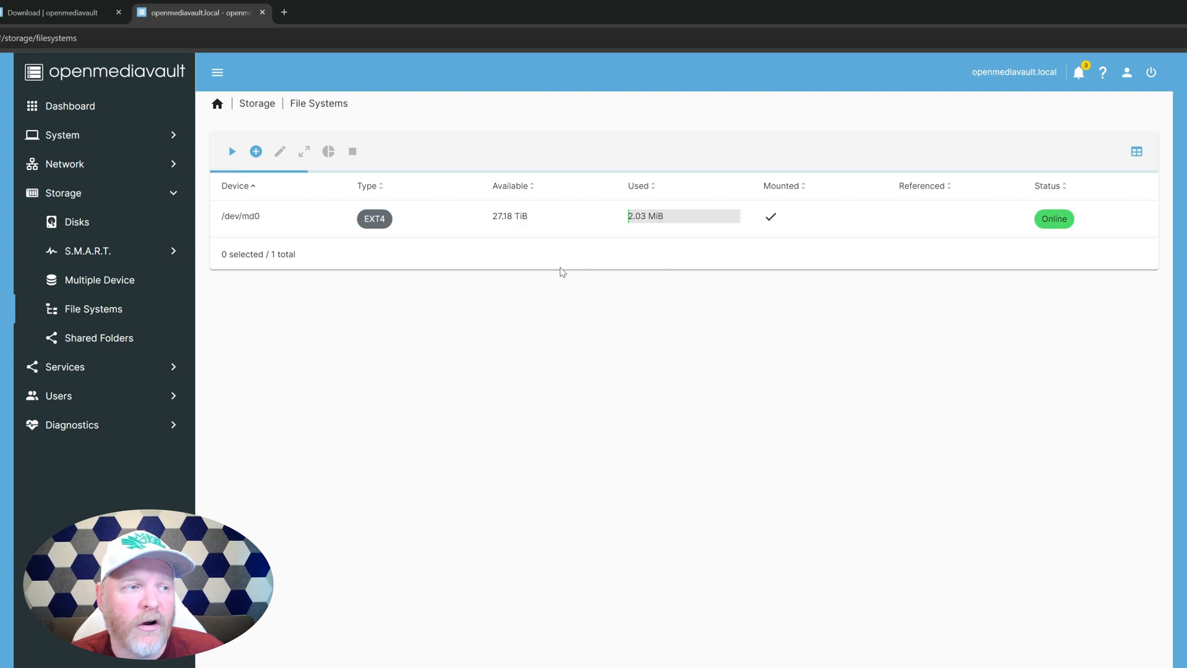
pyautogui.moveTo(390, 314)
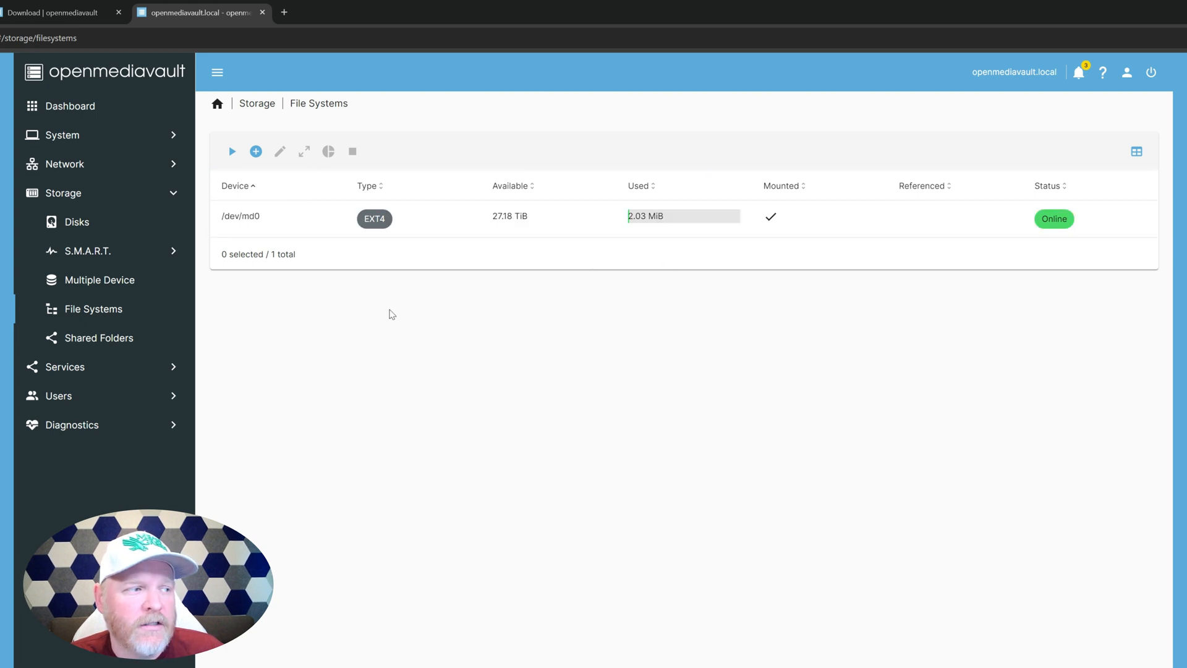
pyautogui.moveTo(312, 336)
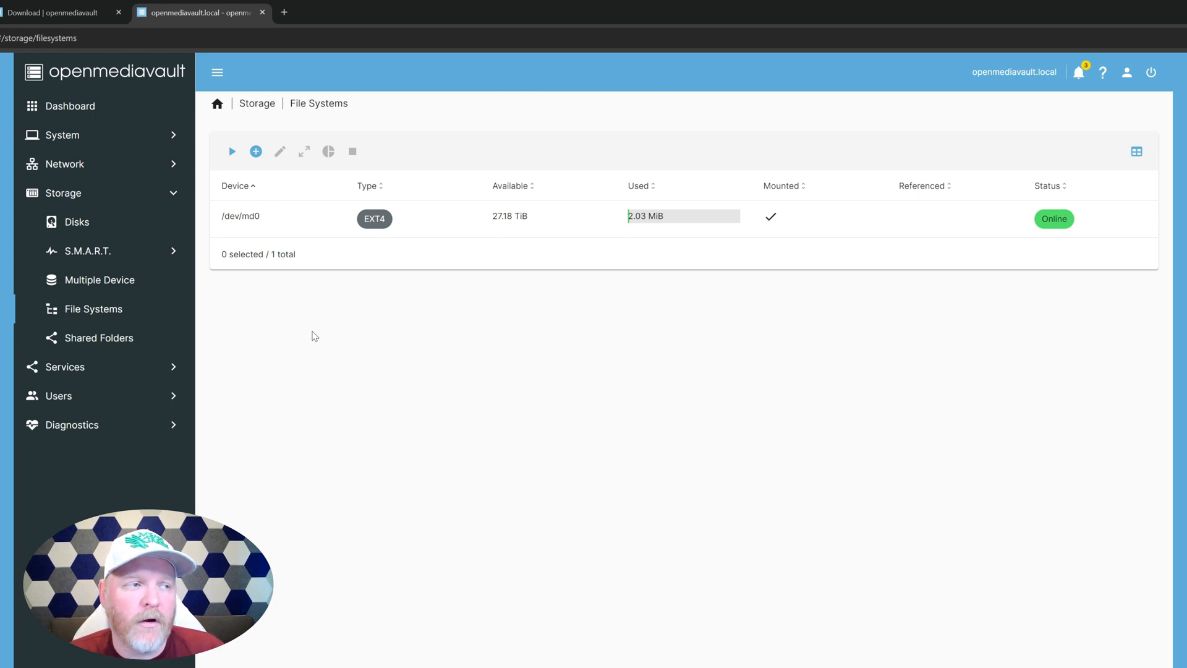
pyautogui.moveTo(270, 365)
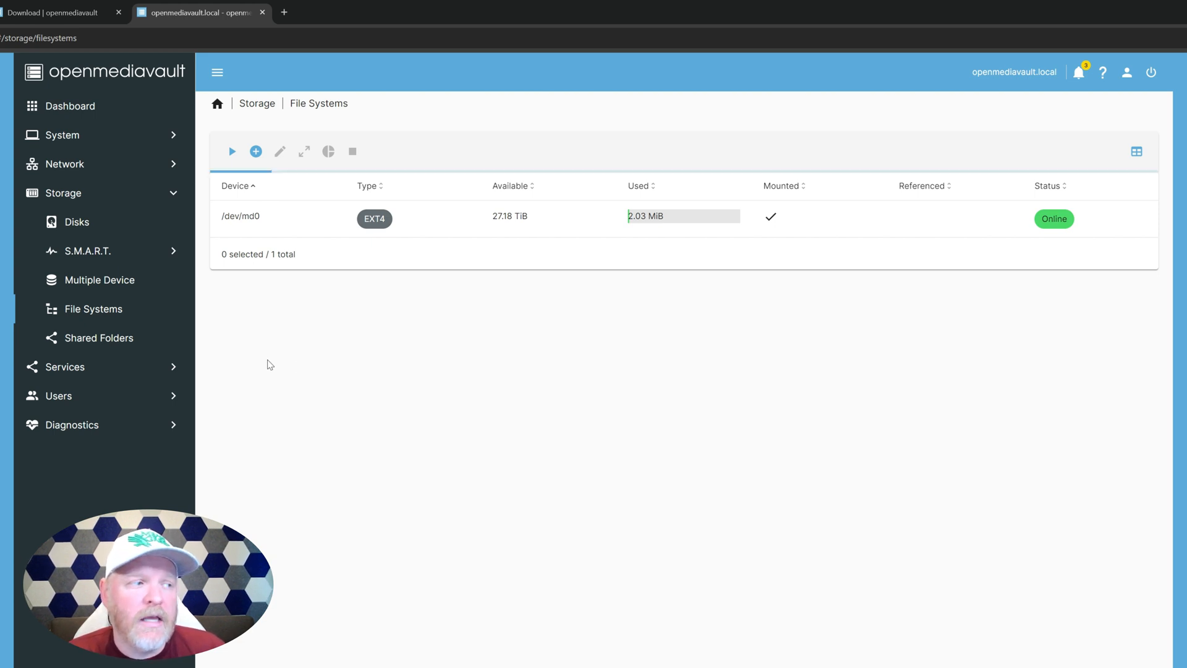
pyautogui.moveTo(124, 341)
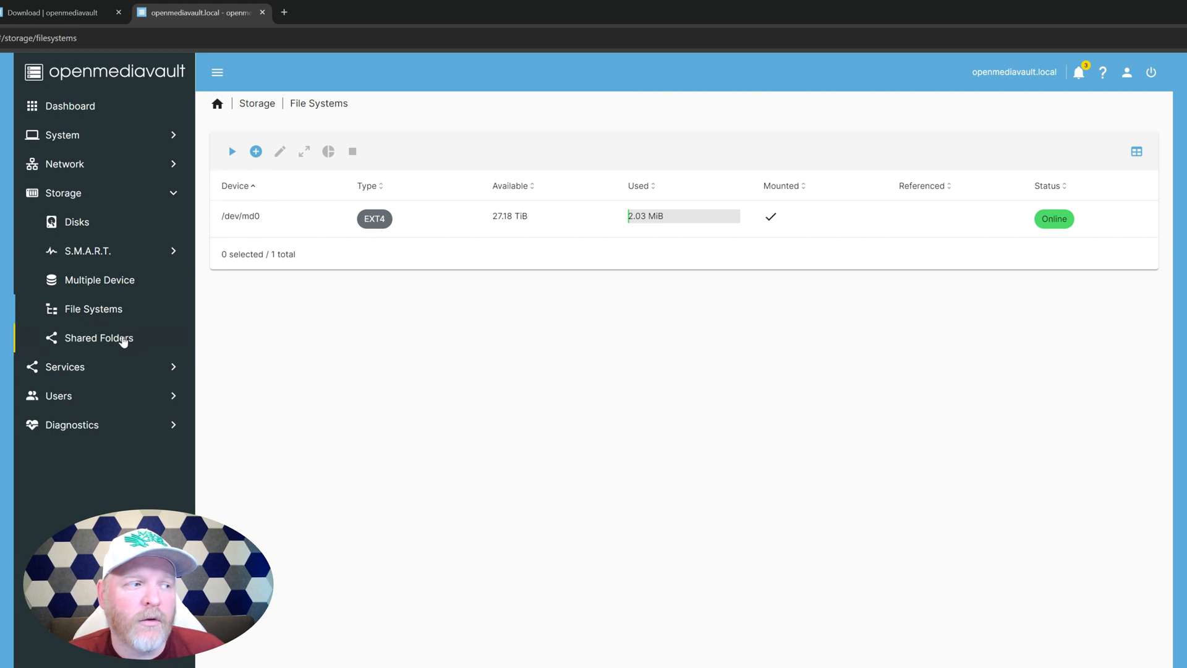
# View the empty Shared Folders list, then the Services page with NFS, Rsync, SMB/CIFS and SSH.
pyautogui.click(98, 338)
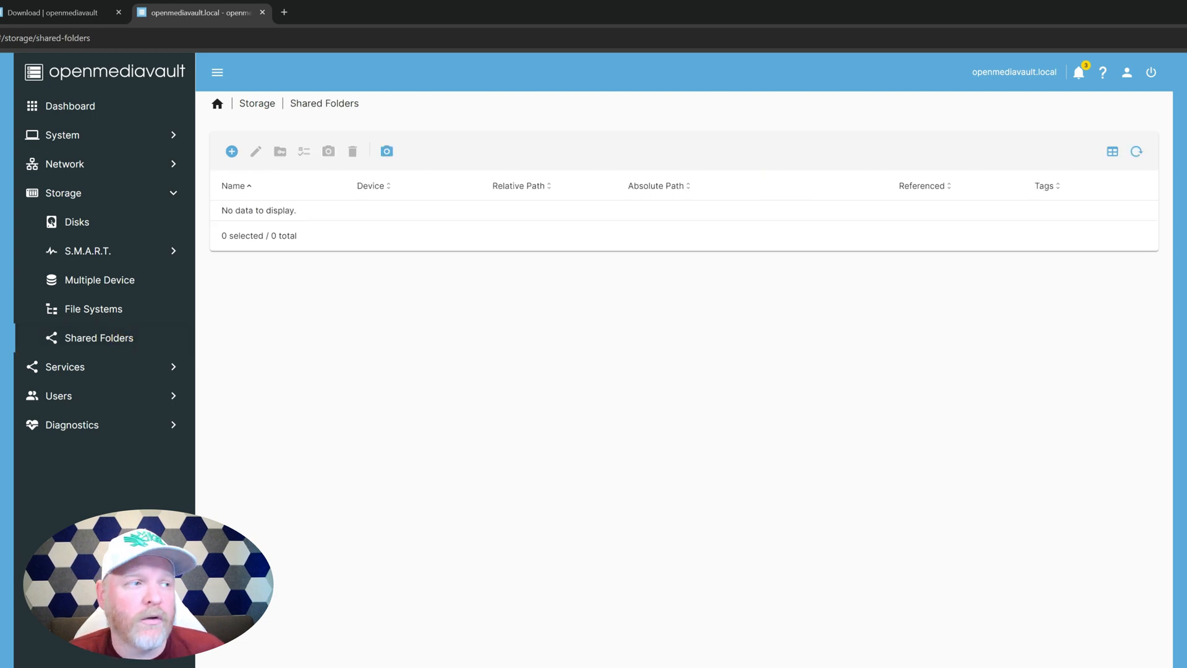
pyautogui.moveTo(148, 384)
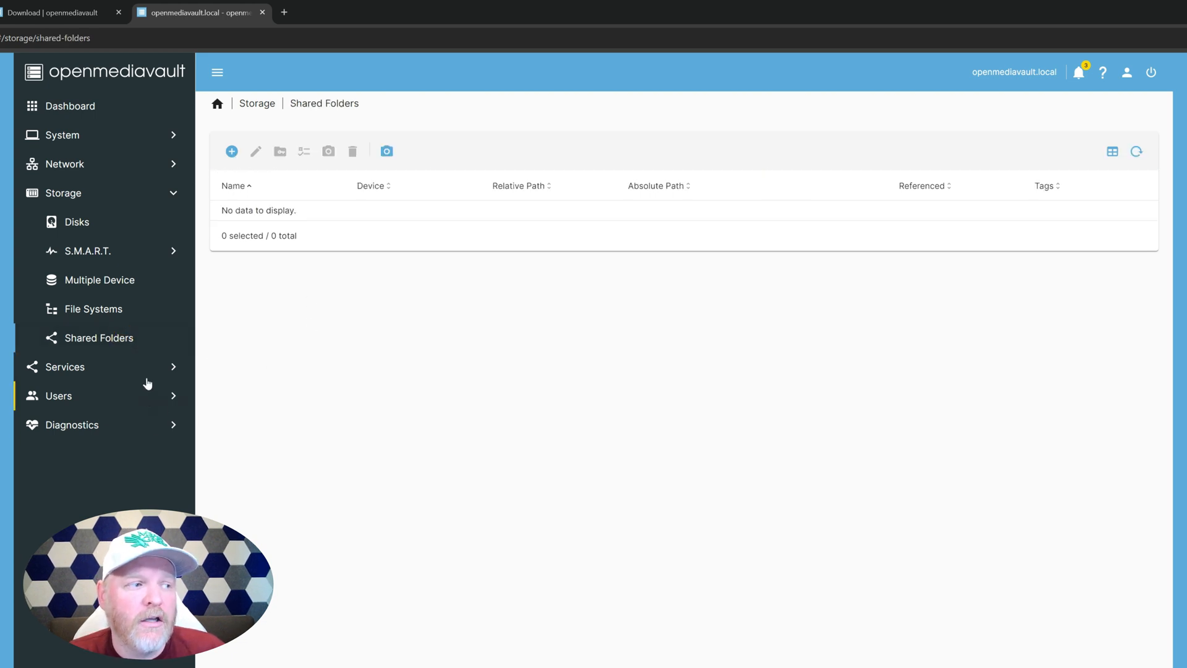
pyautogui.click(64, 367)
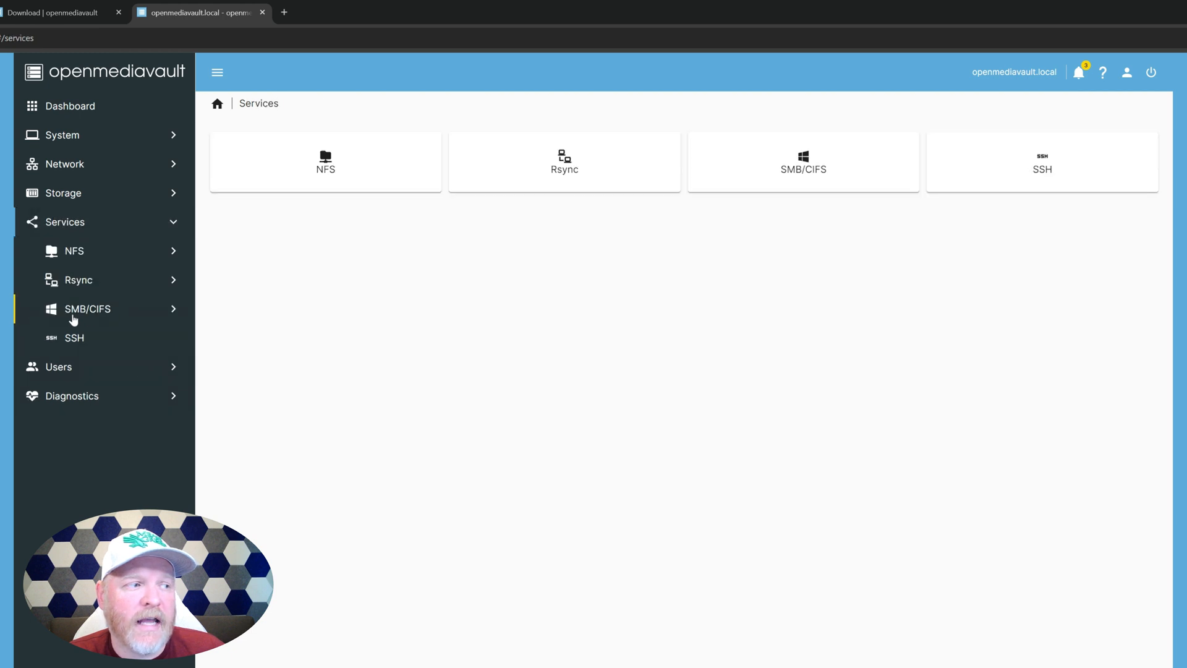
pyautogui.moveTo(93, 317)
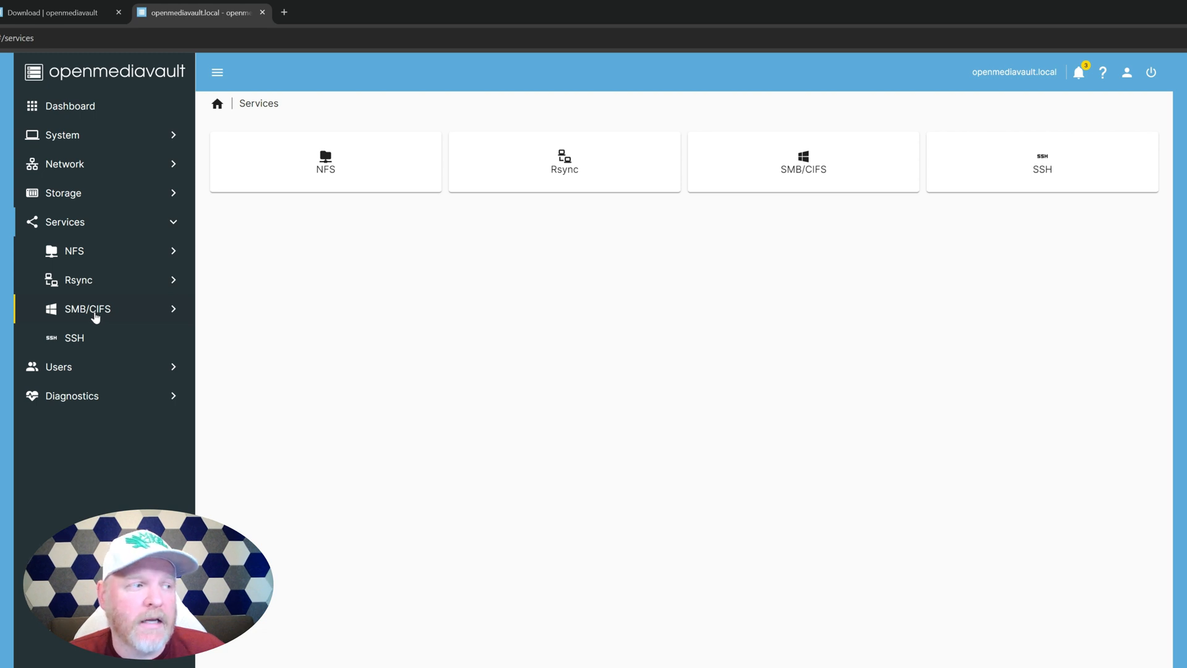
pyautogui.moveTo(74, 251)
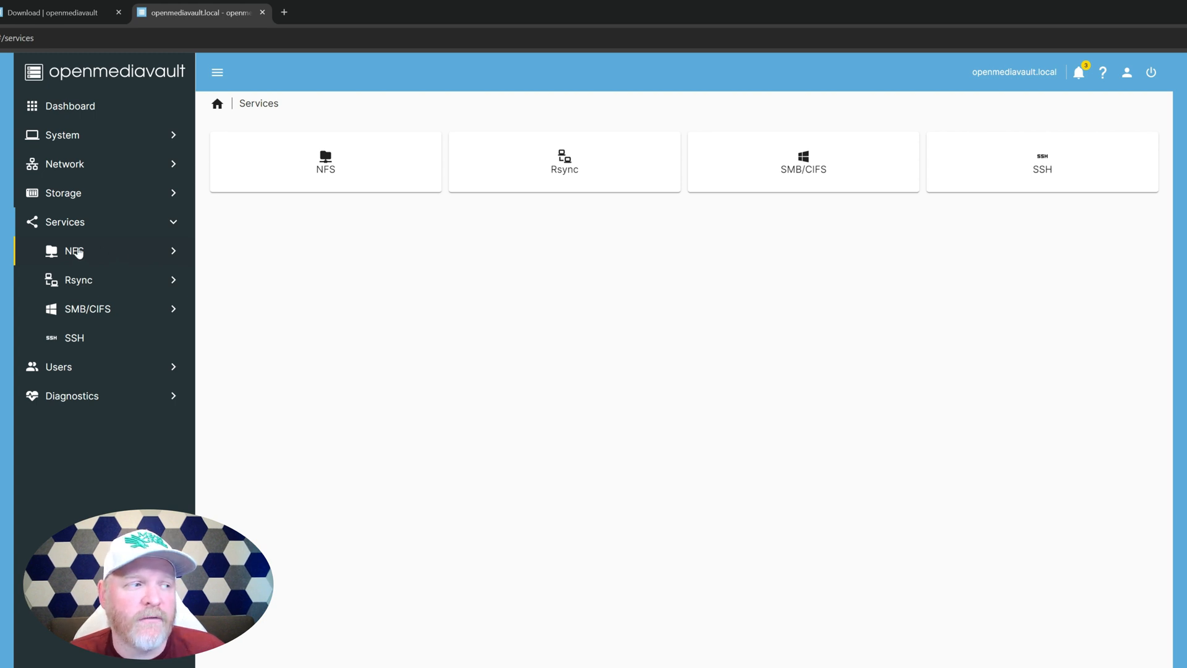
pyautogui.moveTo(79, 280)
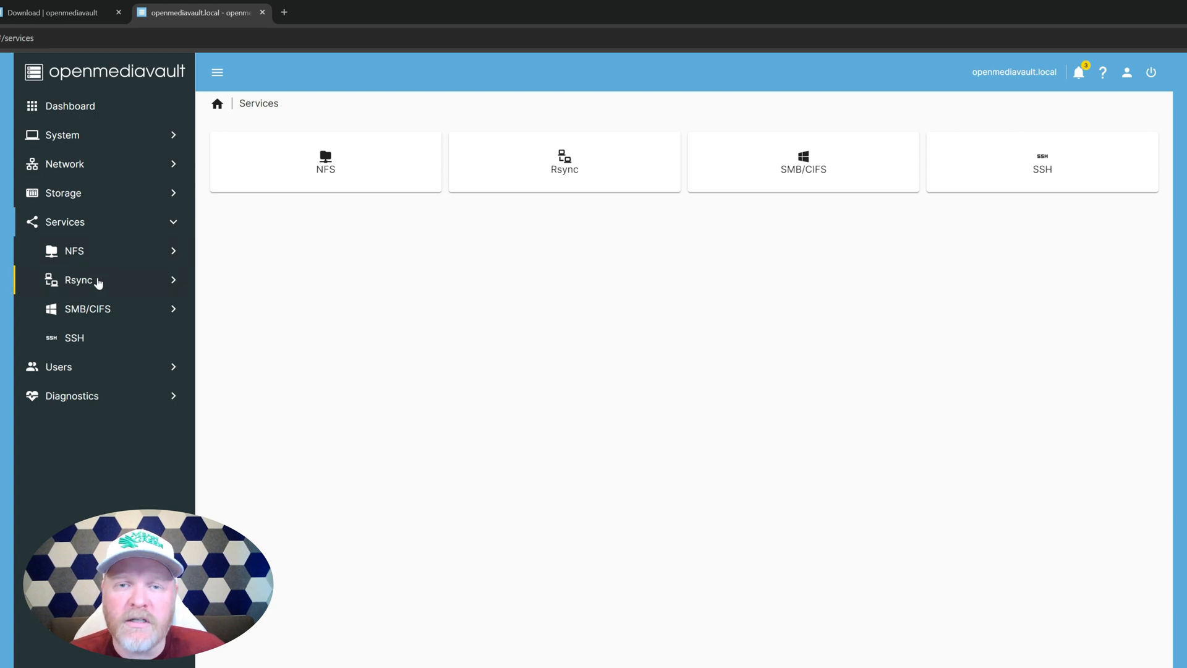
pyautogui.moveTo(240, 315)
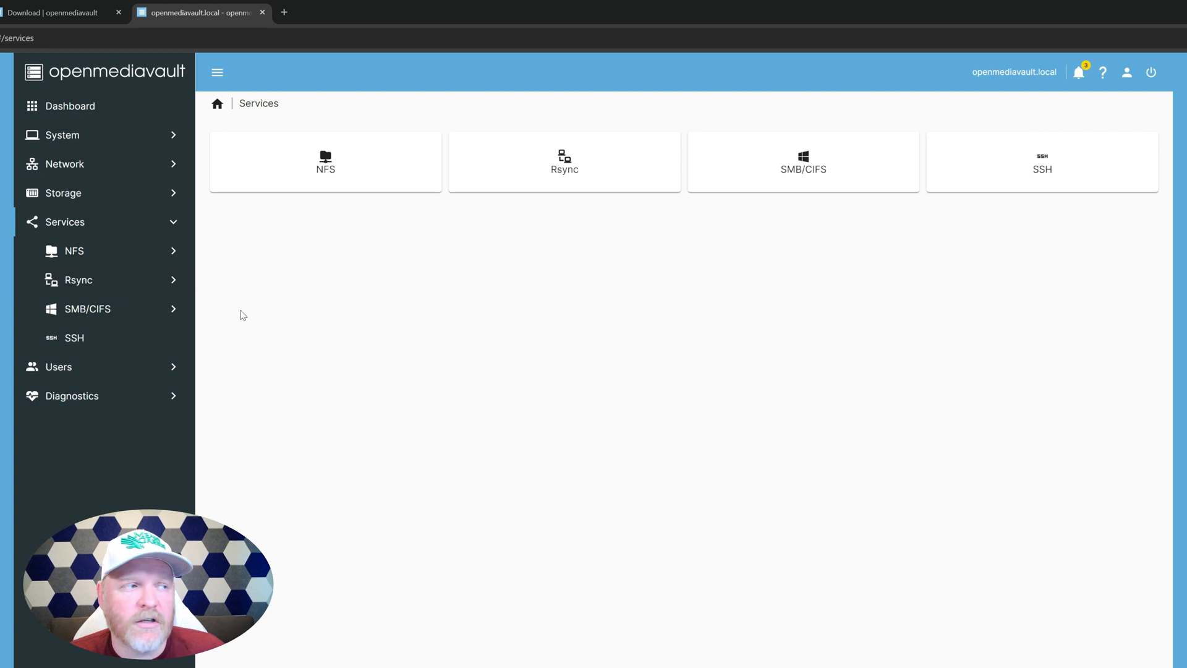
pyautogui.moveTo(99, 141)
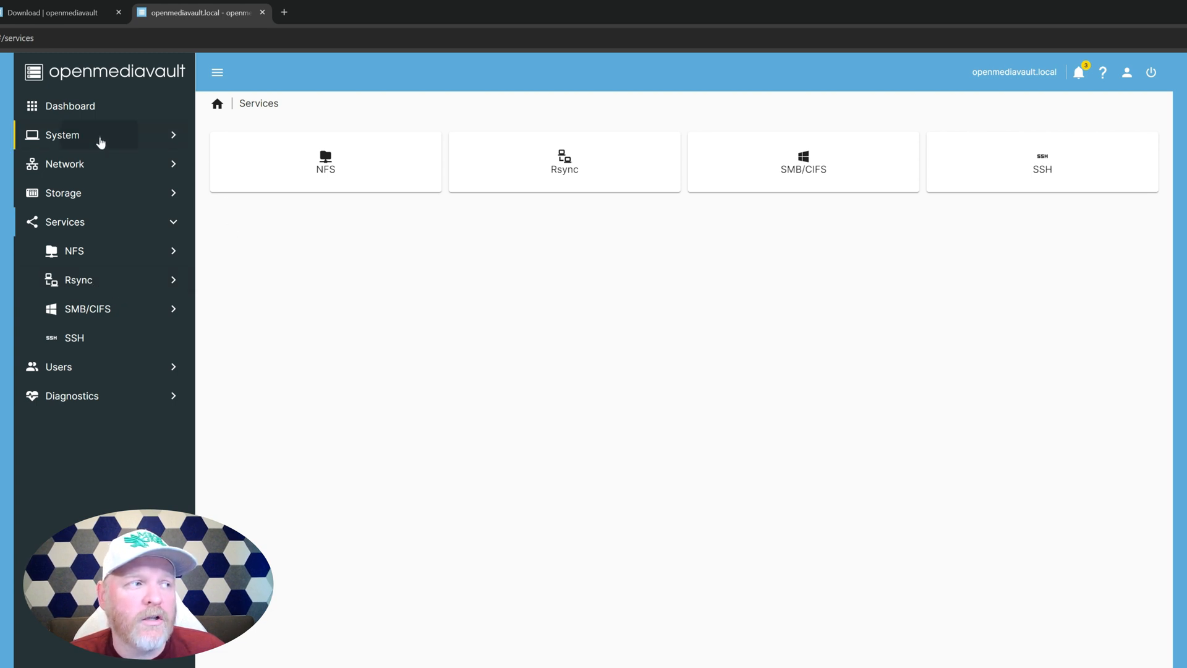
# View available package updates under System > Update Management, then return to the Dashboard.
pyautogui.click(62, 135)
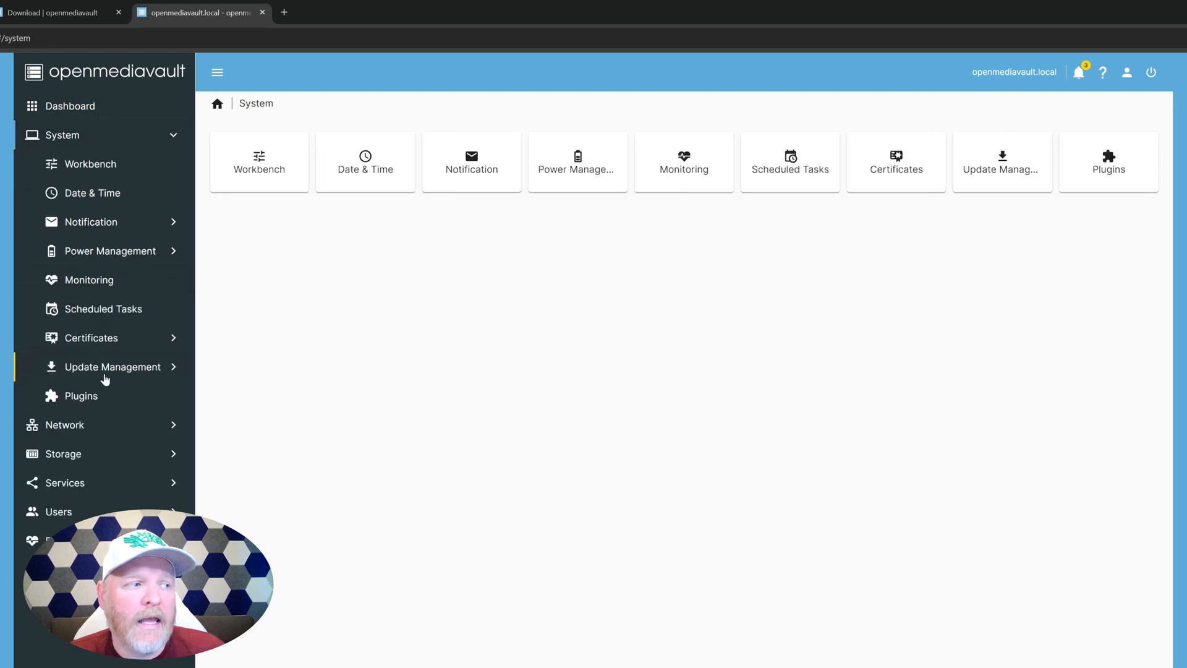
pyautogui.click(112, 366)
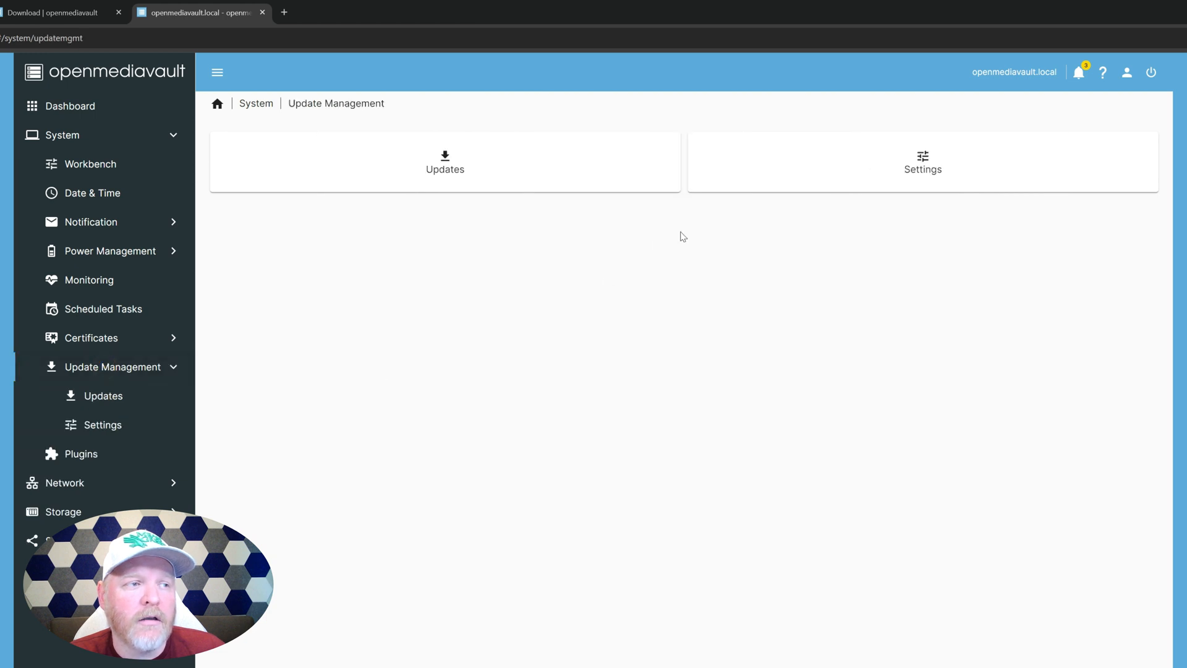
pyautogui.click(445, 162)
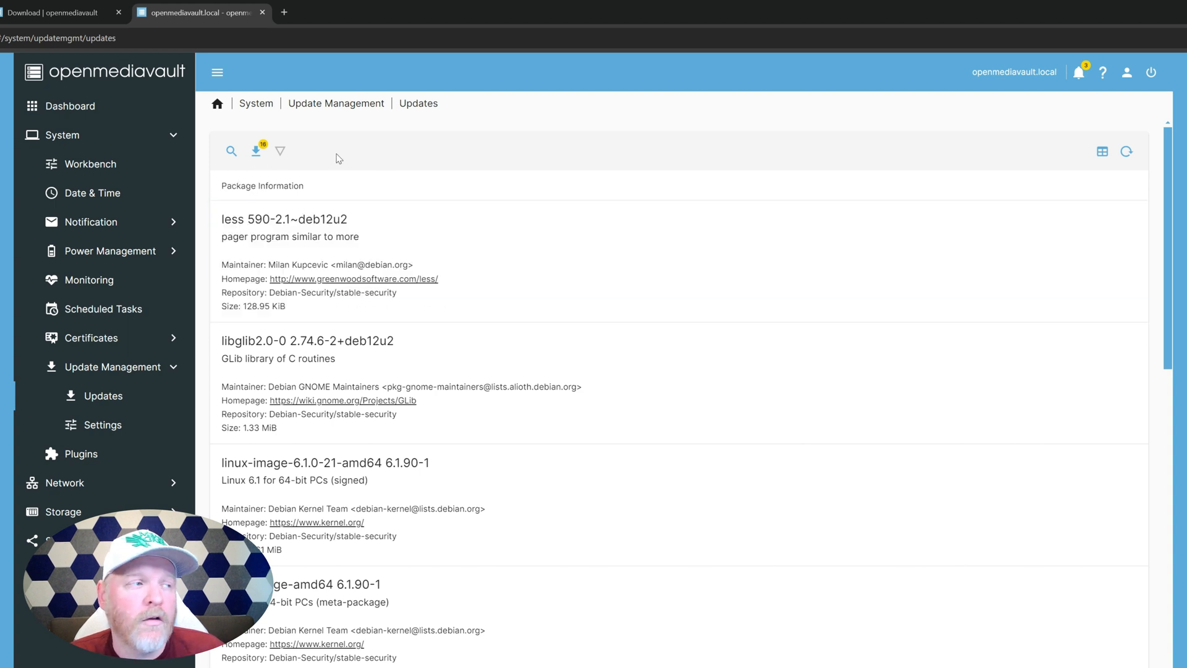
pyautogui.click(71, 106)
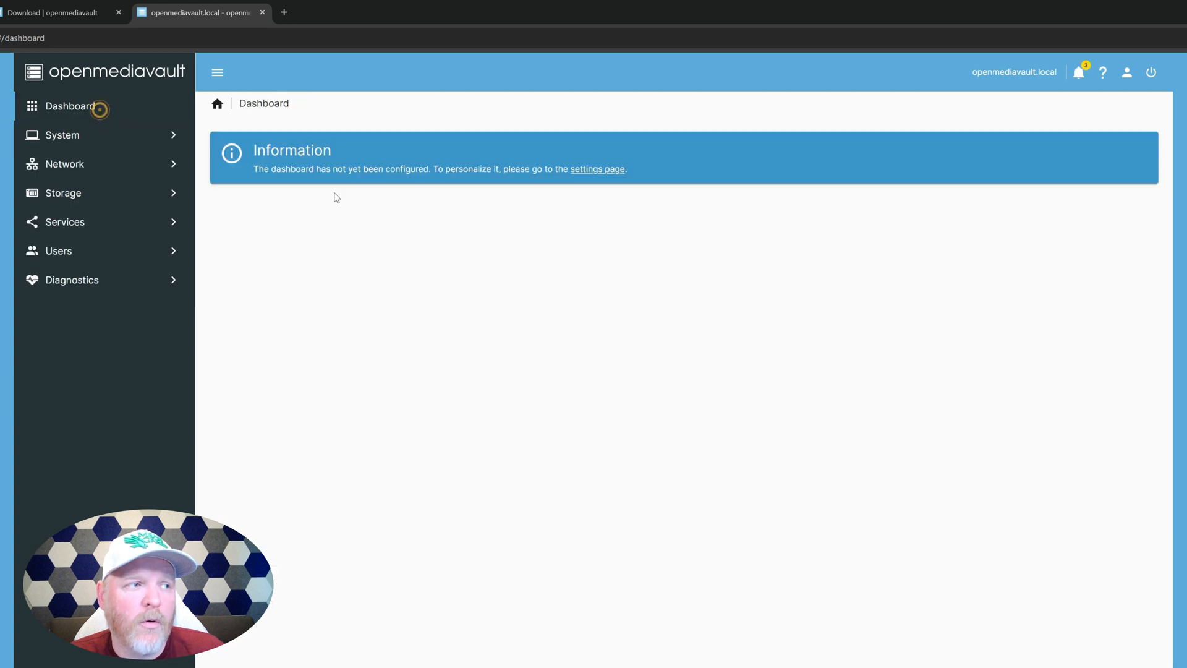
# Enable all dashboard widgets on the dashboard settings page.
pyautogui.click(597, 169)
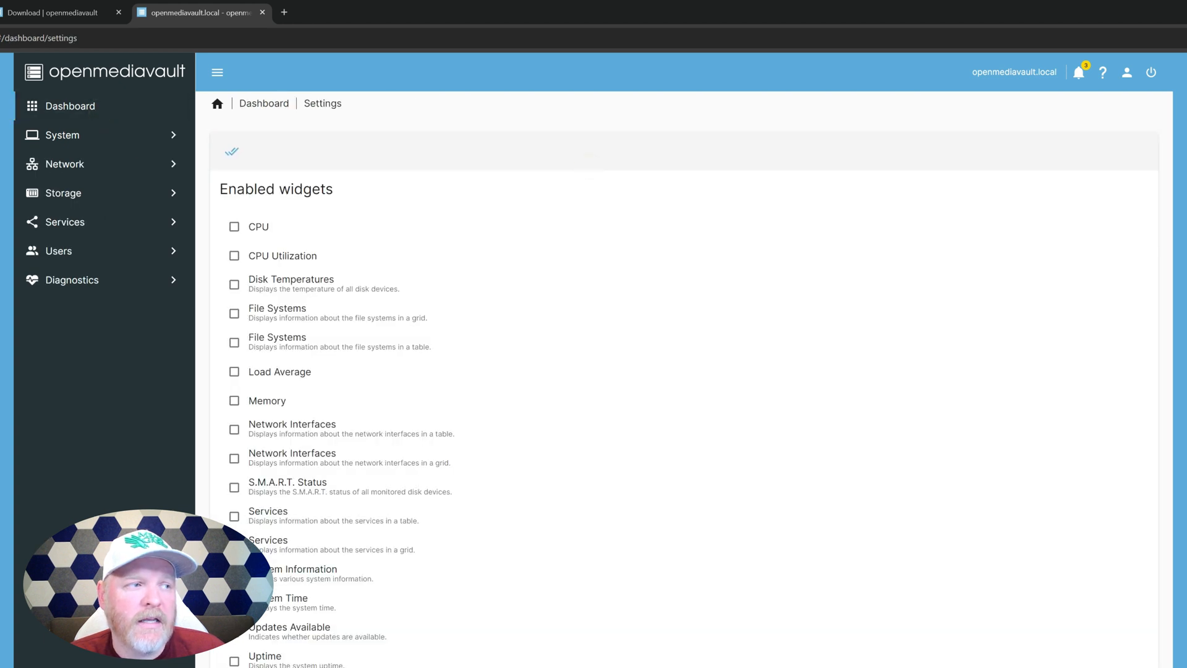
pyautogui.click(232, 152)
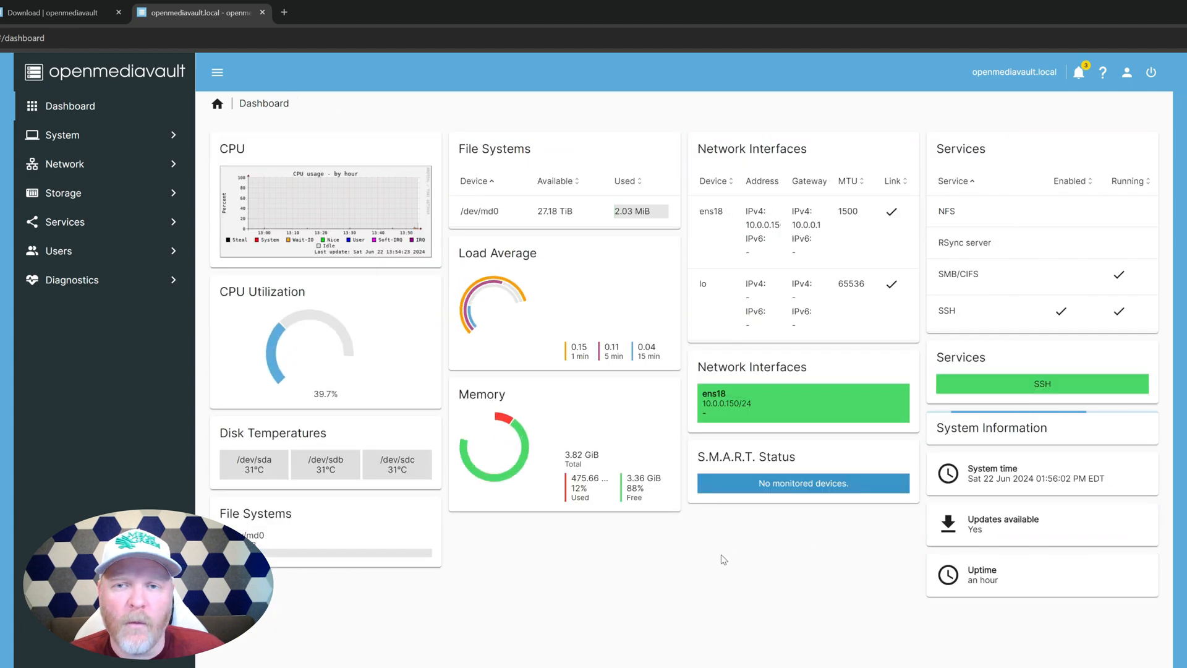
pyautogui.scroll(-3)
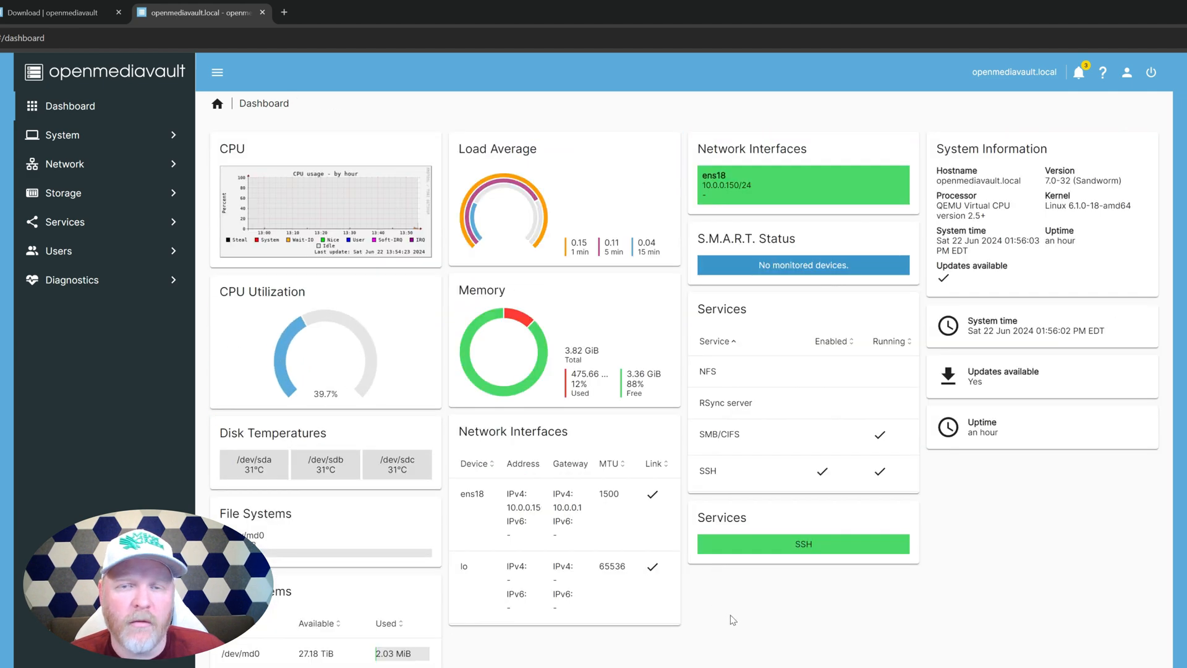
pyautogui.moveTo(809, 614)
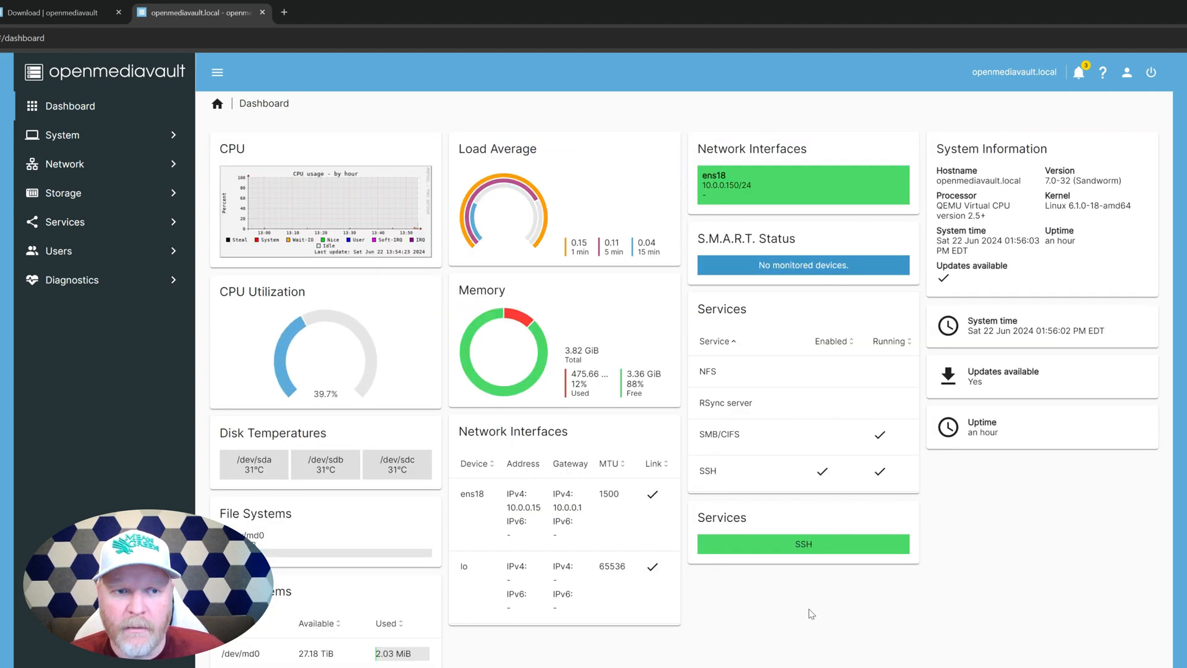
pyautogui.moveTo(876, 606)
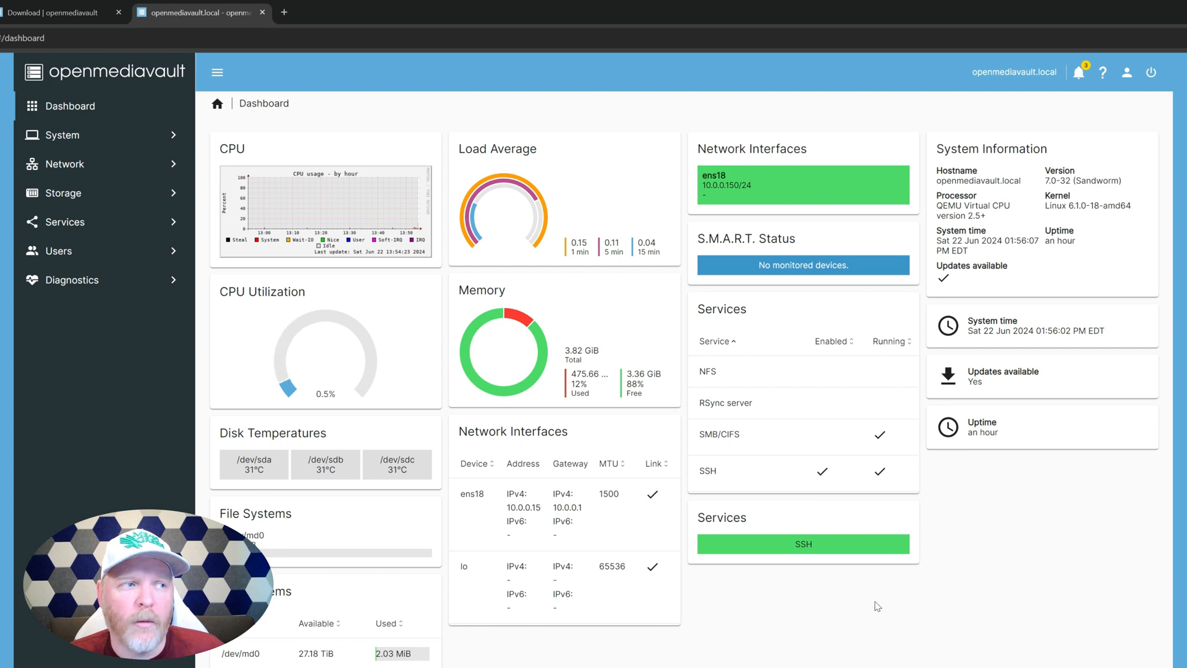